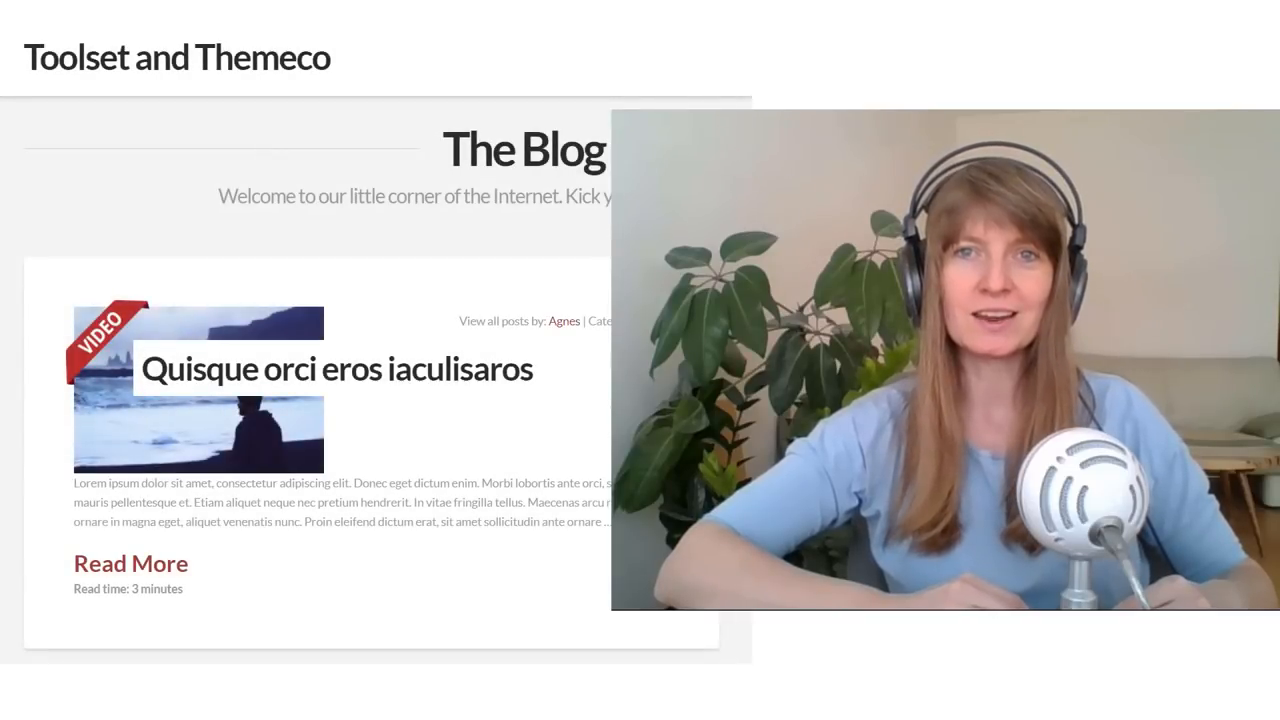
Open the Quisque orci eros iaculisaros post for editing
scroll("down", 3)
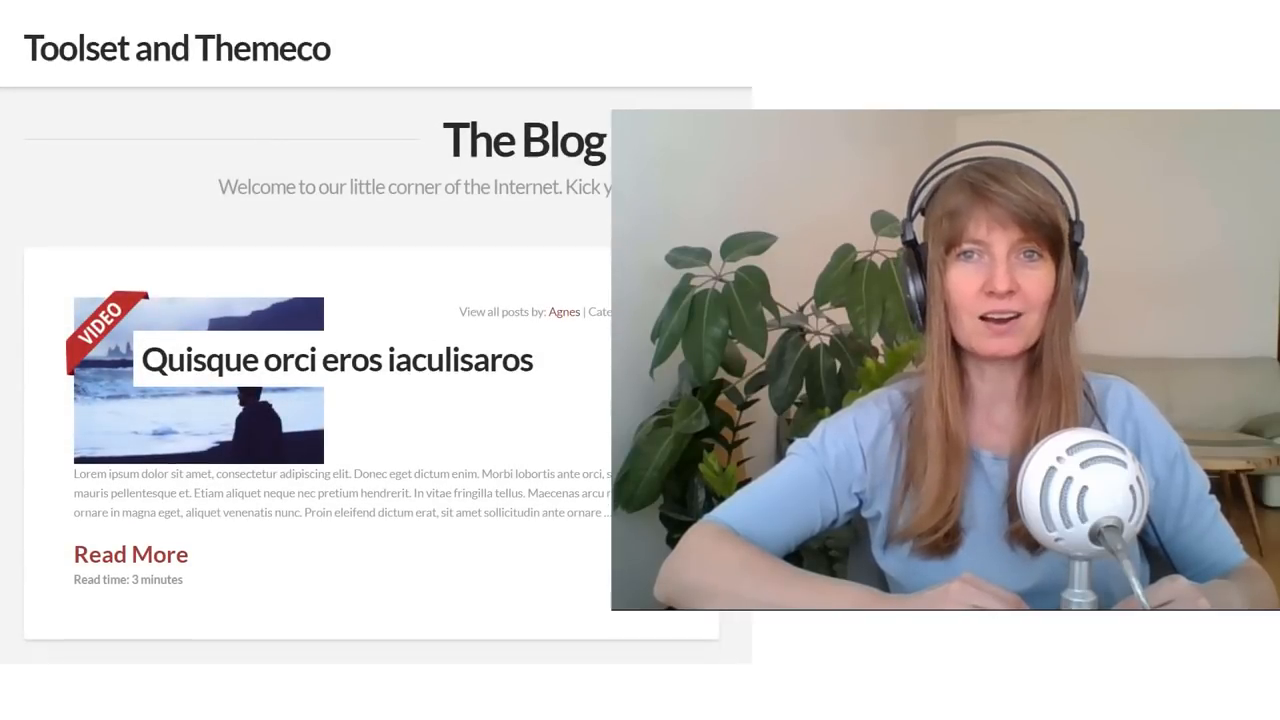
scroll("down", 3)
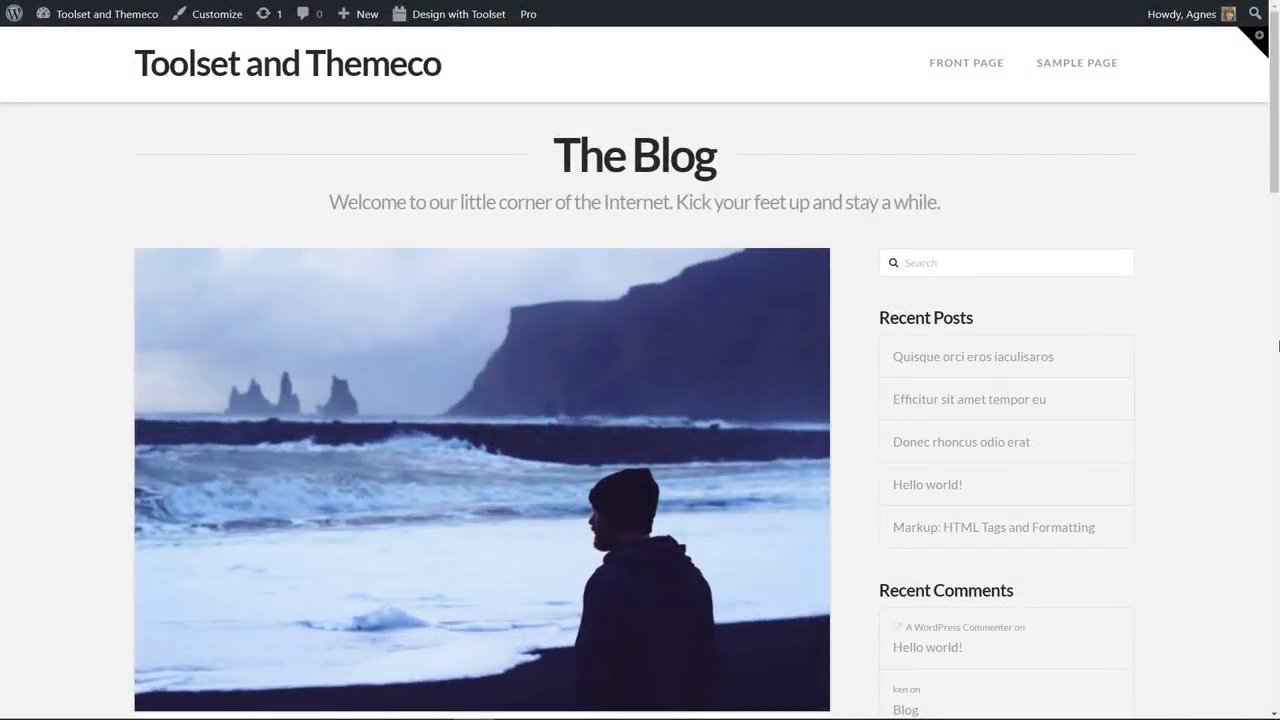
scroll("down", 3)
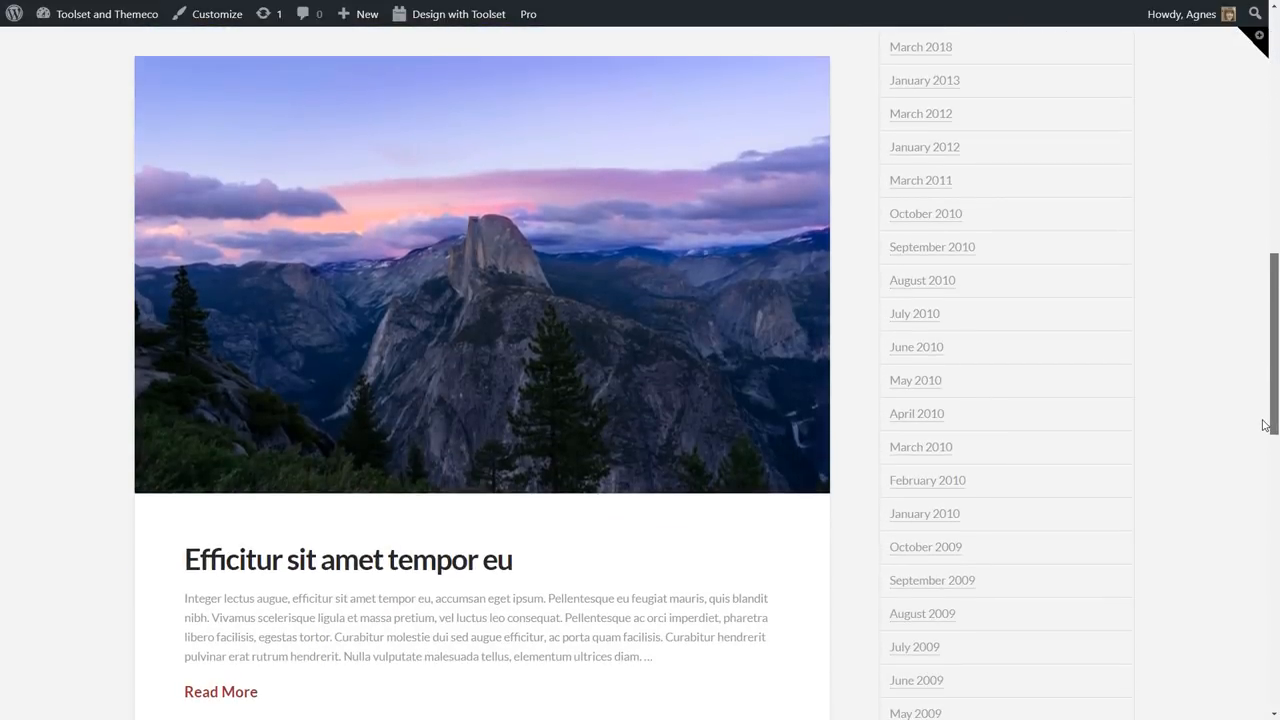
scroll("down", 3)
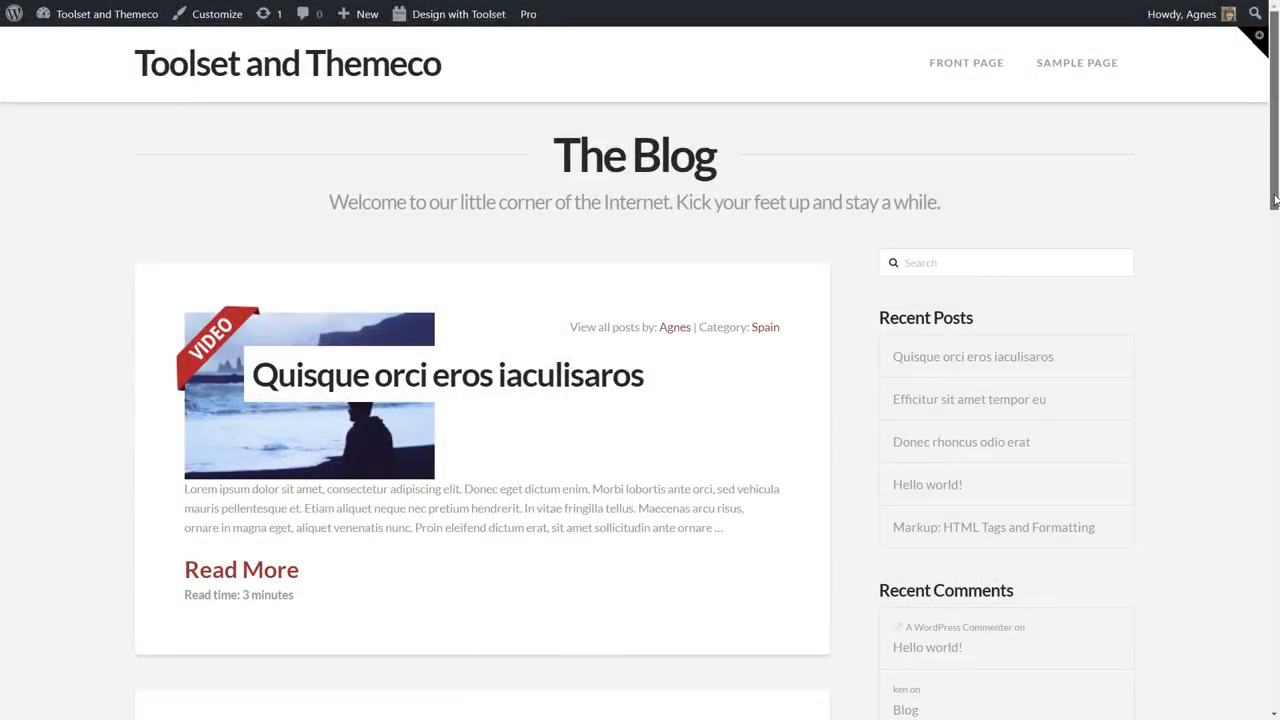
scroll("down", 3)
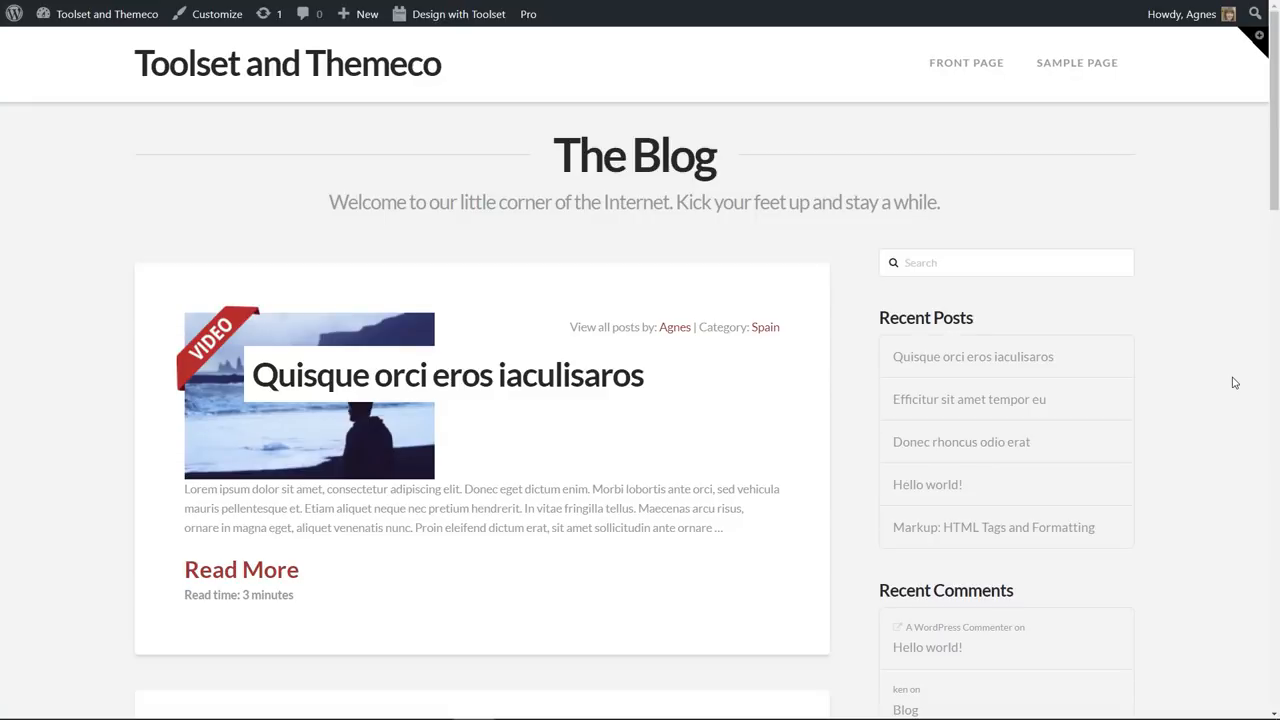
left_click(241, 569)
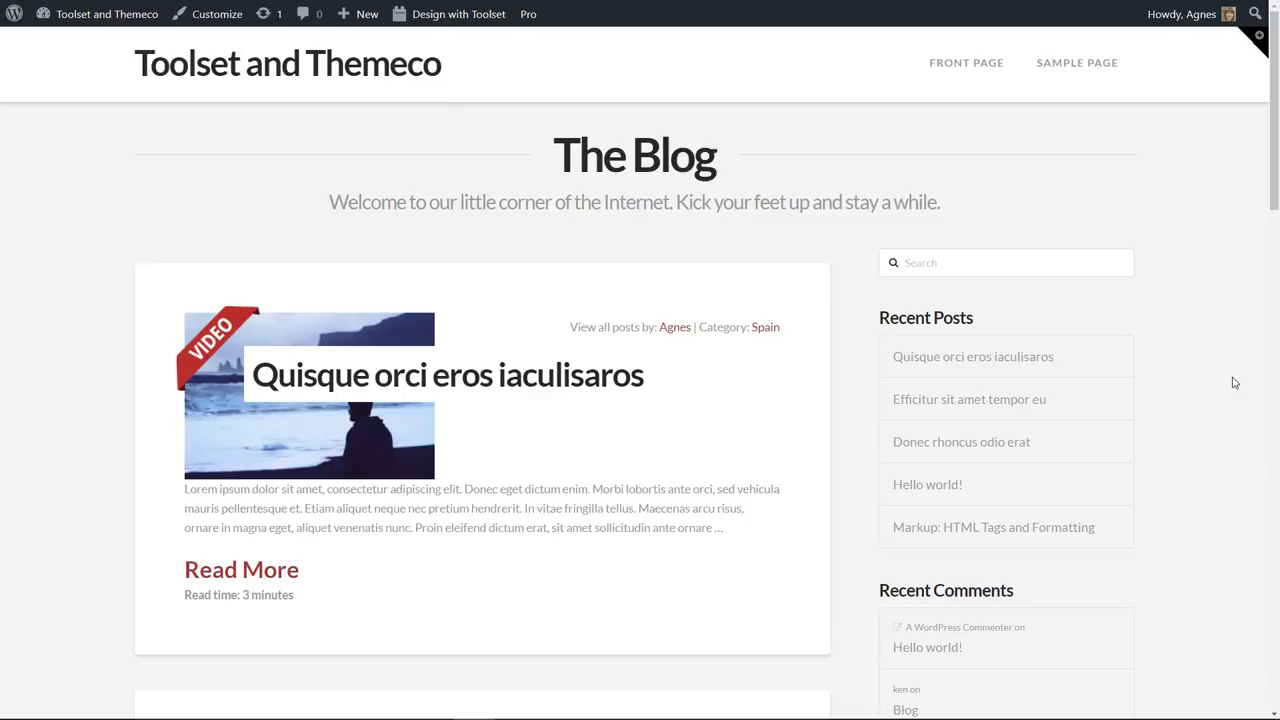
left_click(446, 374)
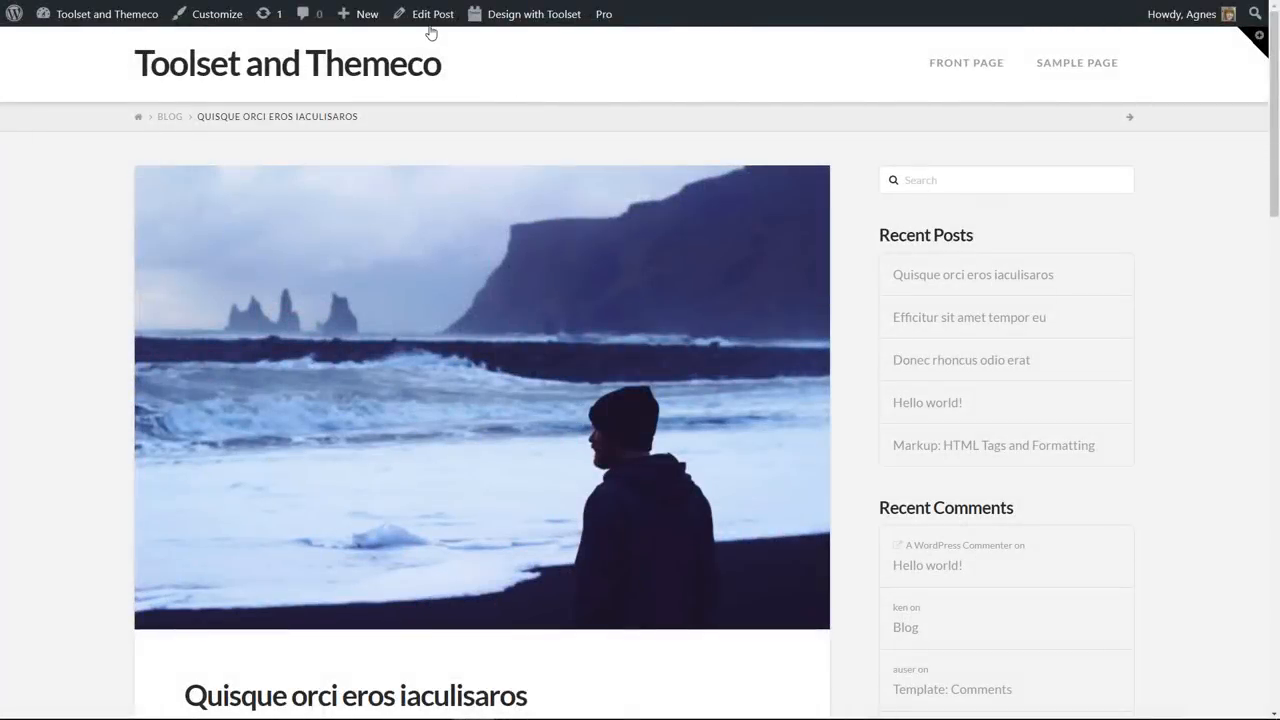
left_click(431, 14)
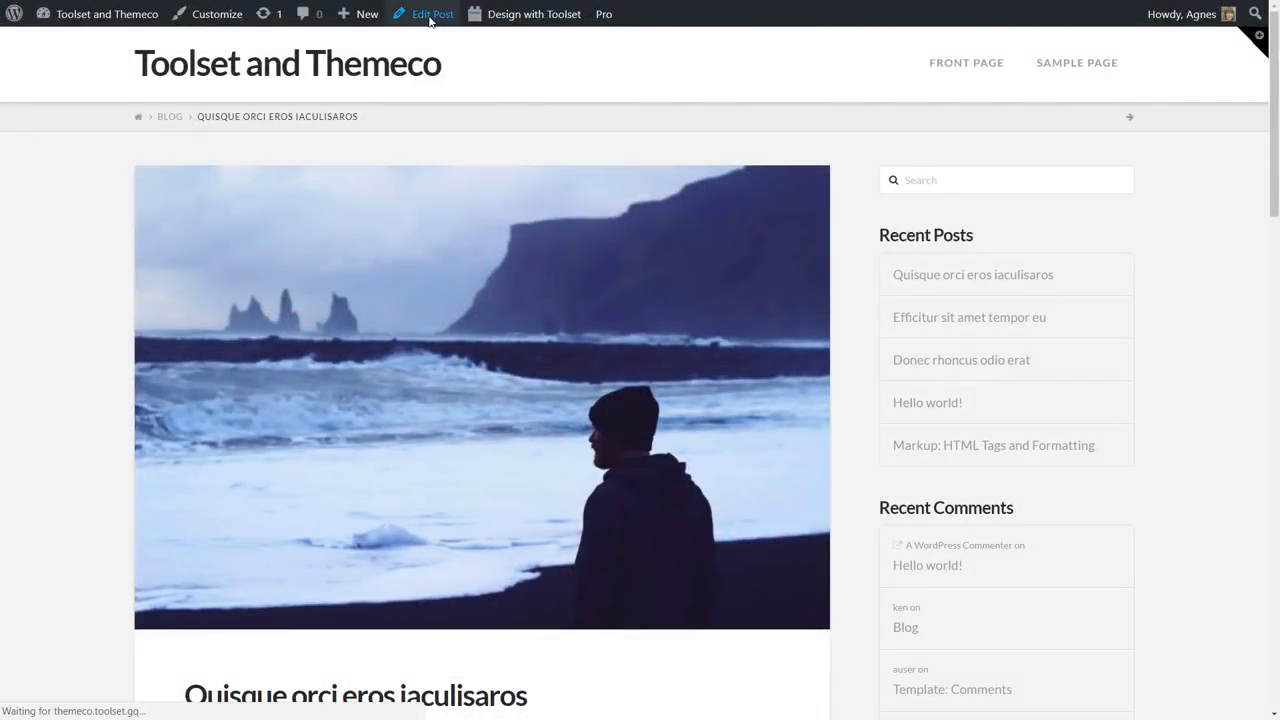
left_click(431, 14)
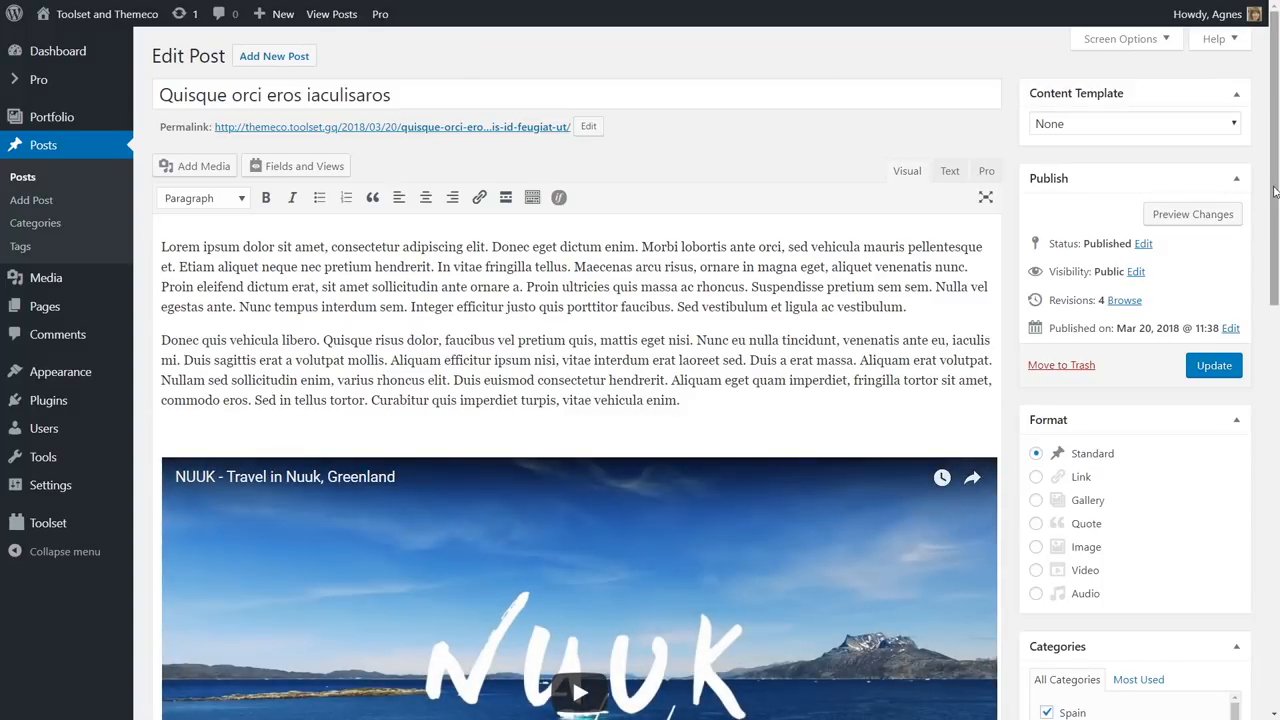
Scroll through the Quisque orci eros iaculisaros post in the editor
scroll("down", 3)
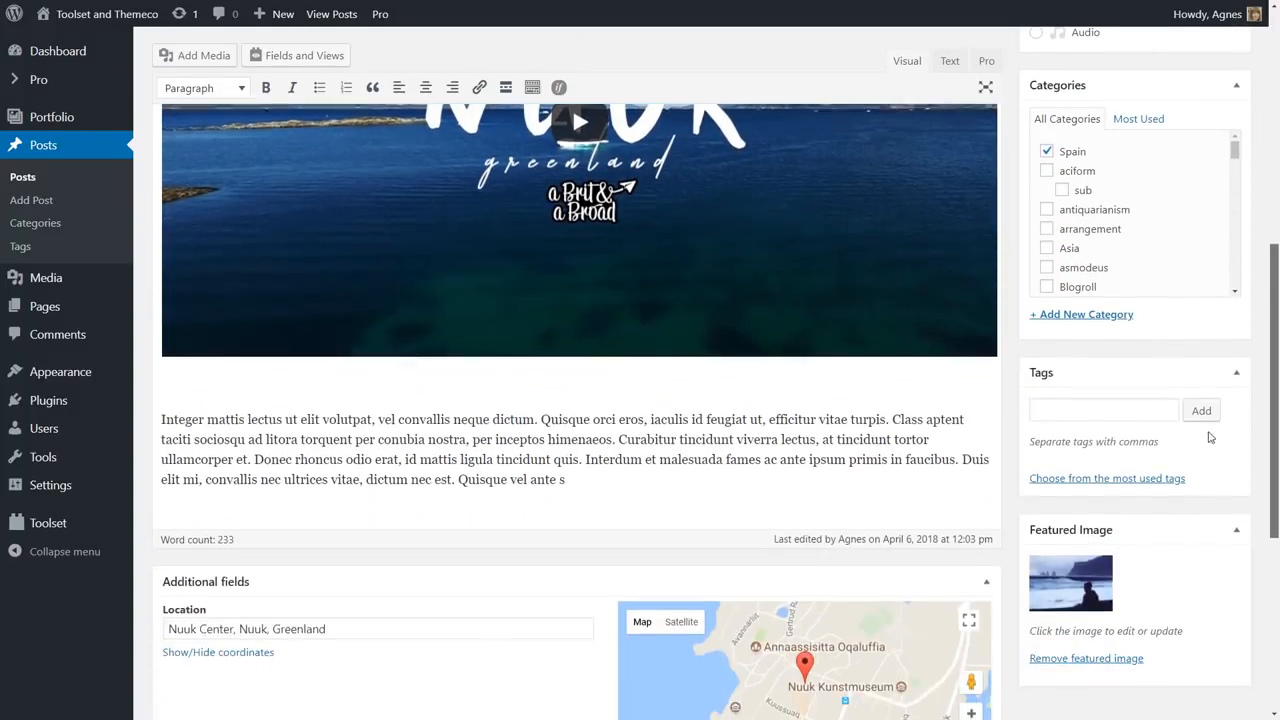
scroll("down", 3)
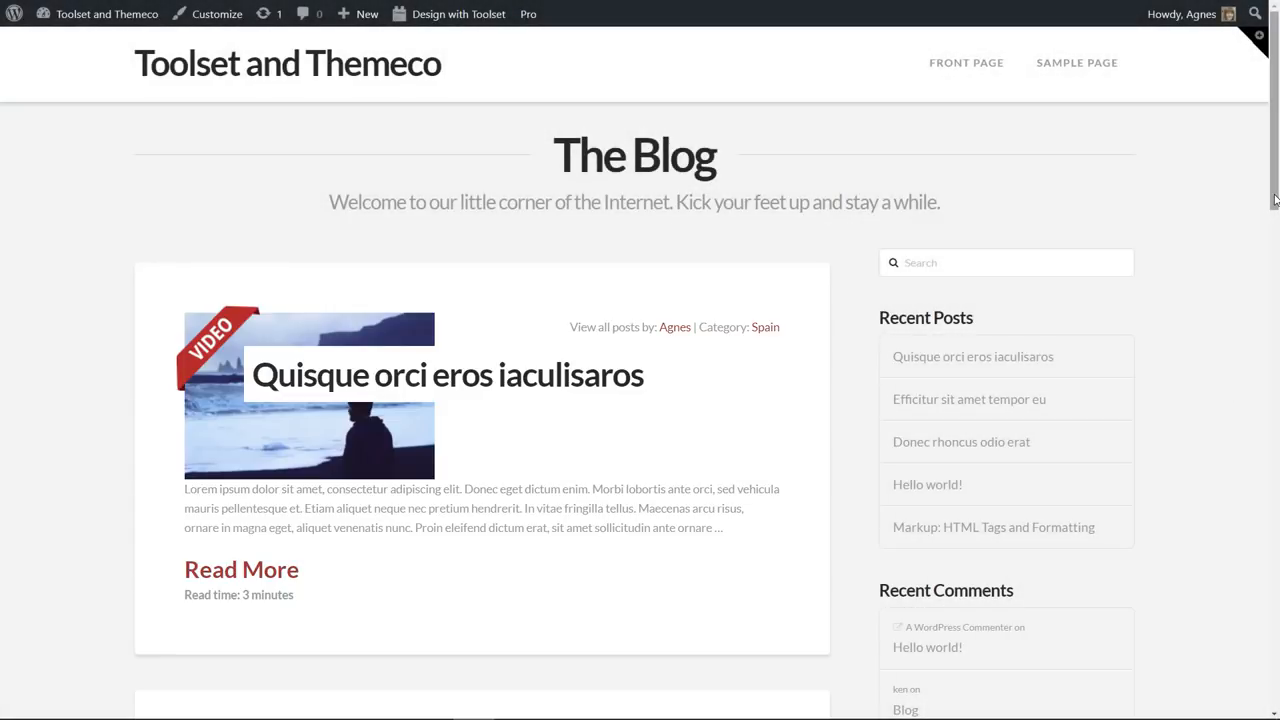
scroll("down", 3)
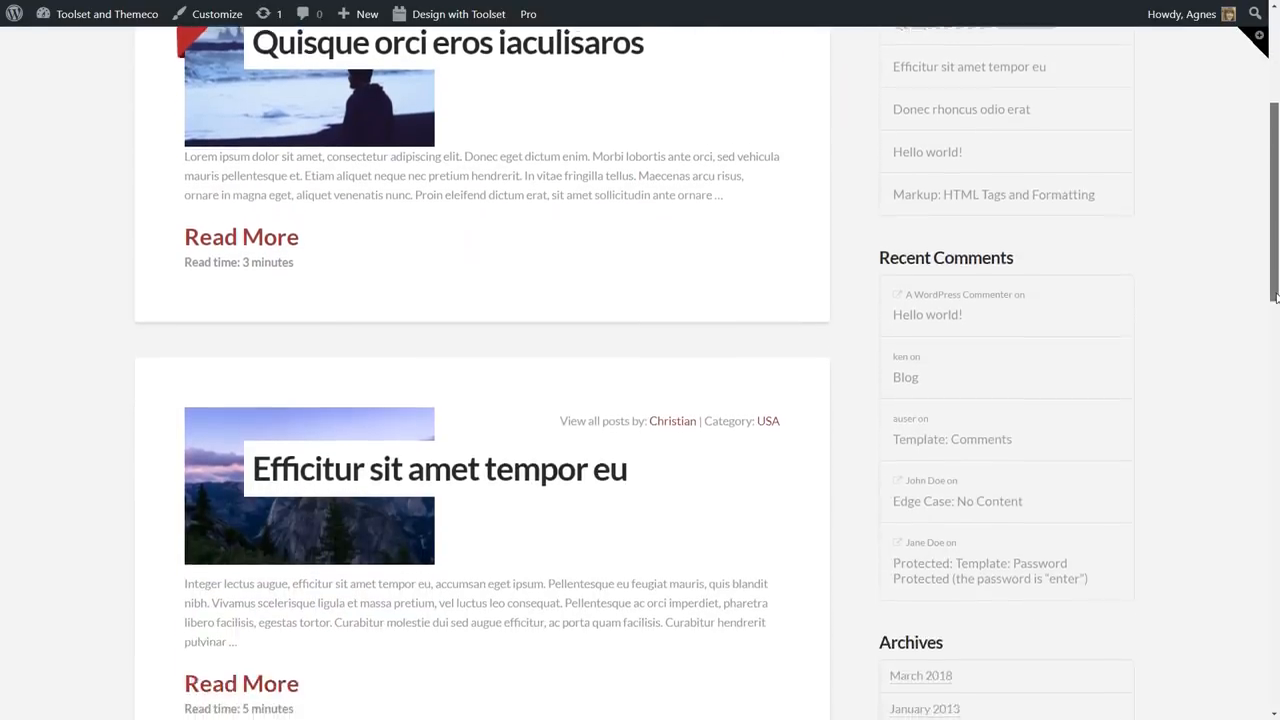
scroll("down", 3)
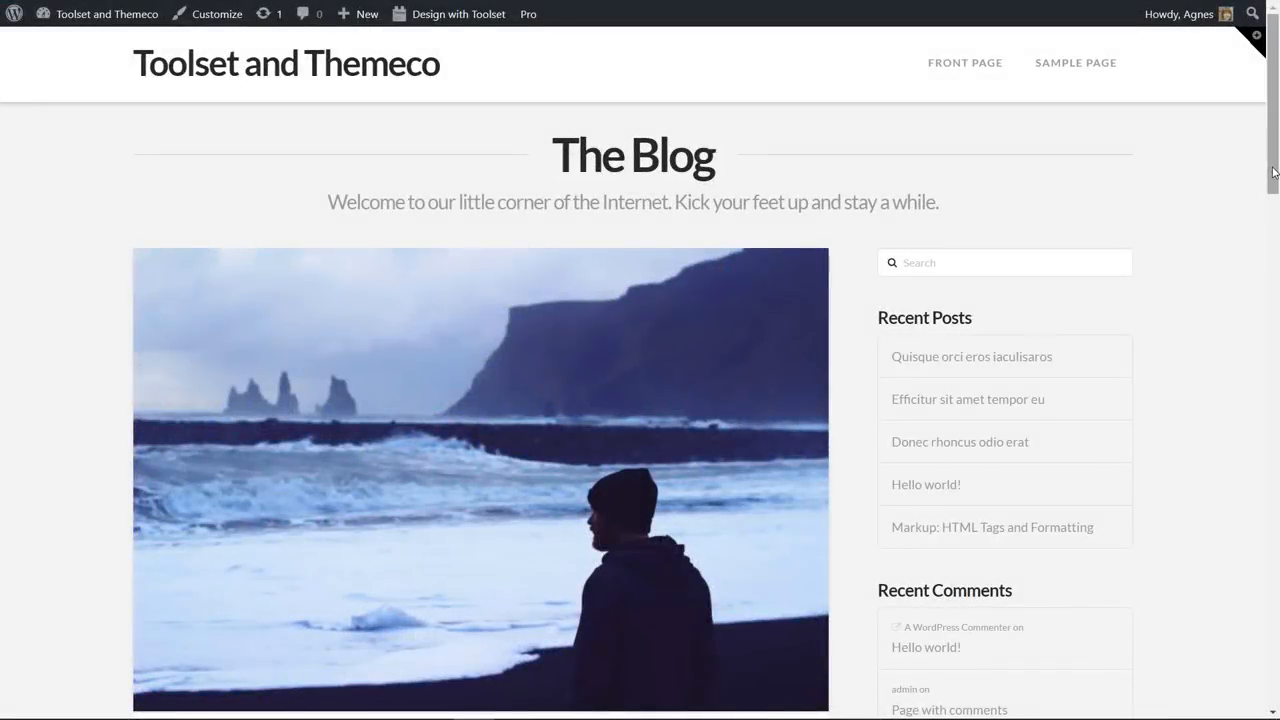
scroll("down", 3)
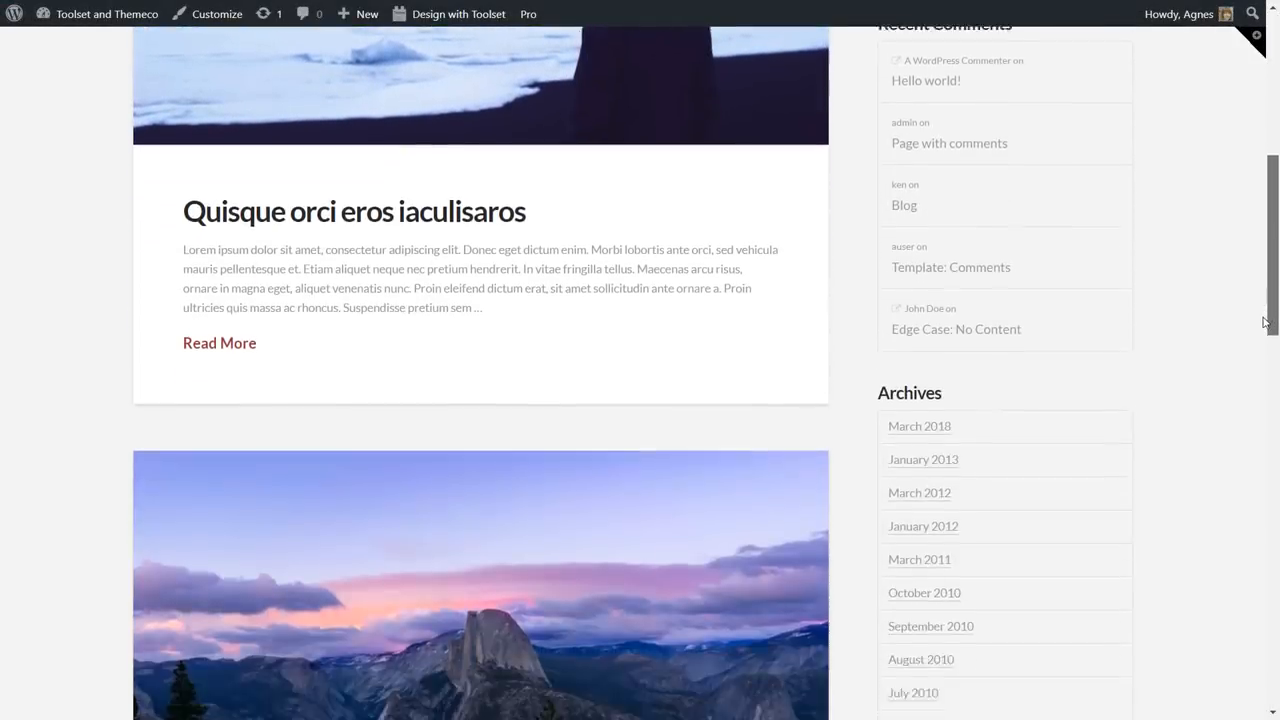
scroll("down", 3)
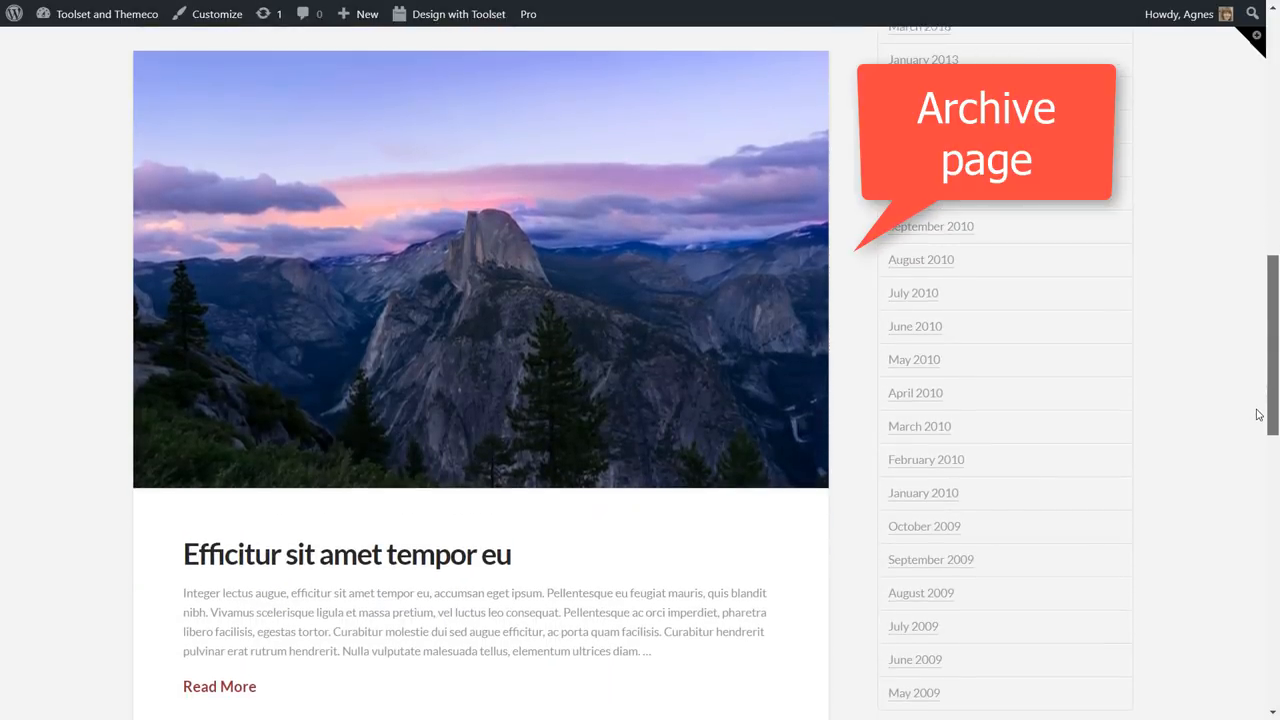
scroll("down", 3)
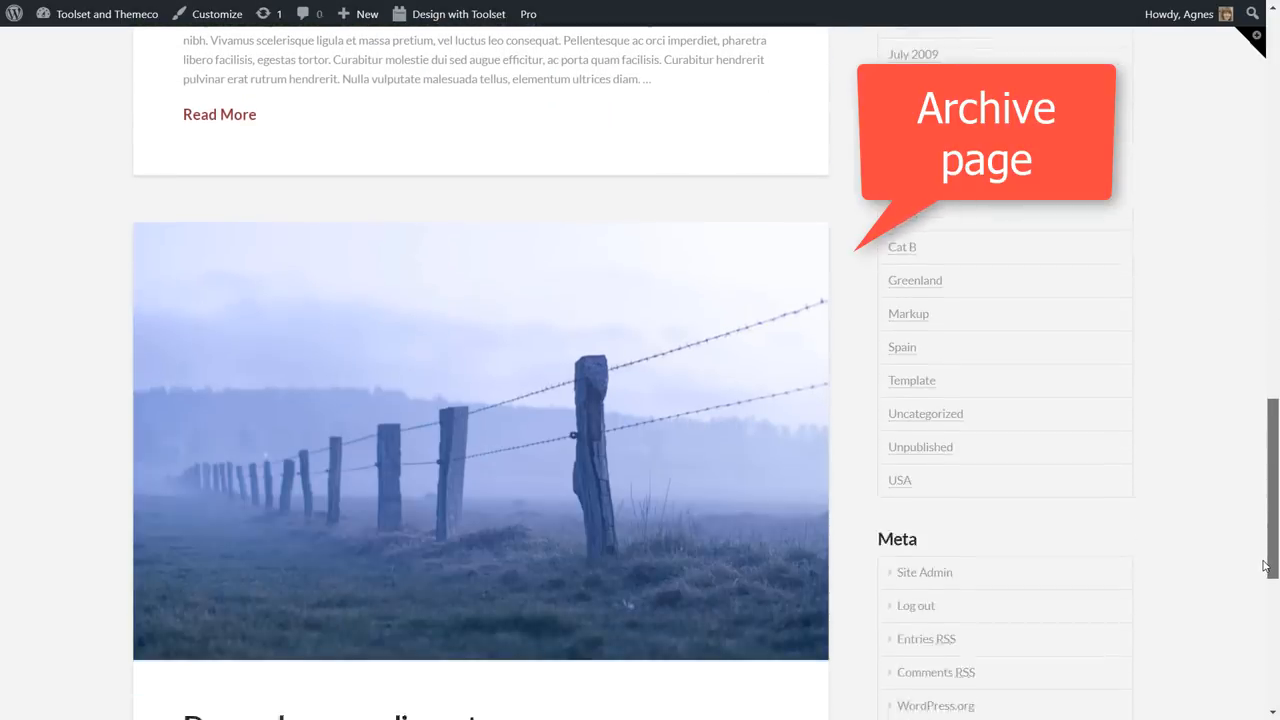
scroll("down", 3)
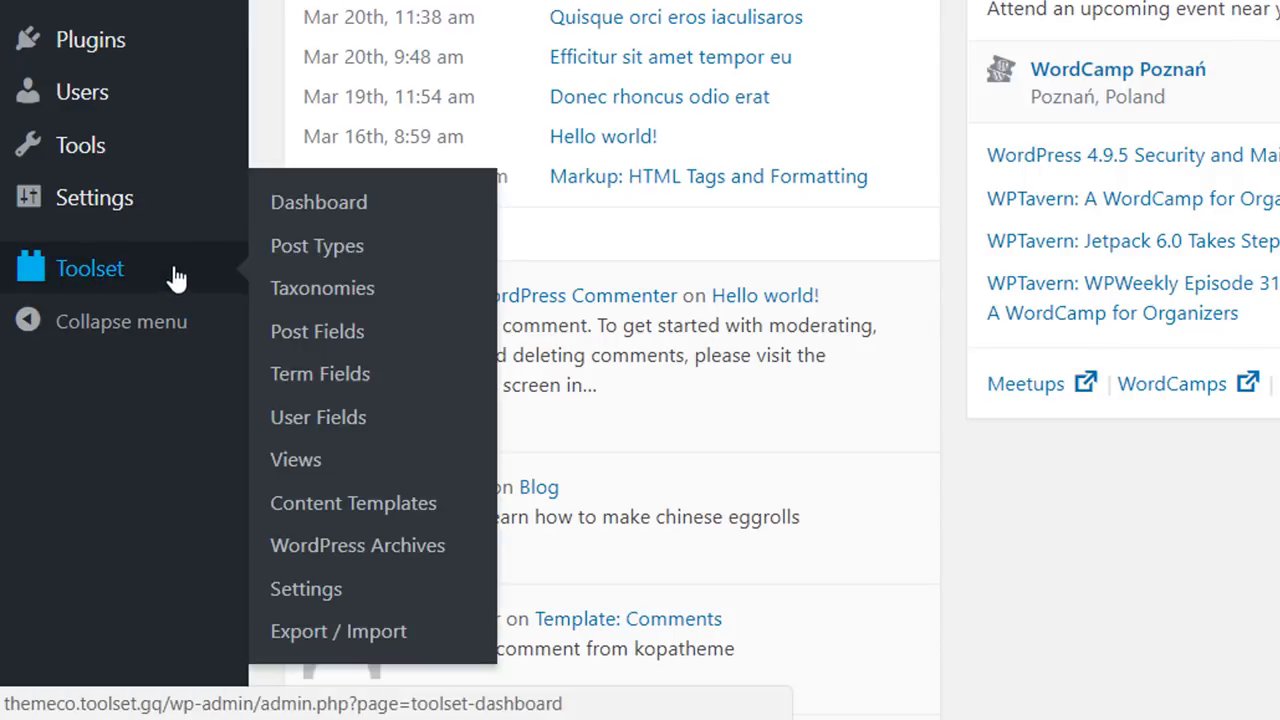
mouse_move(353, 520)
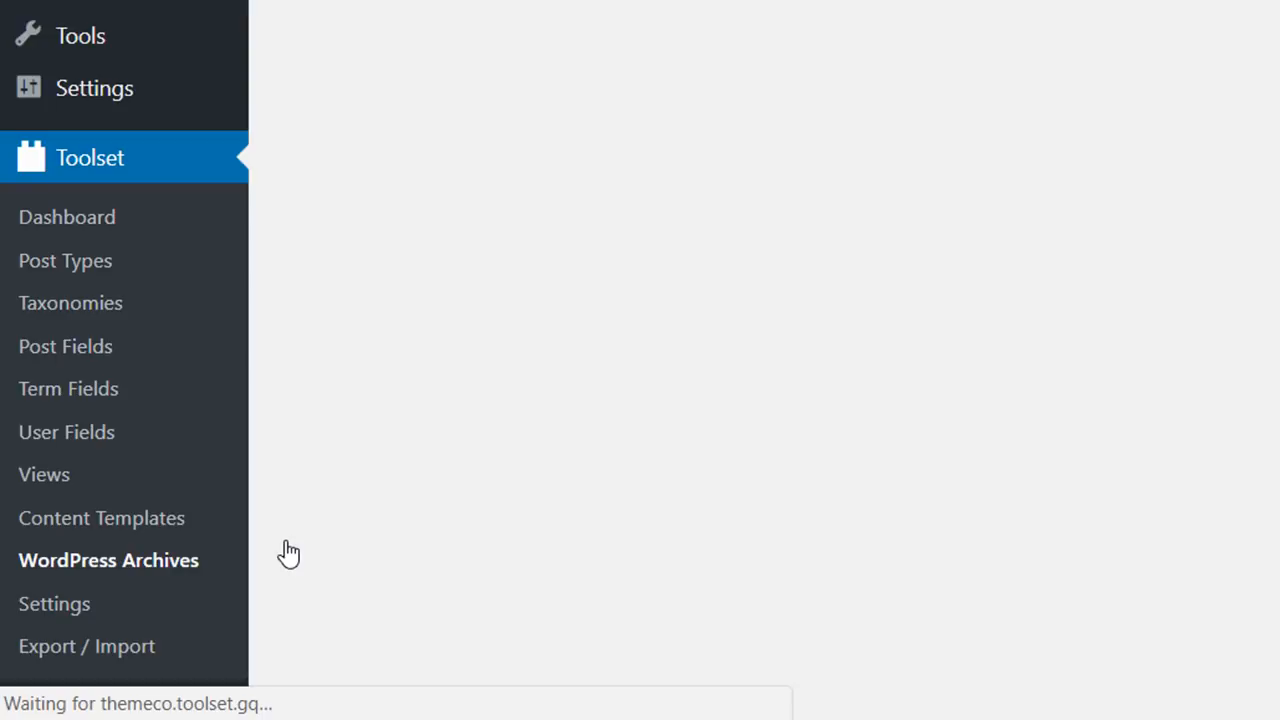
Start a new WordPress Archive named 'Blog posts' for the Home/Blog listing
left_click(108, 559)
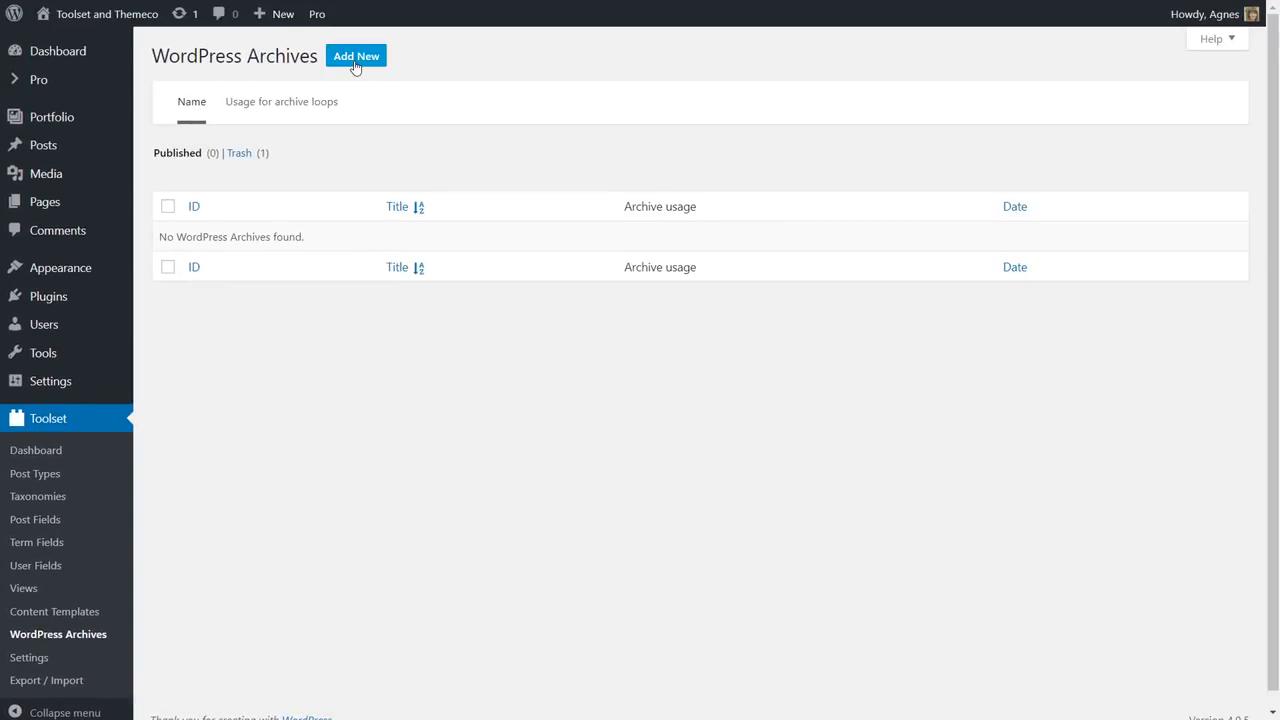
left_click(356, 55)
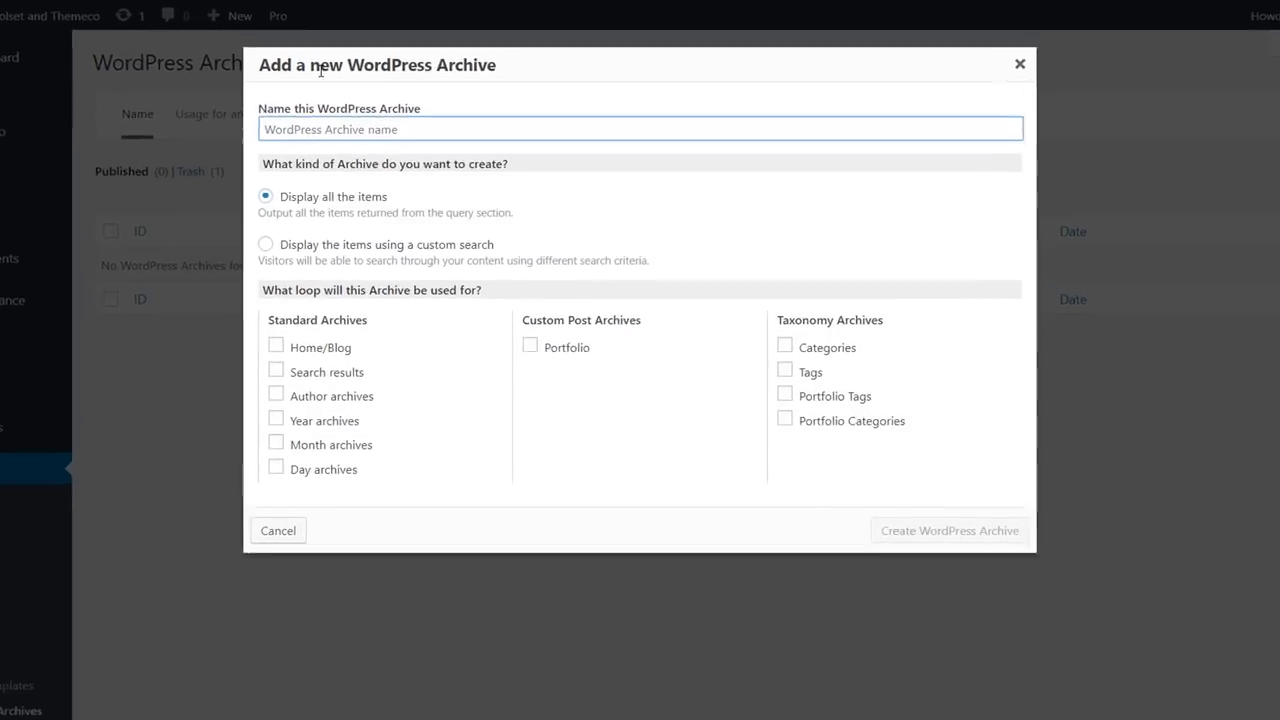
type("B")
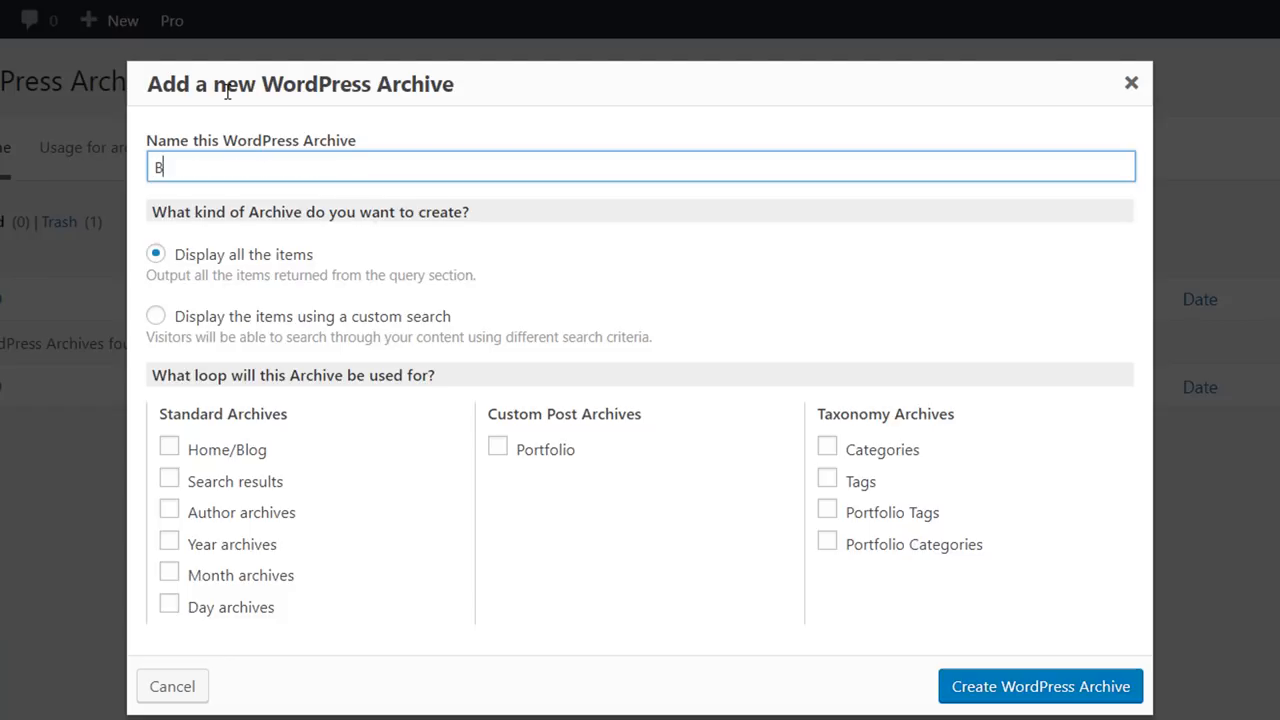
type("log post")
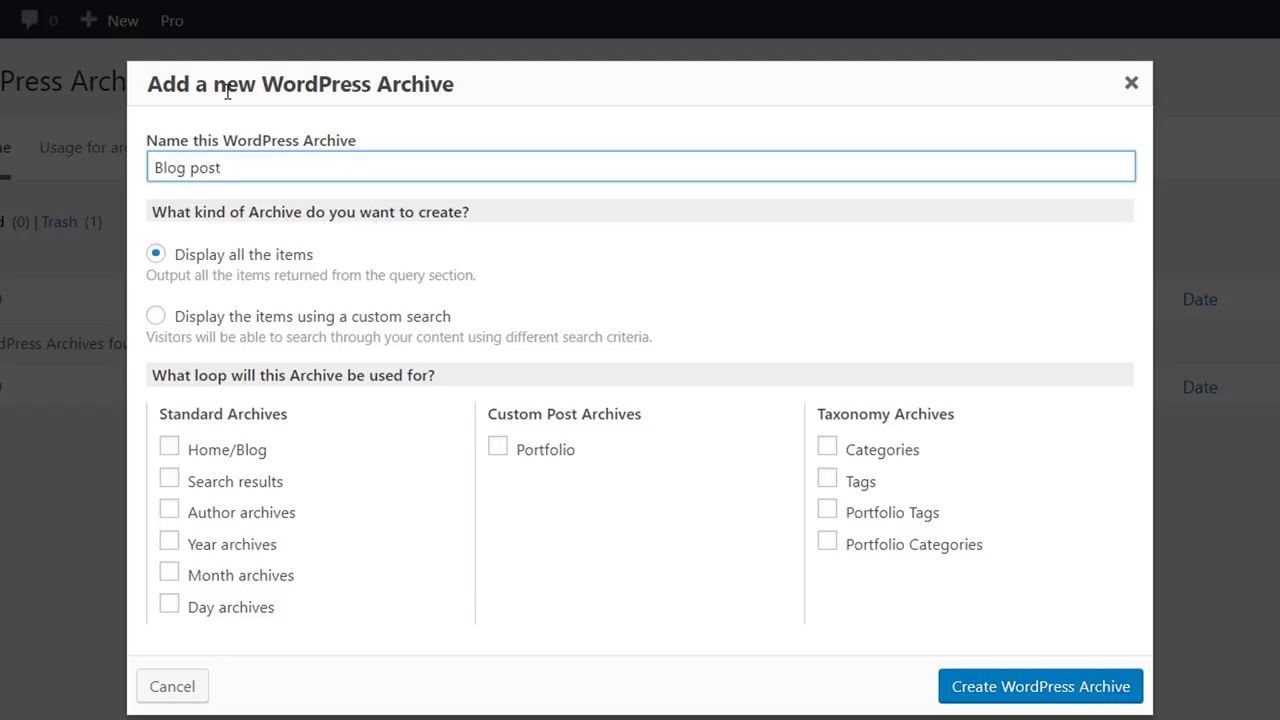
type("s")
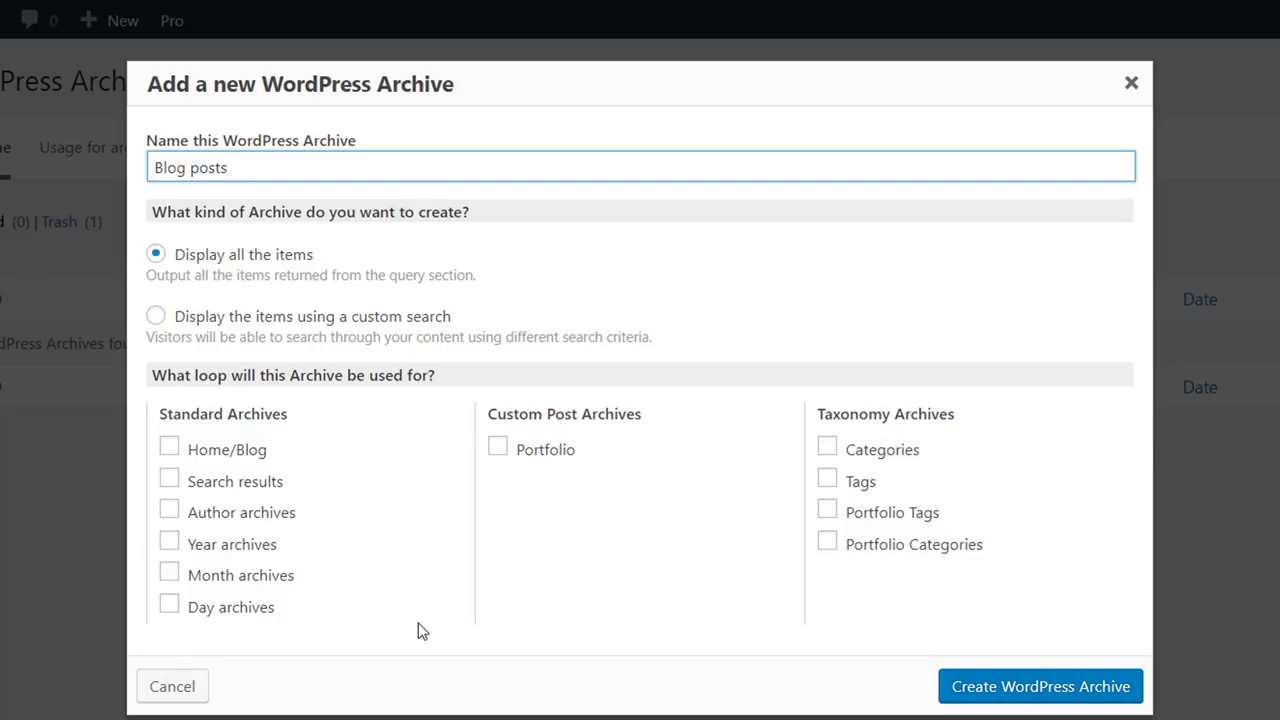
left_click(168, 448)
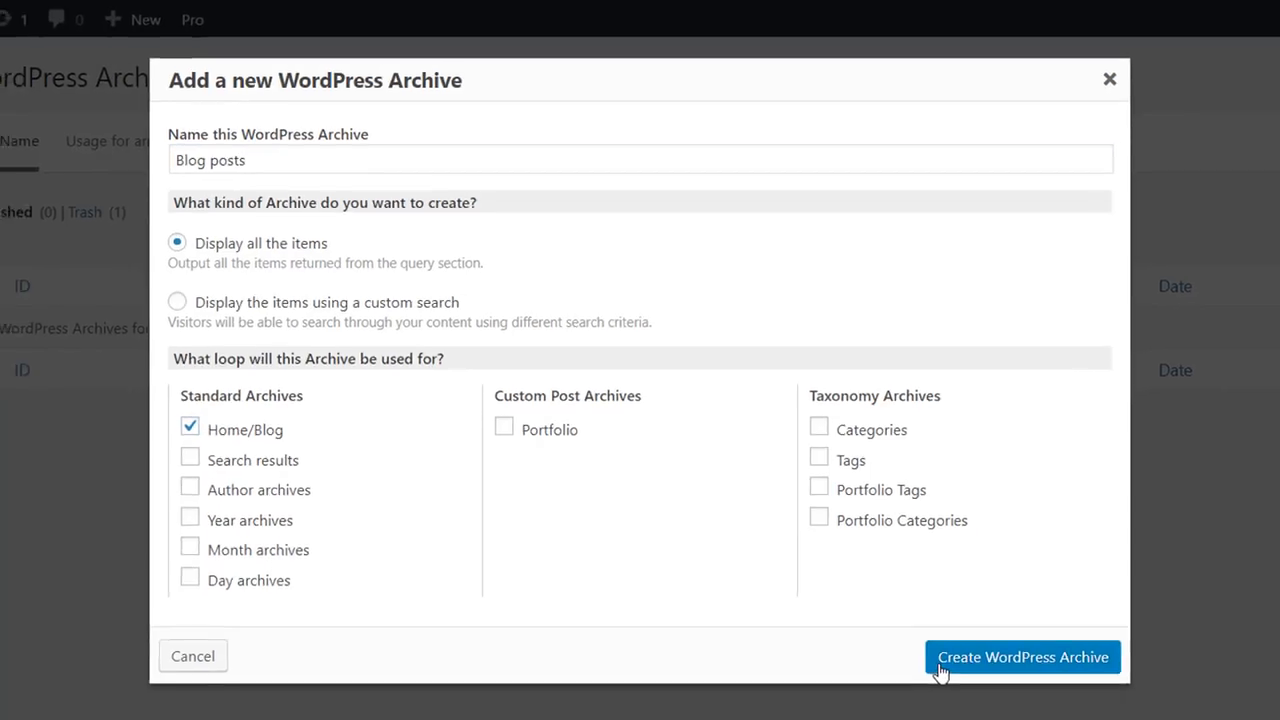
left_click(1022, 657)
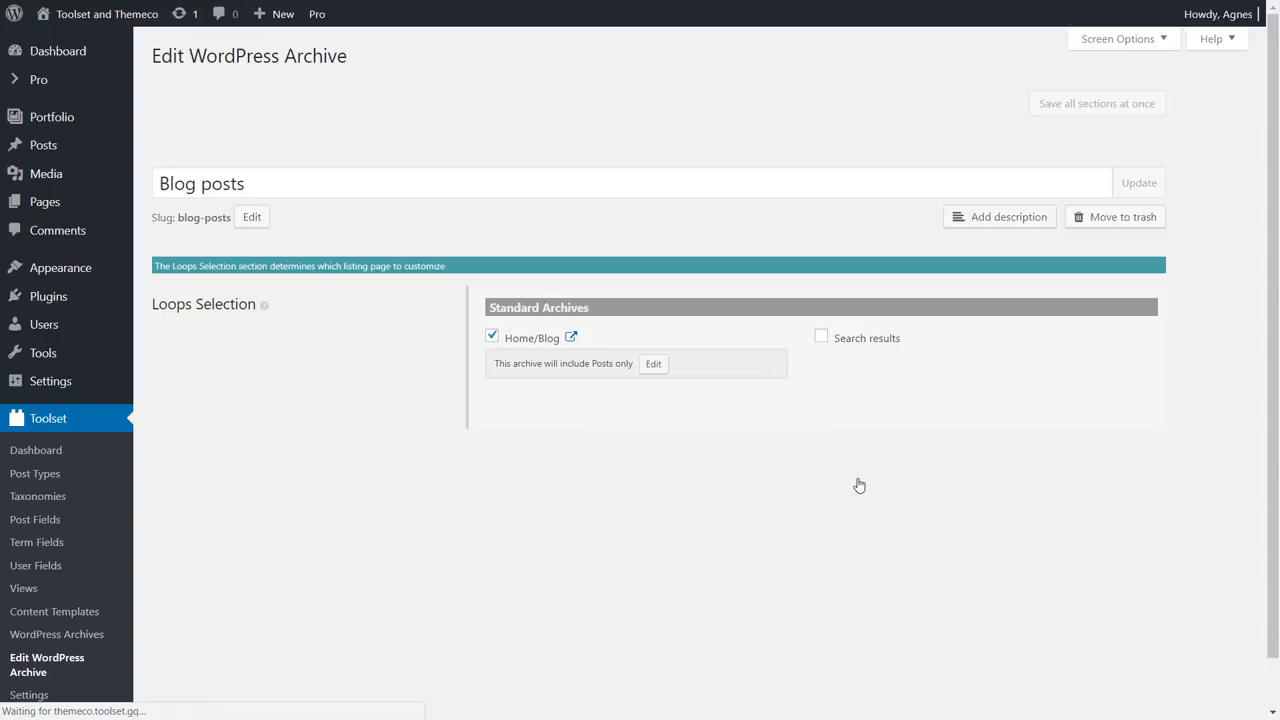
scroll("down", 3)
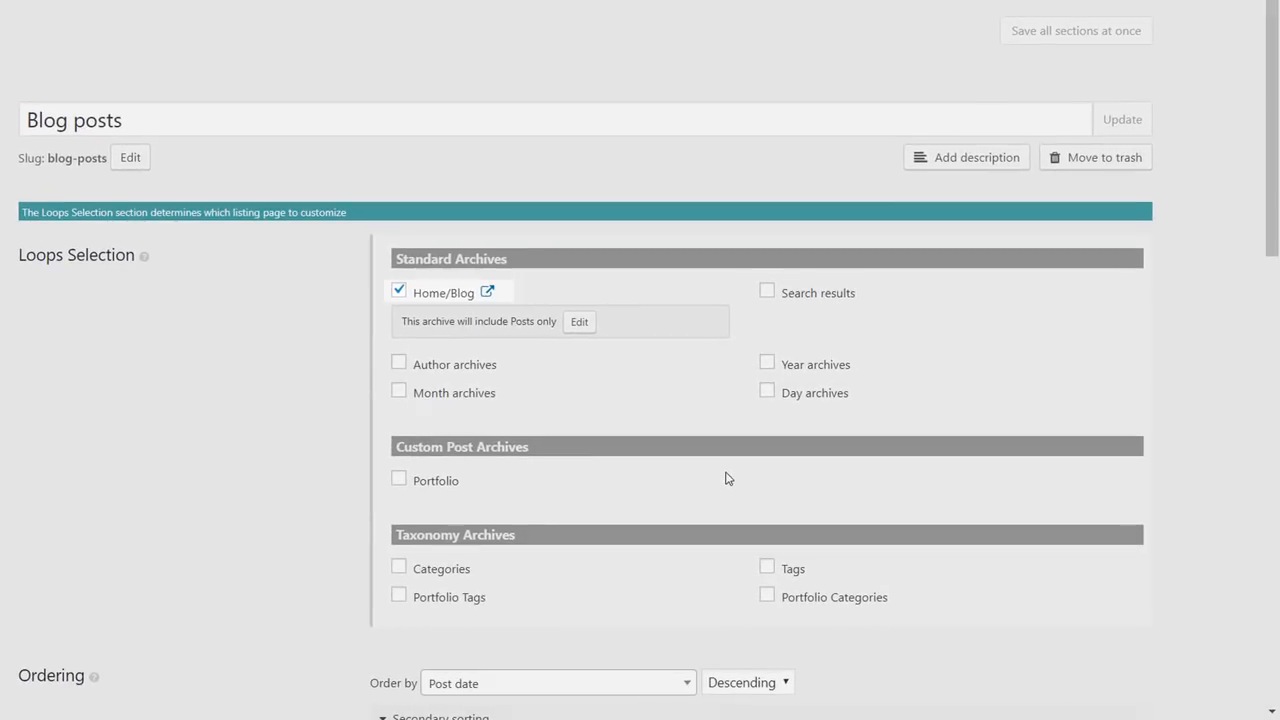
left_click(399, 290)
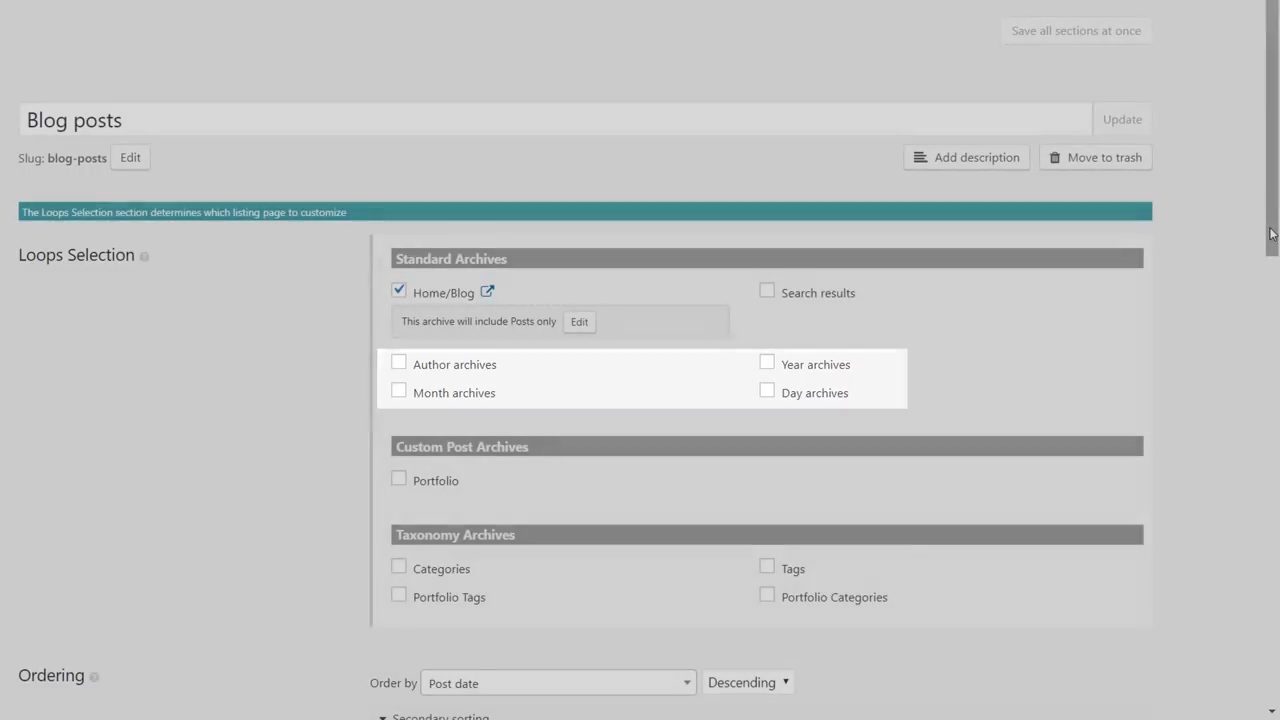
scroll("down", 3)
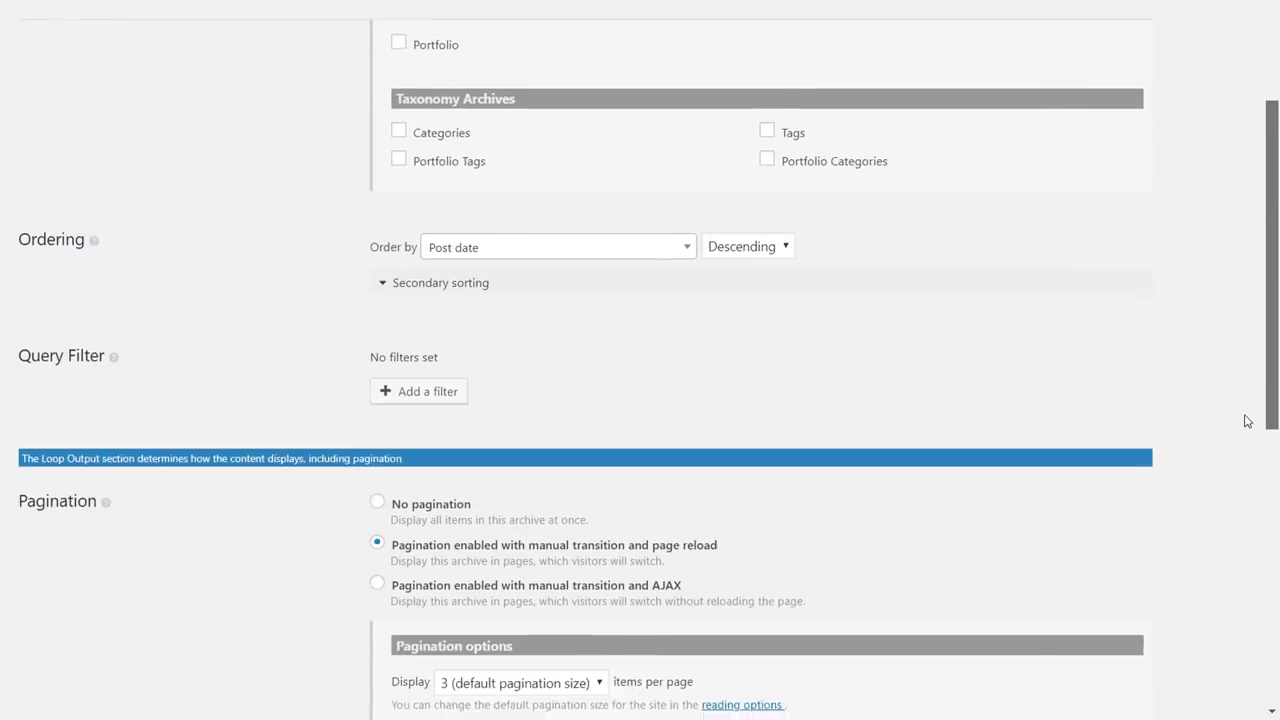
scroll("down", 3)
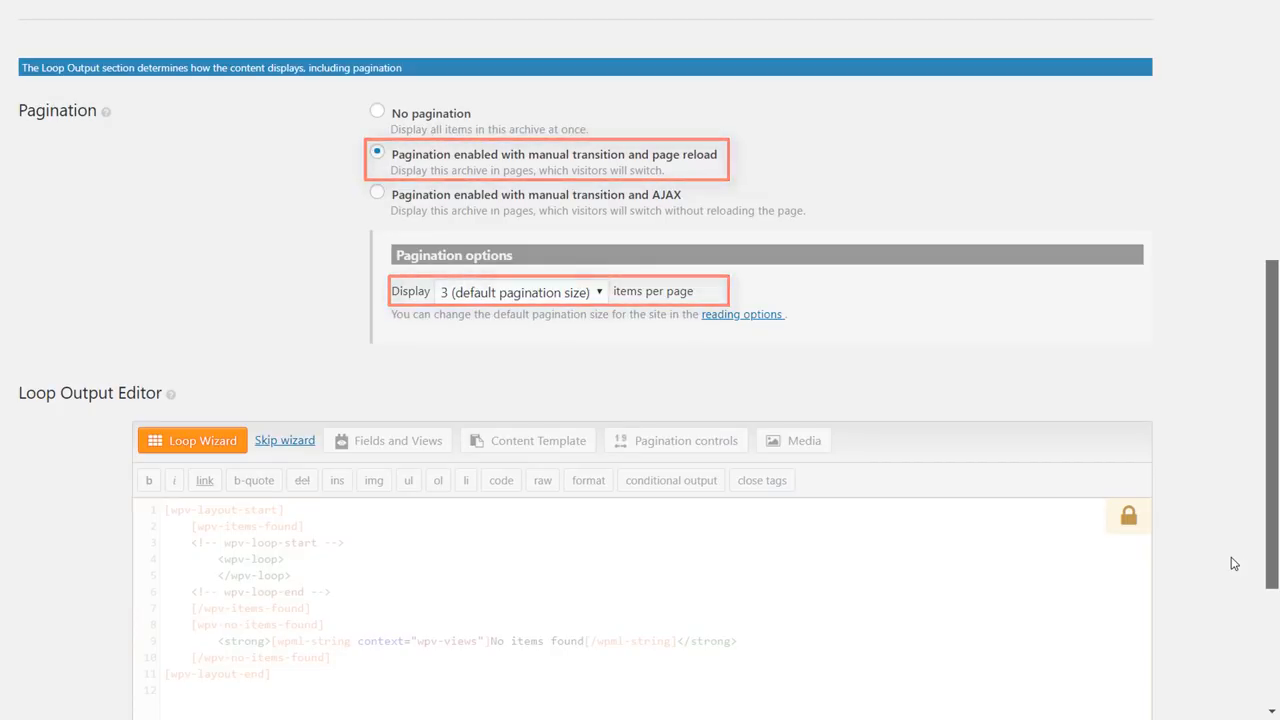
scroll("down", 3)
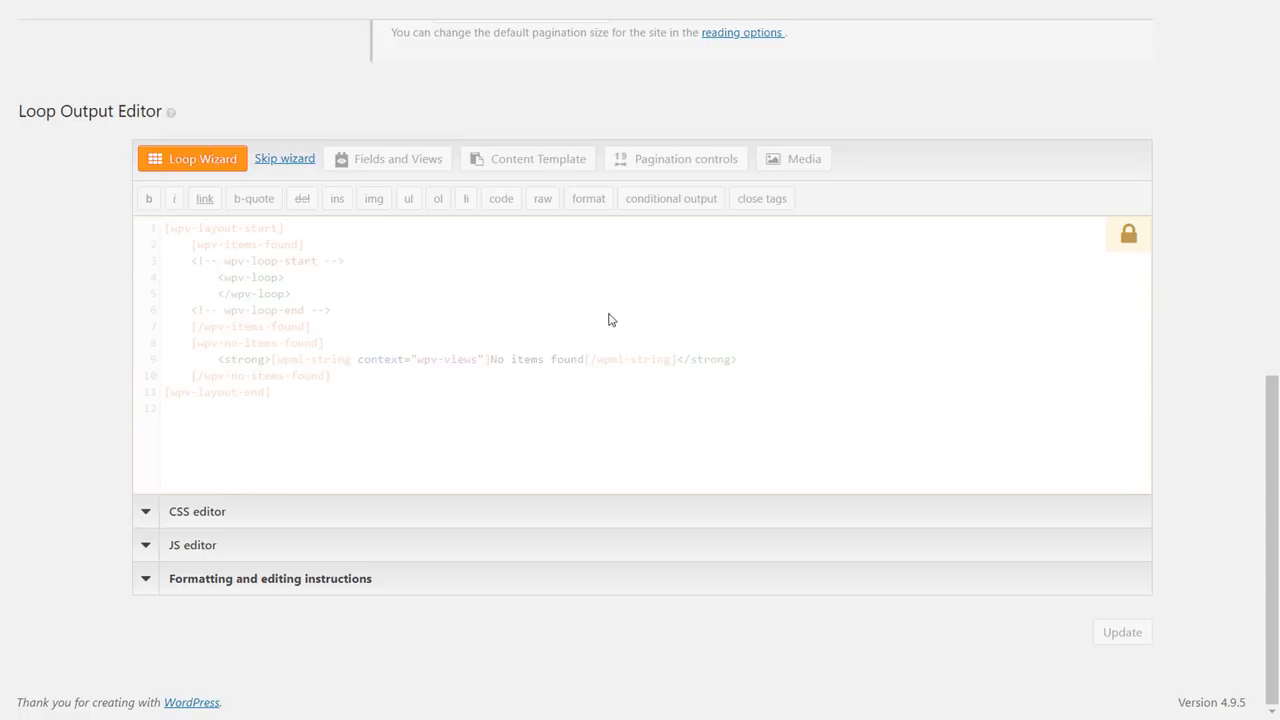
Launch the Loop Wizard and choose the Unformatted loop output style
left_click(192, 158)
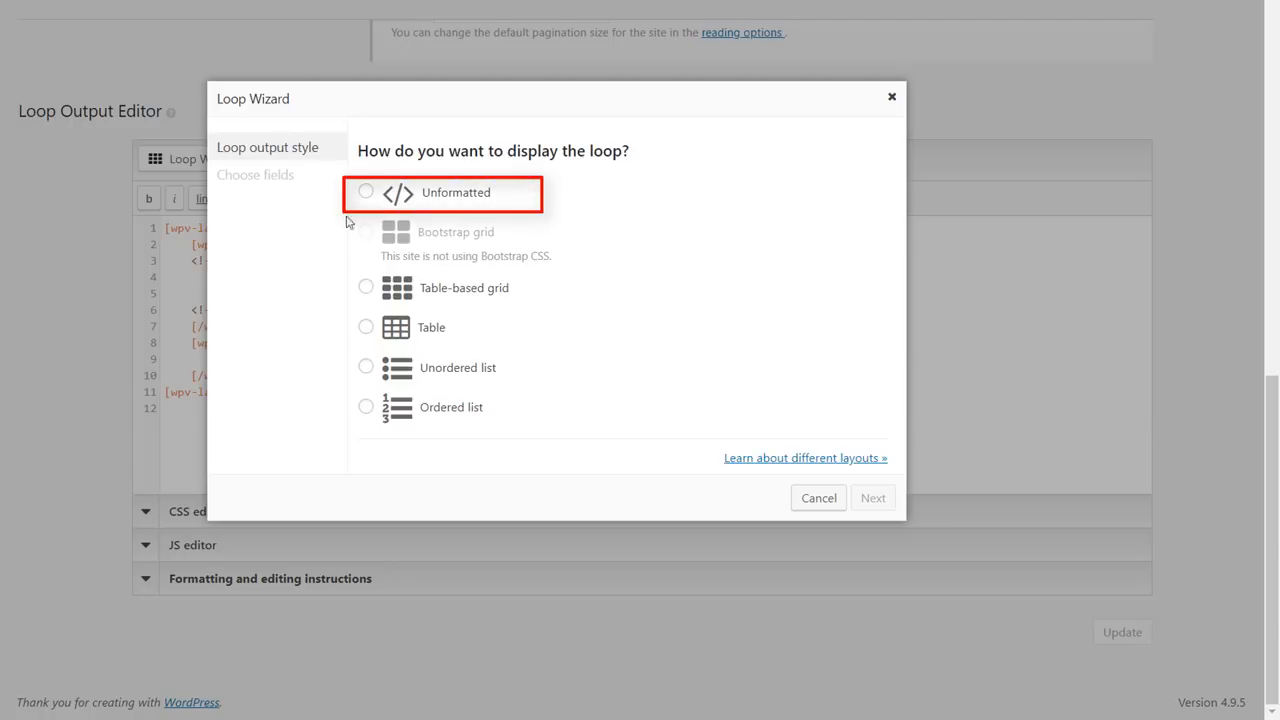
left_click(365, 191)
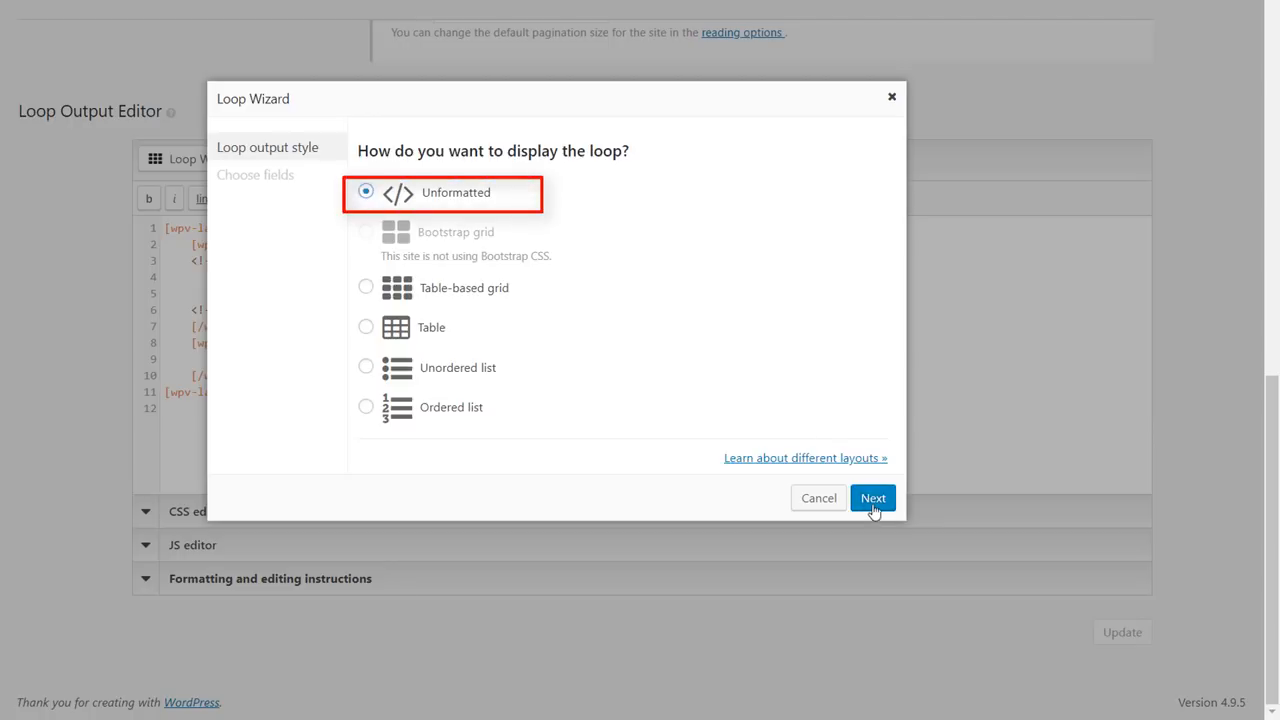
Add the post featured image field to the loop at Medium size
left_click(872, 498)
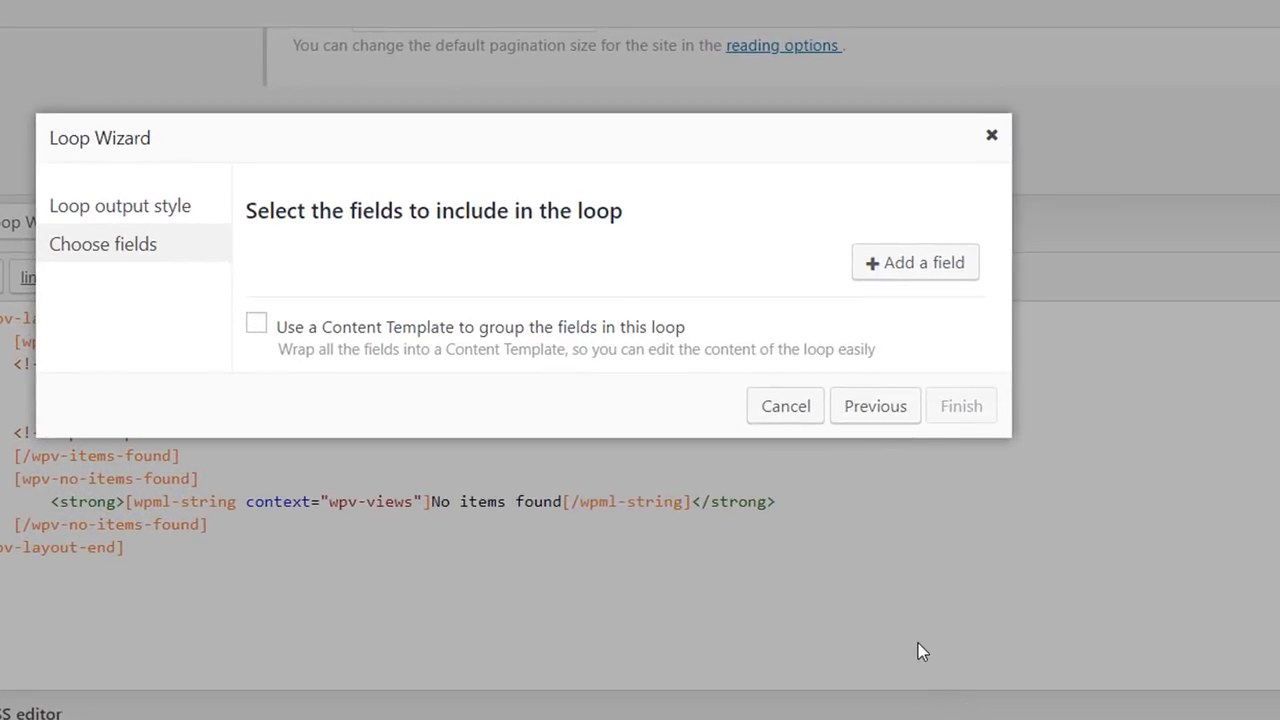
mouse_move(915, 263)
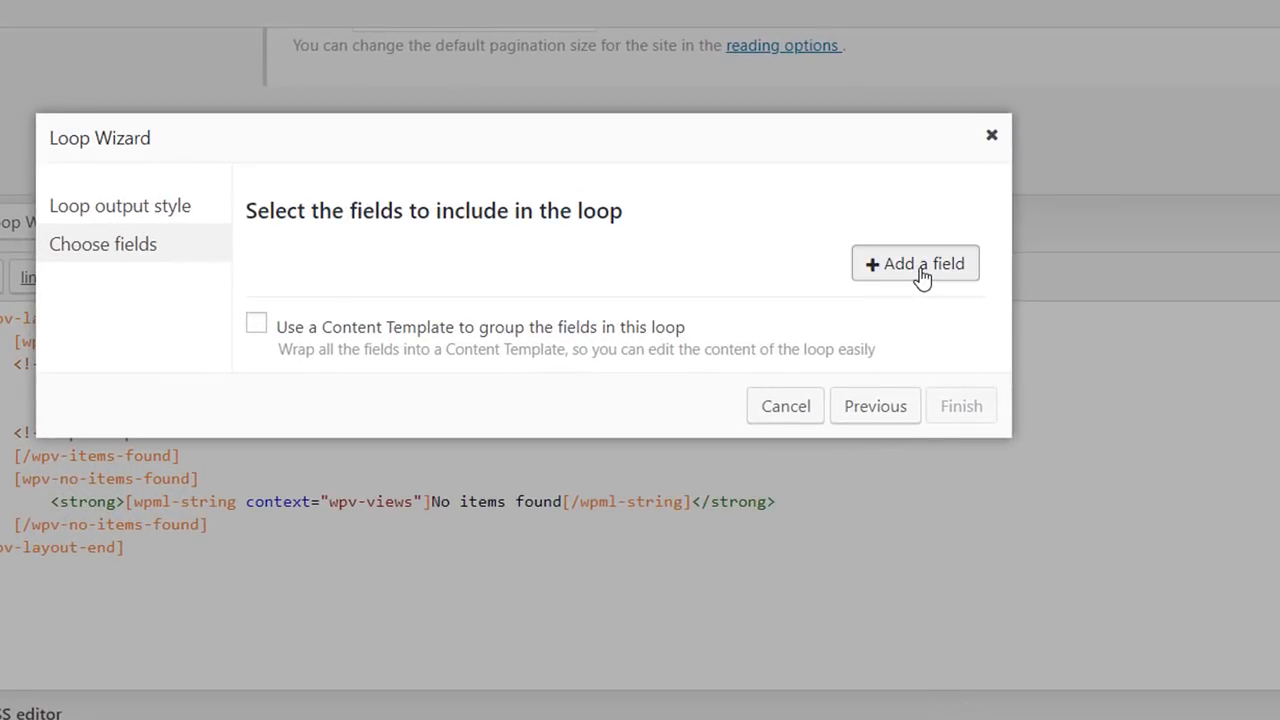
left_click(914, 263)
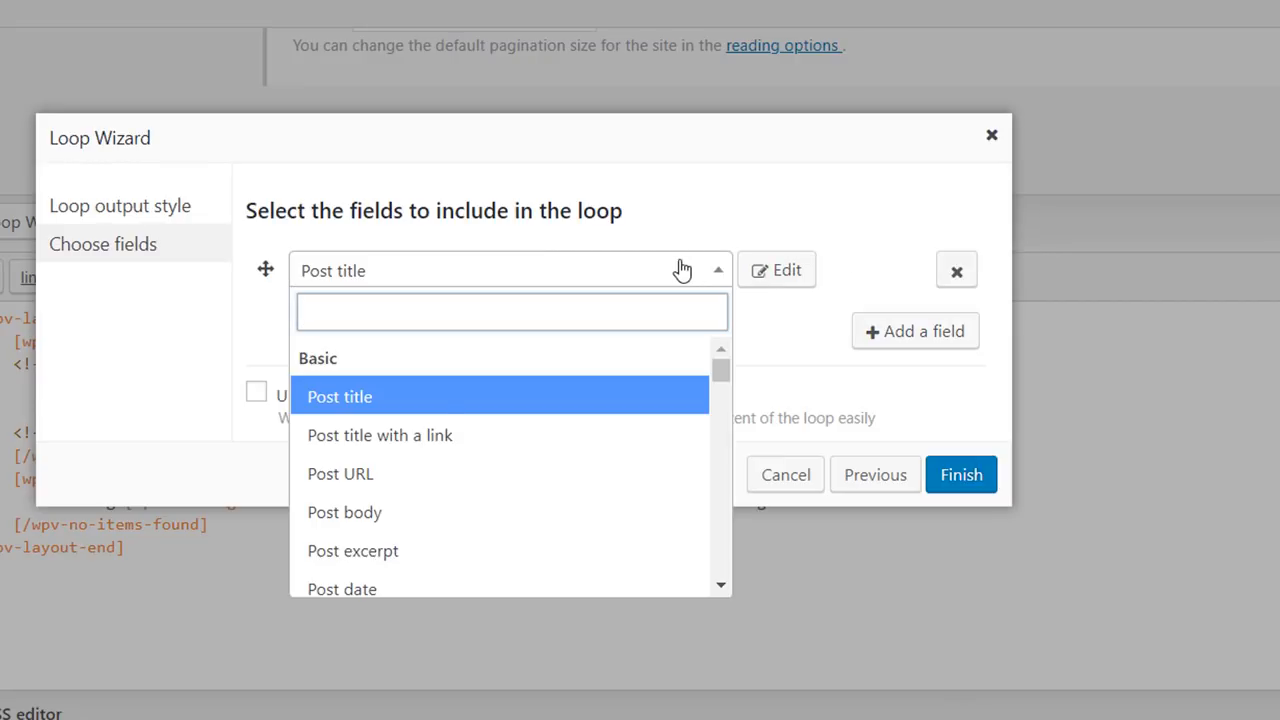
type("feat")
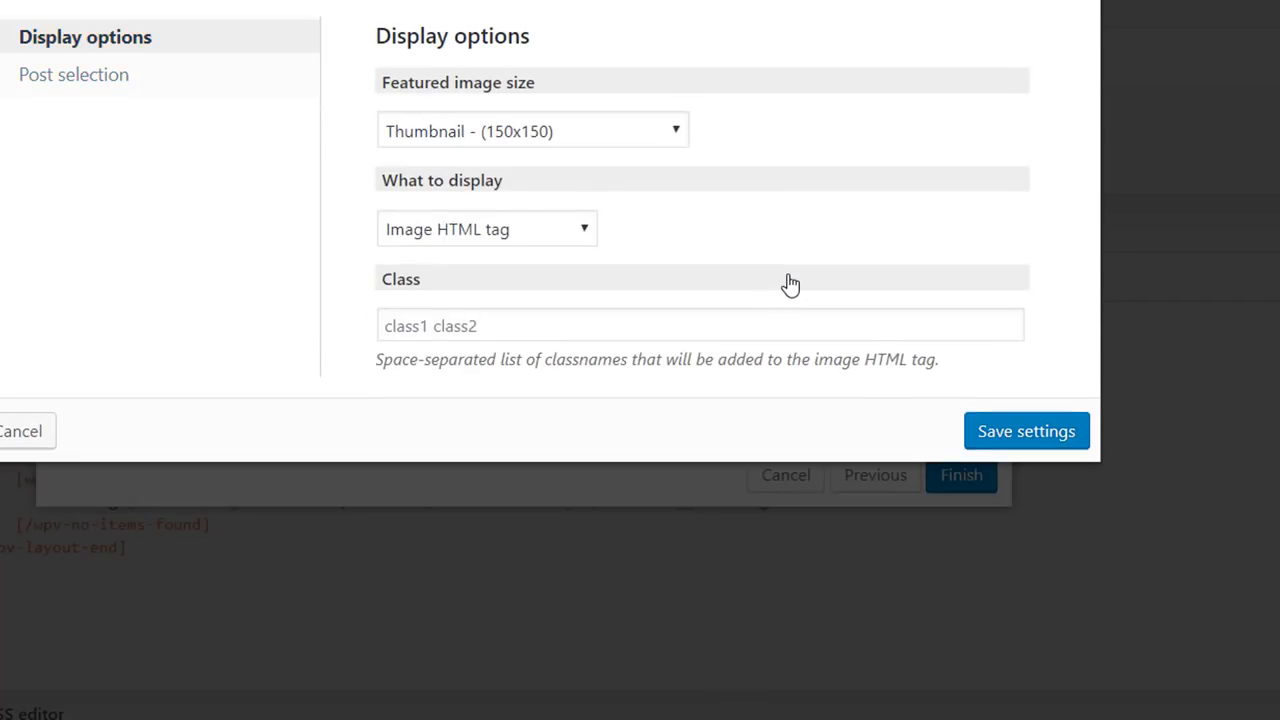
left_click(532, 130)
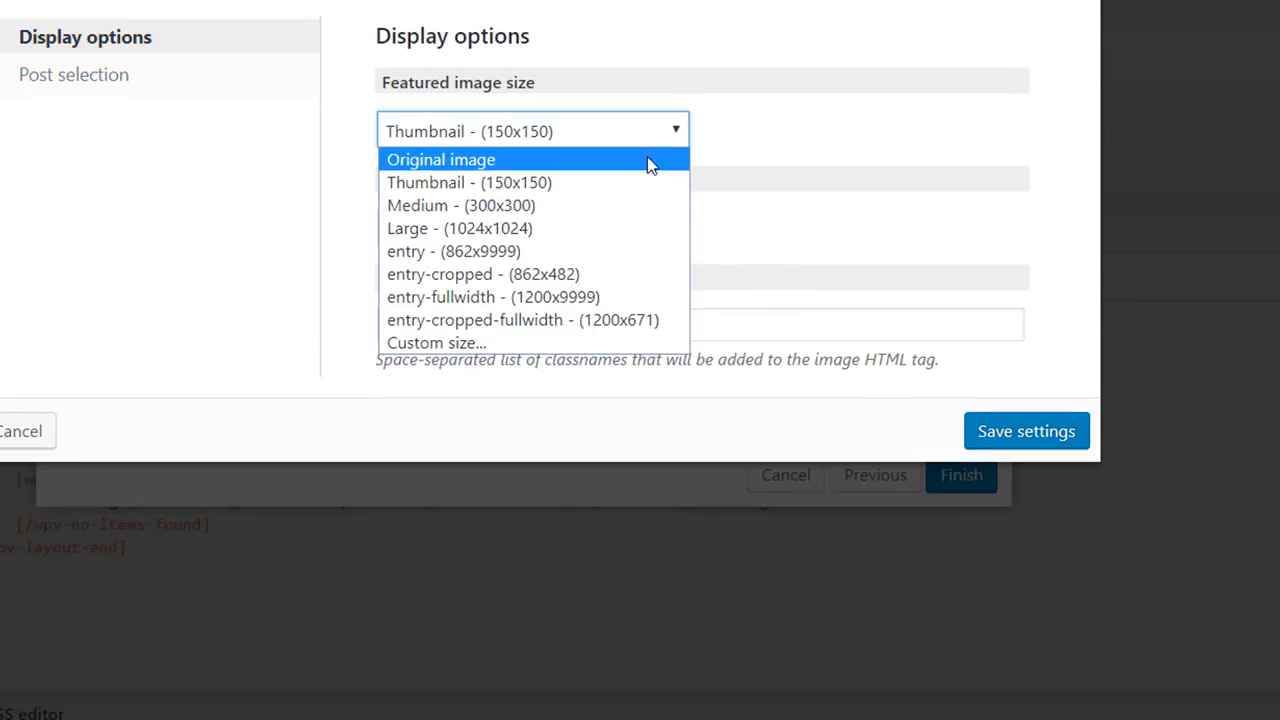
left_click(461, 205)
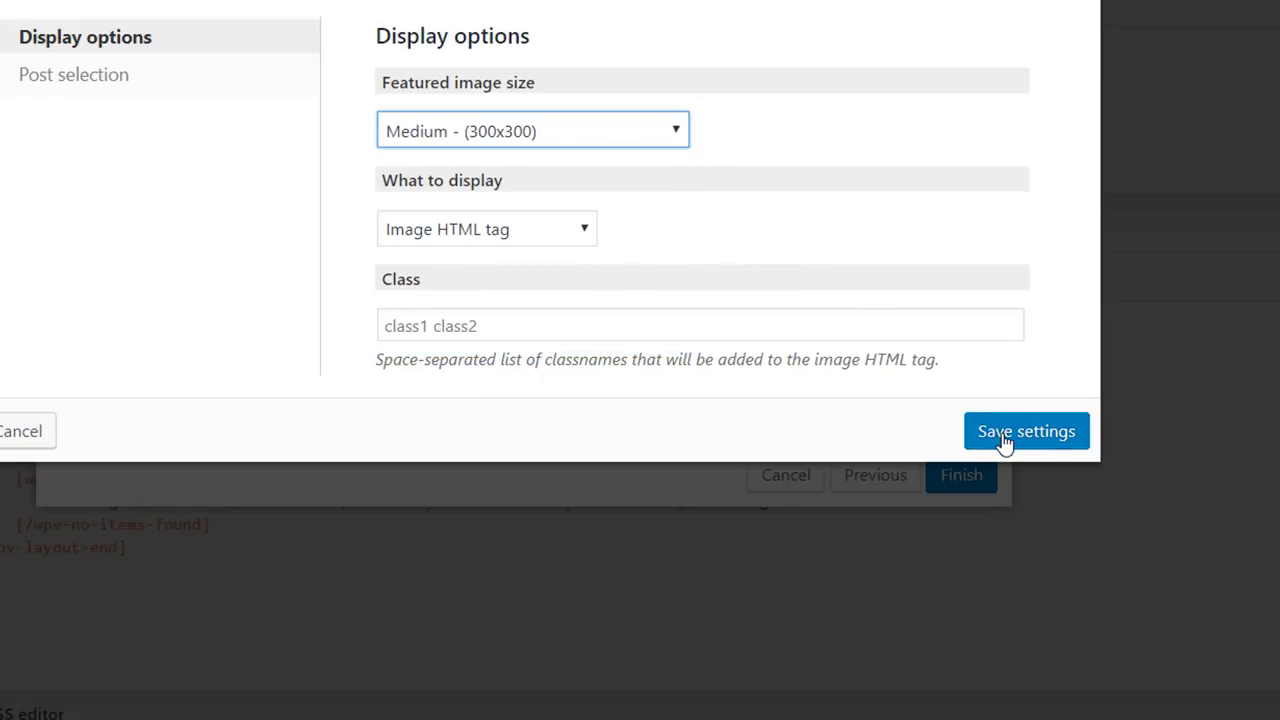
left_click(1025, 431)
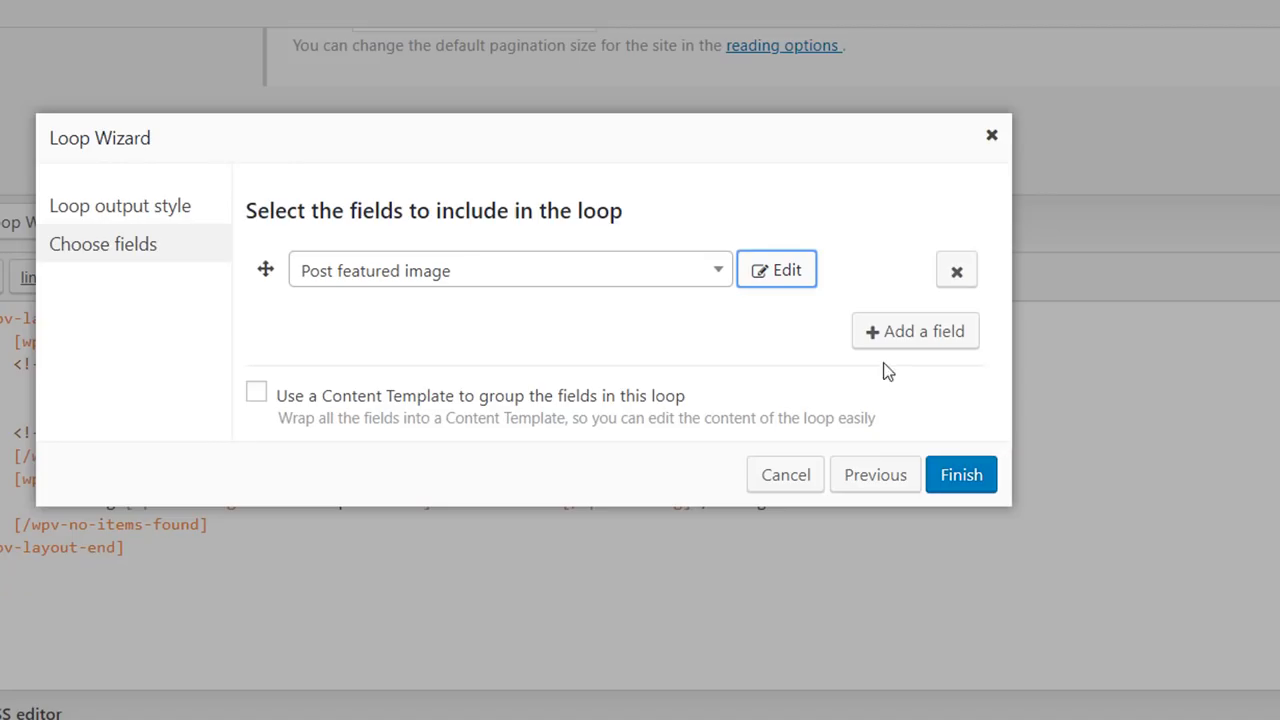
mouse_move(890, 335)
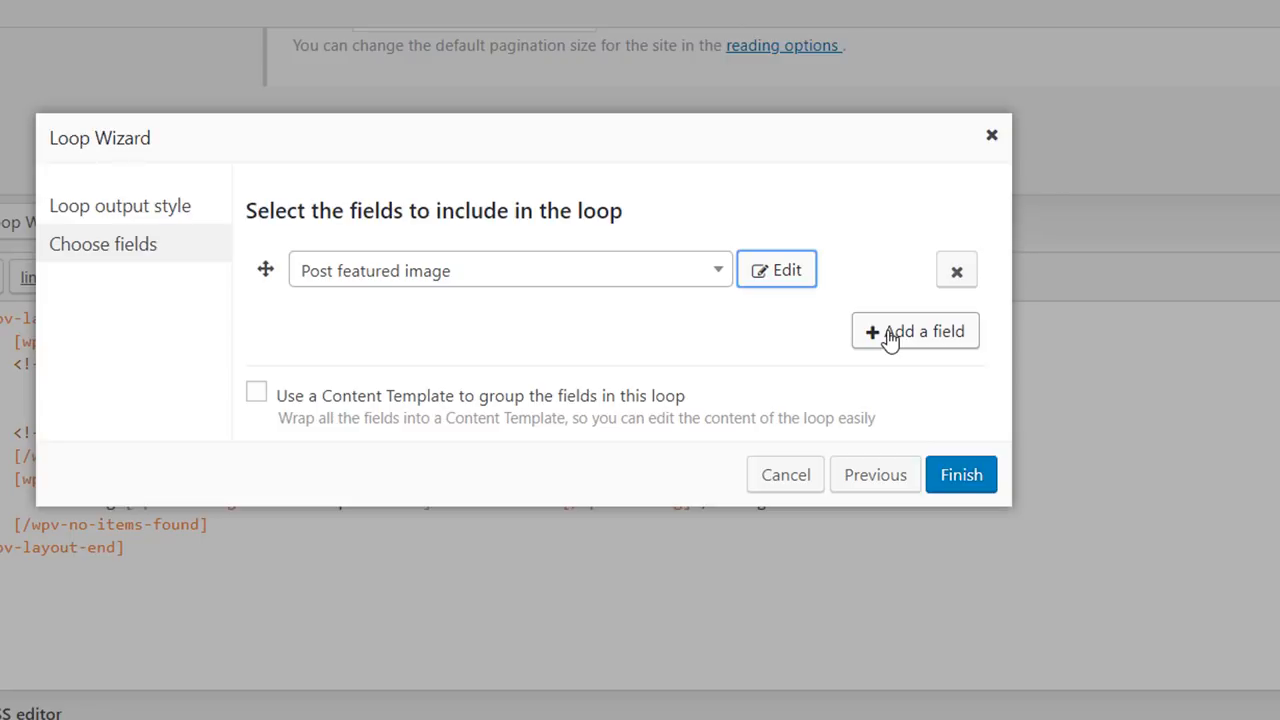
Add the linked post title and the post excerpt as loop fields
left_click(914, 331)
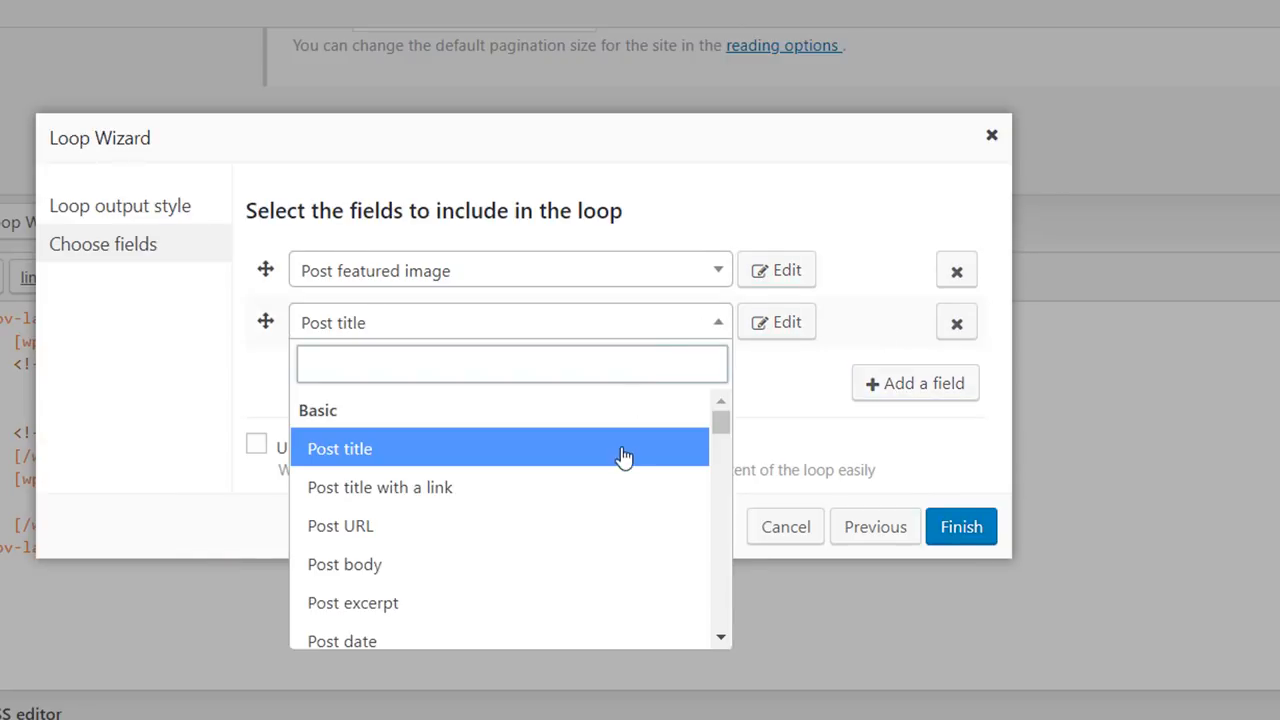
left_click(380, 487)
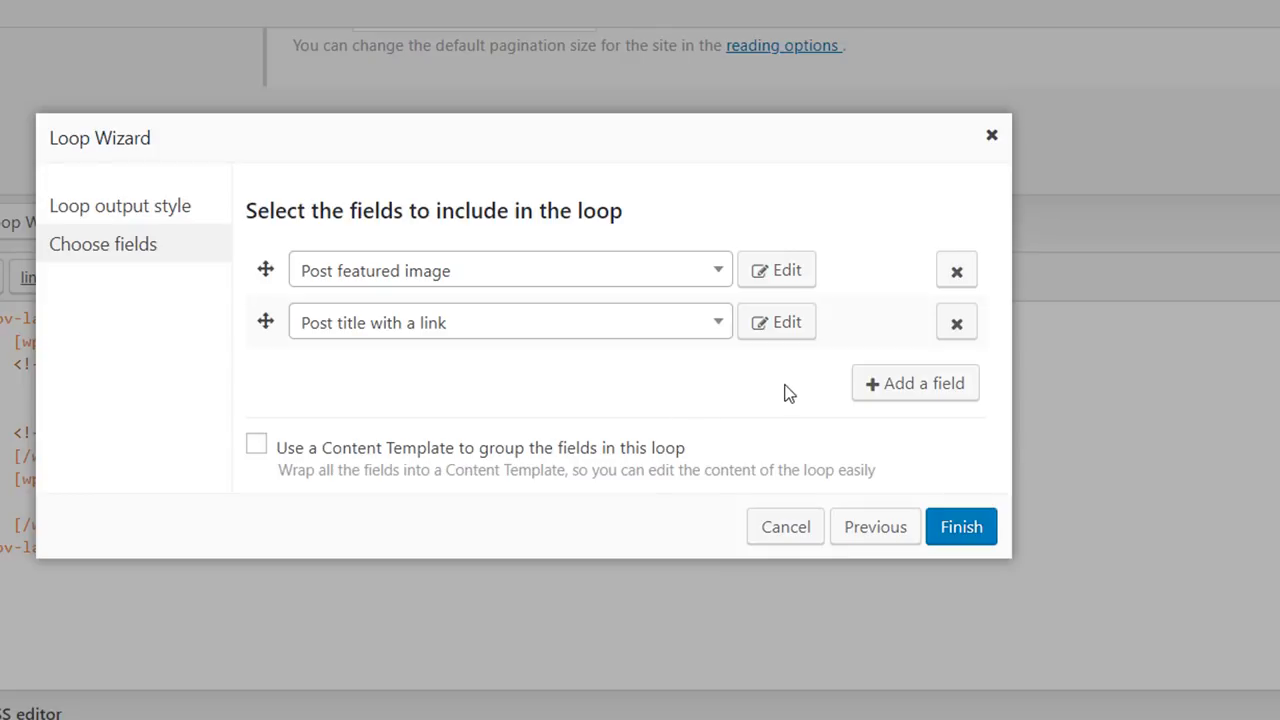
left_click(913, 383)
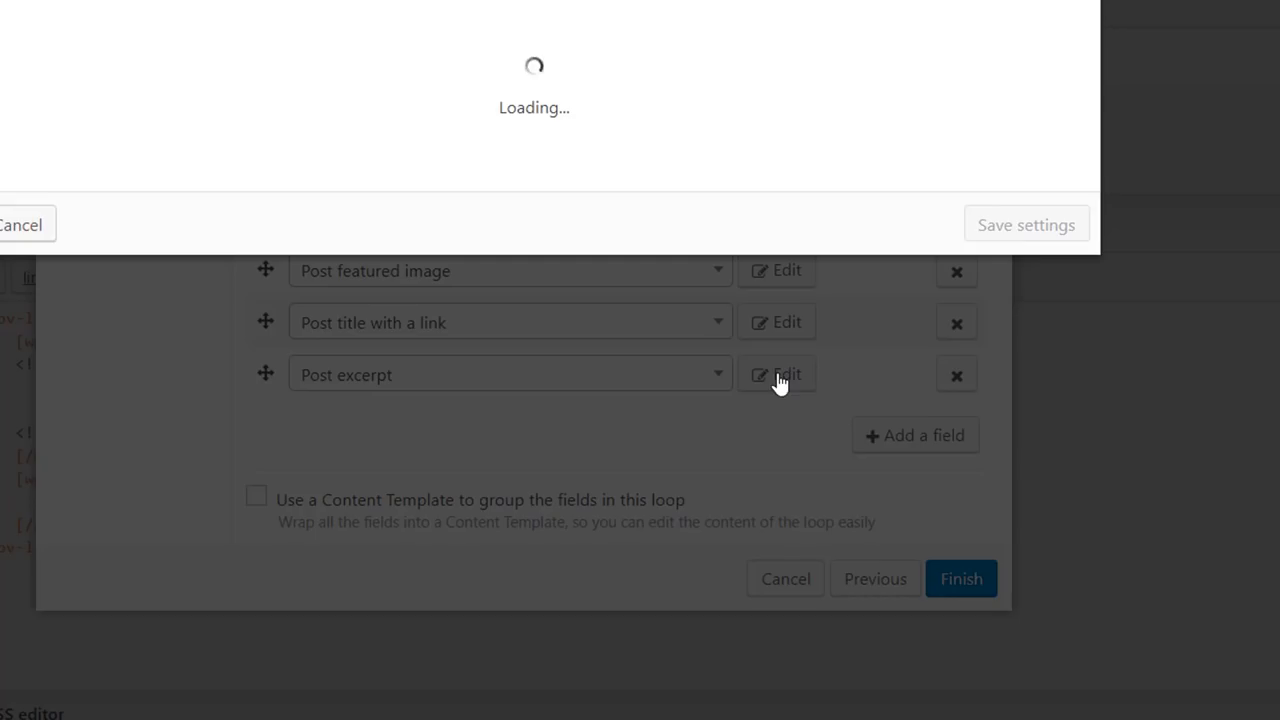
Set the post excerpt length to 50 words and clear its ellipsis text
left_click(775, 374)
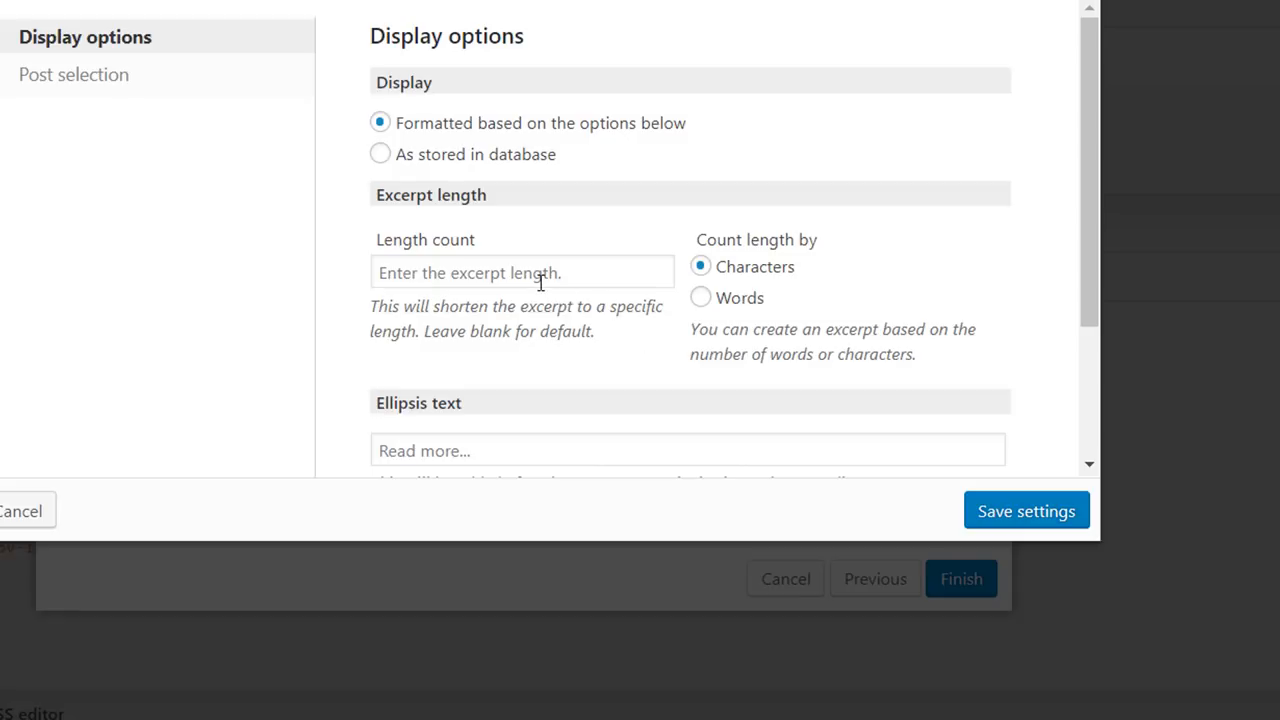
left_click(521, 272)
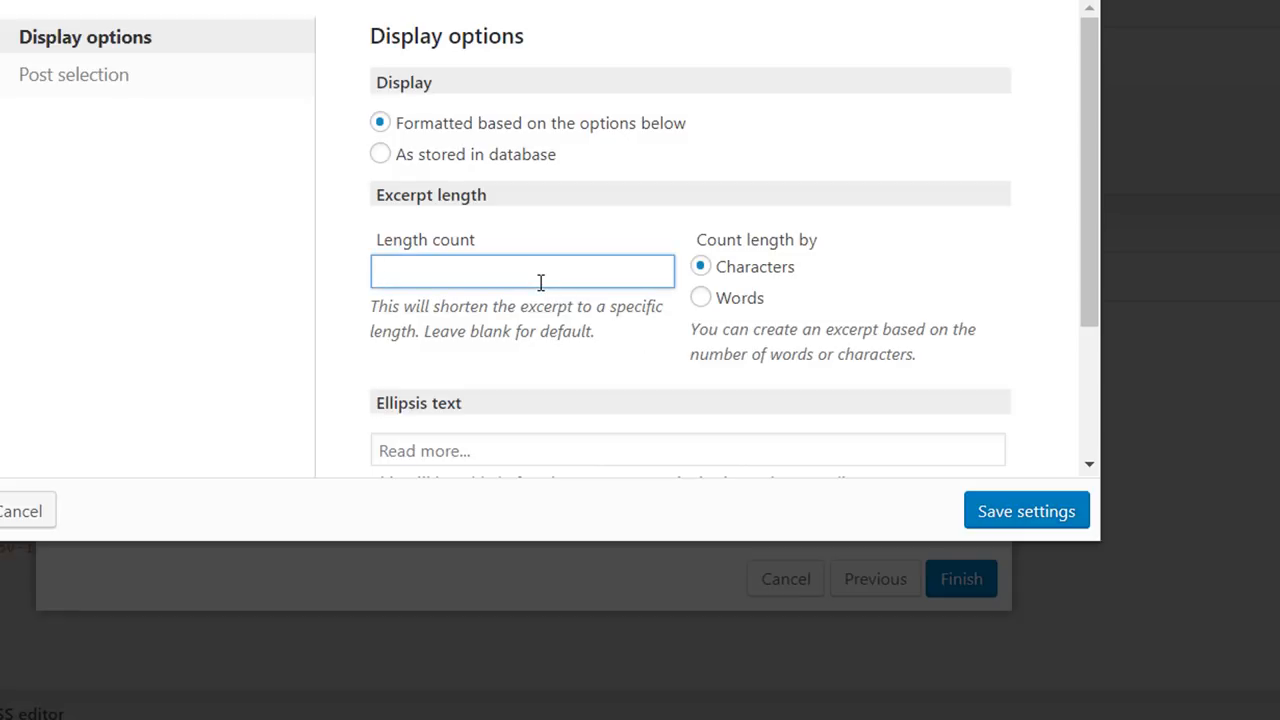
type("50")
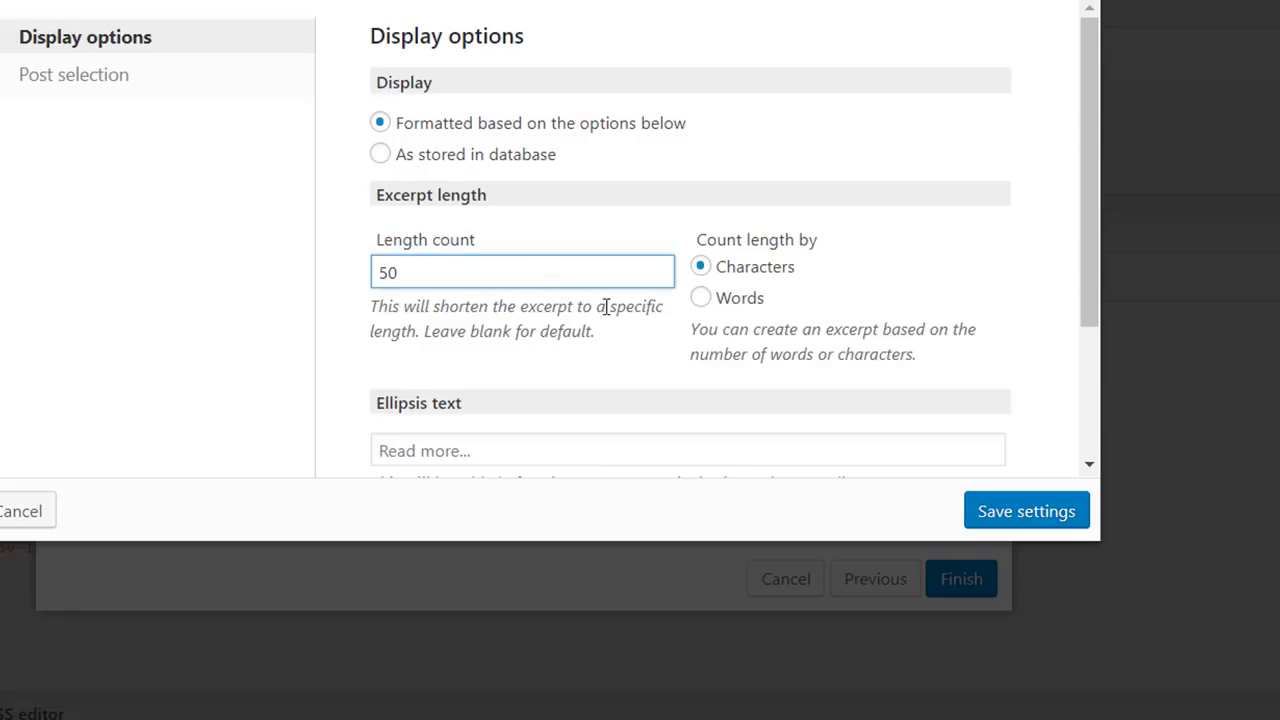
left_click(700, 297)
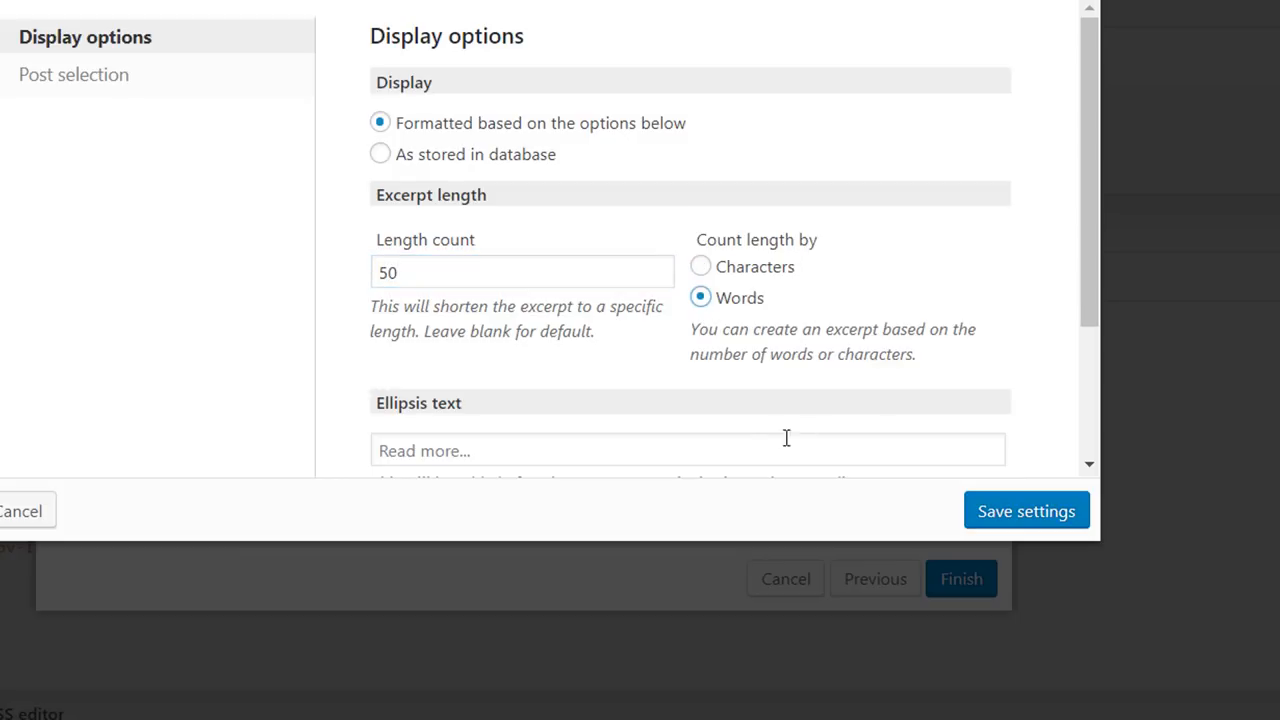
left_click(688, 449)
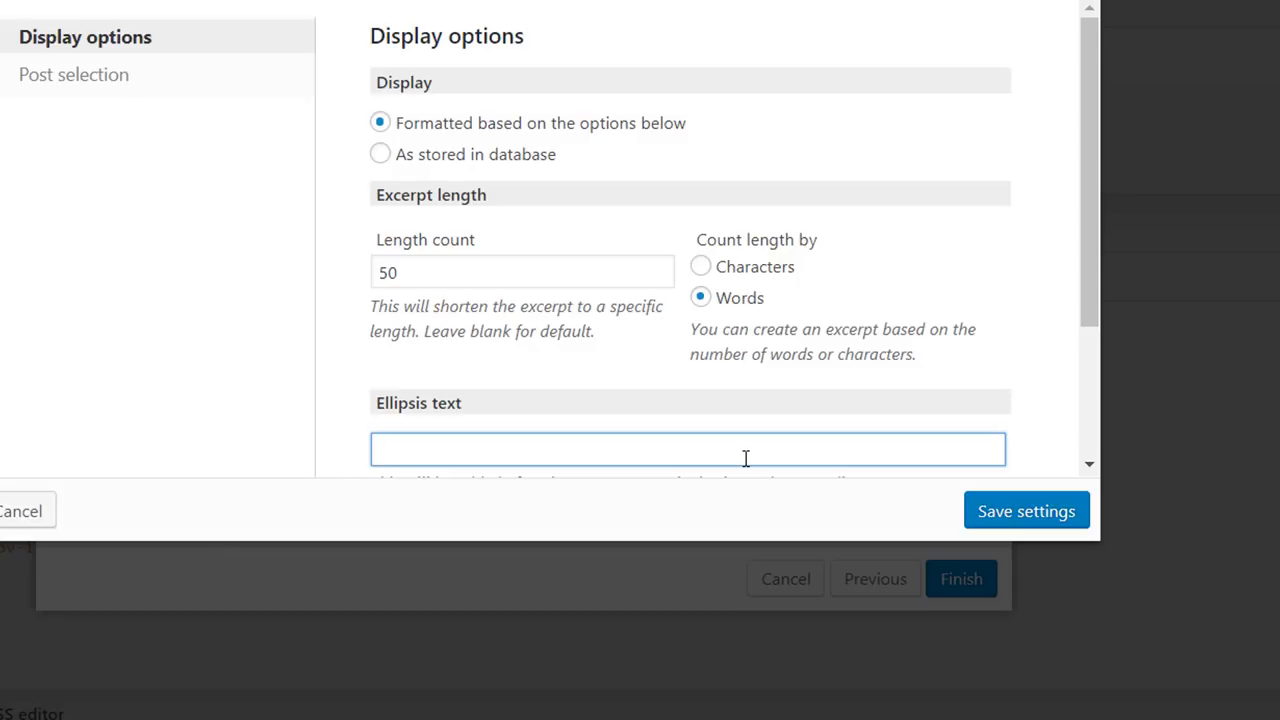
left_click(1025, 510)
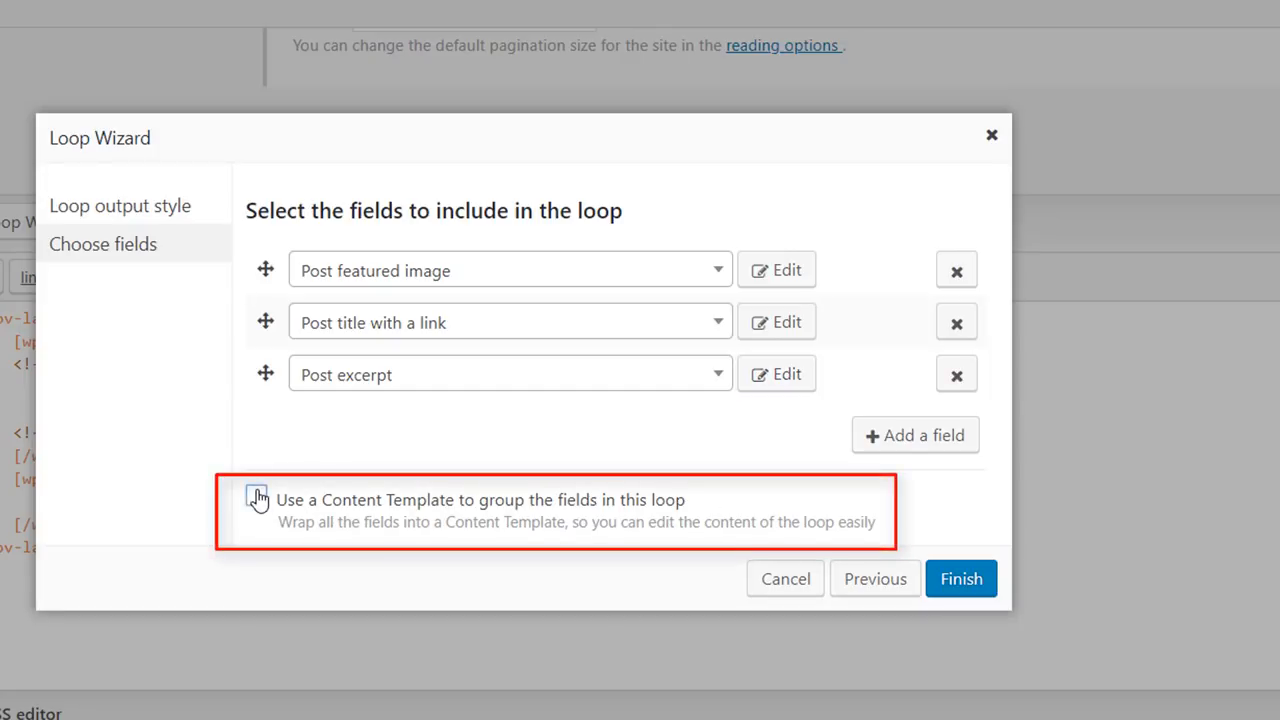
Enable 'Use a Content Template to group the fields in this loop'
left_click(256, 497)
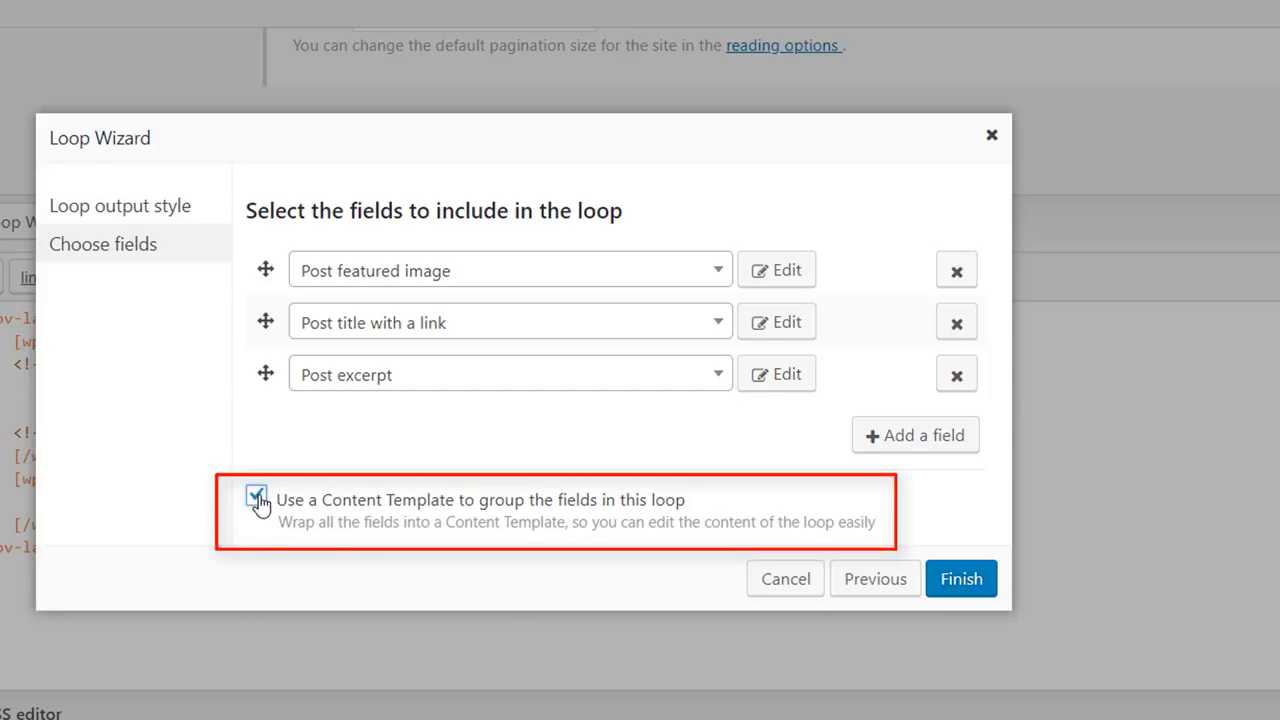
left_click(256, 495)
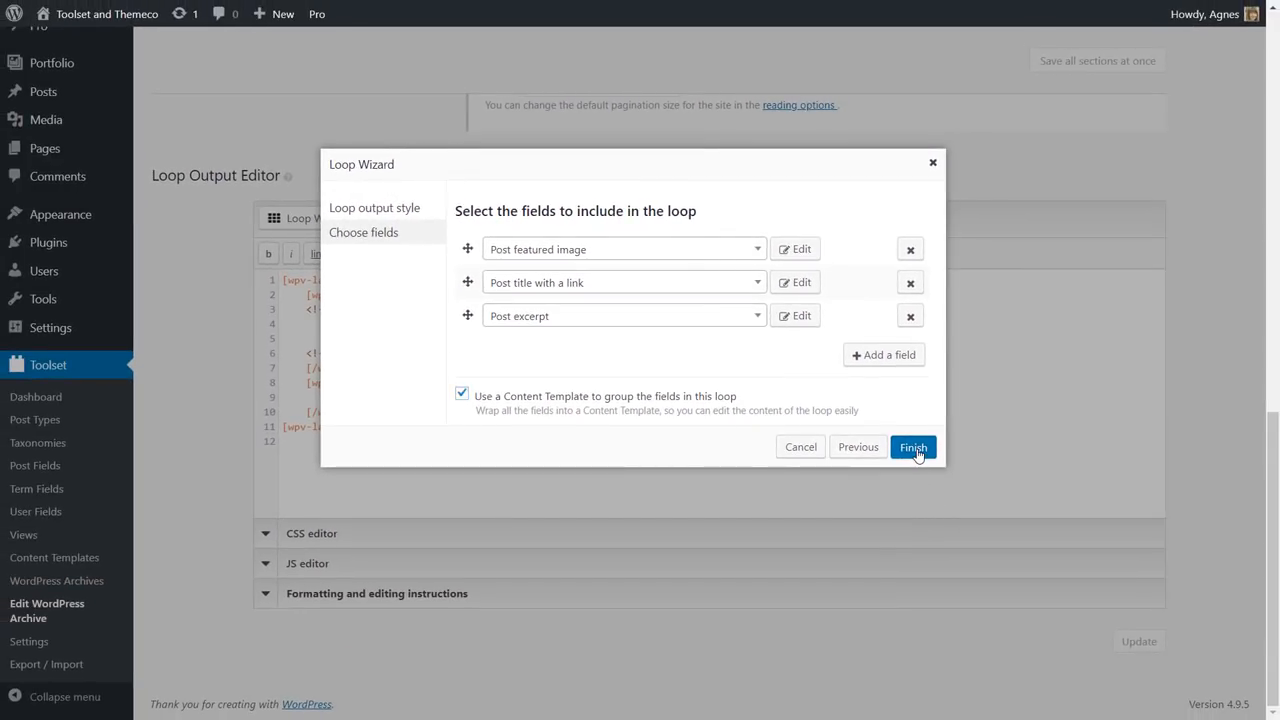
Finish the wizard and wrap [wpv-post-link] in <h2></h2> tags in the Content Template
left_click(911, 447)
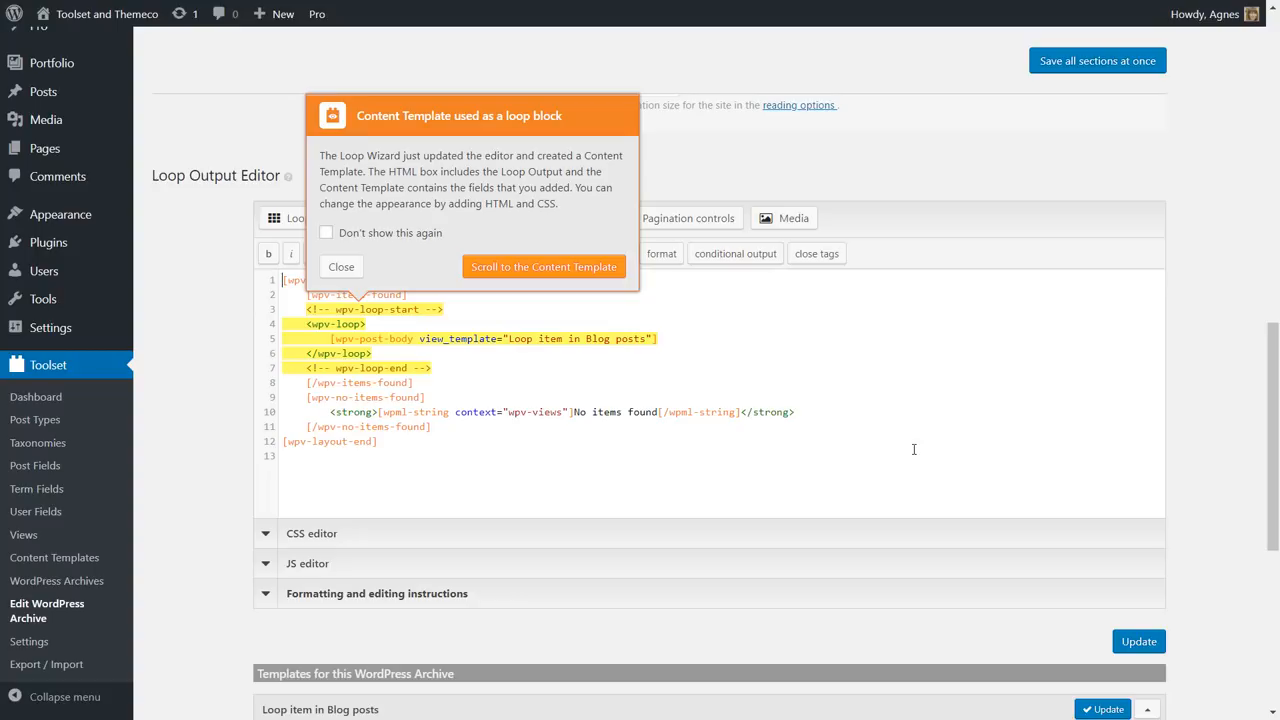
left_click(341, 266)
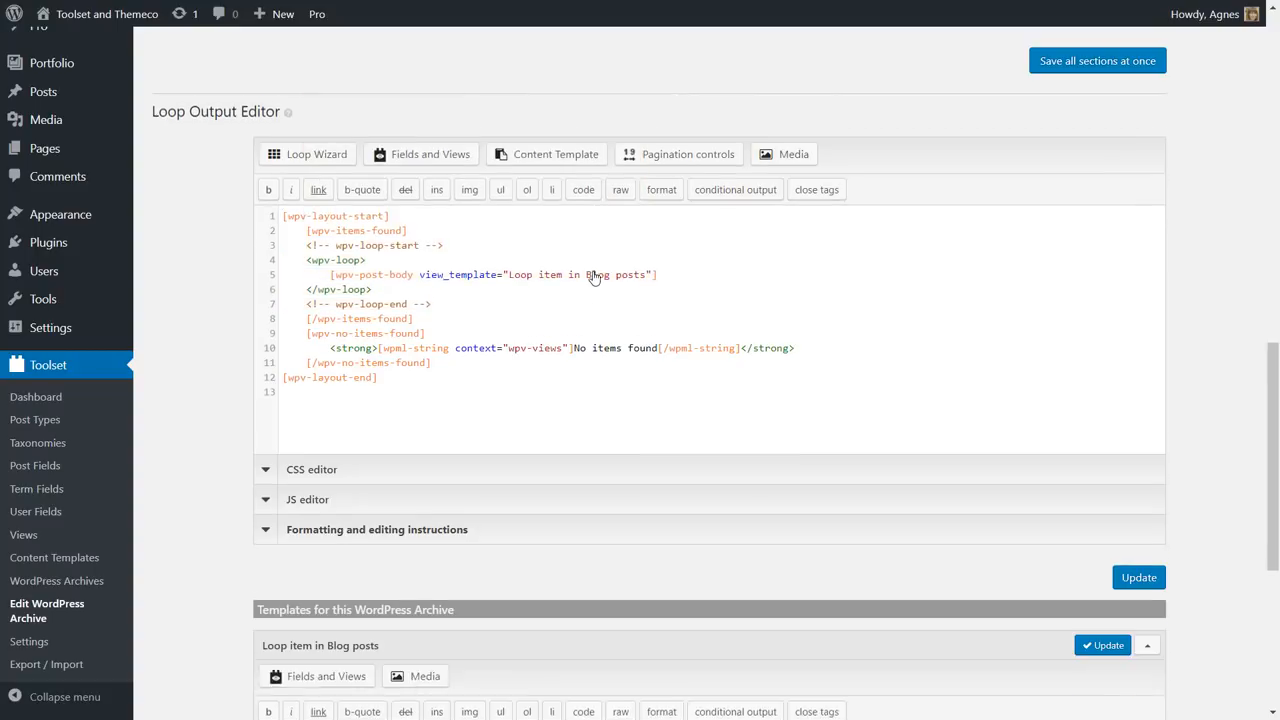
scroll("down", 3)
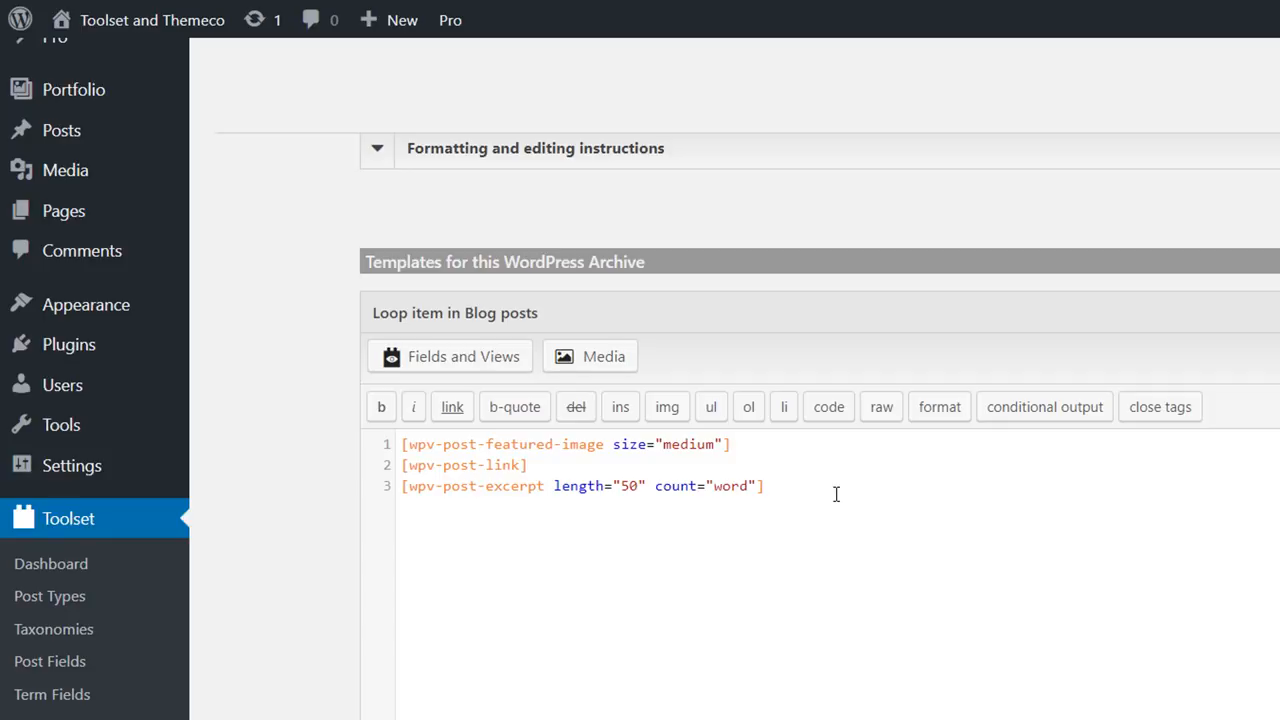
mouse_move(400, 481)
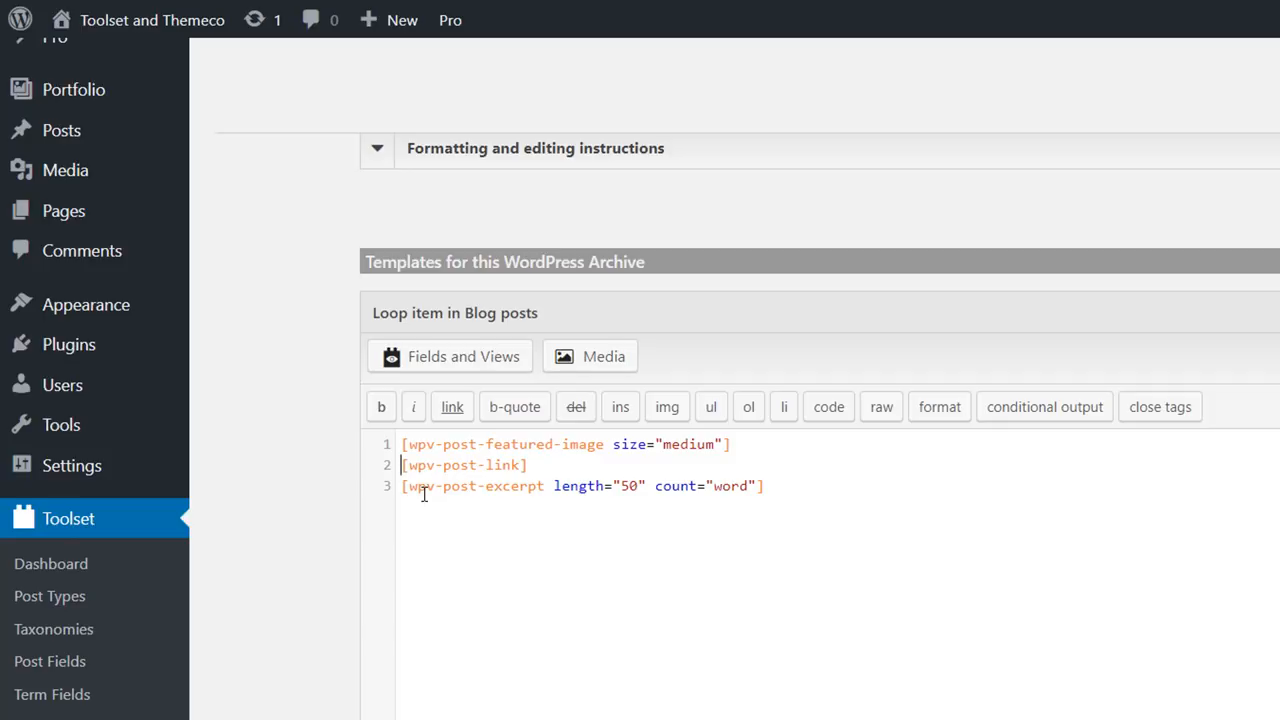
type("<h2>")
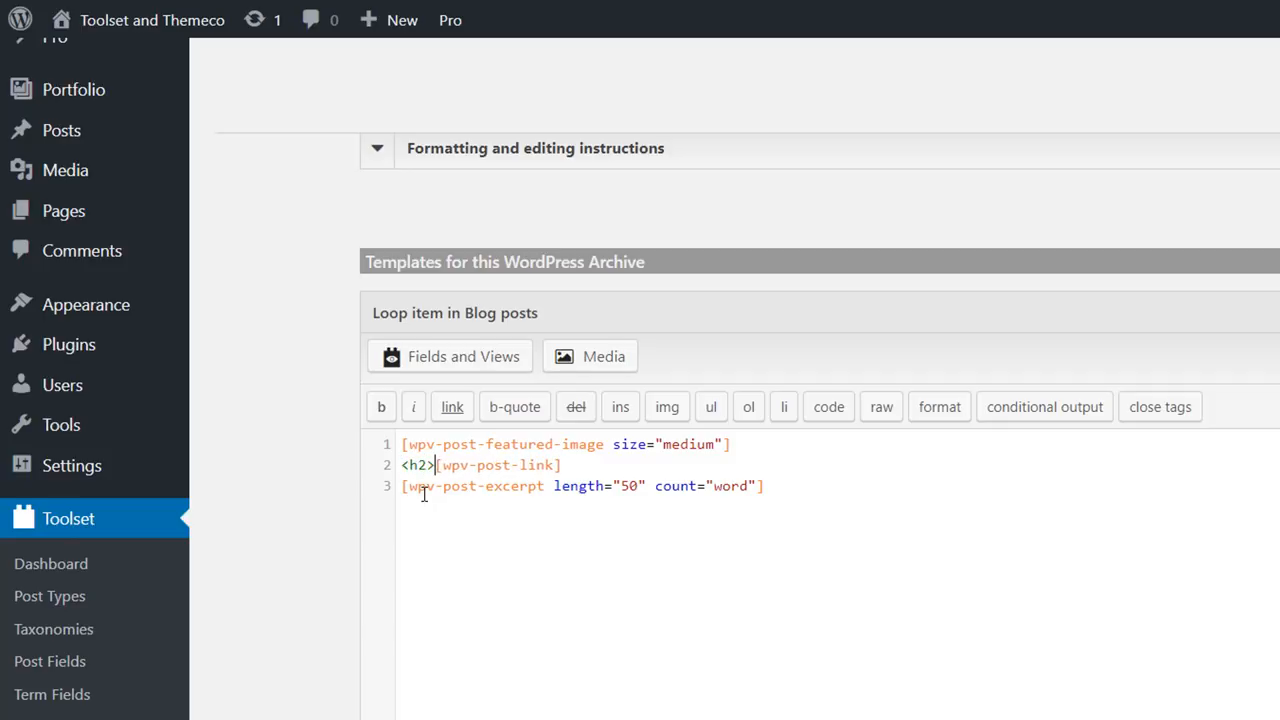
type("<")
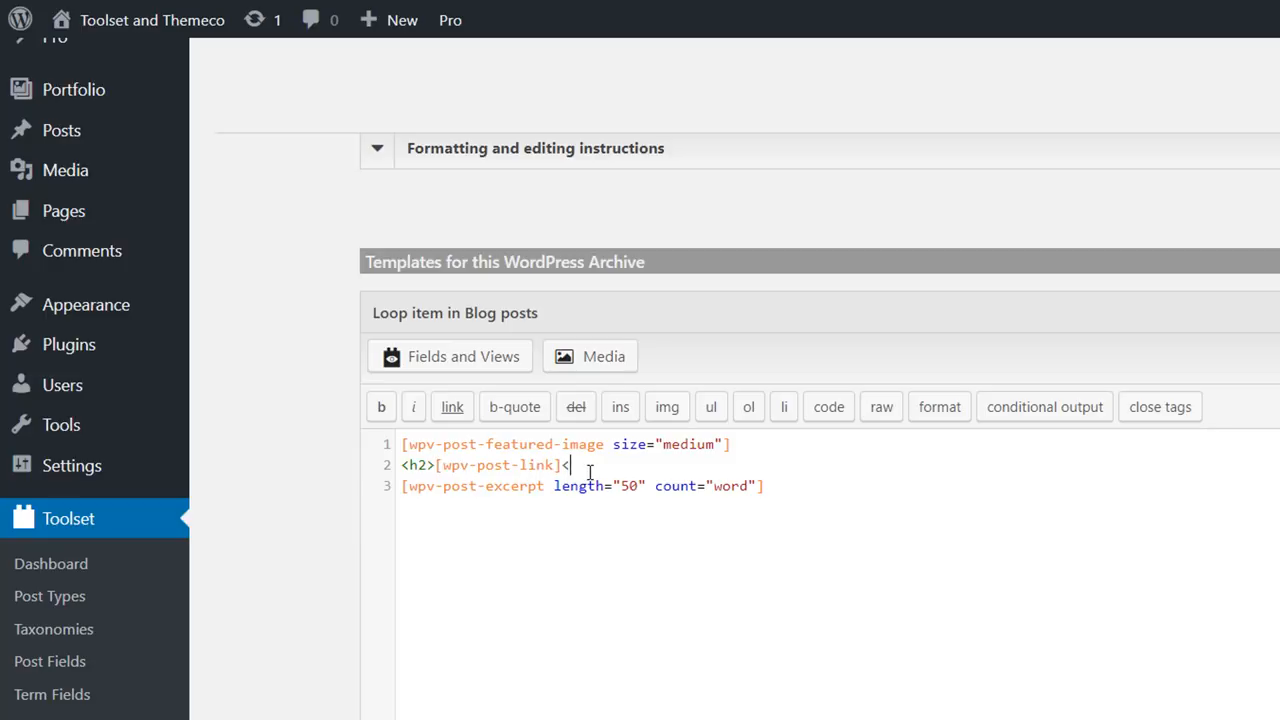
type("/h2>")
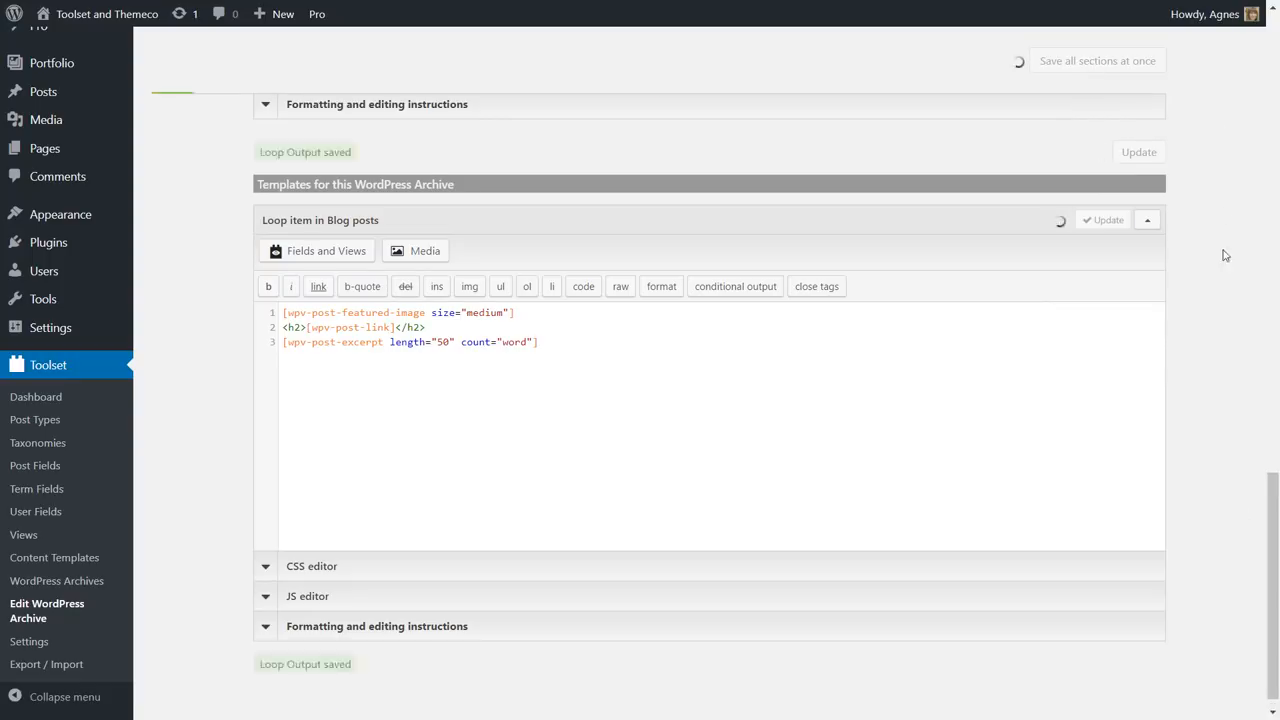
scroll("down", 3)
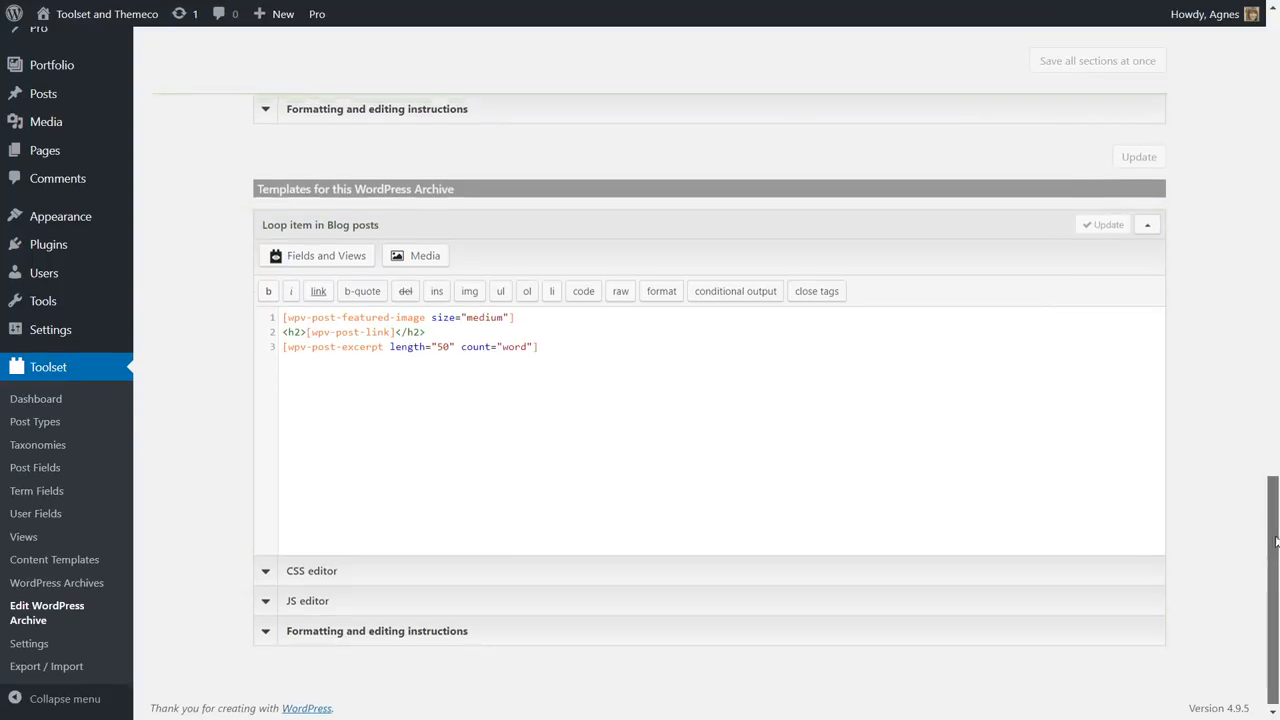
scroll("up", 3)
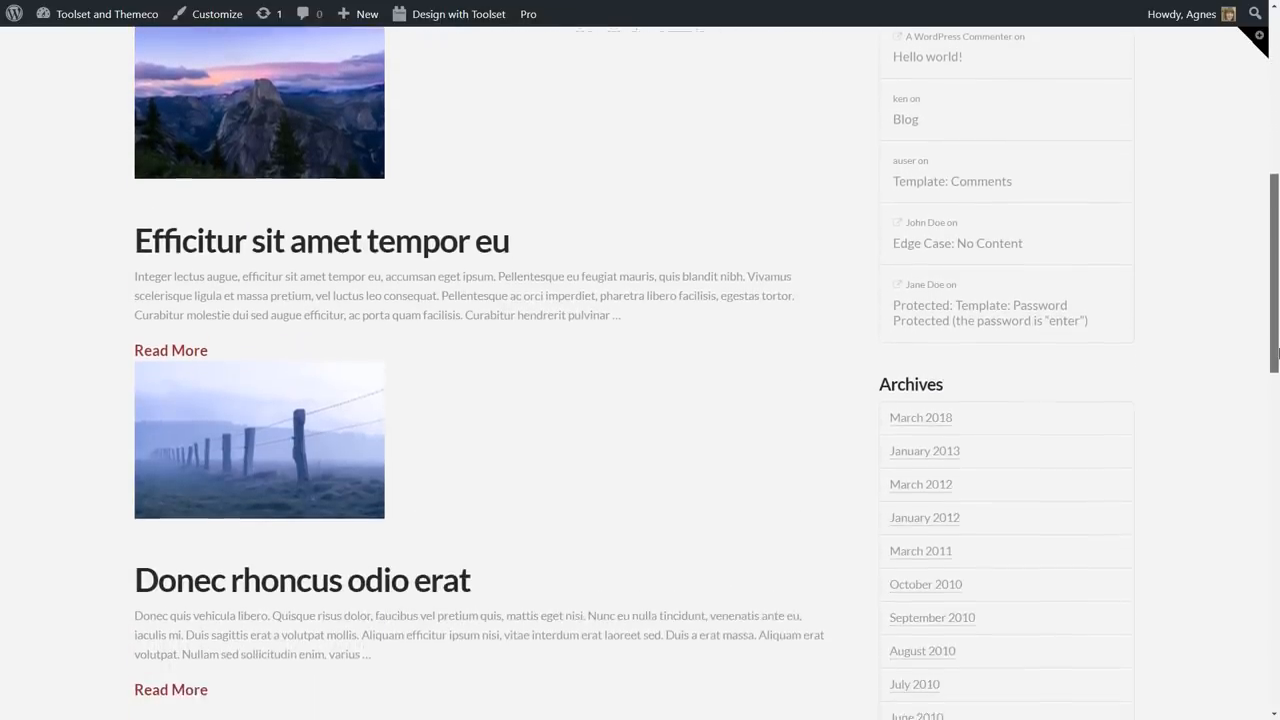
scroll("down", 3)
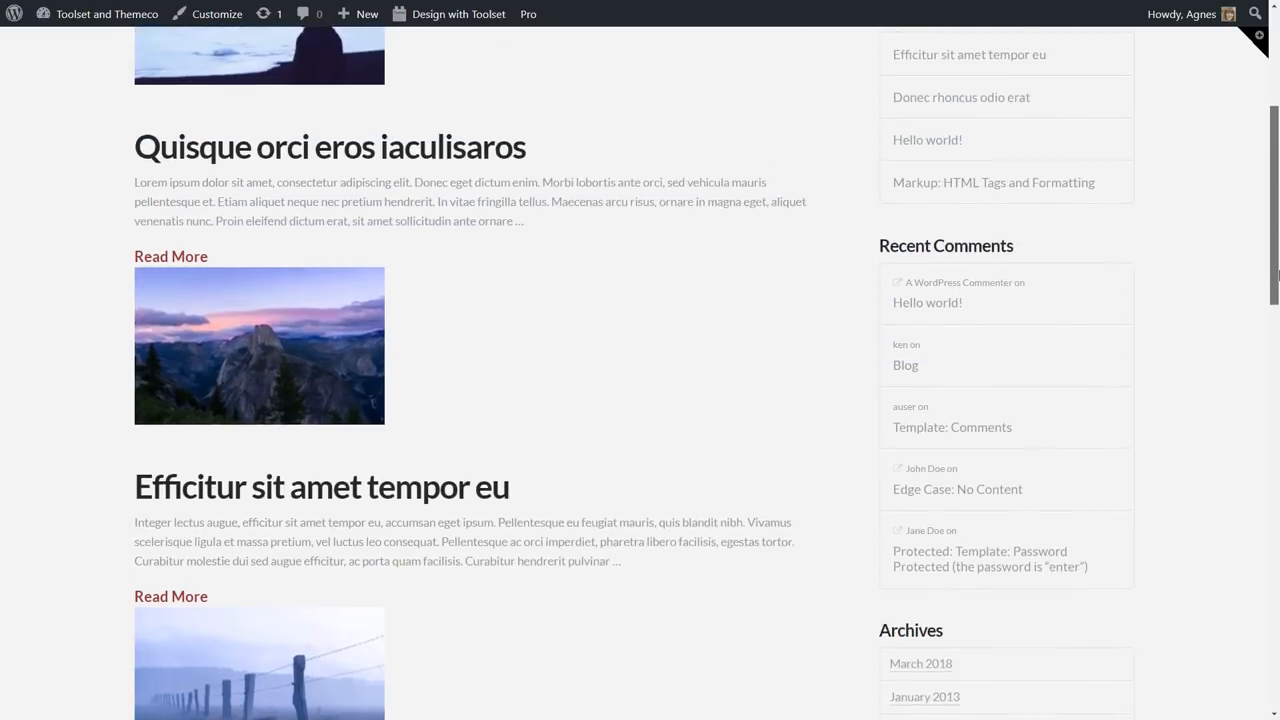
scroll("up", 3)
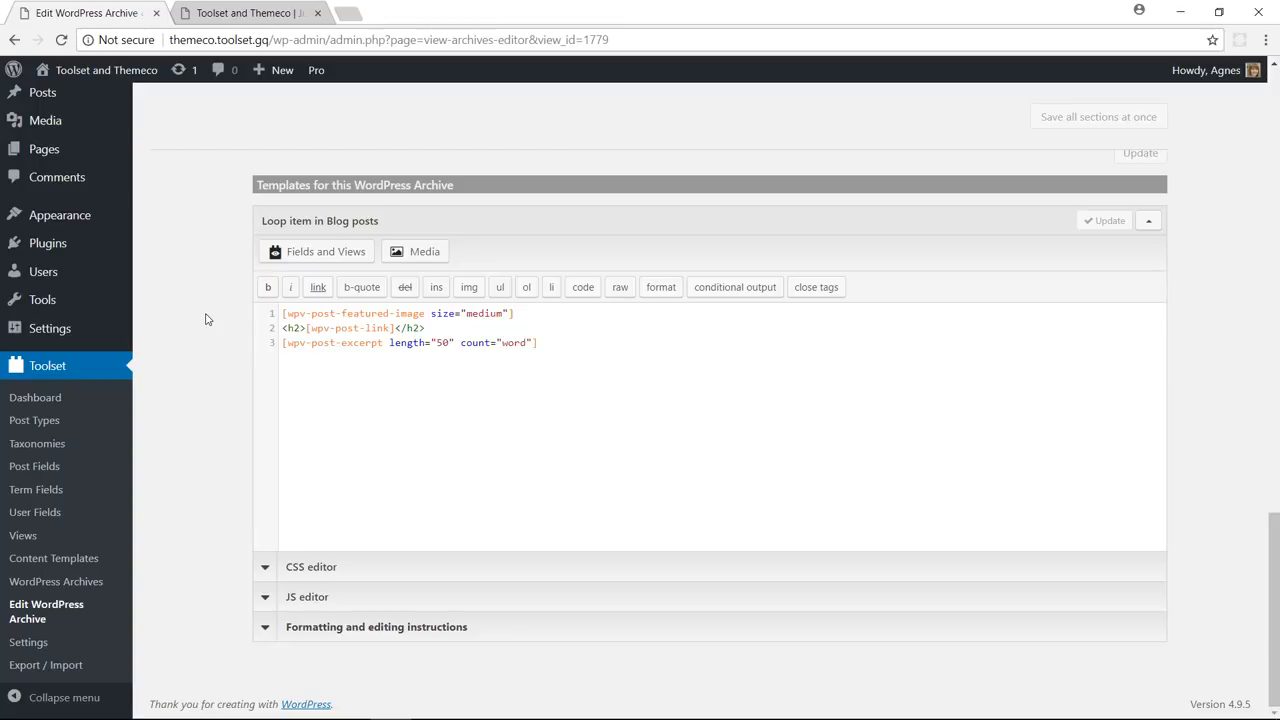
Open the March 2018 monthly archive on the front end and scroll through its posts
left_click(245, 13)
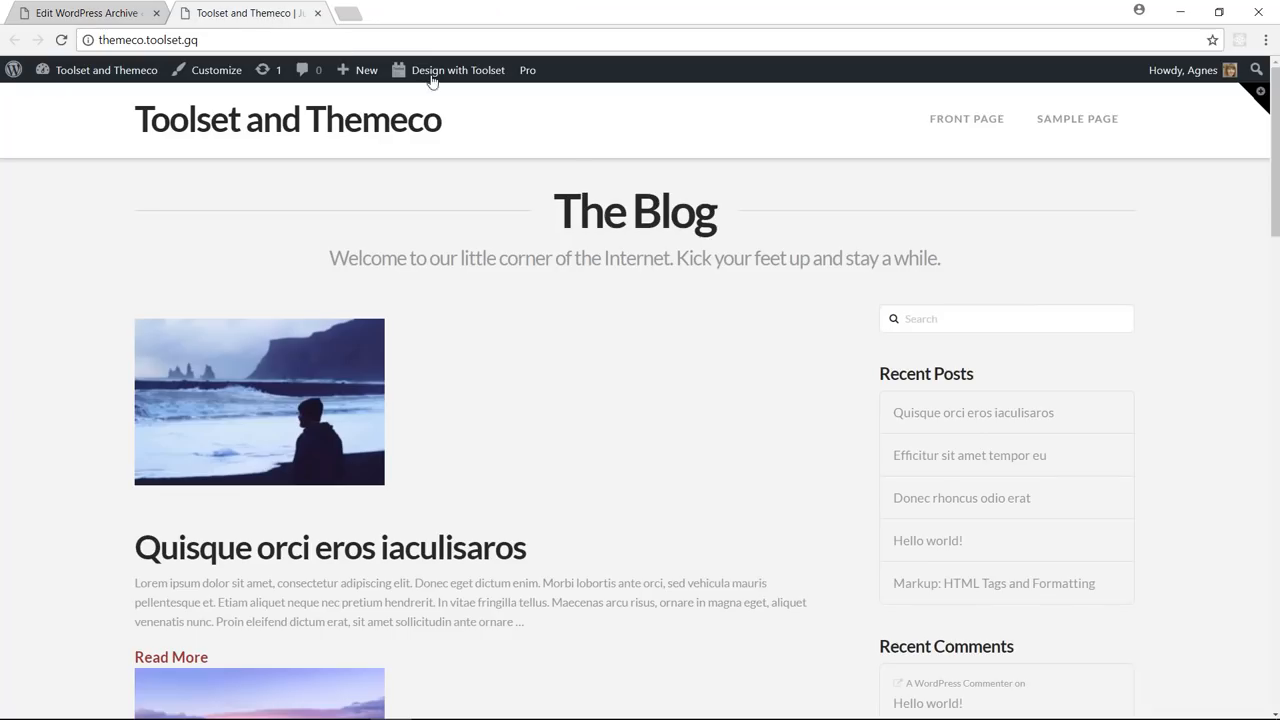
mouse_move(1273, 178)
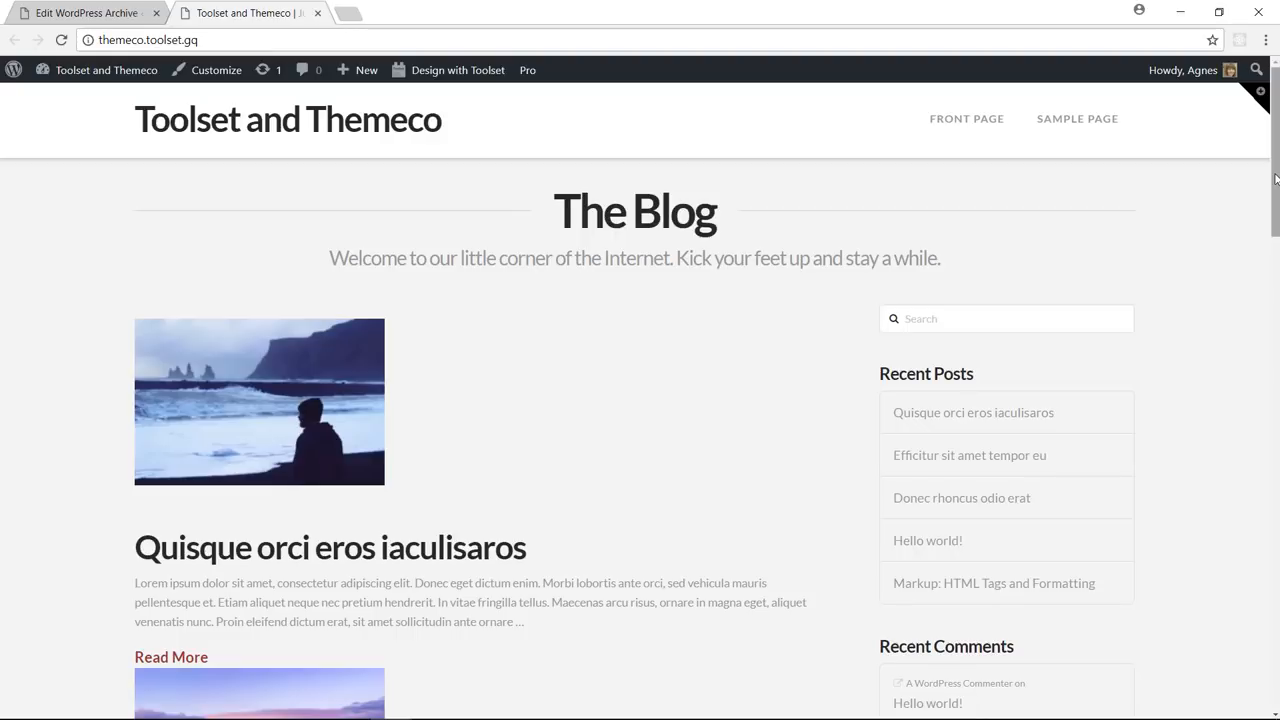
scroll("down", 3)
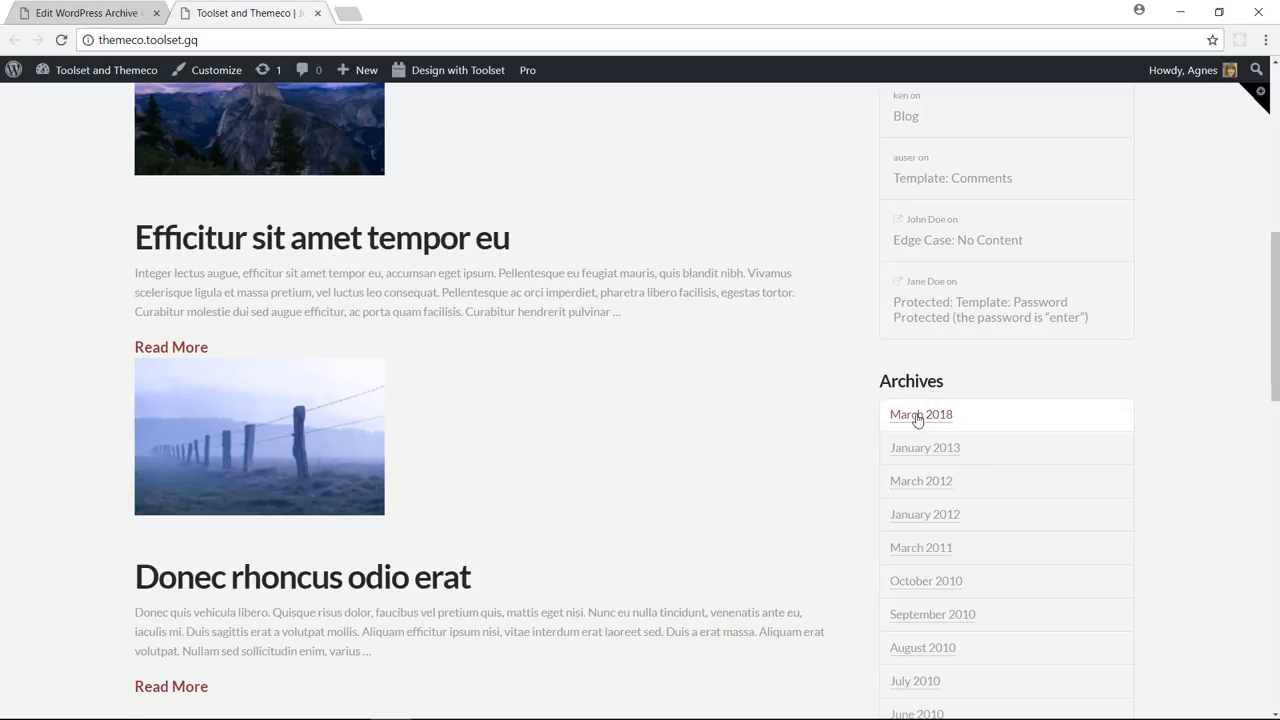
left_click(920, 414)
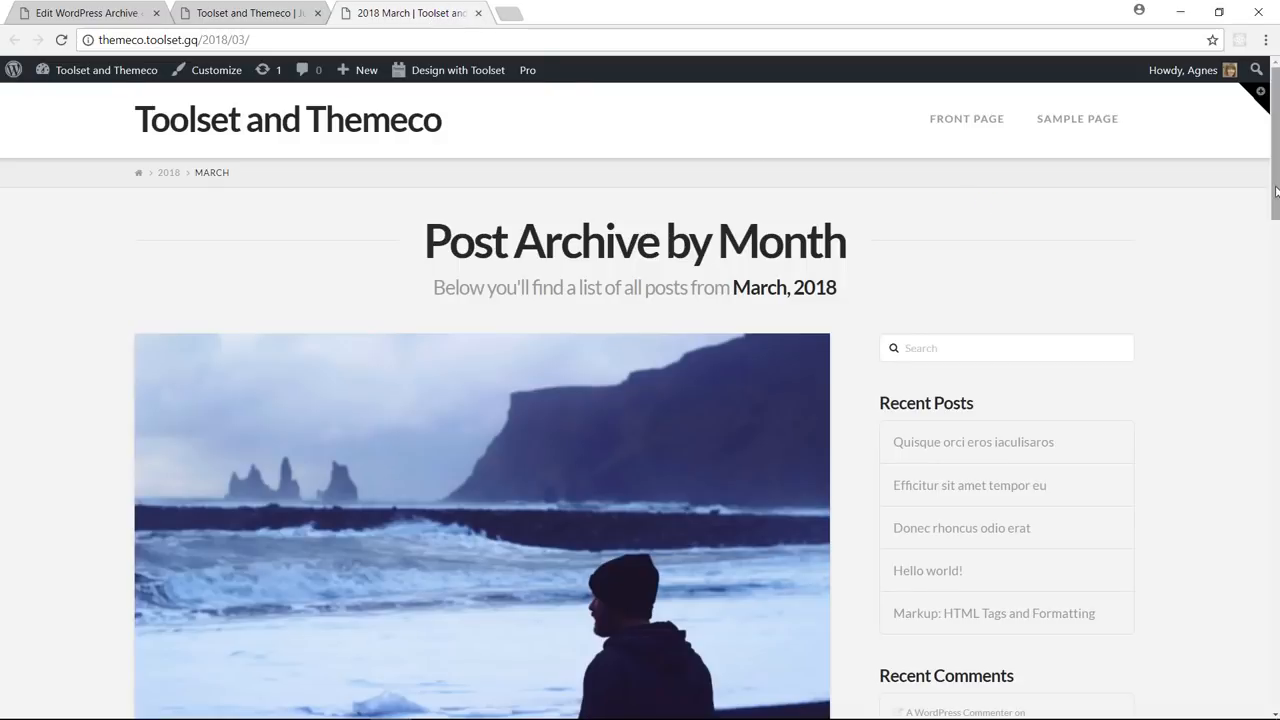
scroll("down", 3)
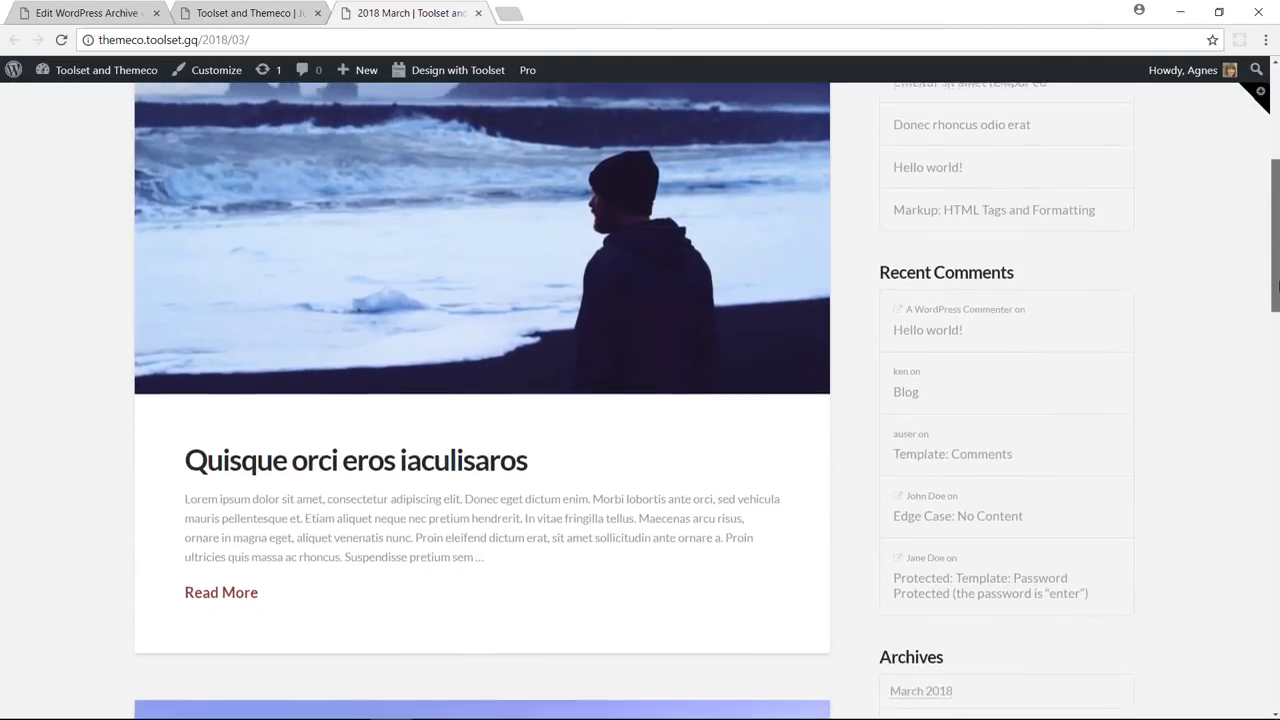
scroll("down", 3)
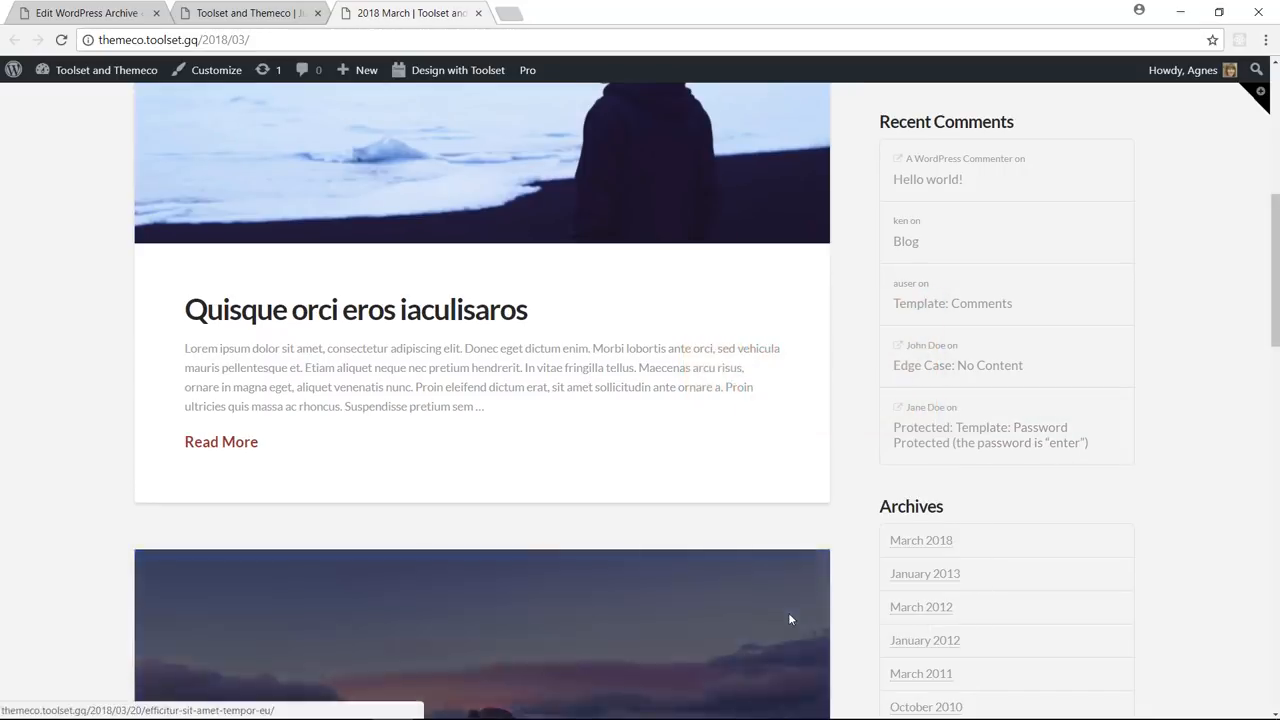
key("F12")
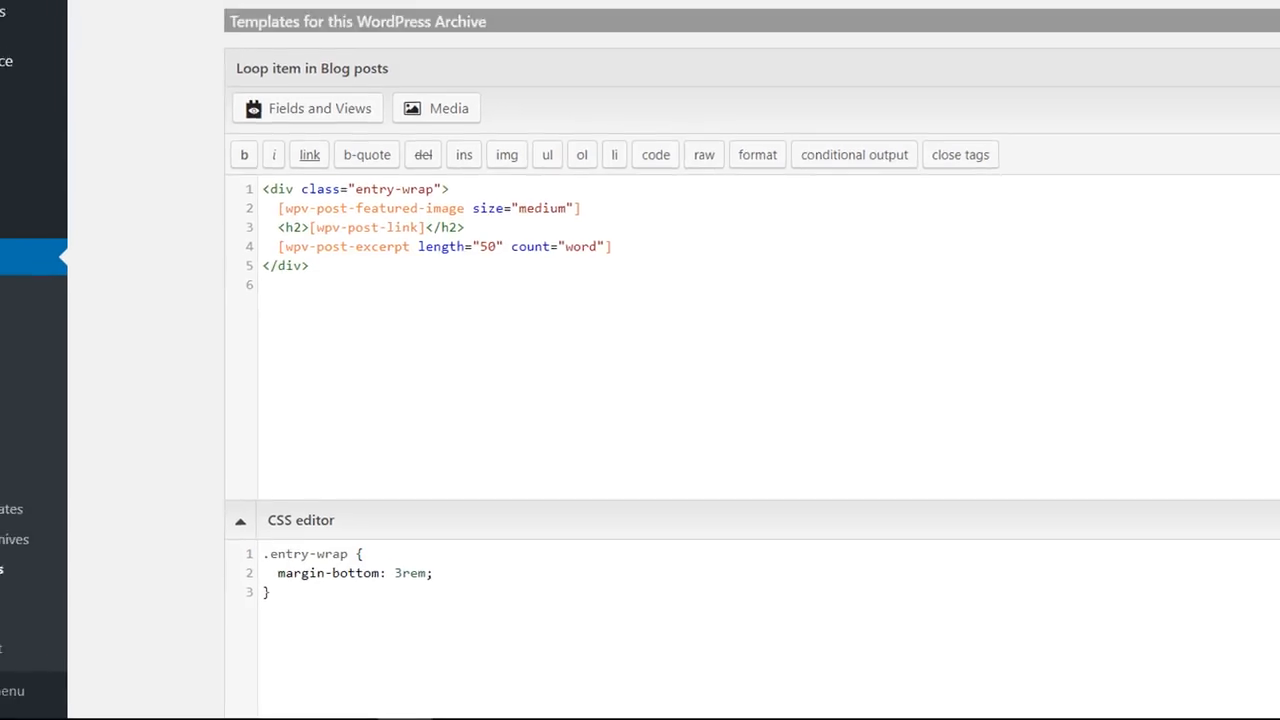
left_click(248, 13)
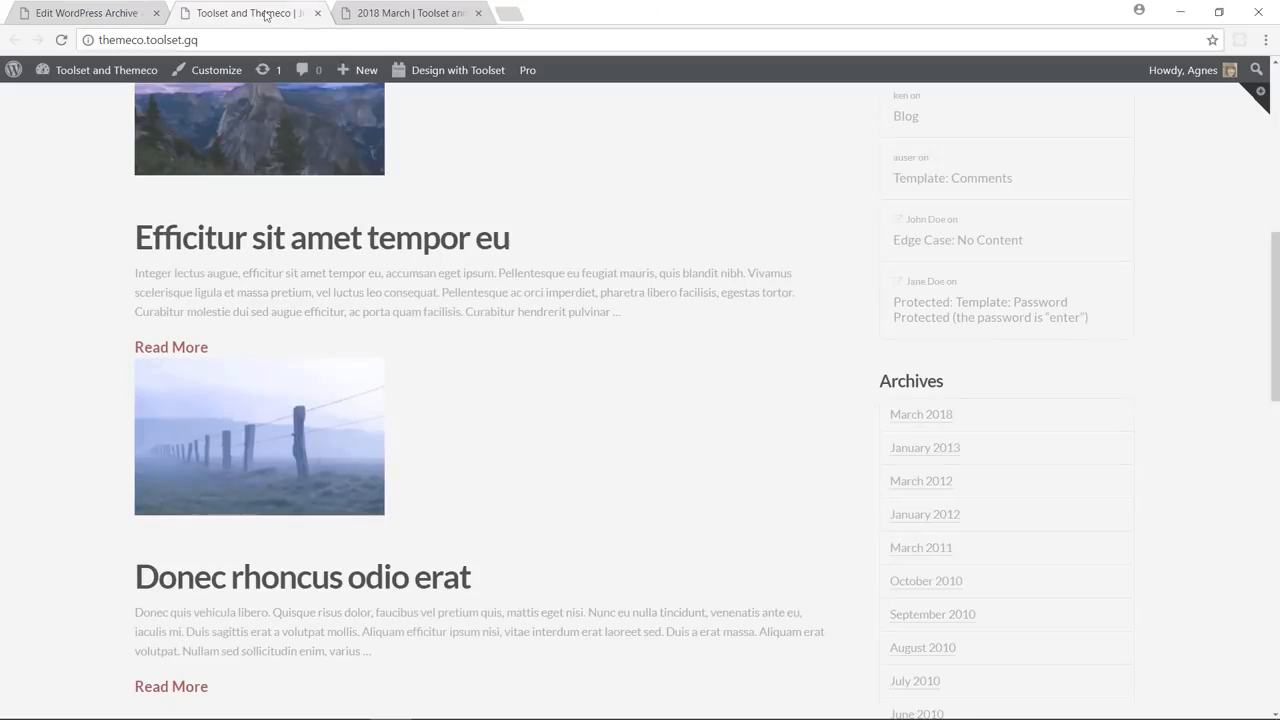
left_click(61, 40)
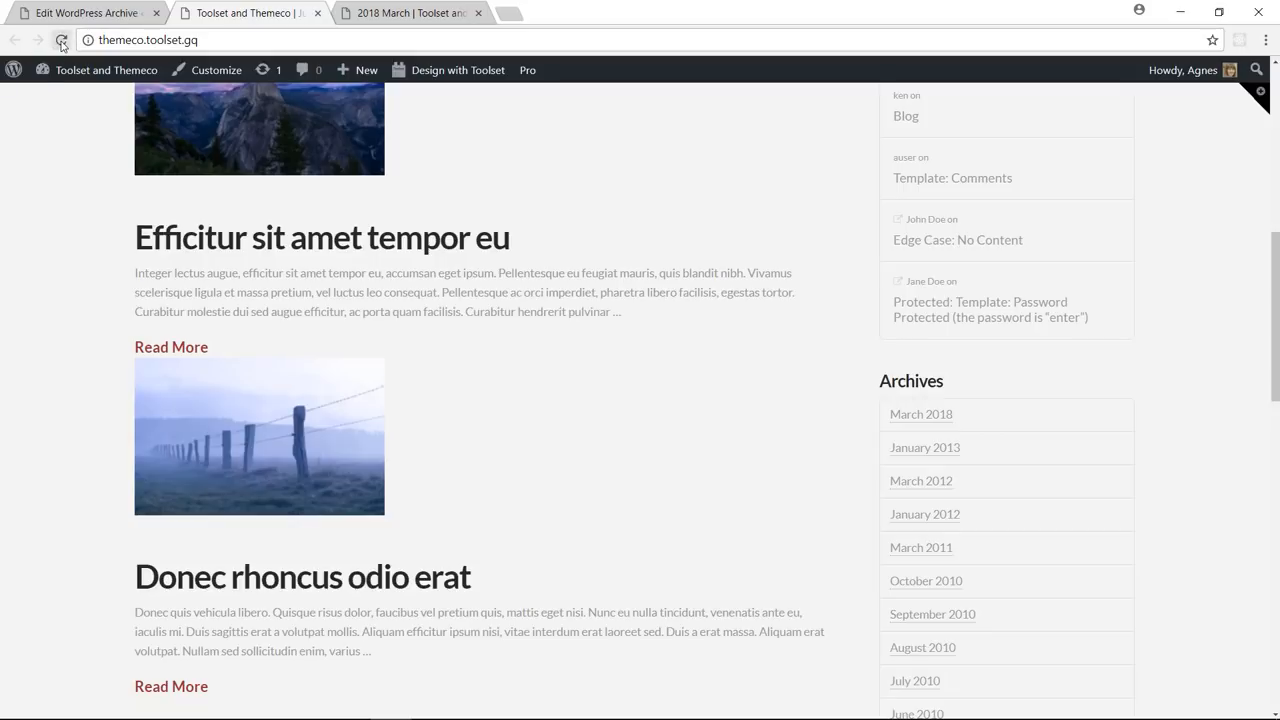
left_click(61, 40)
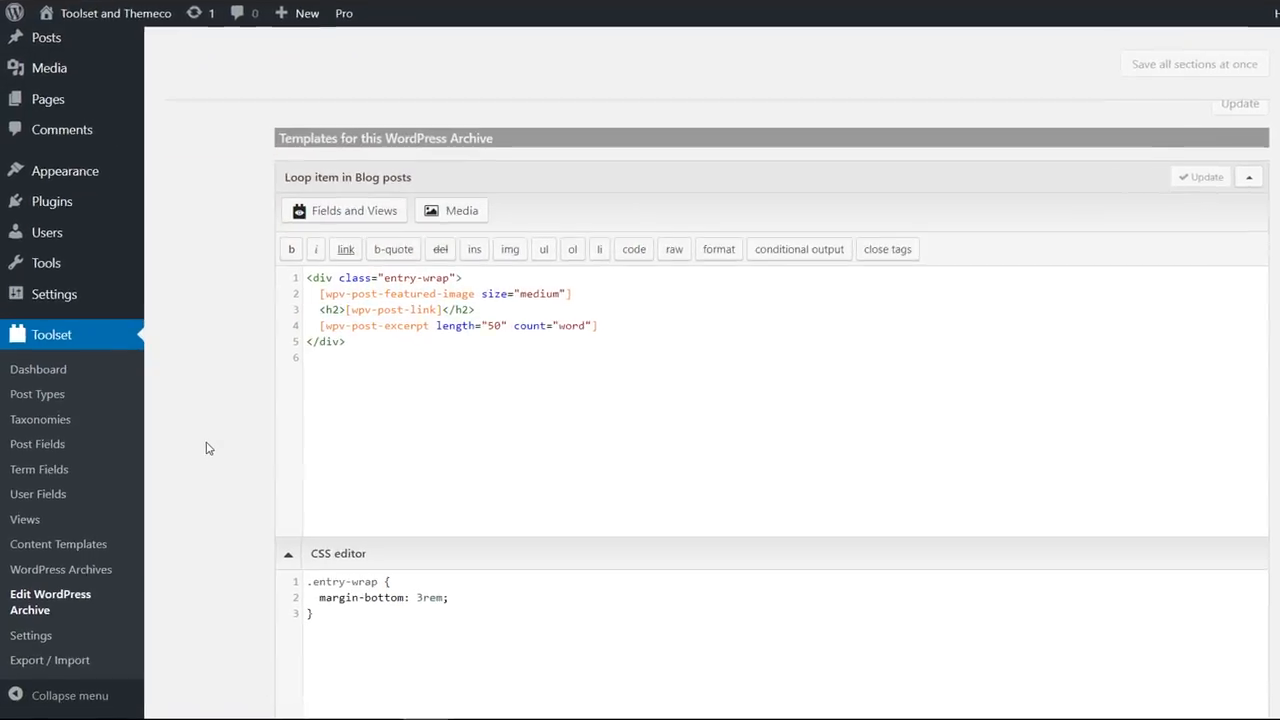
Create a new post field group named 'Additional fields'
scroll("down", 3)
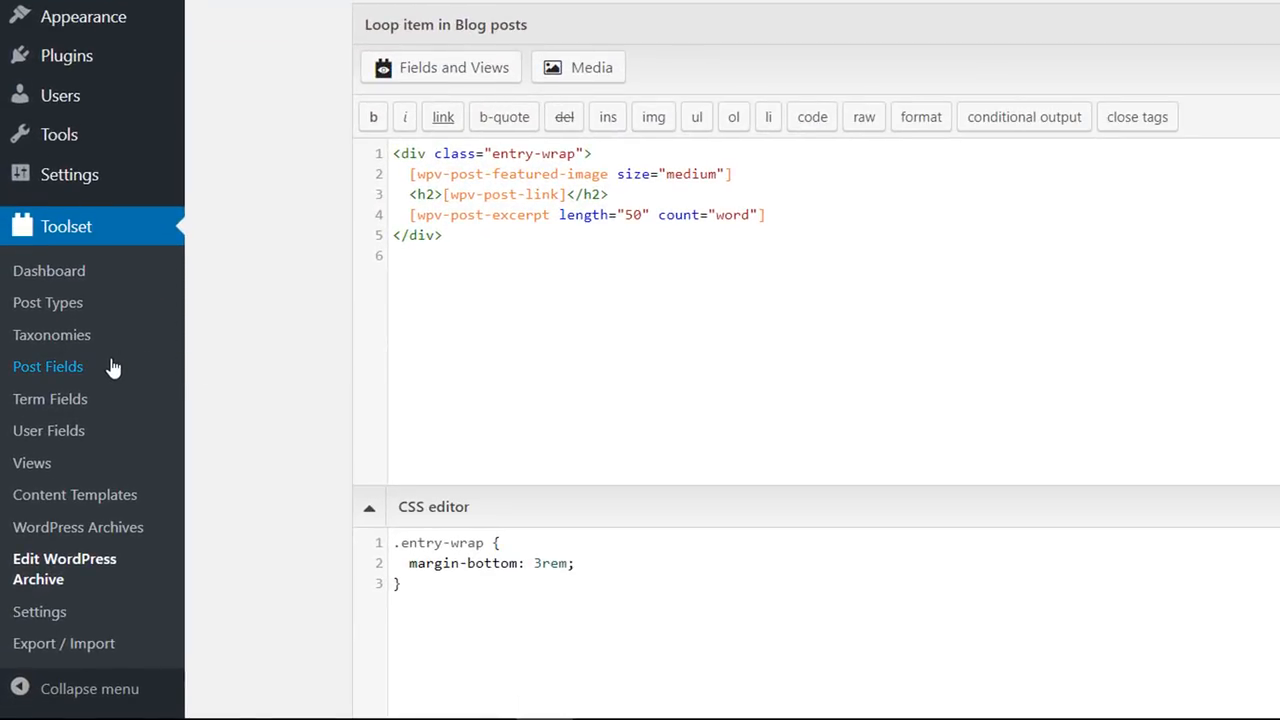
left_click(48, 366)
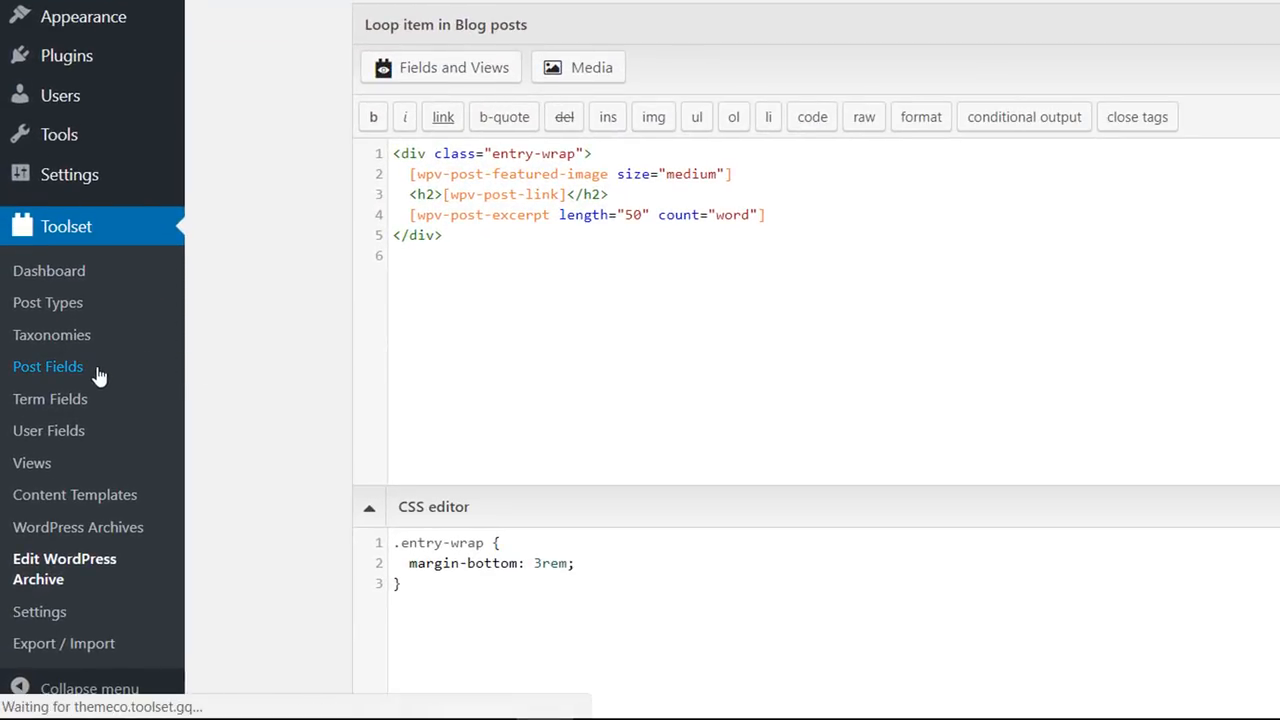
left_click(48, 366)
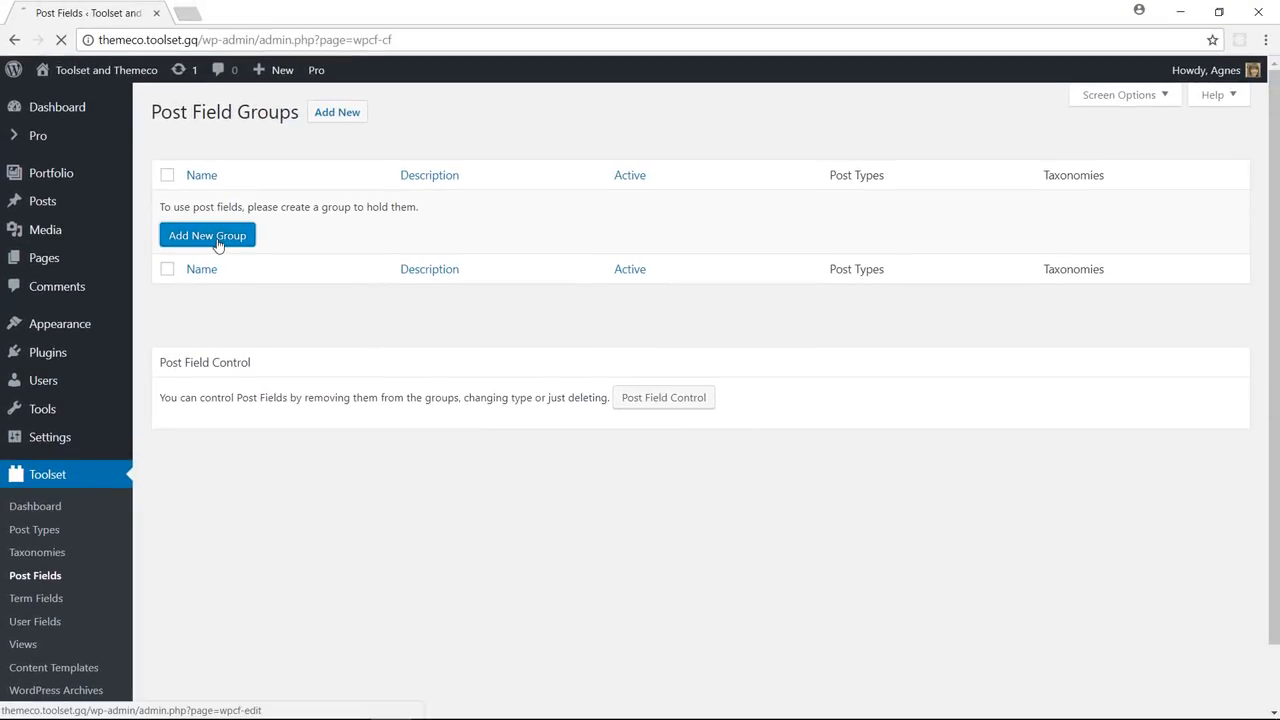
left_click(207, 235)
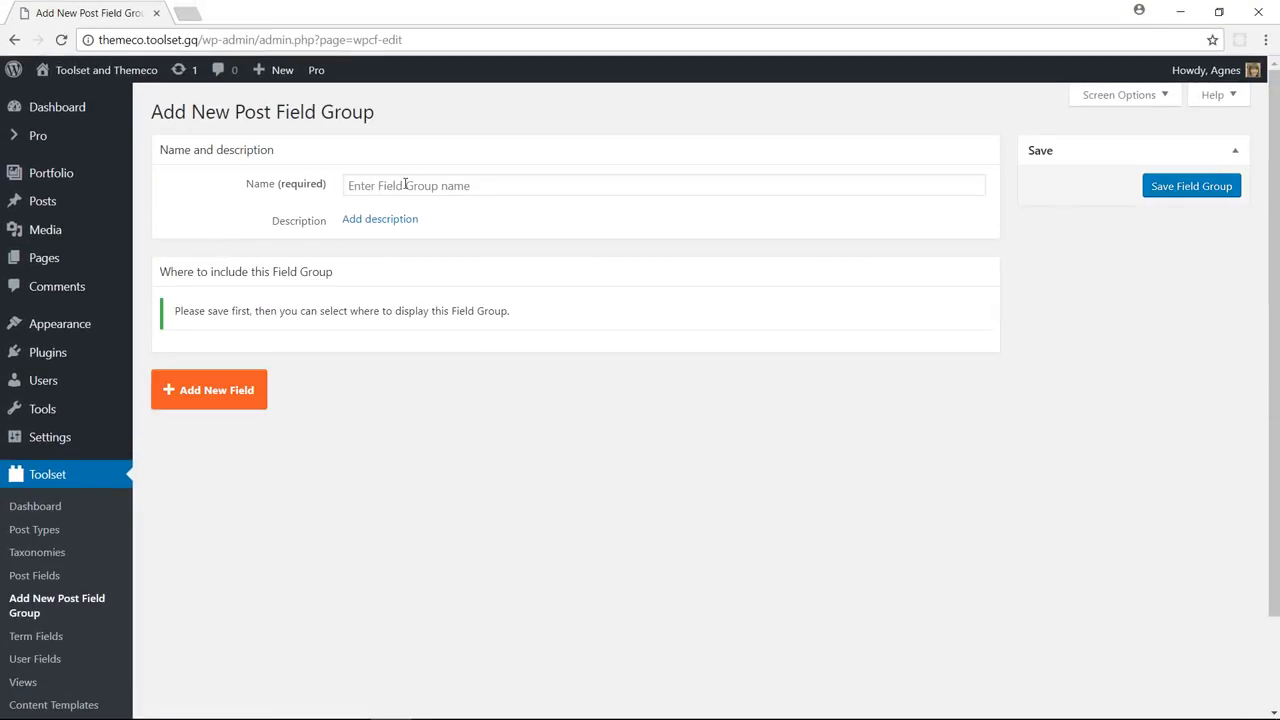
type("Additional fields")
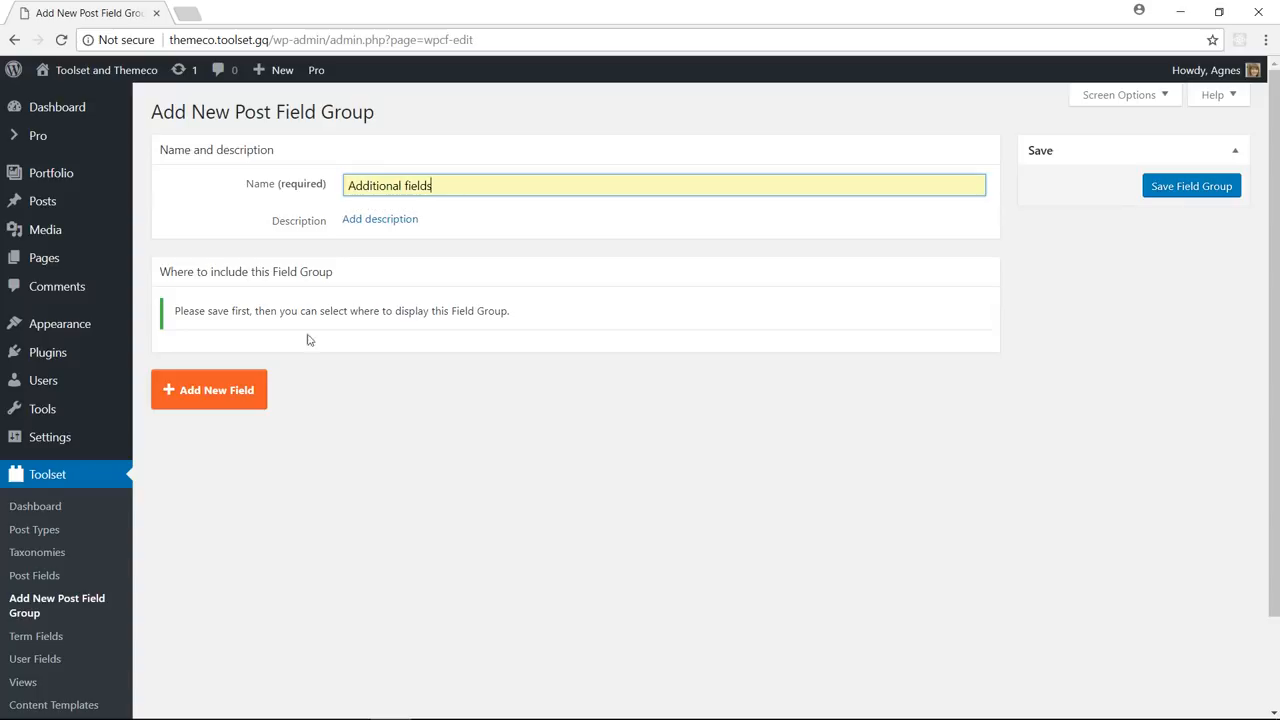
Add a 'Video included' checkbox field that stores 'yes'
left_click(208, 389)
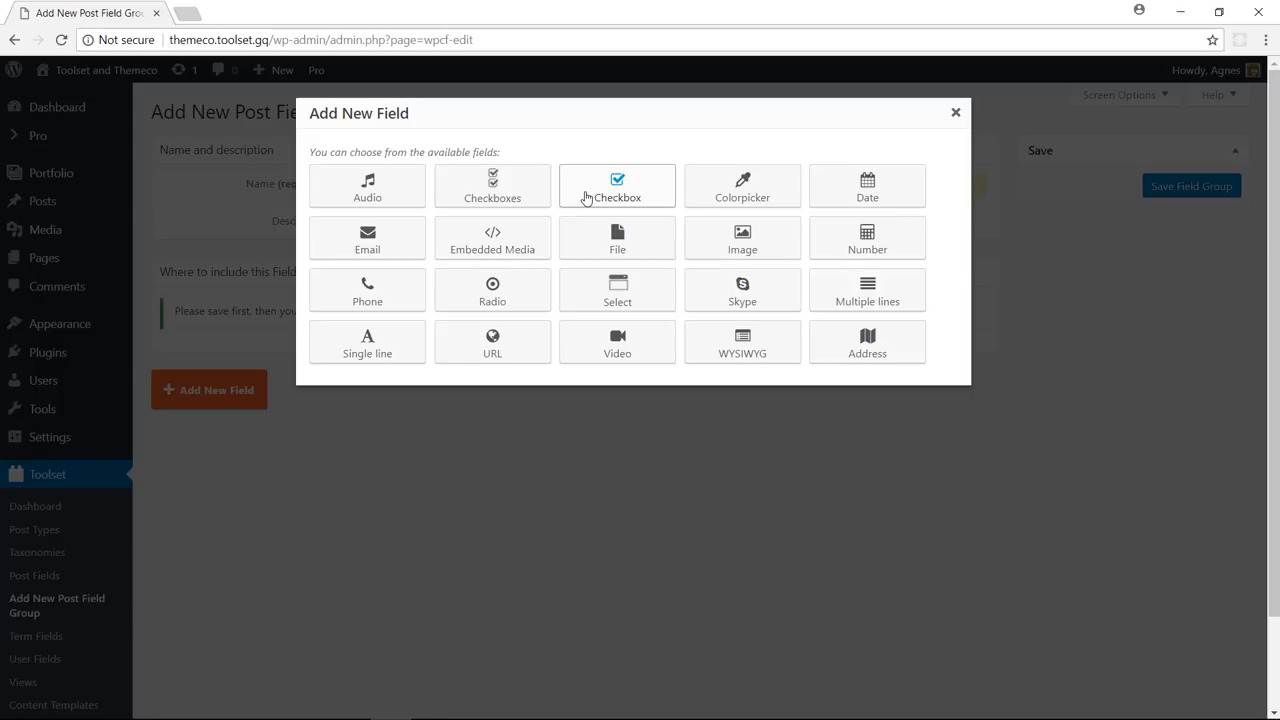
left_click(617, 186)
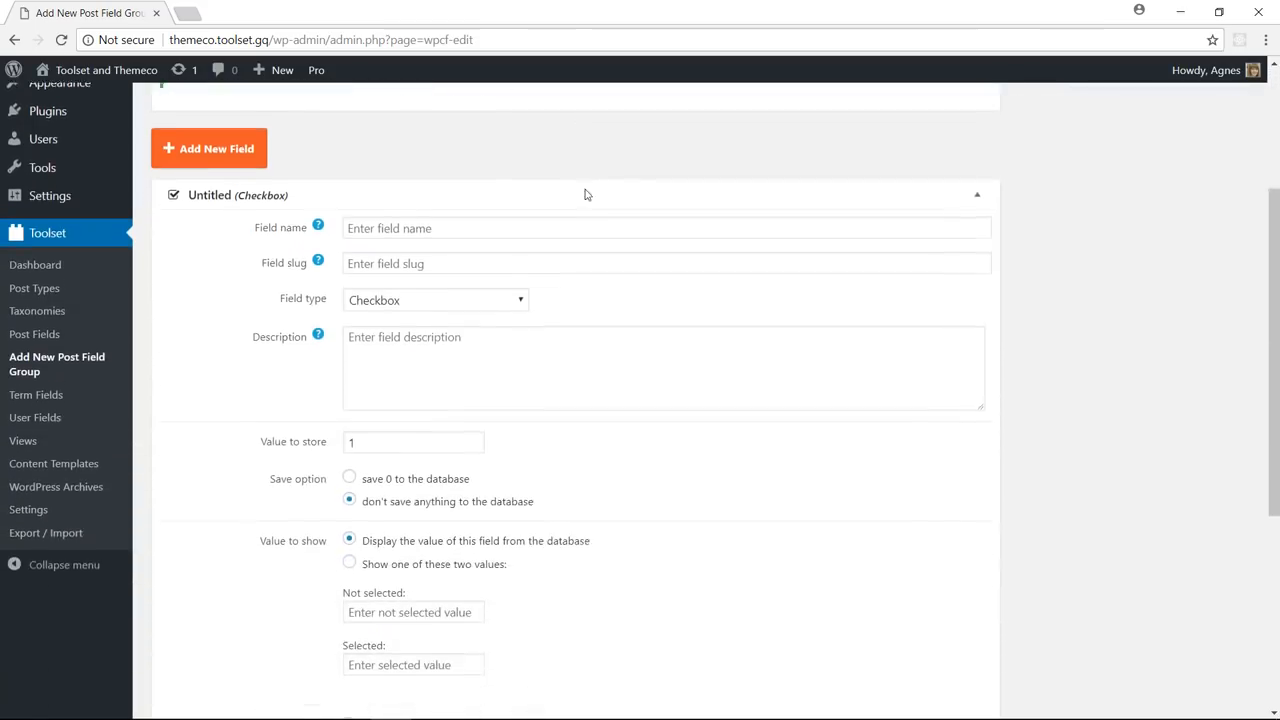
type("V")
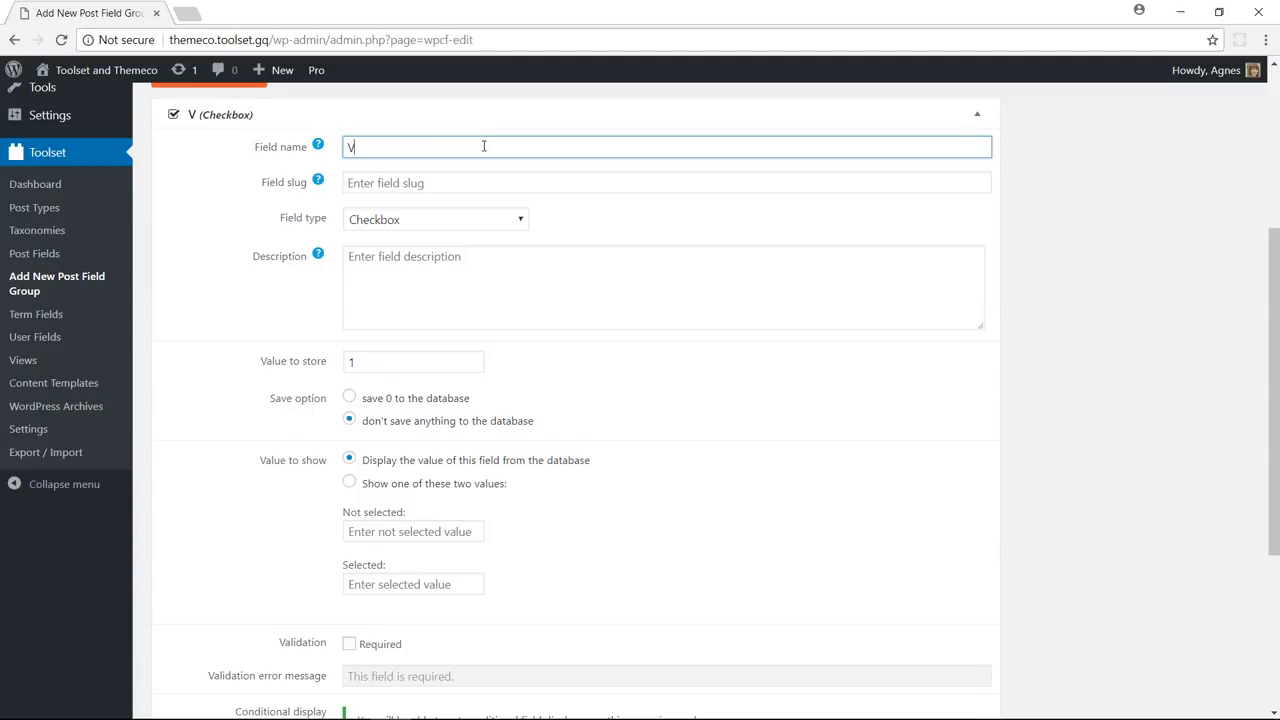
type("ideo included")
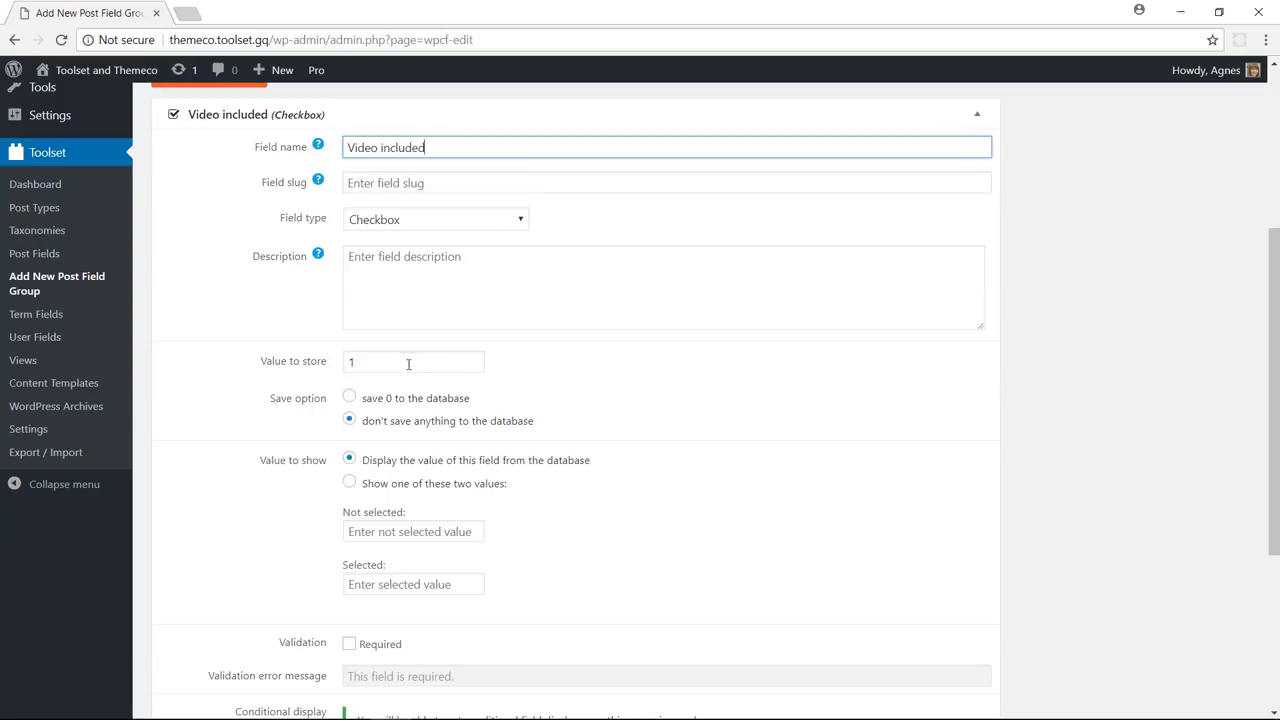
type("yes")
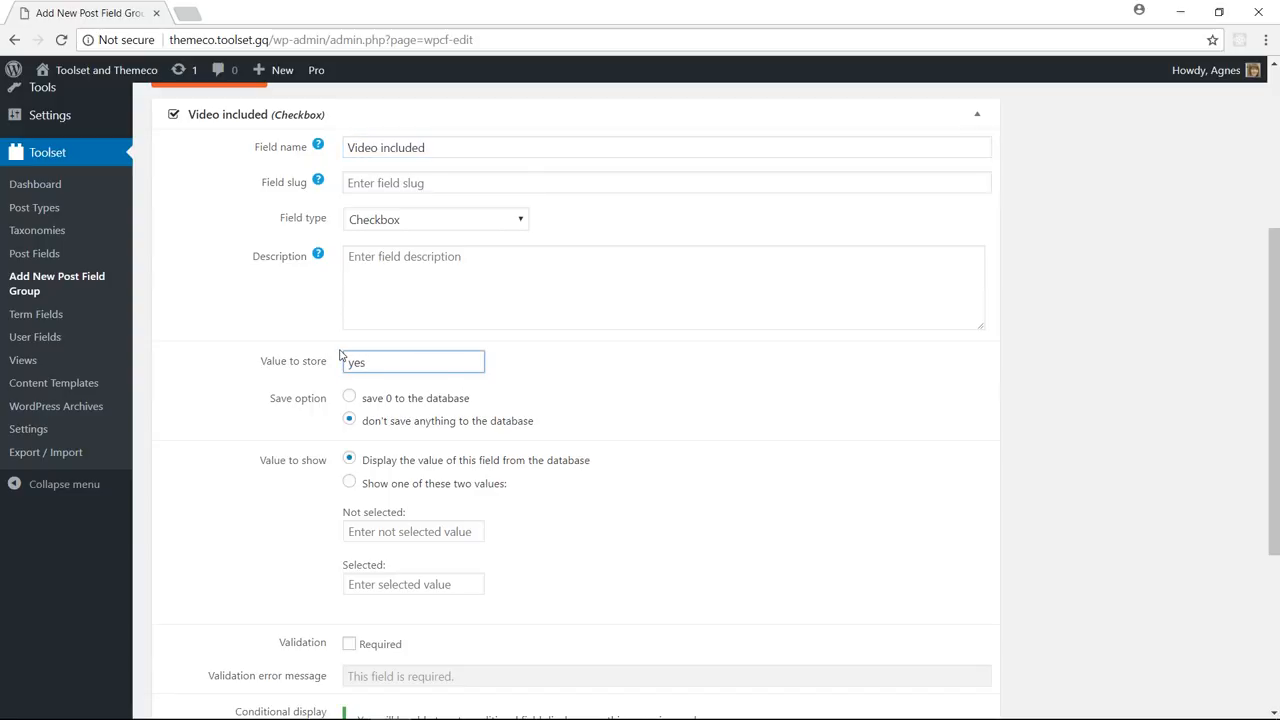
scroll("down", 3)
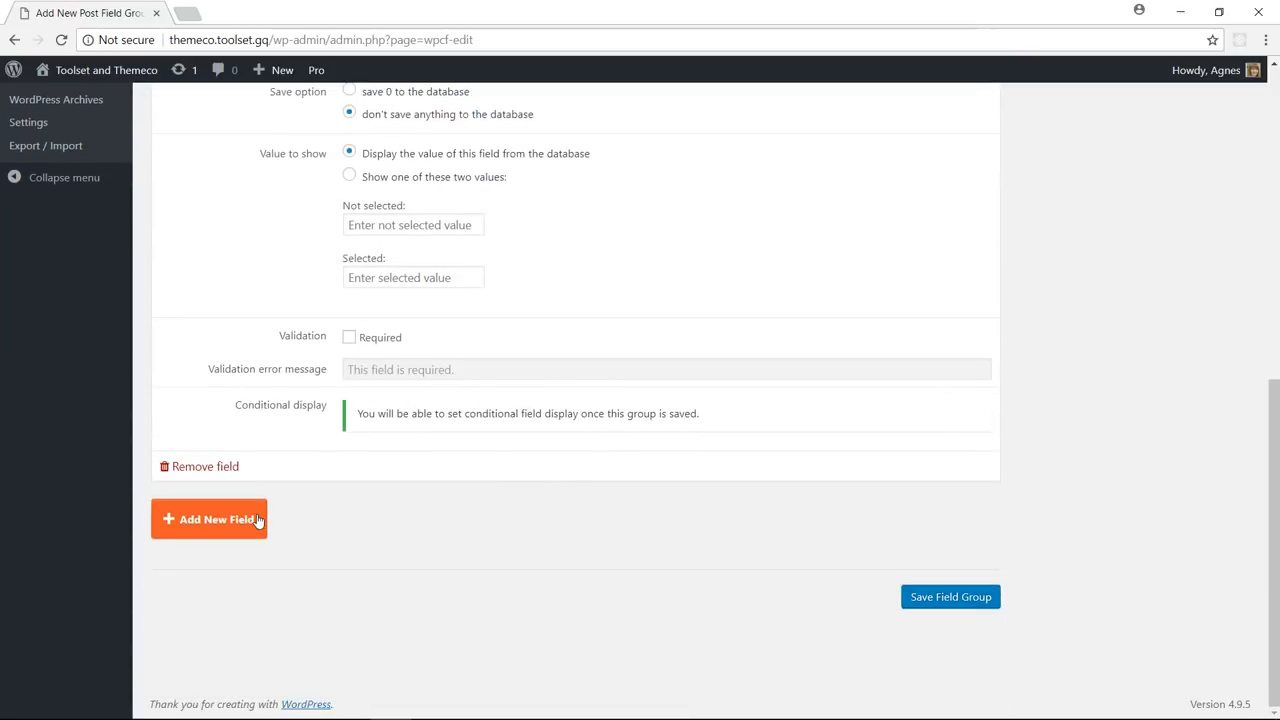
Add a 'Read time' number field and save the field group
left_click(209, 518)
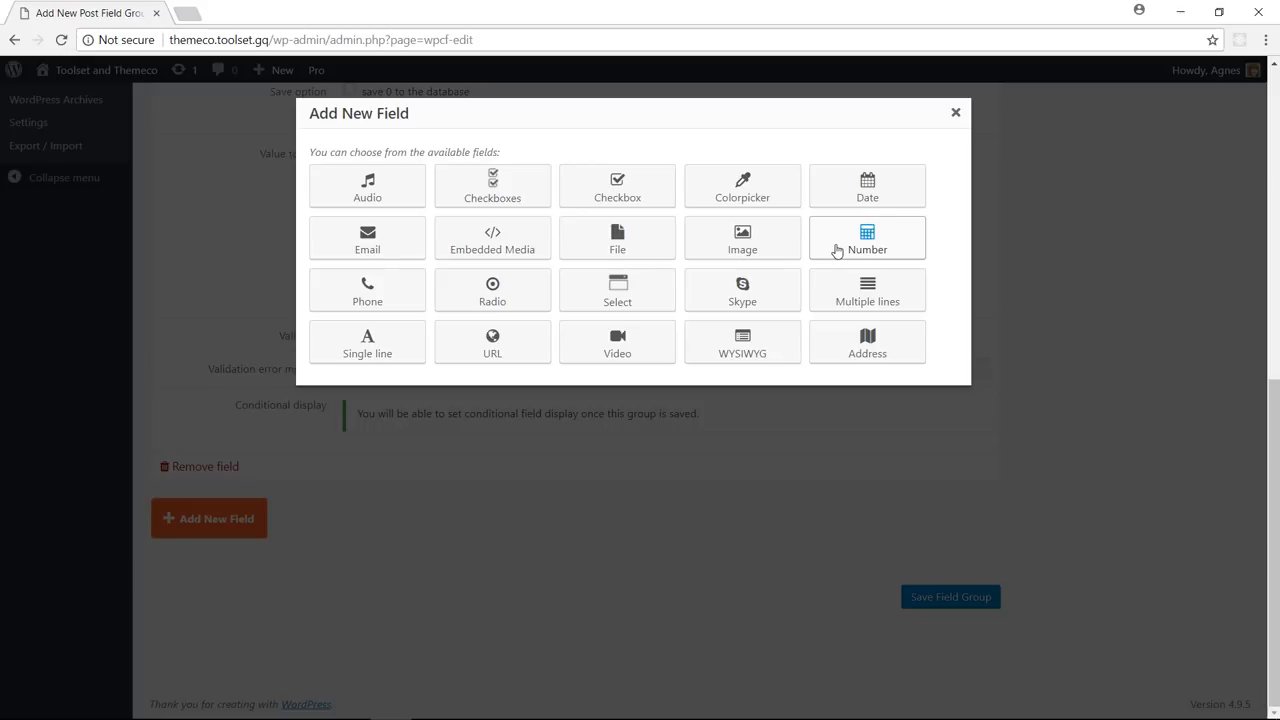
left_click(867, 238)
type("Read t")
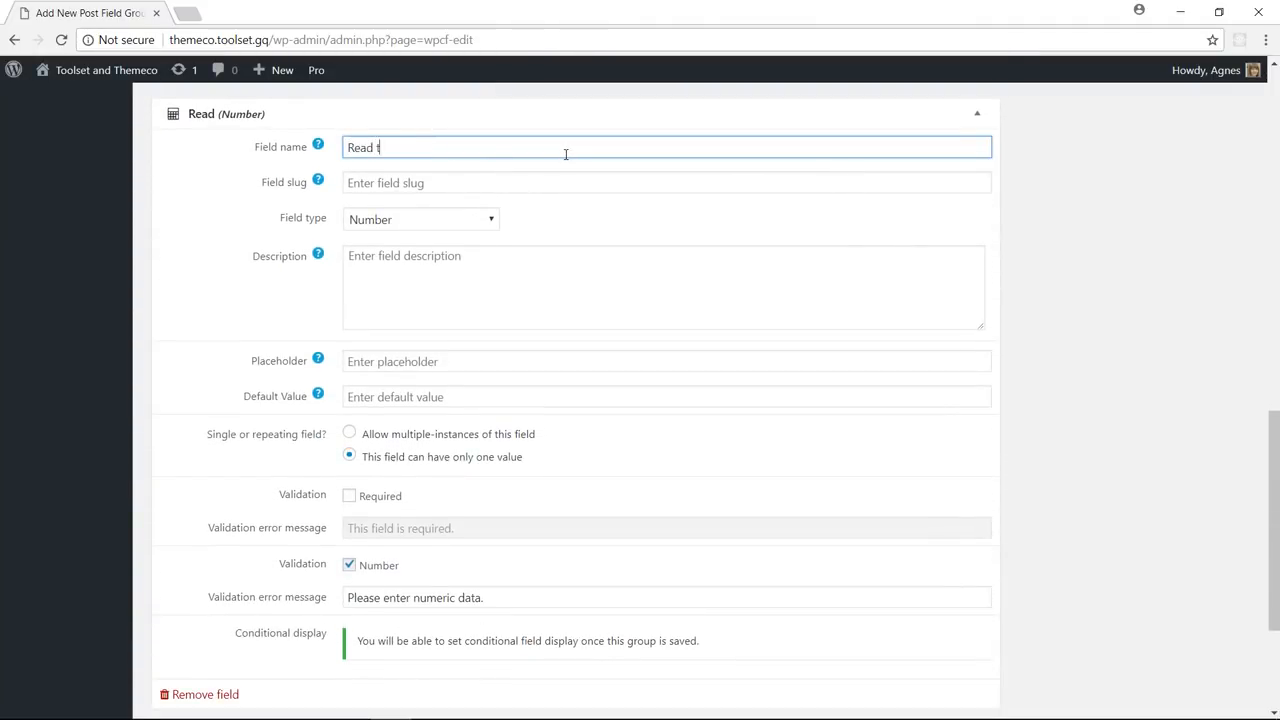
type("ime")
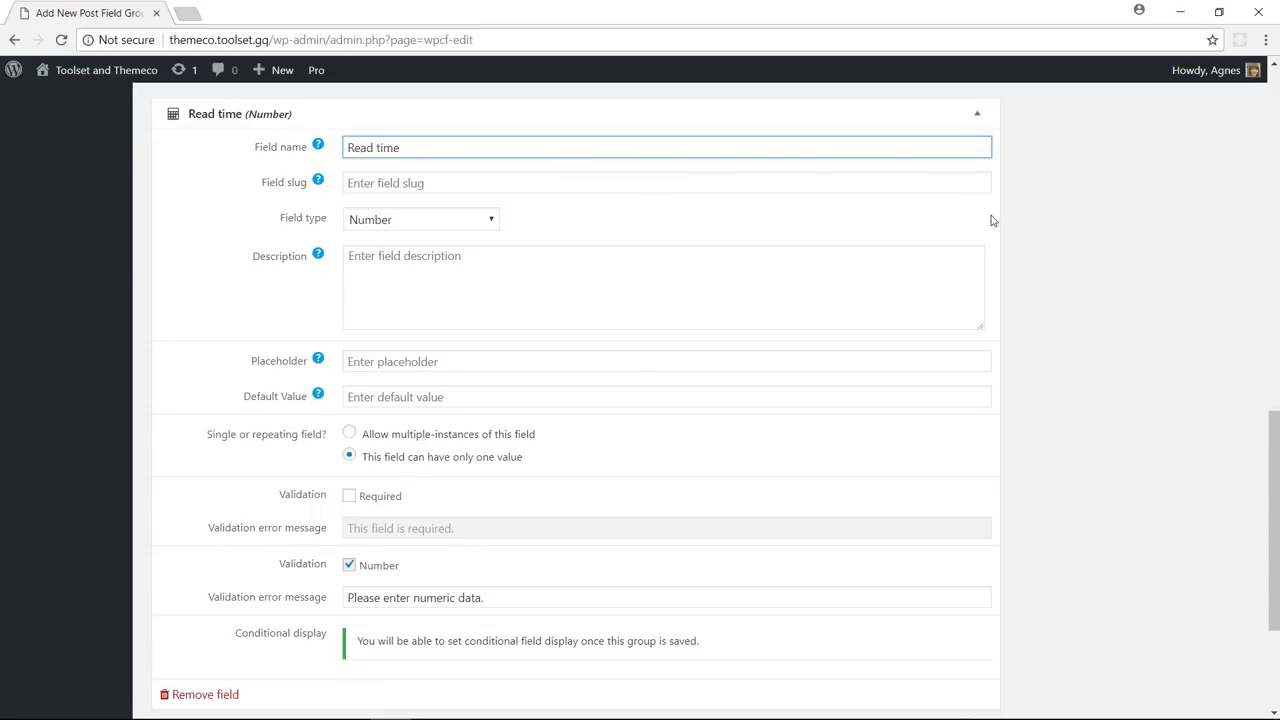
left_click(916, 597)
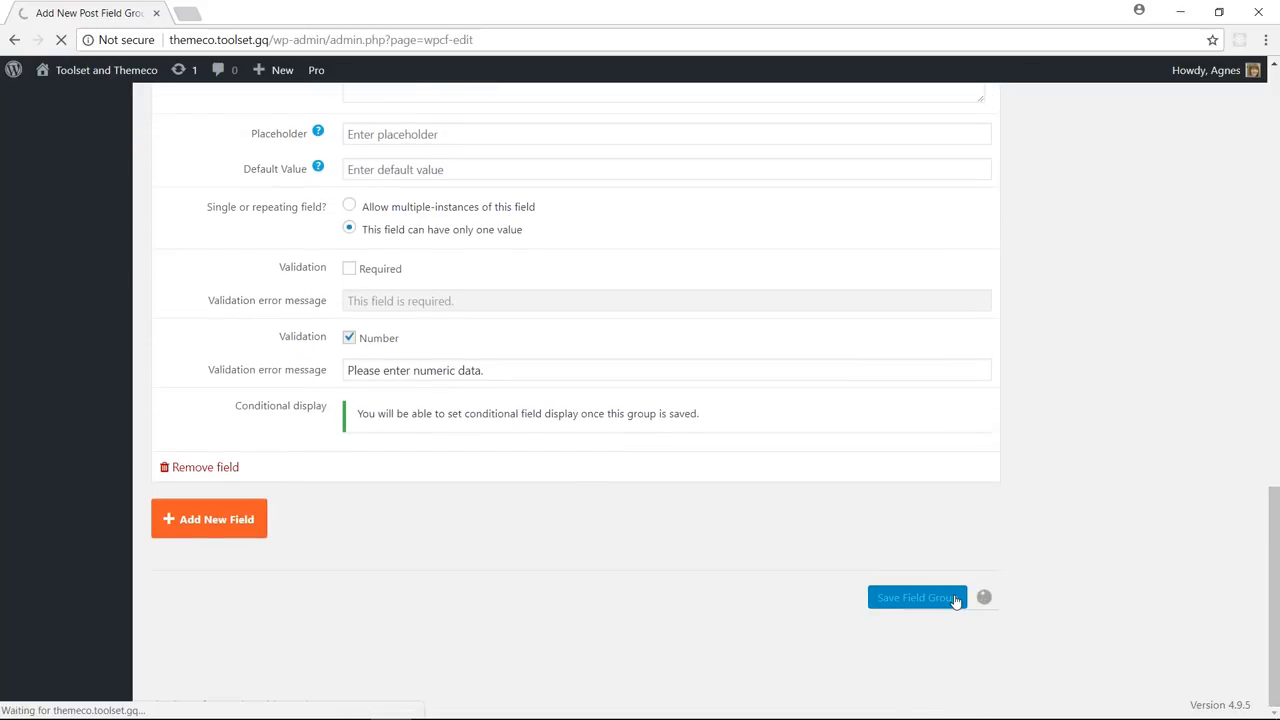
Save the Additional fields group and assign it to Posts only
left_click(916, 597)
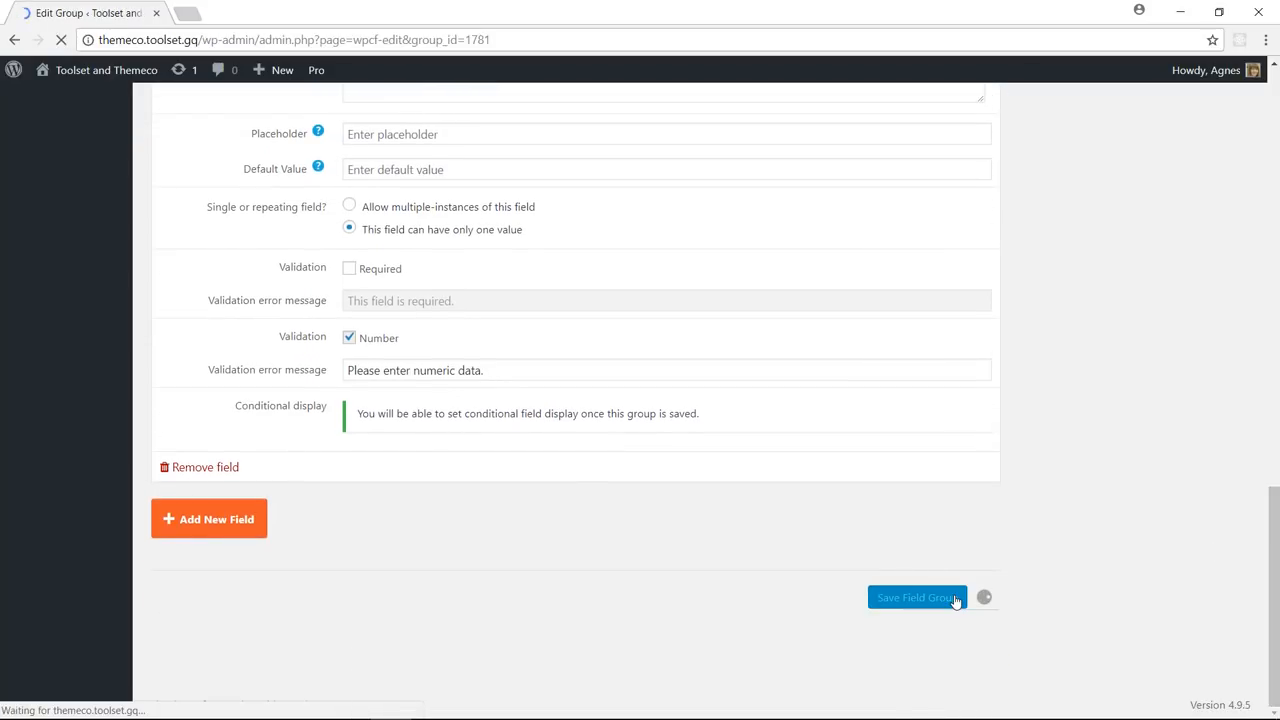
left_click(916, 597)
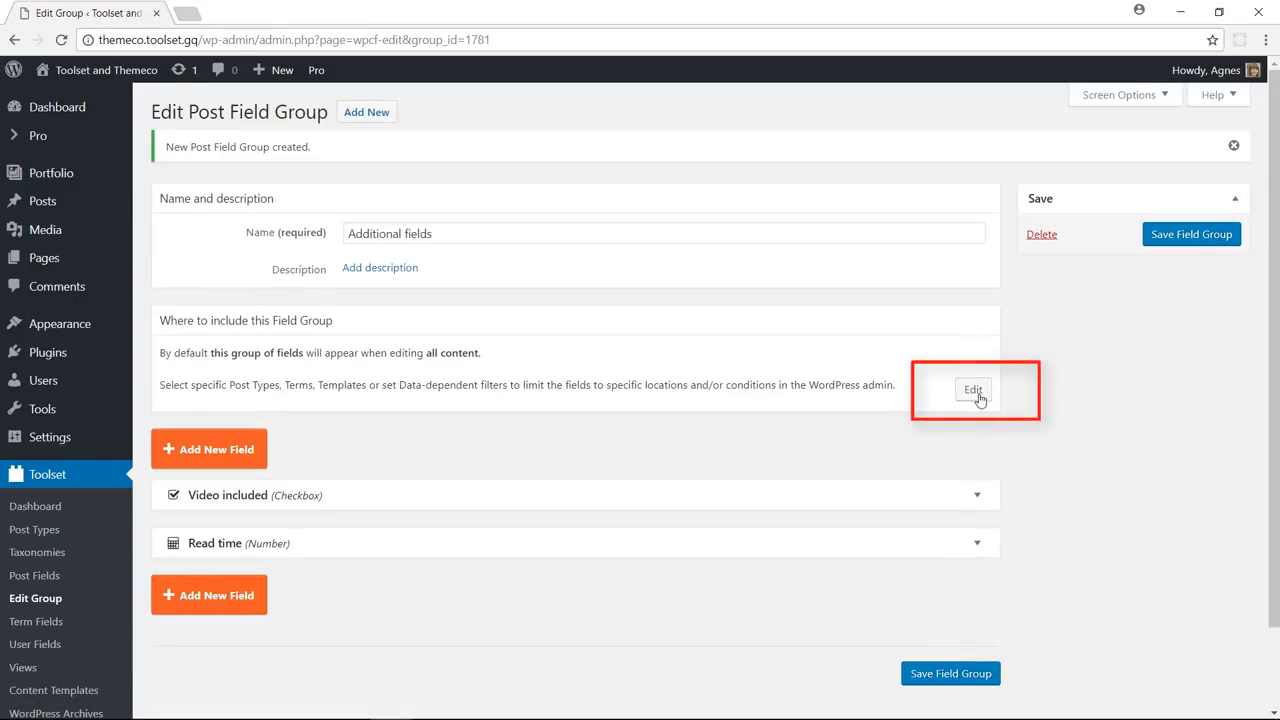
left_click(972, 389)
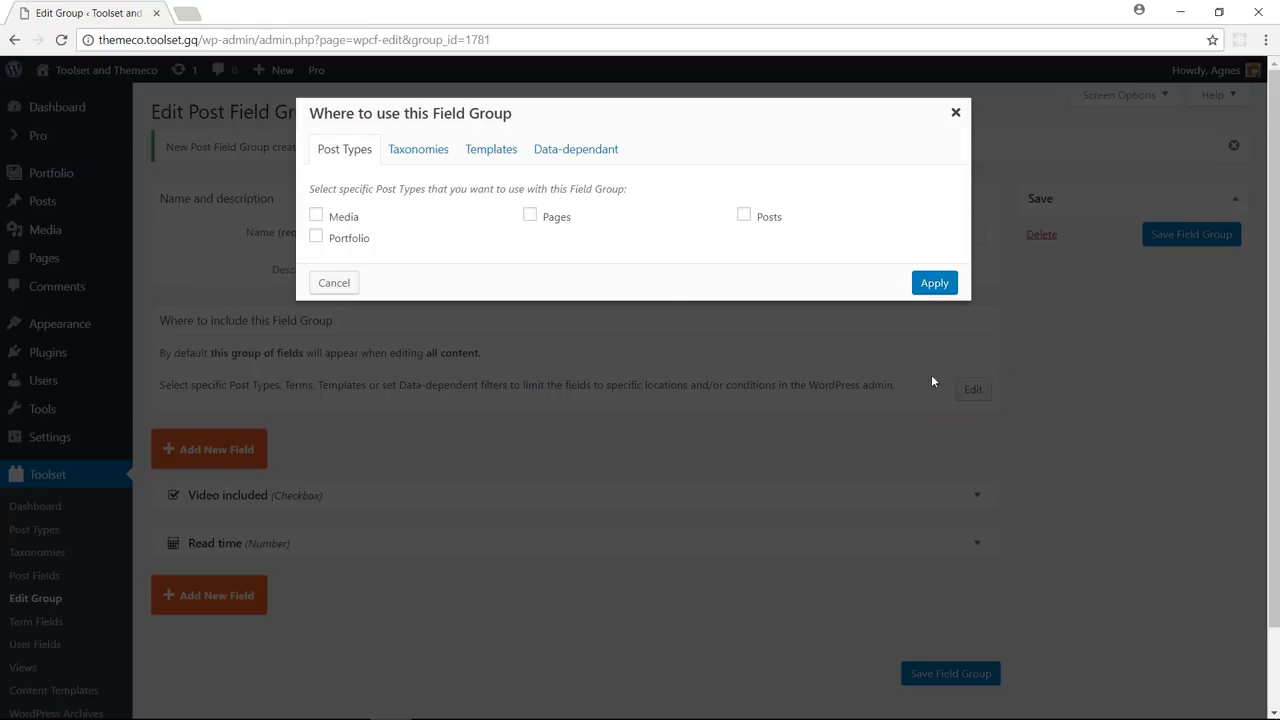
left_click(743, 215)
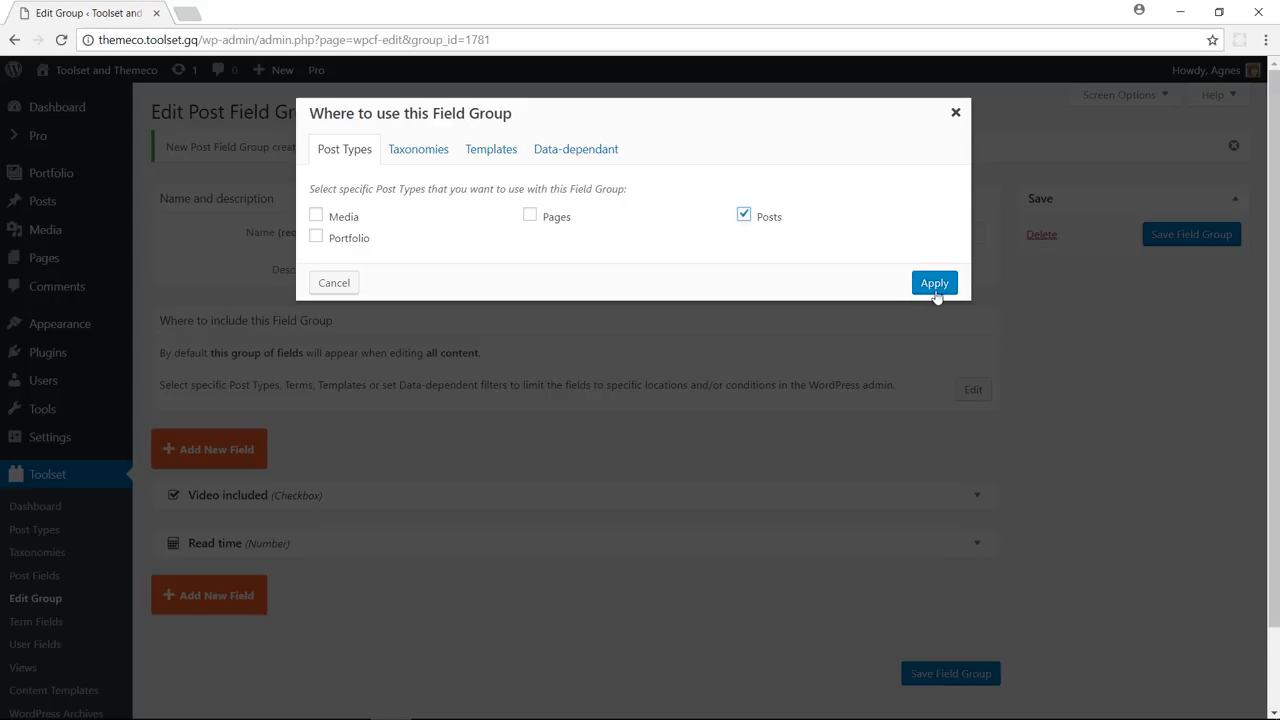
left_click(934, 282)
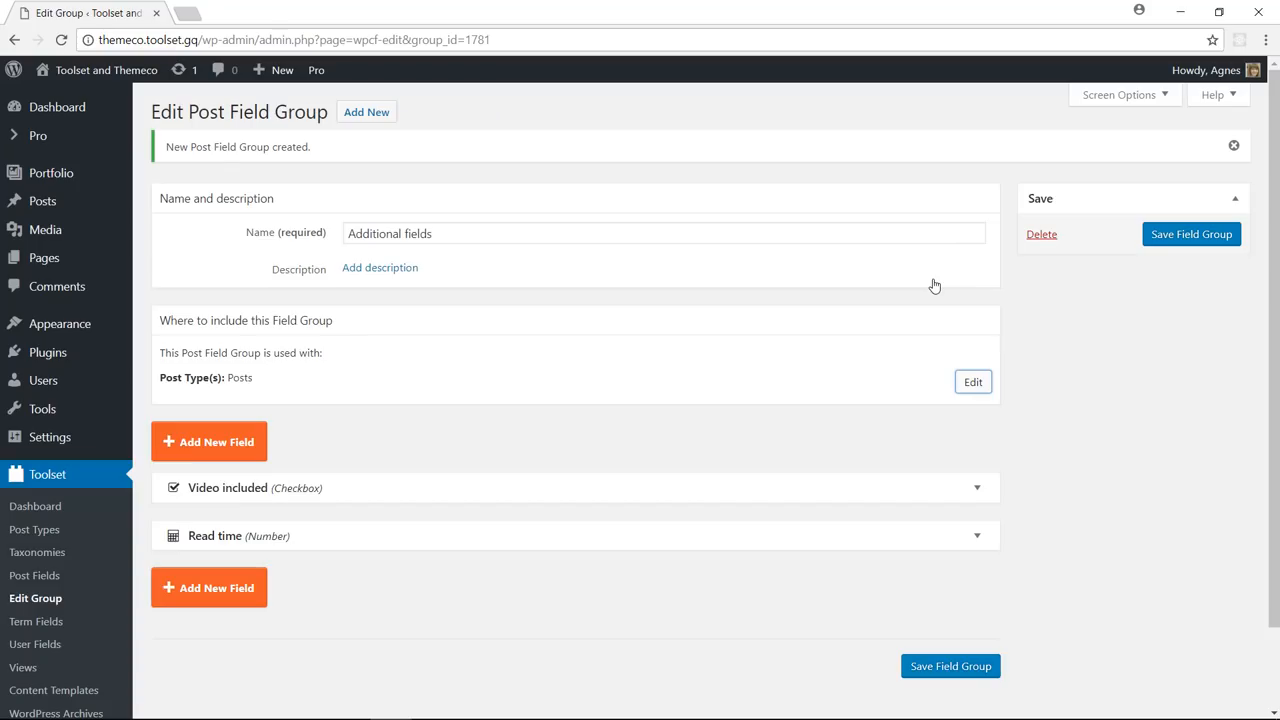
left_click(1191, 234)
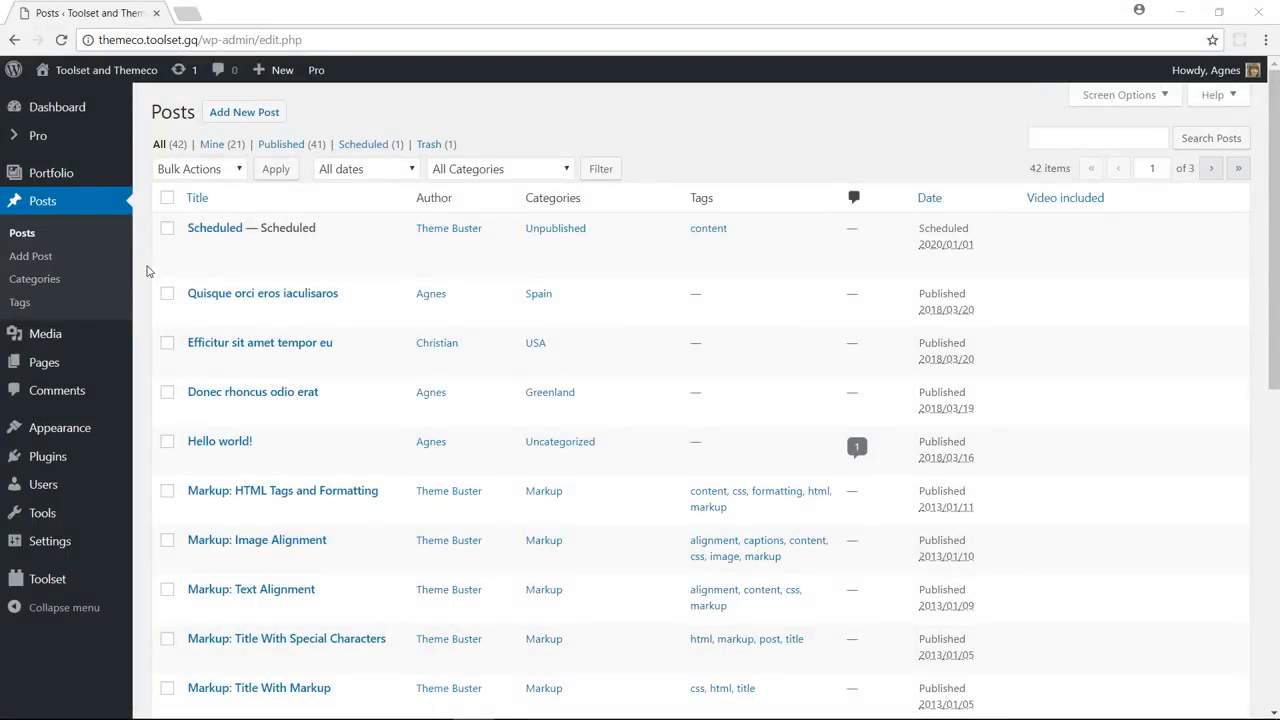
mouse_move(135, 281)
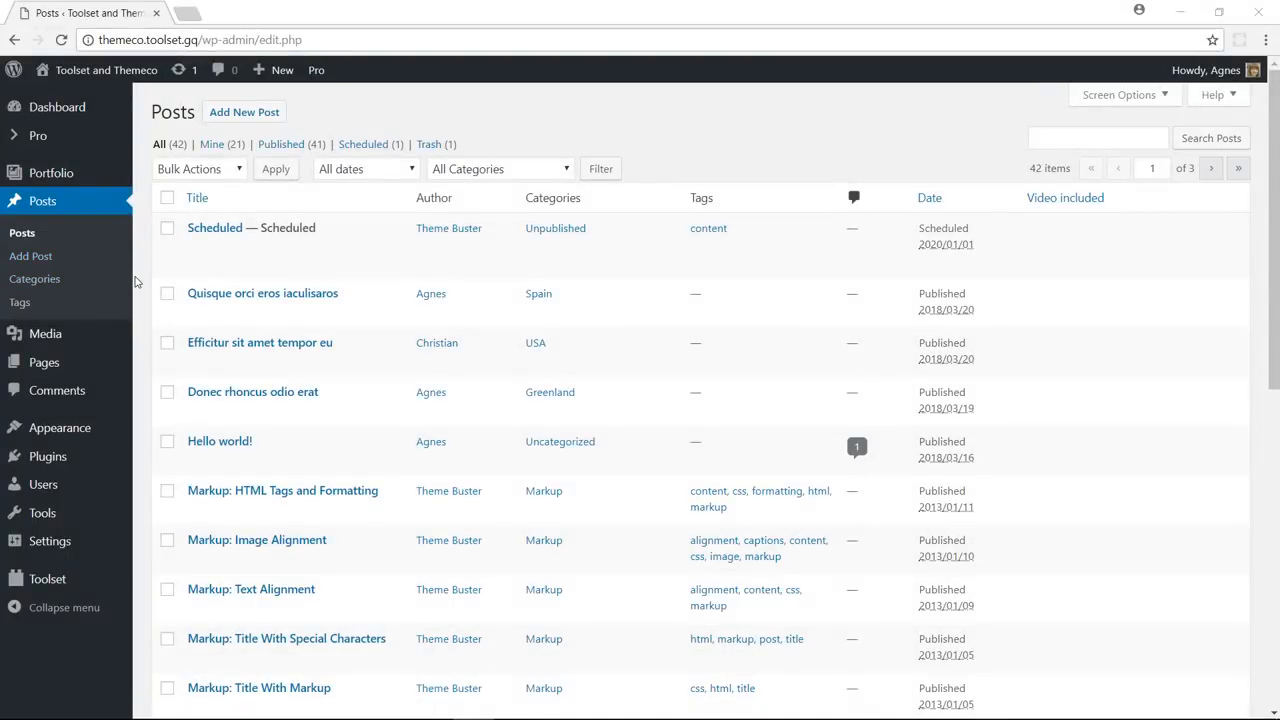
Check Video included and set Read time to 3 on the Quisque orci eros iaculisaros post
left_click(196, 313)
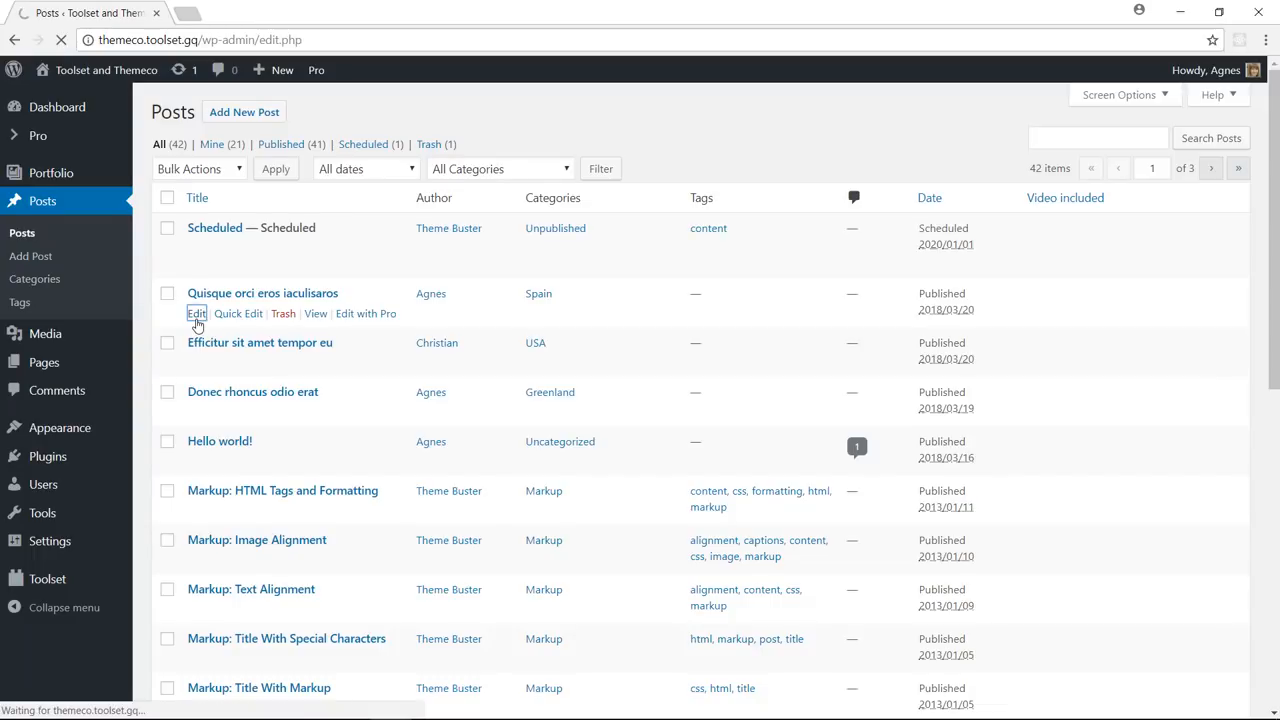
left_click(196, 313)
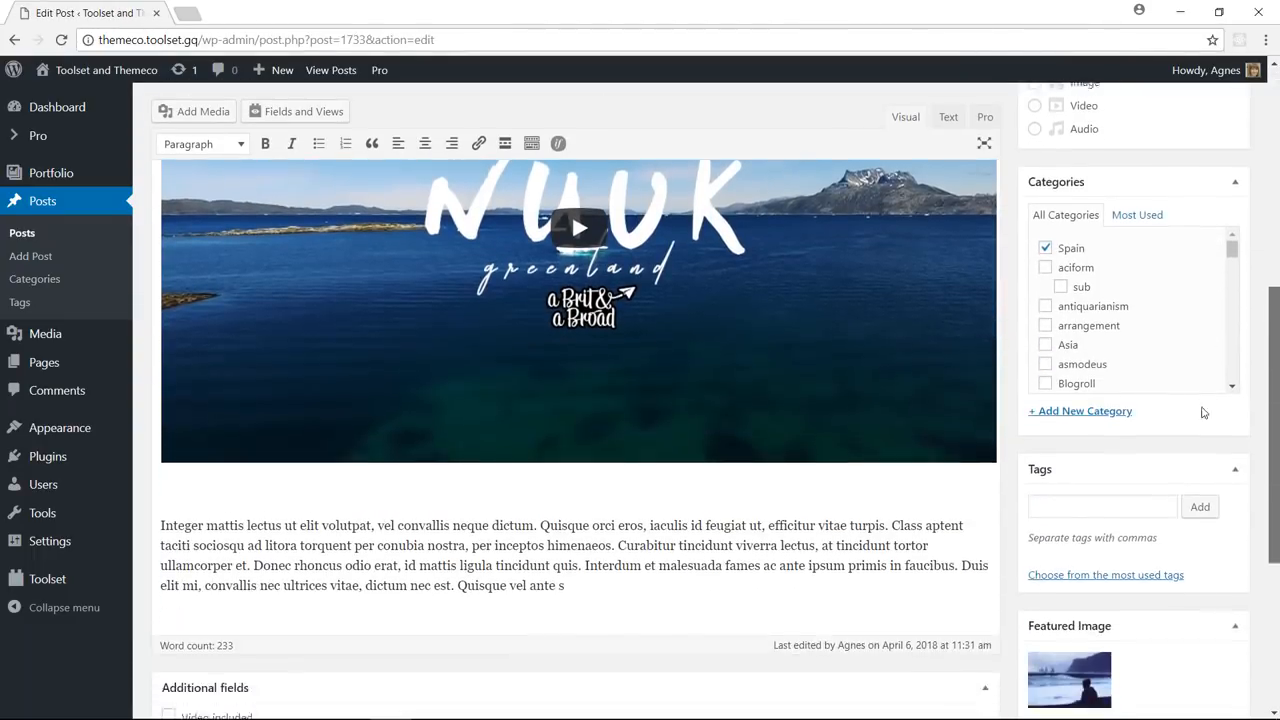
scroll("down", 3)
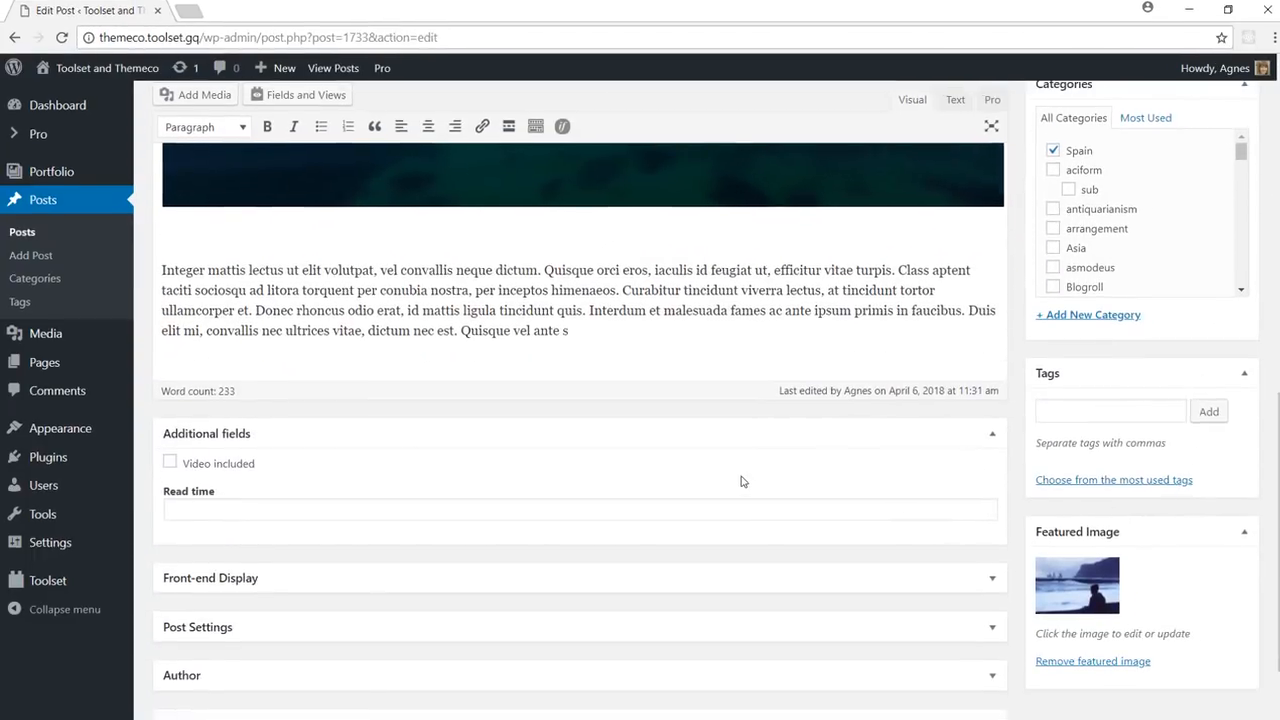
left_click(170, 463)
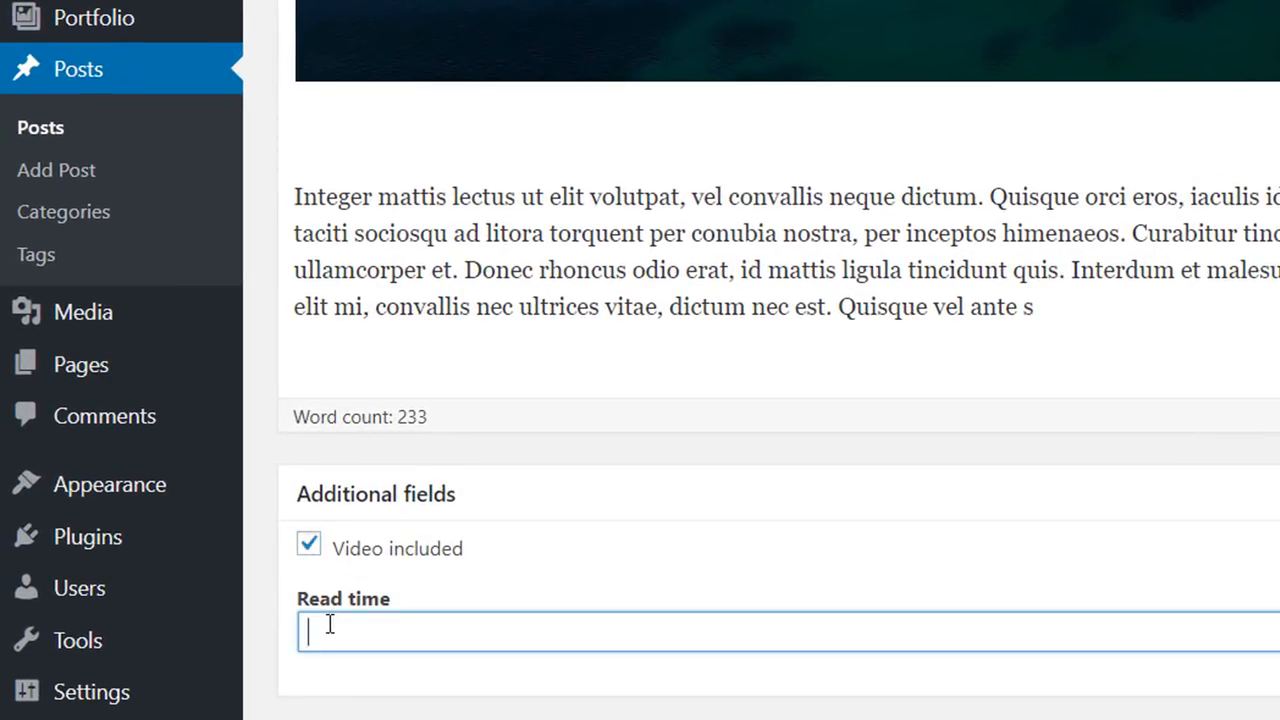
type("3")
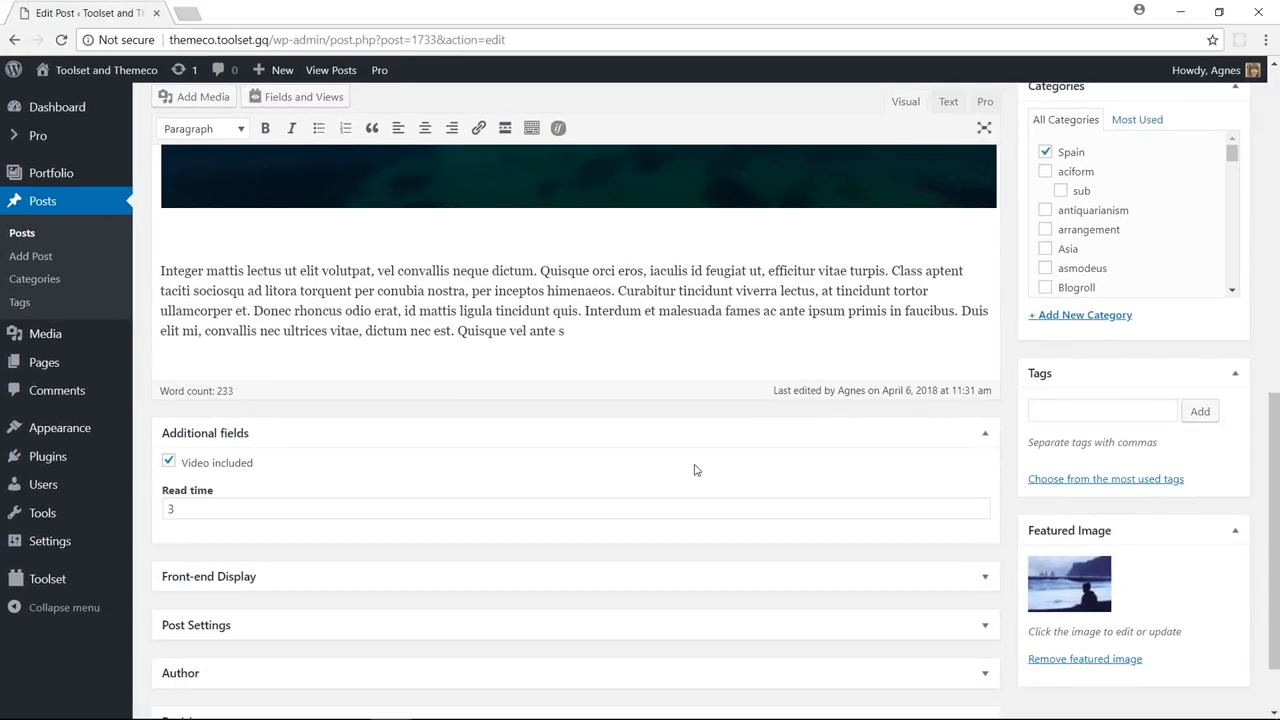
scroll("down", 3)
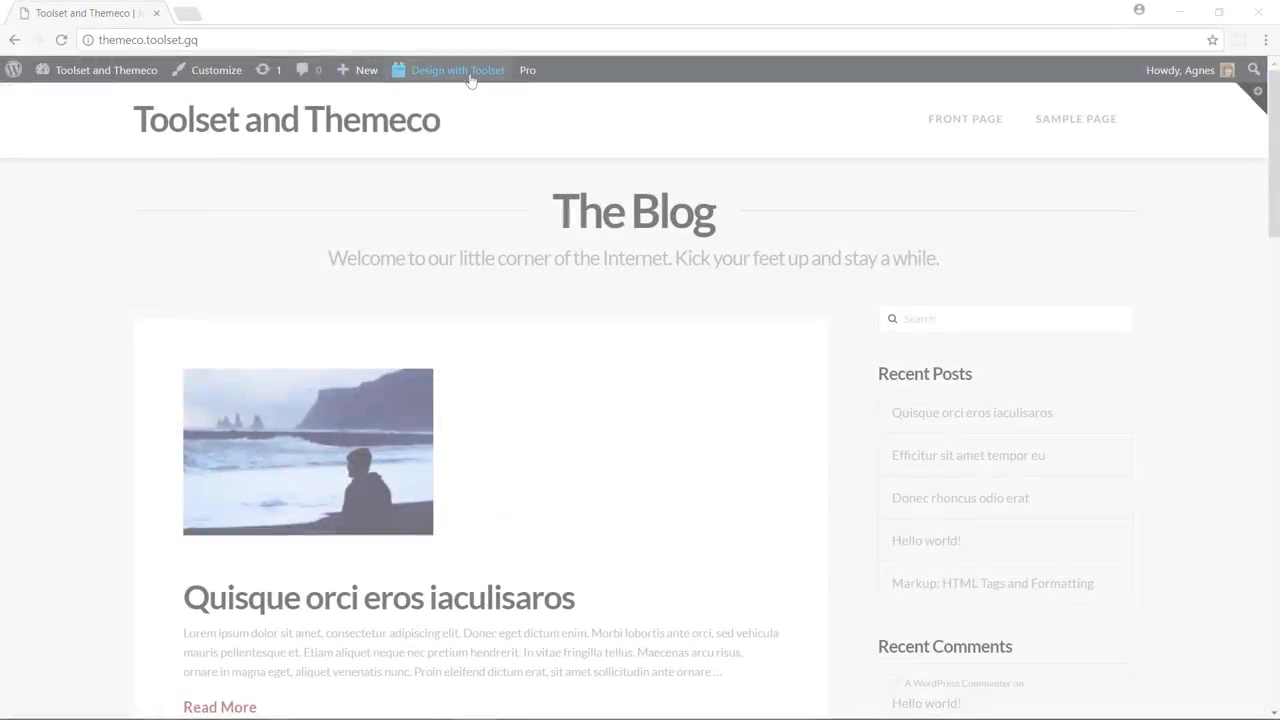
Use Design with Toolset to edit the Blog posts archive and scroll to its Loop Output Editor
left_click(457, 70)
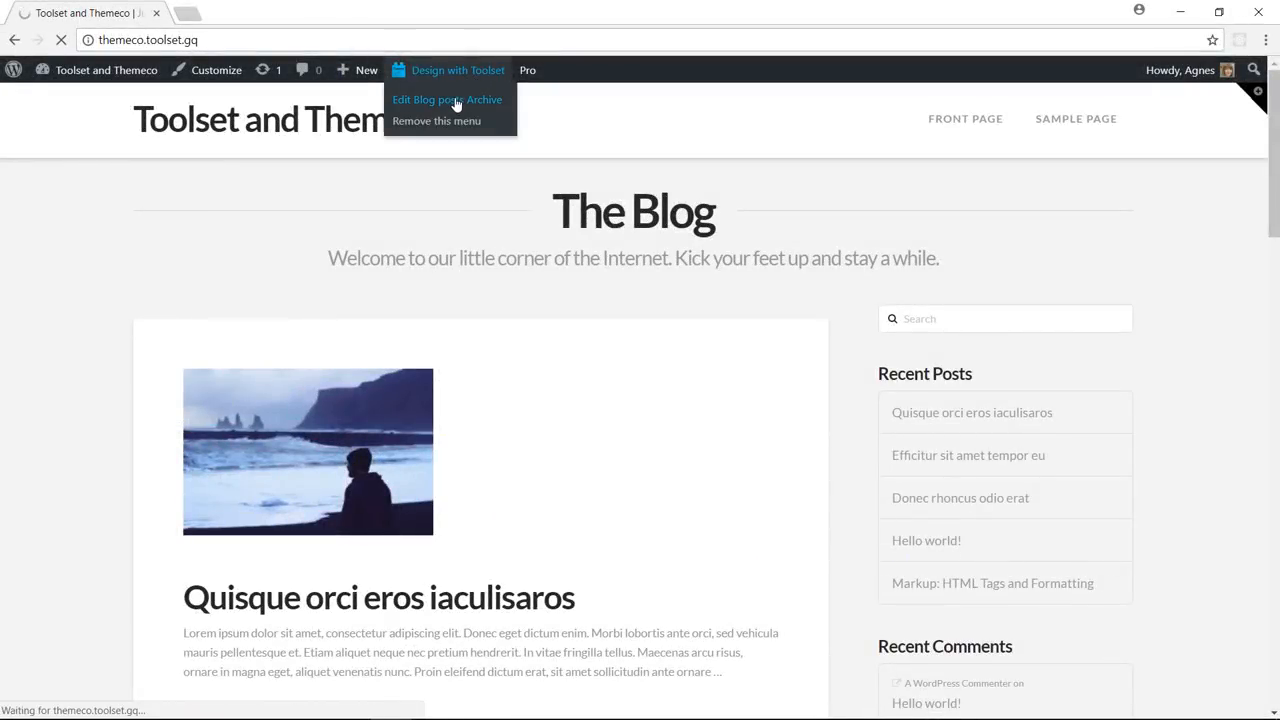
left_click(423, 99)
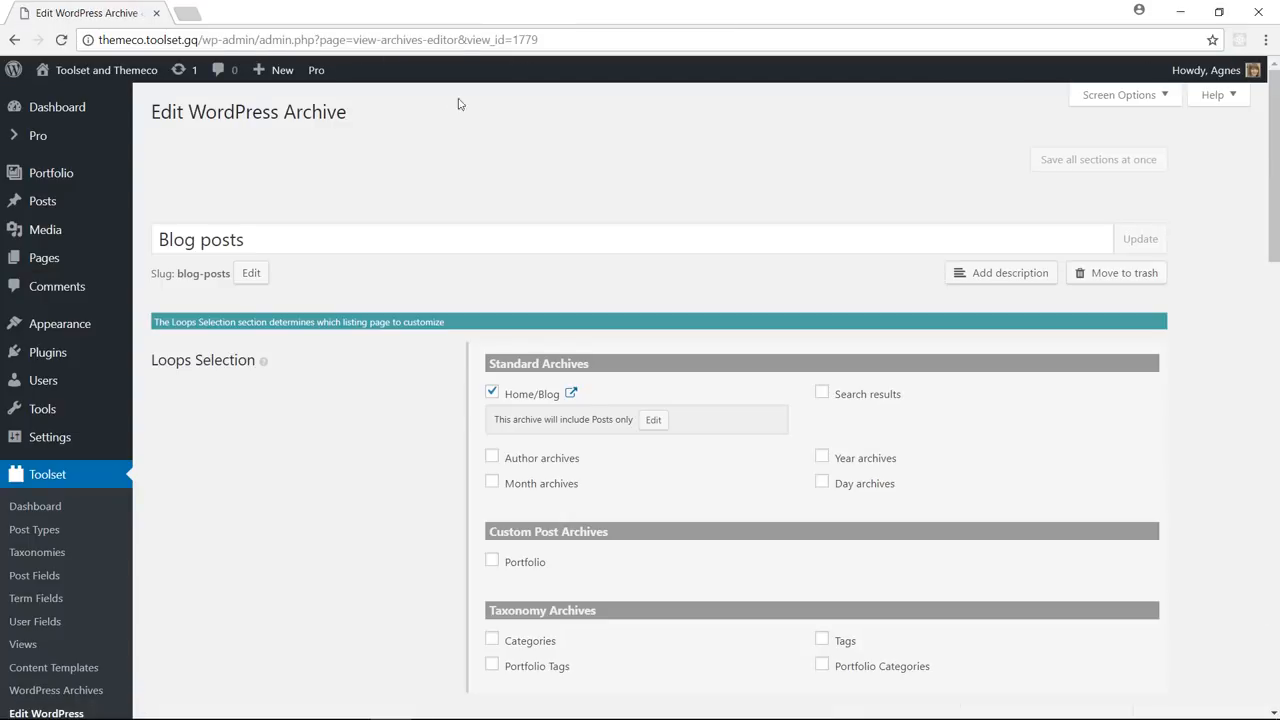
scroll("down", 3)
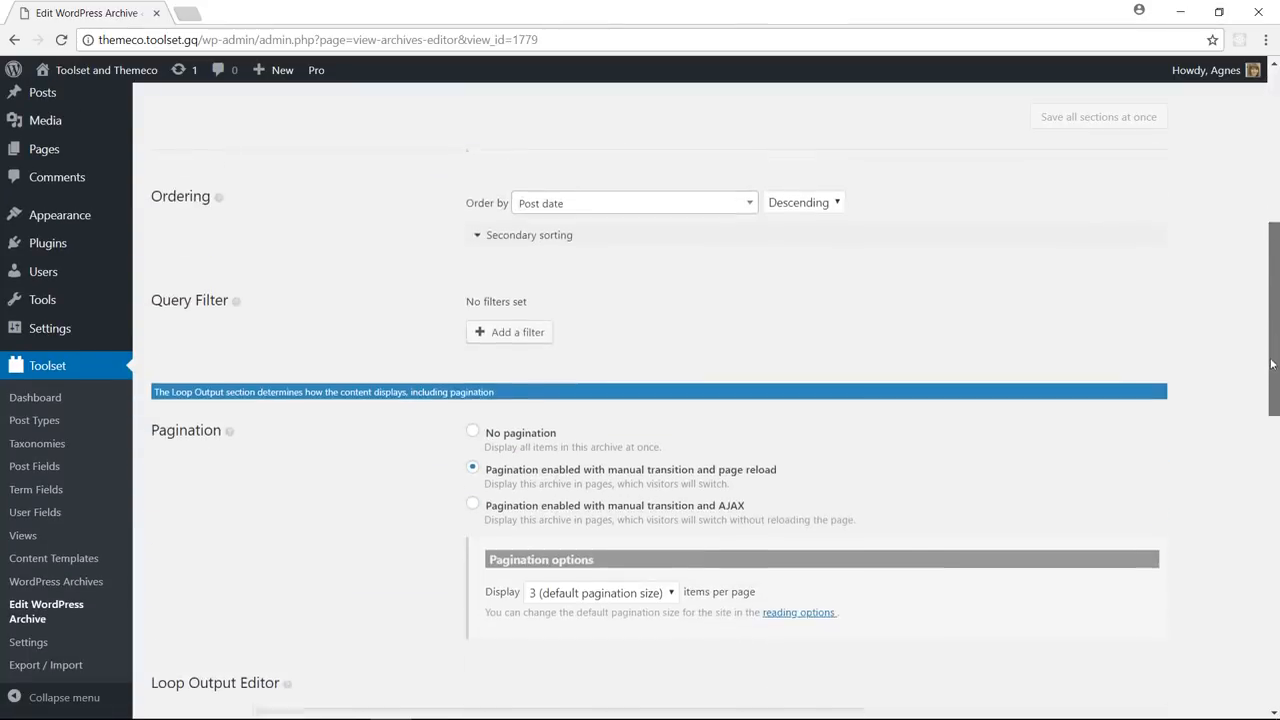
scroll("down", 3)
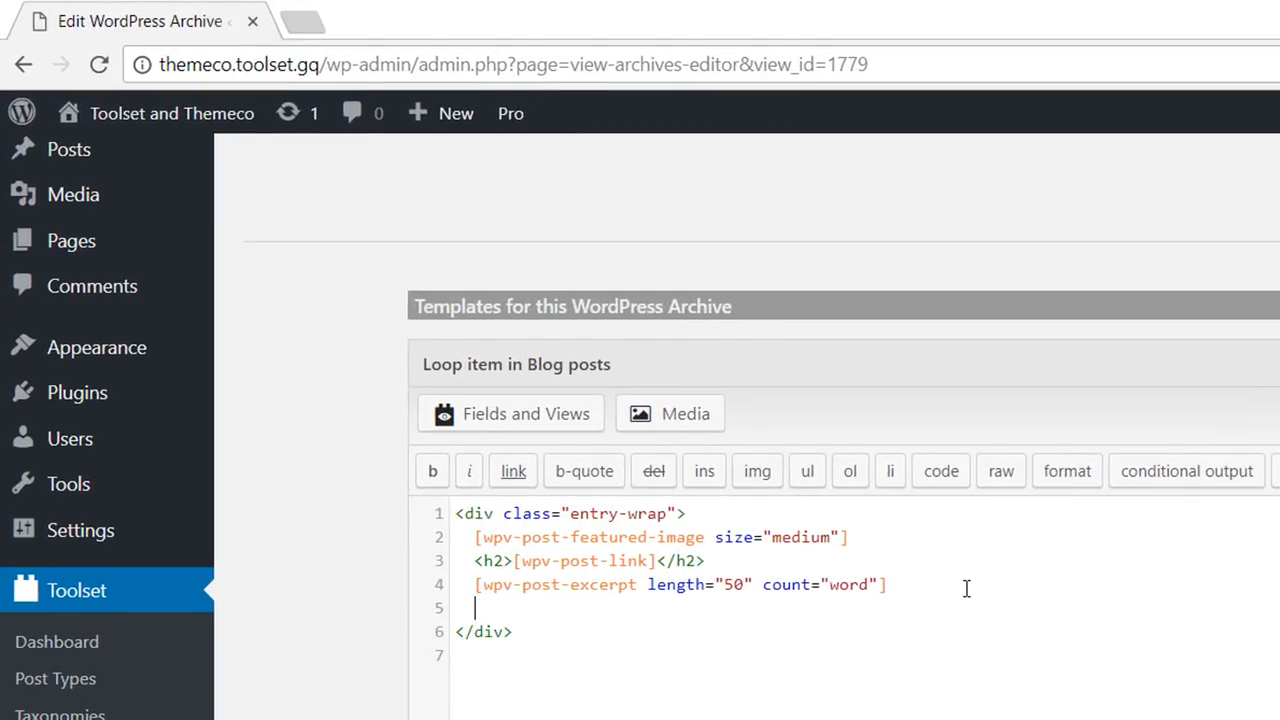
Insert the Read time field shortcode into the loop template, followed by the word 'minutes'
left_click(510, 413)
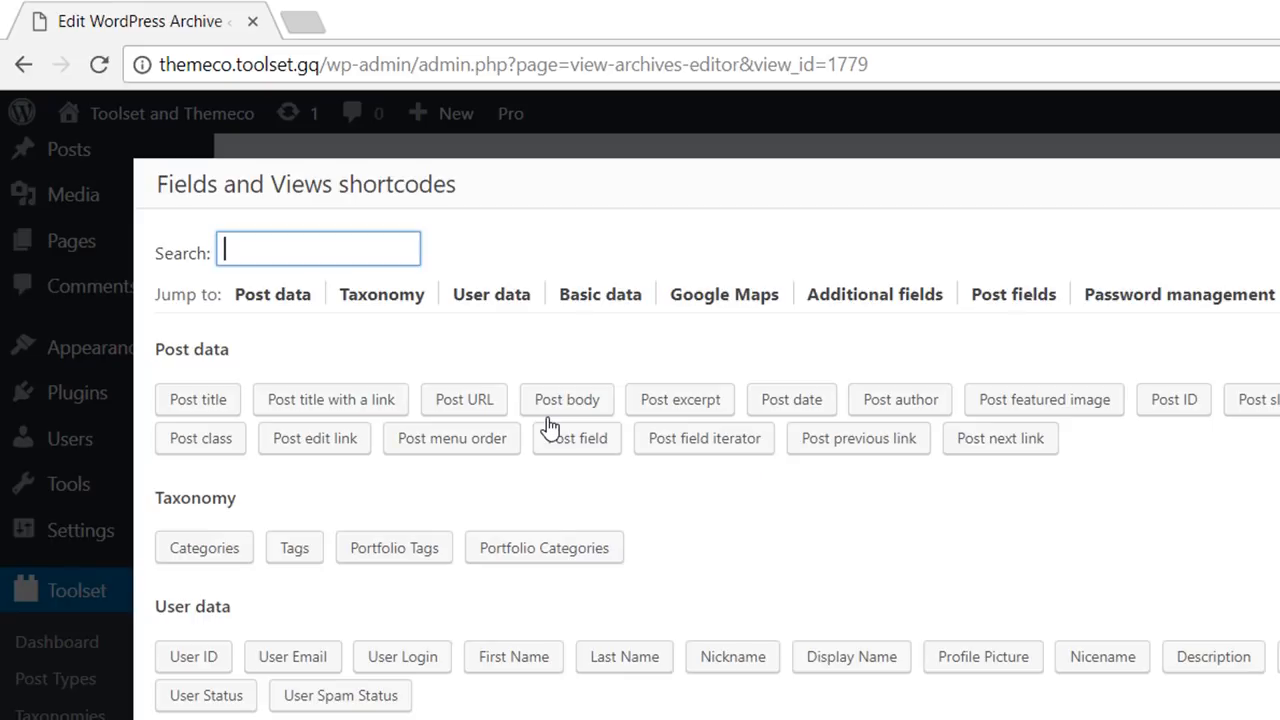
type("f")
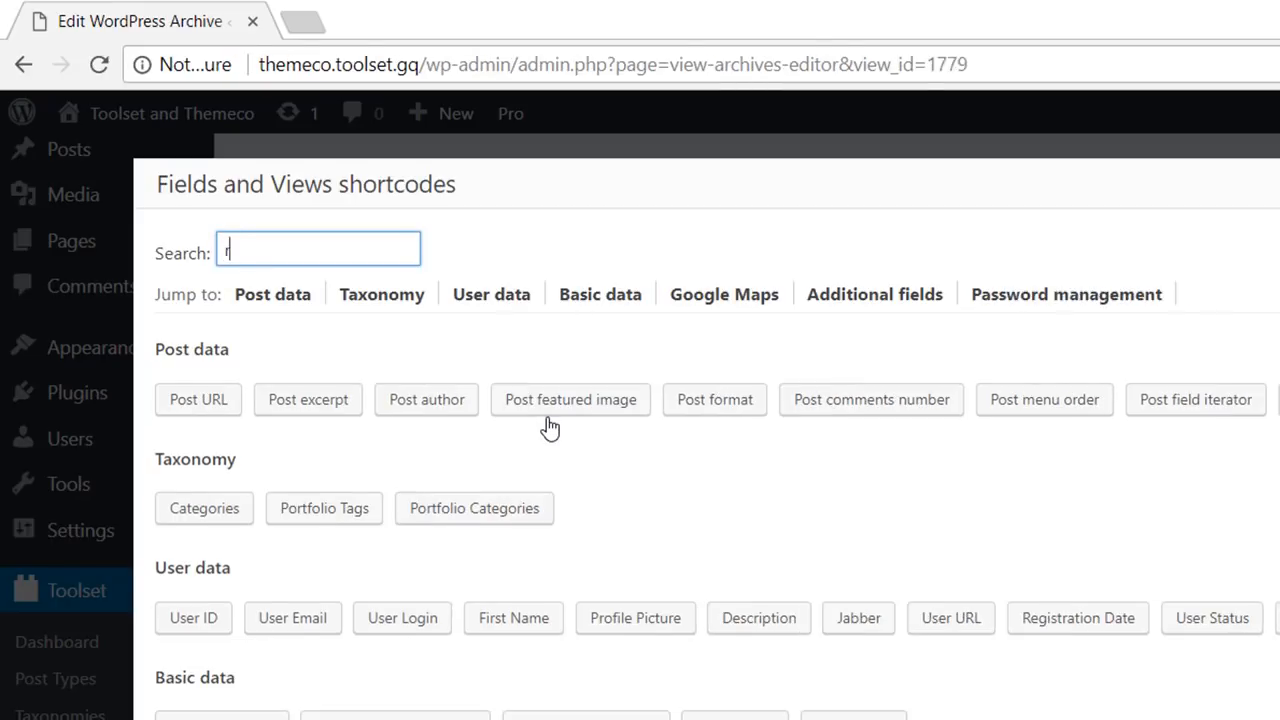
type("ea")
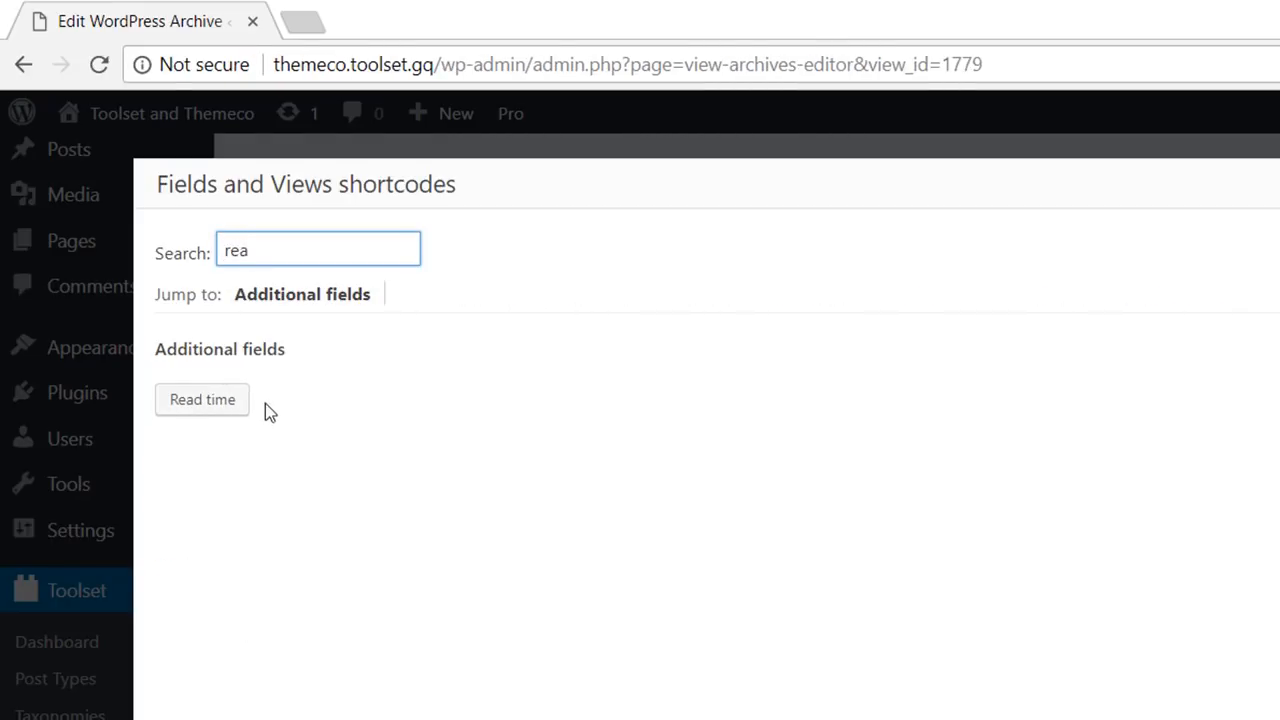
left_click(202, 399)
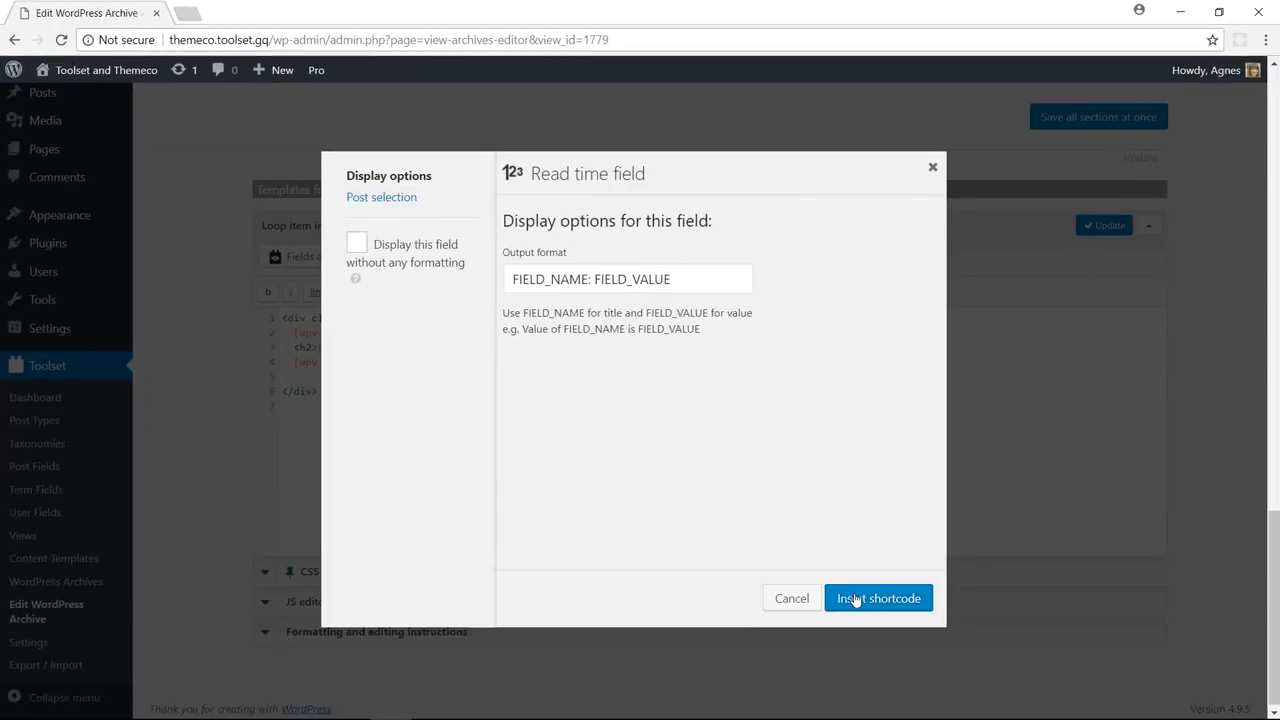
left_click(878, 598)
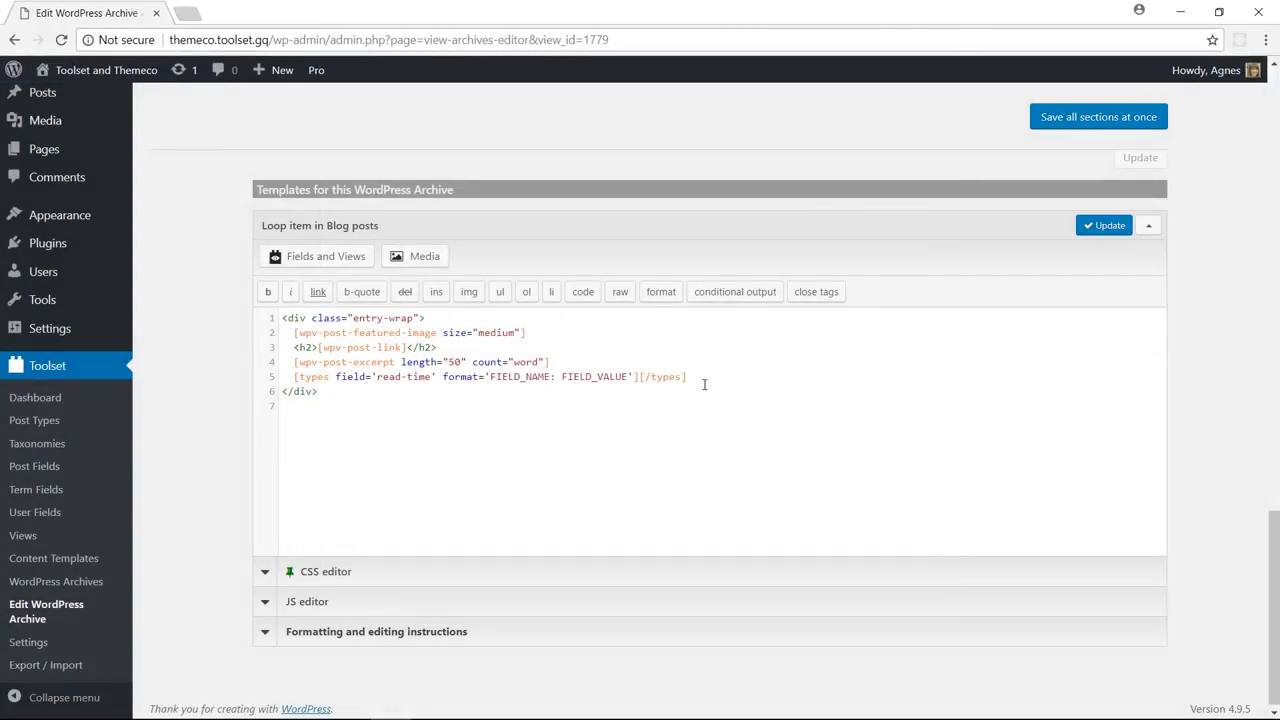
type("min")
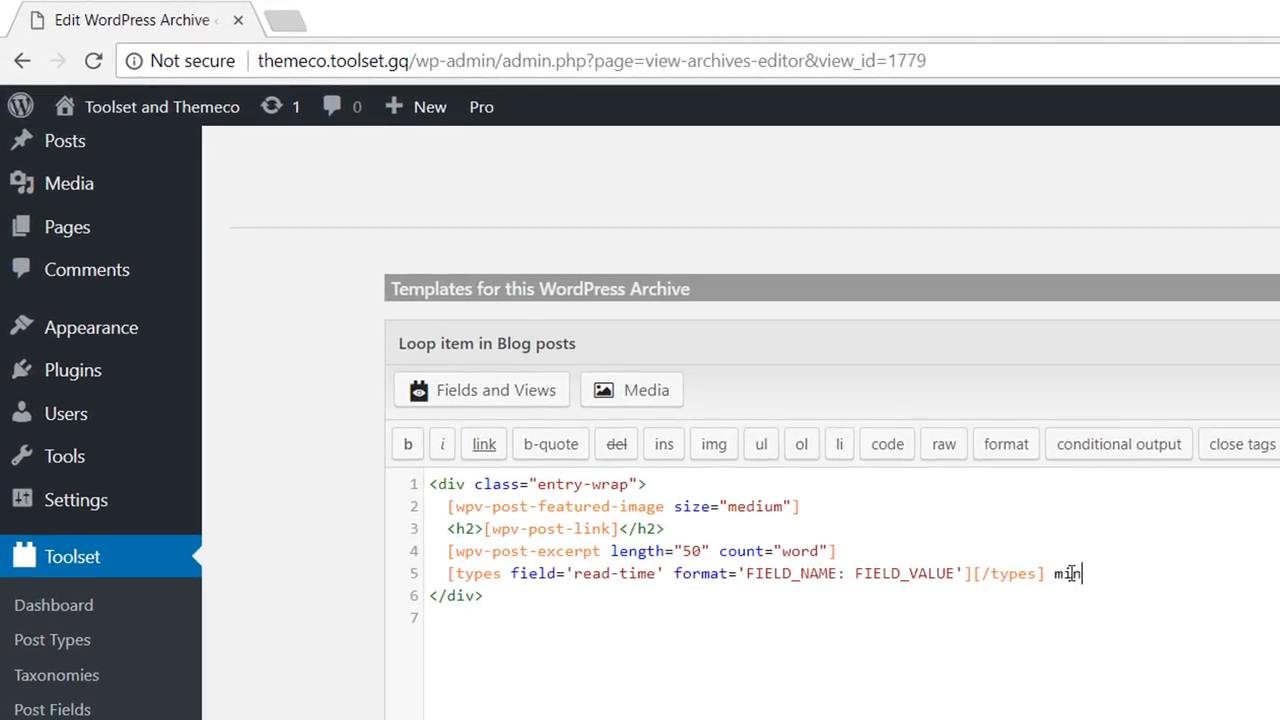
type("utes")
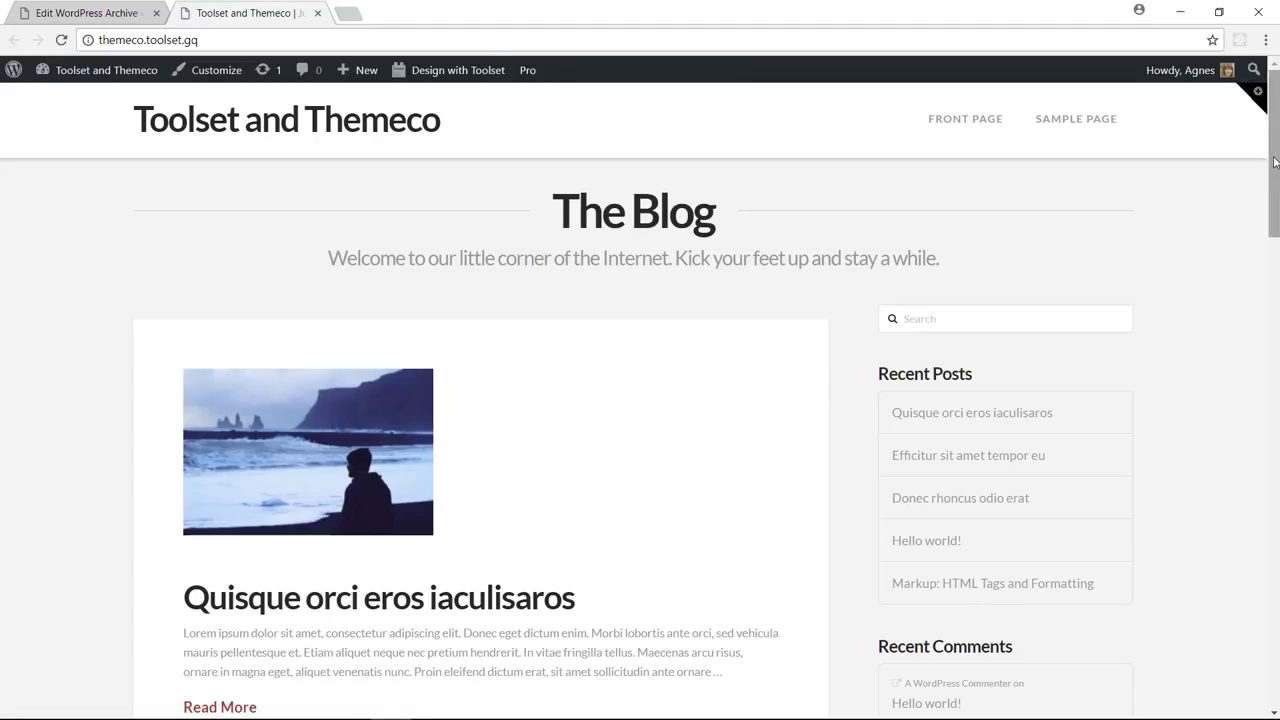
scroll("down", 3)
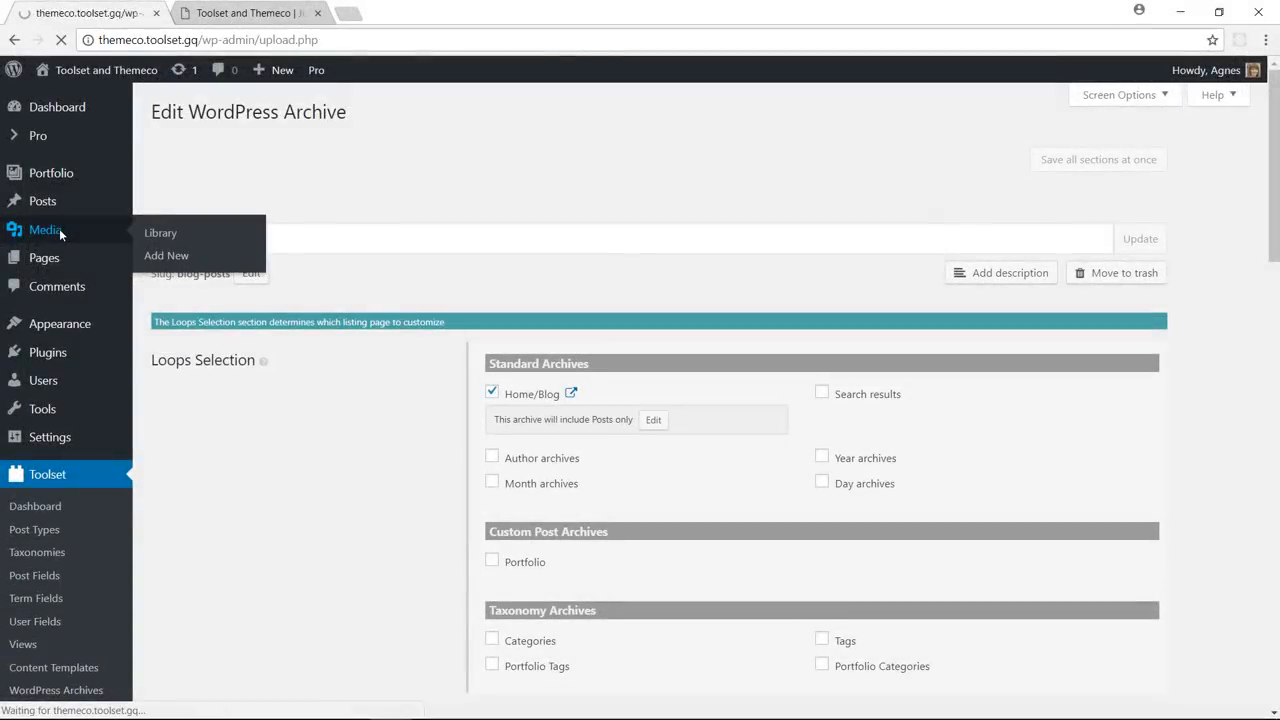
Open the video badge image's attachment details in the Media Library and copy its file URL
left_click(160, 232)
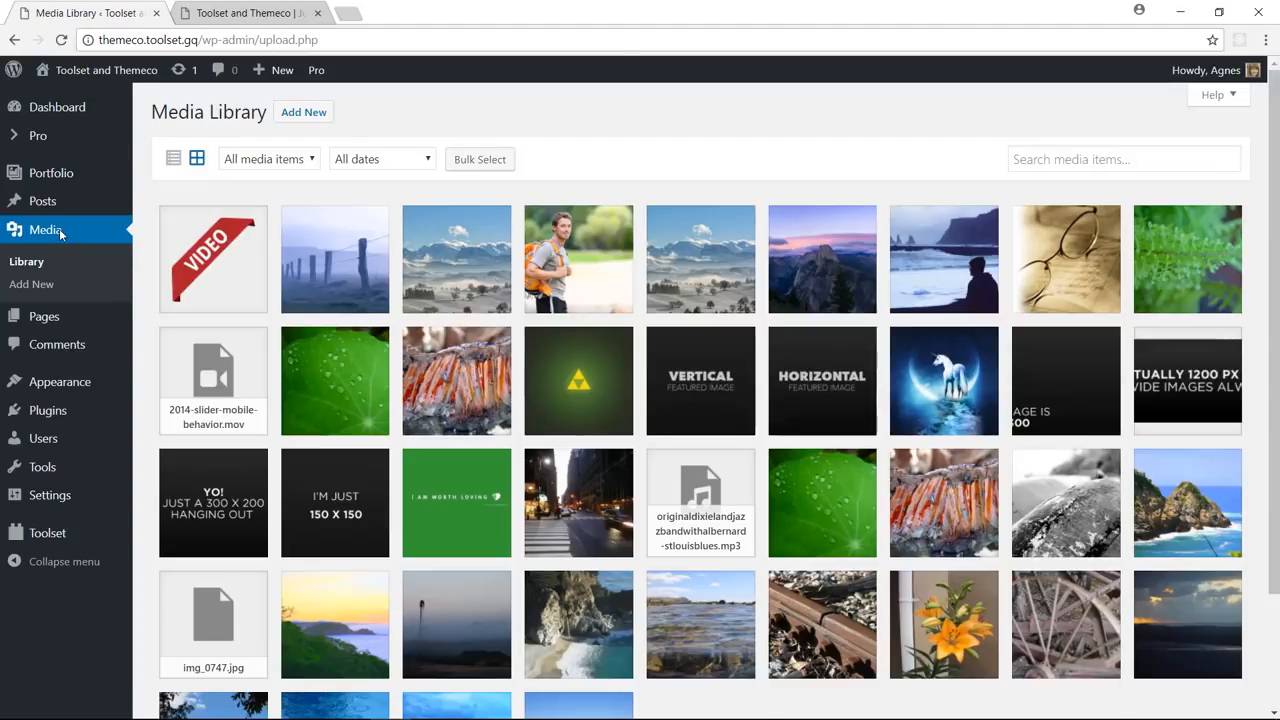
left_click(213, 259)
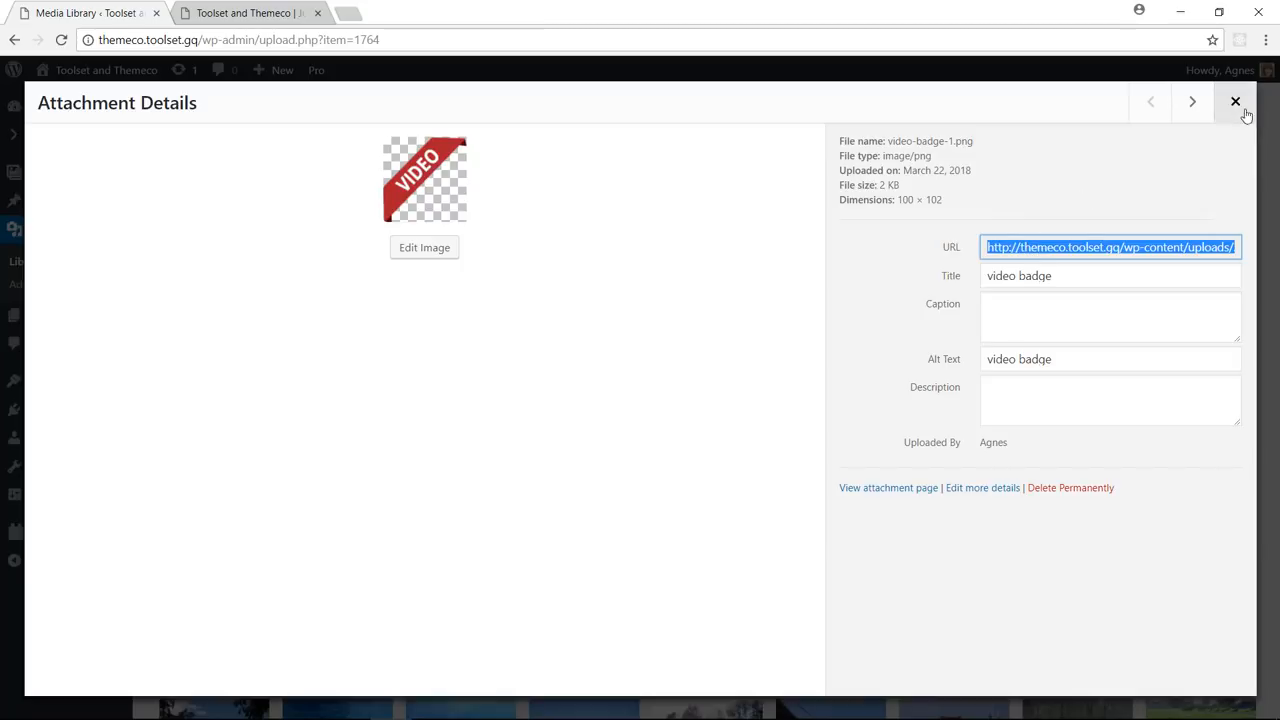
left_click(1235, 101)
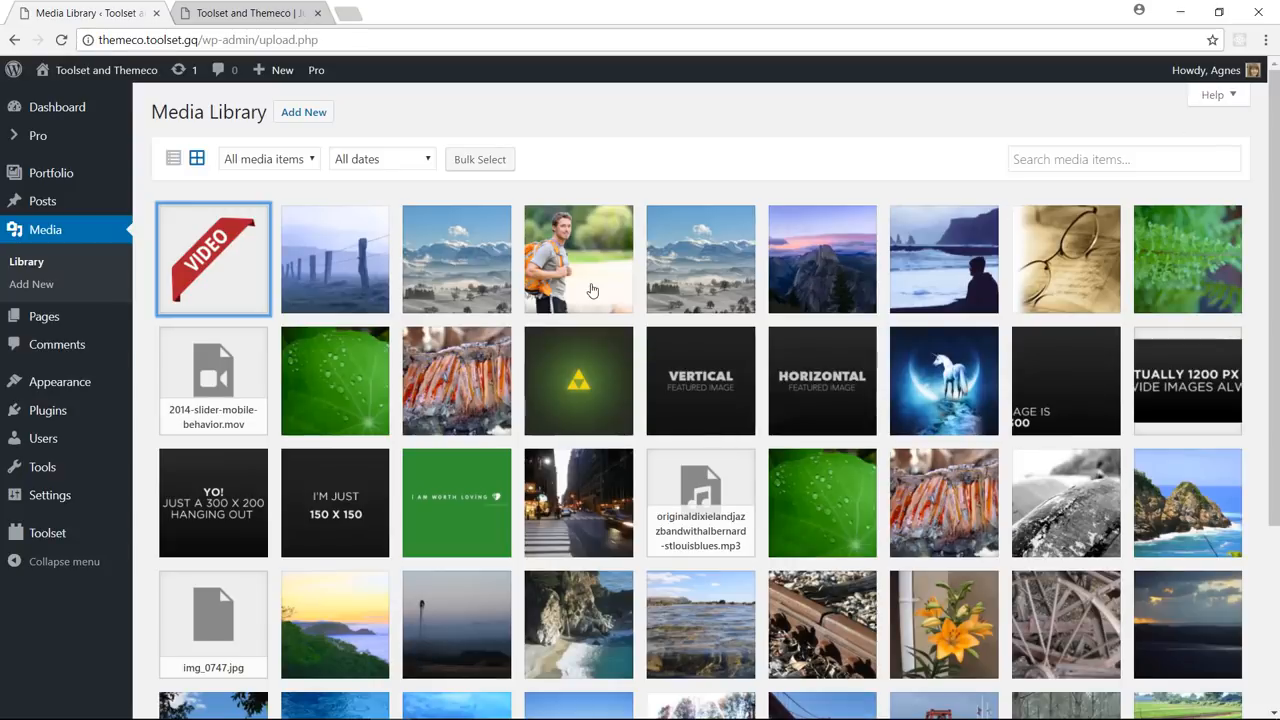
left_click(47, 532)
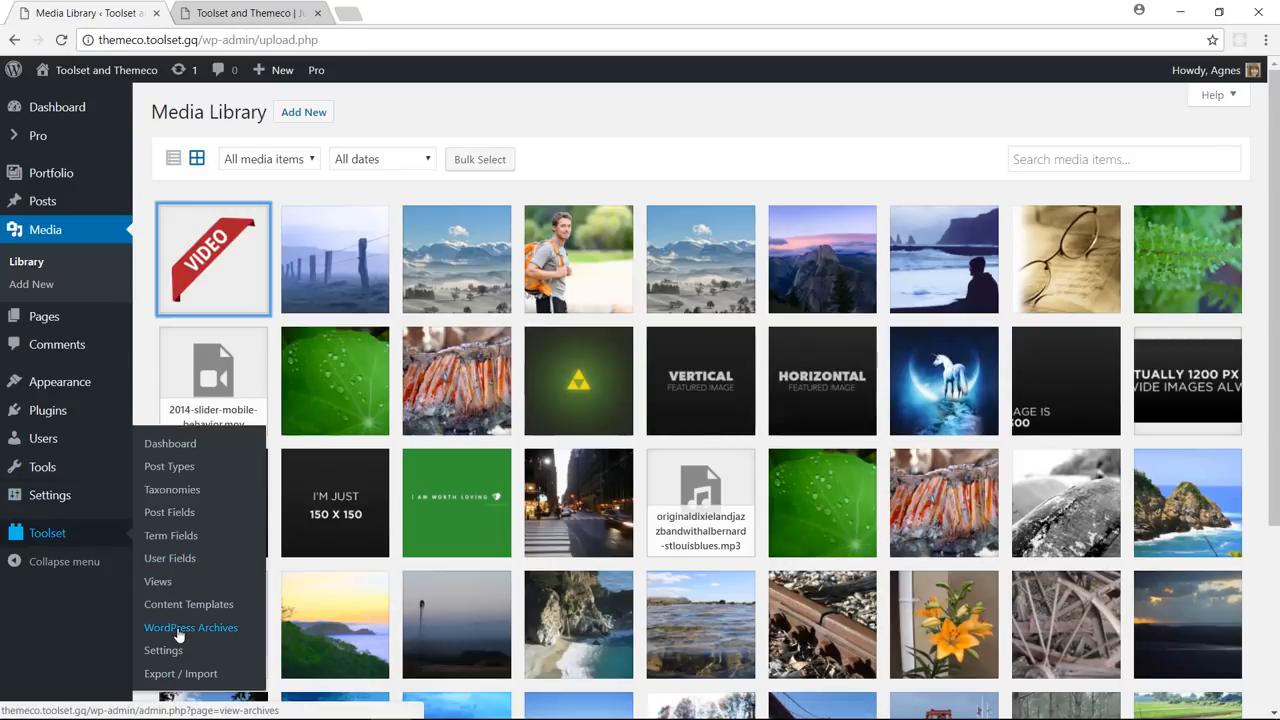
Open the Blog posts WordPress Archive and scroll to the loop editor
left_click(190, 627)
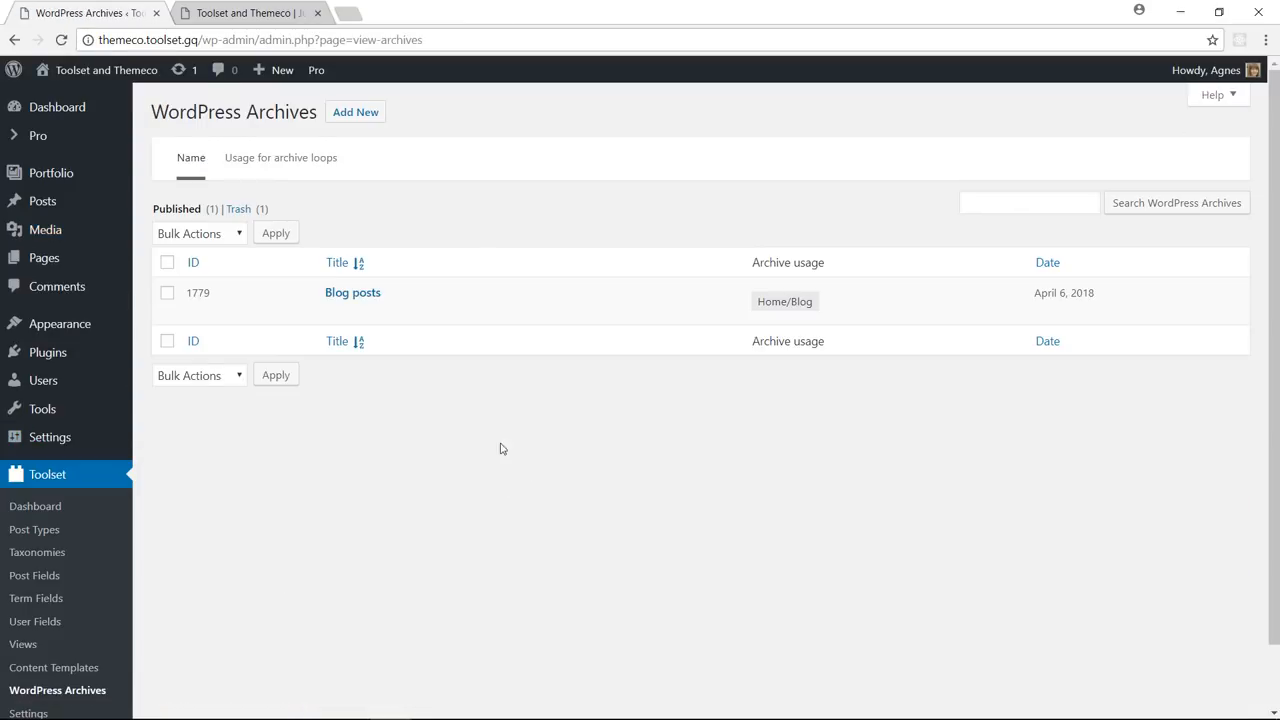
left_click(352, 292)
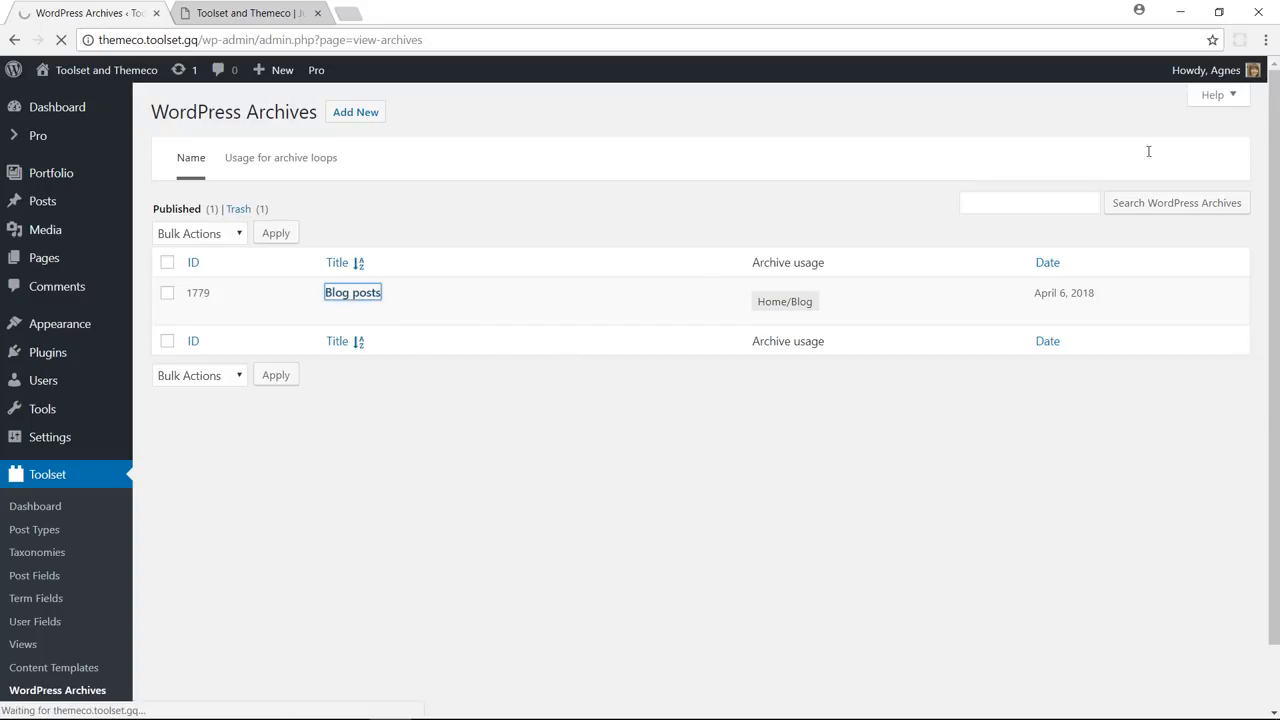
left_click(352, 292)
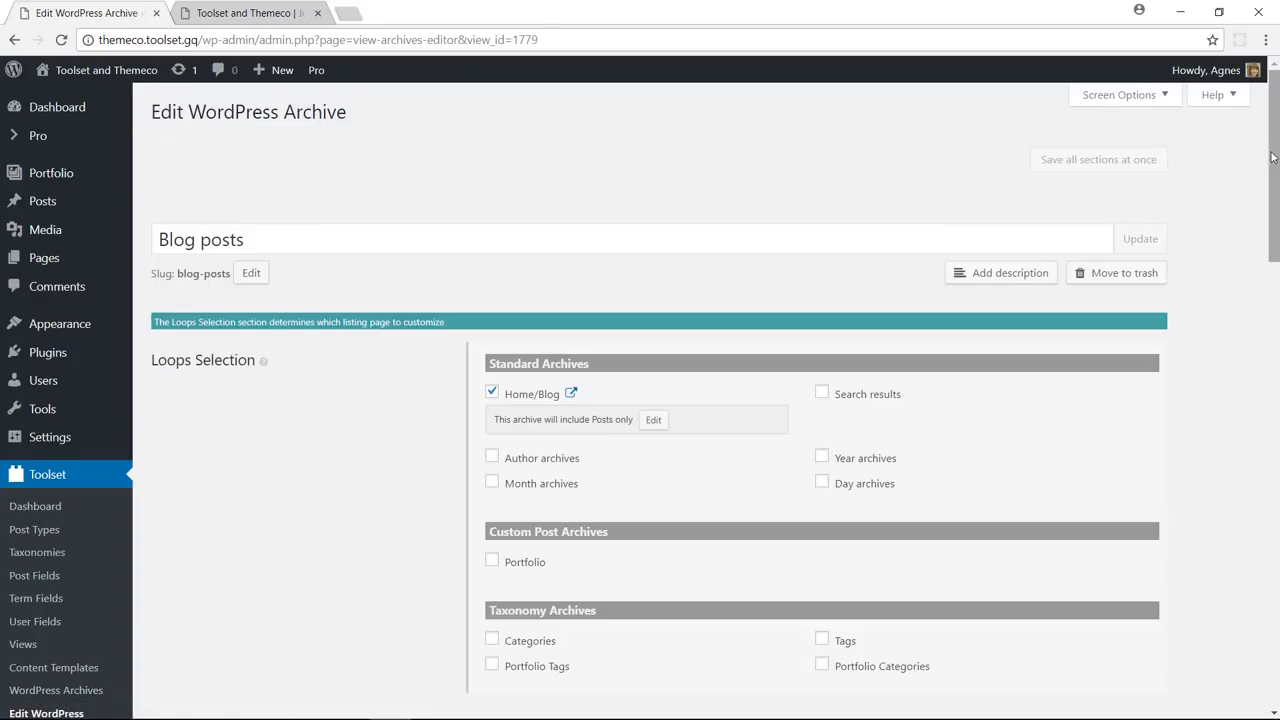
scroll("down", 3)
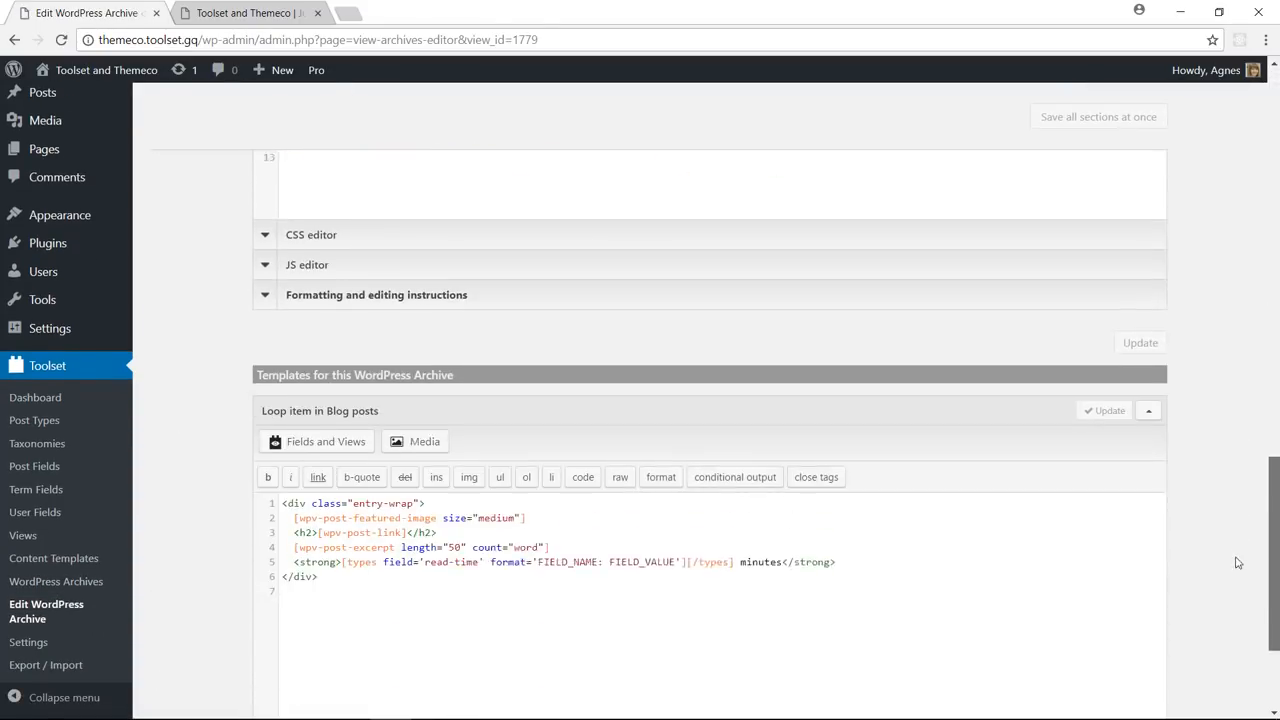
scroll("down", 3)
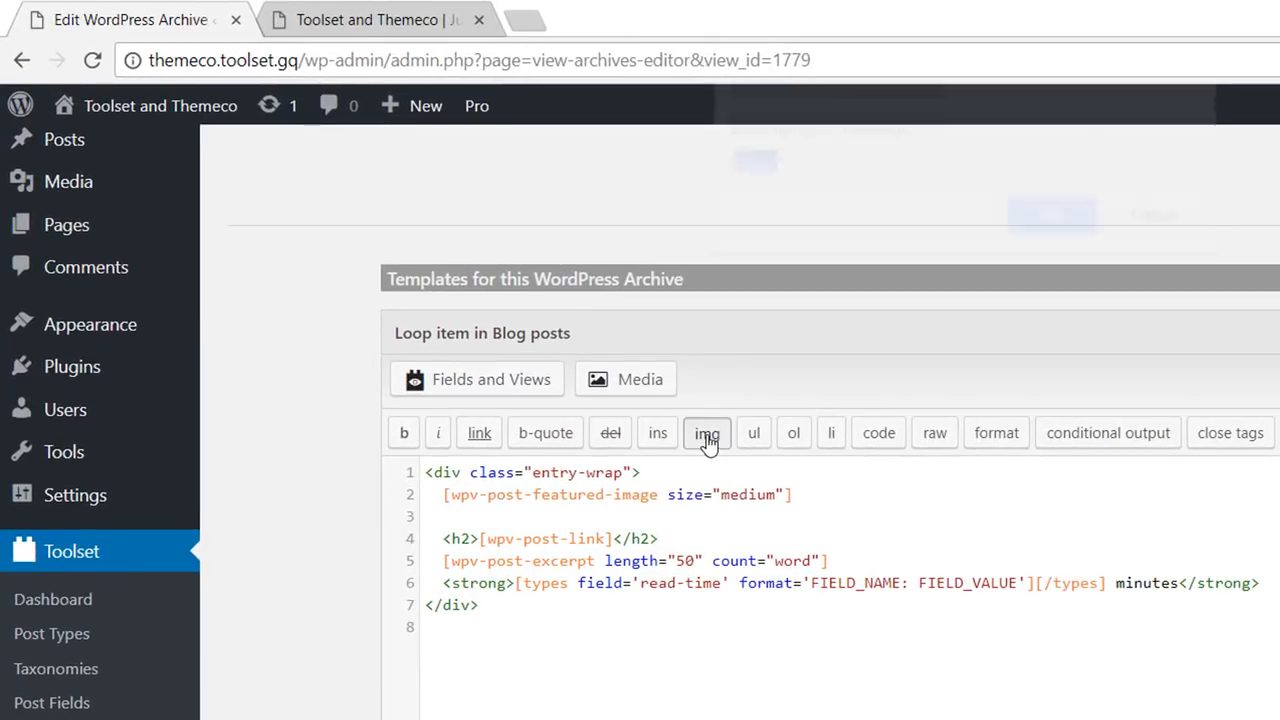
Add an img tag using the copied badge URL with description 'video'
left_click(707, 432)
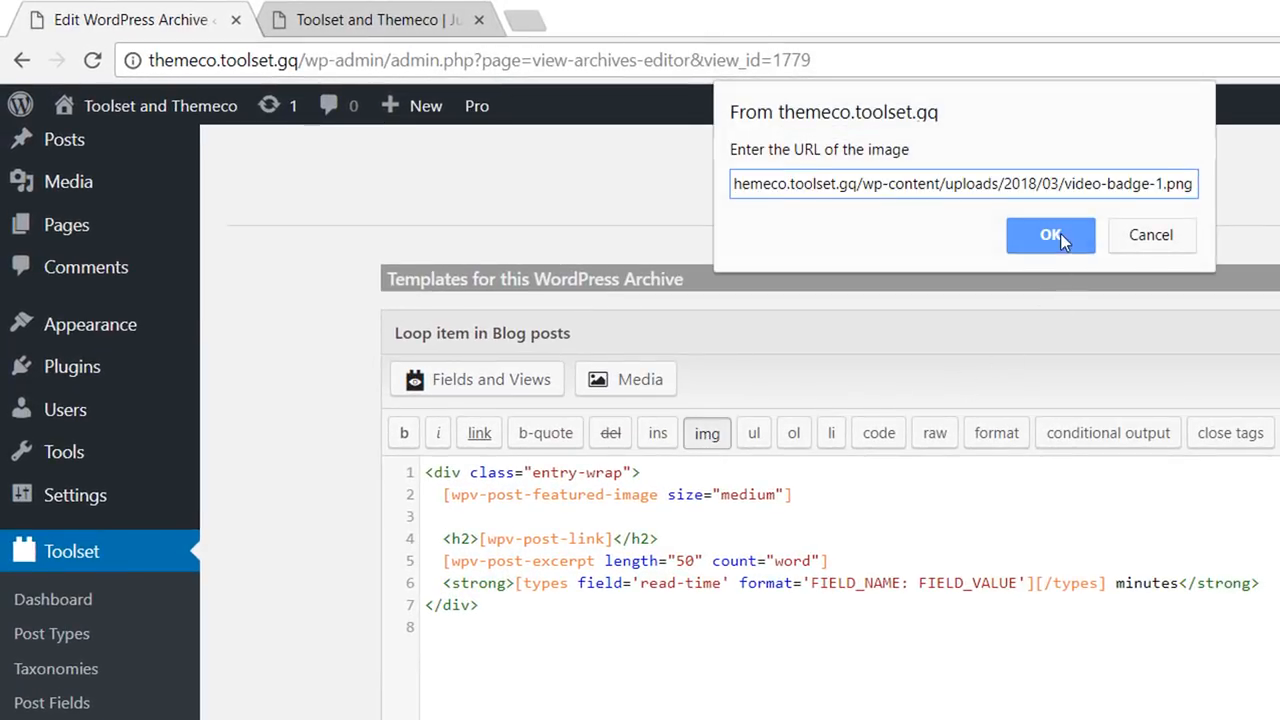
left_click(1050, 235)
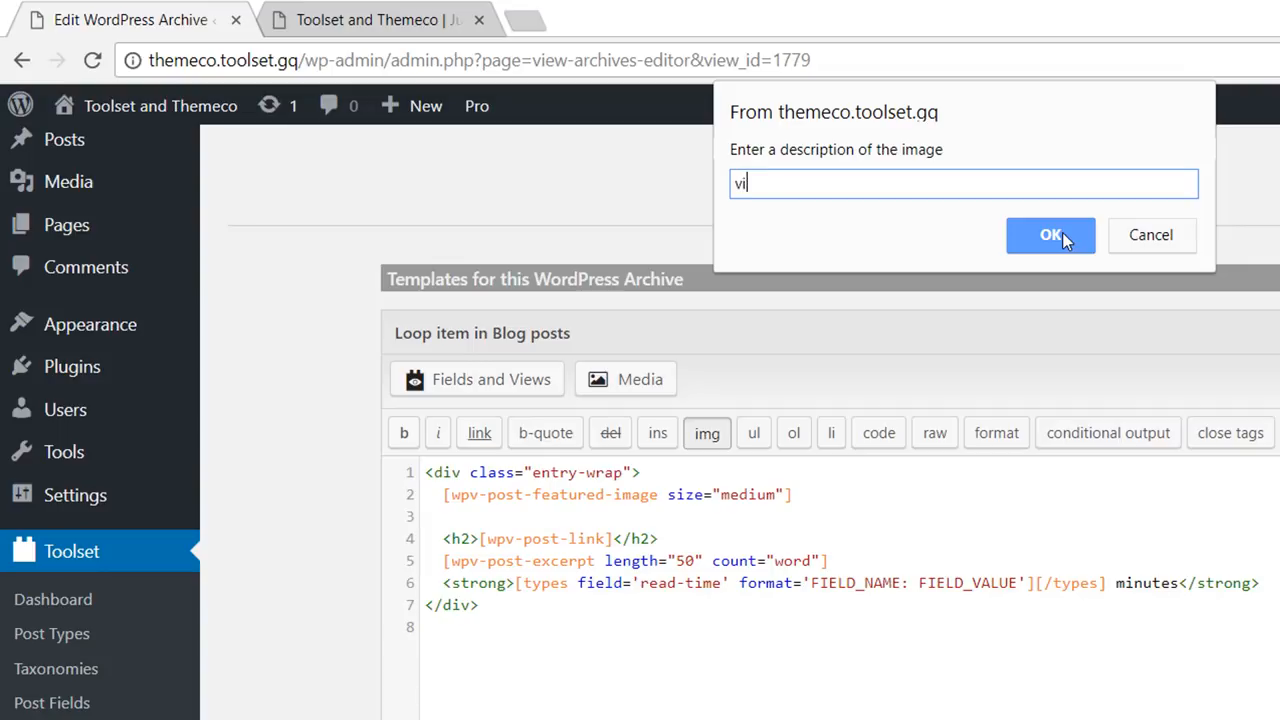
left_click(1050, 235)
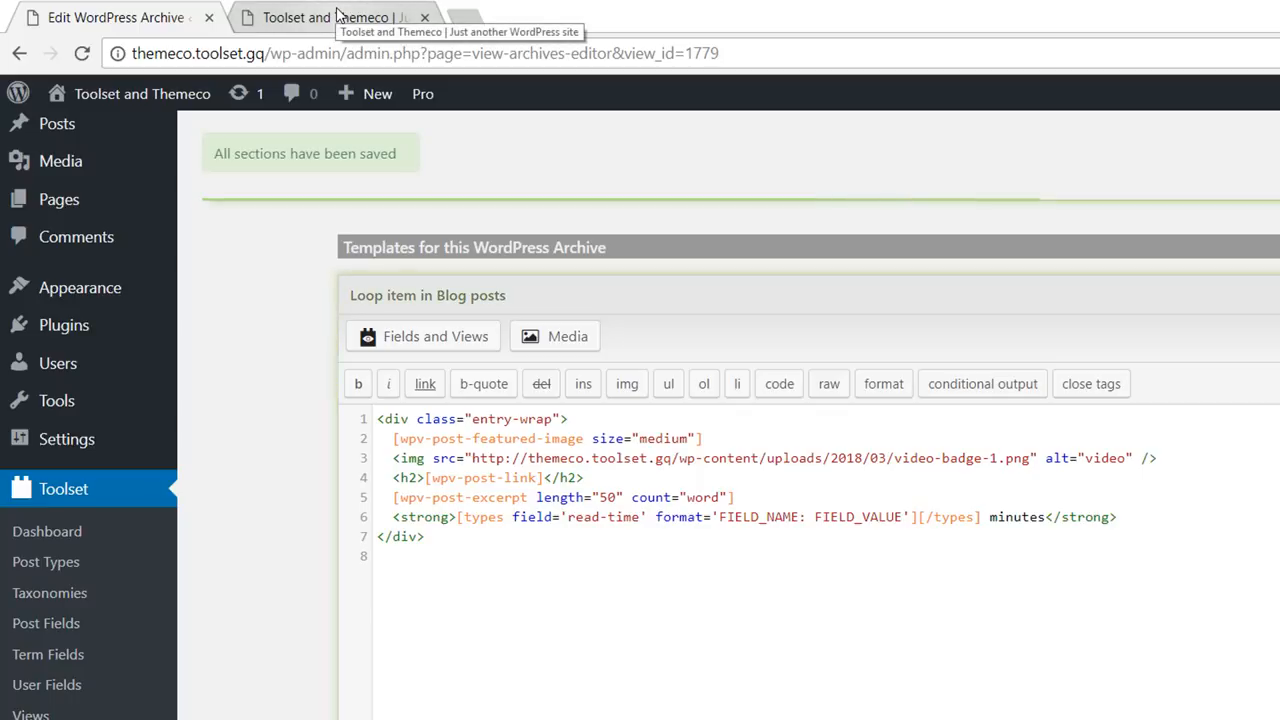
Reload the blog front page and scroll through posts to check the VIDEO badge and read time
left_click(330, 17)
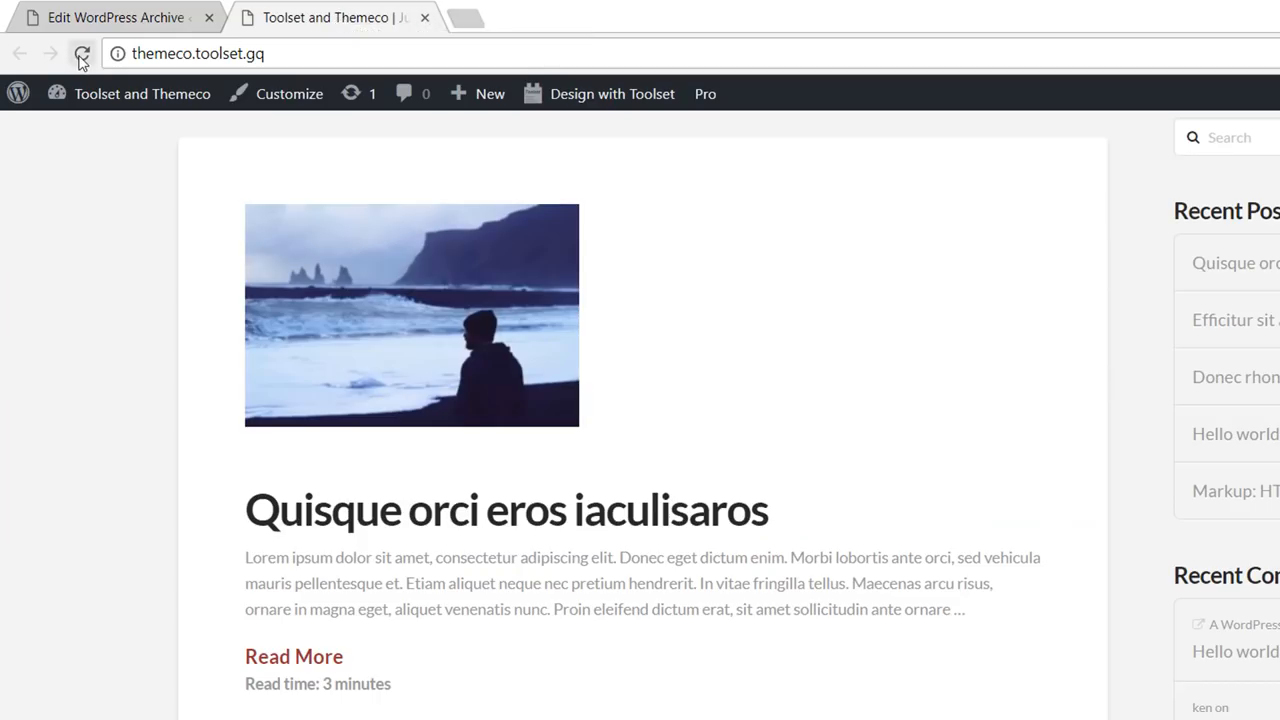
left_click(82, 54)
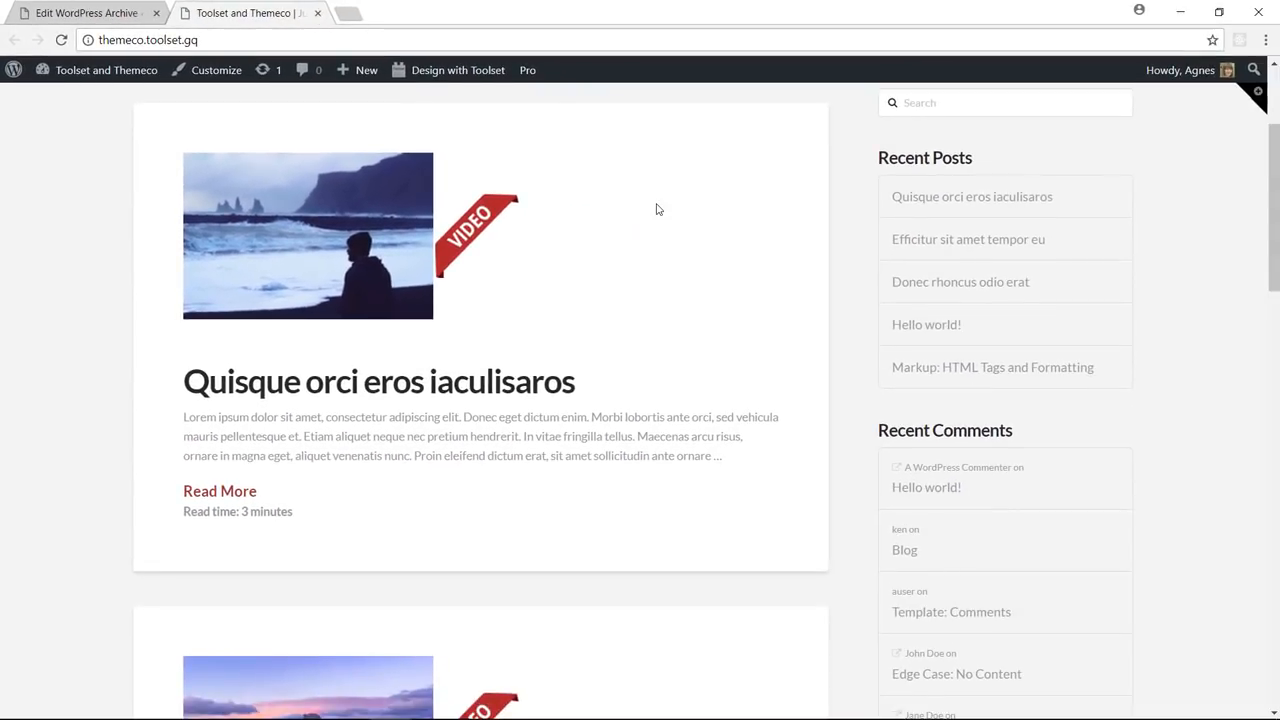
scroll("down", 3)
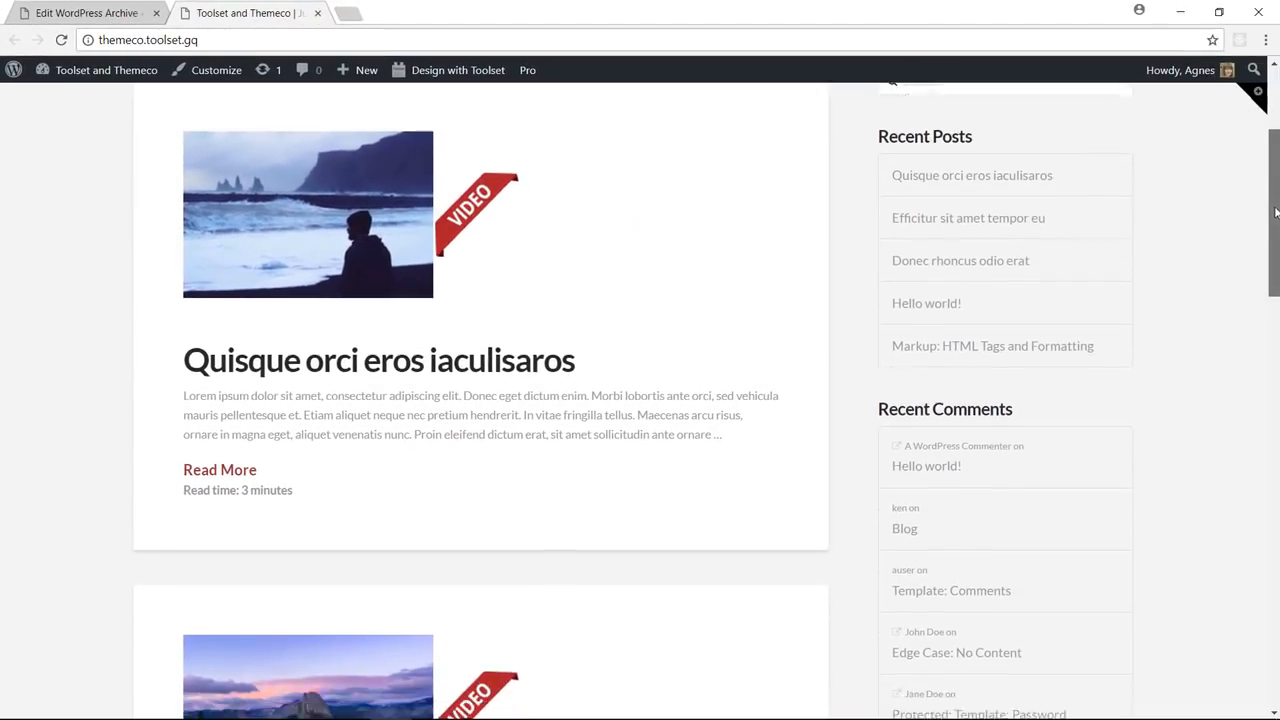
scroll("down", 3)
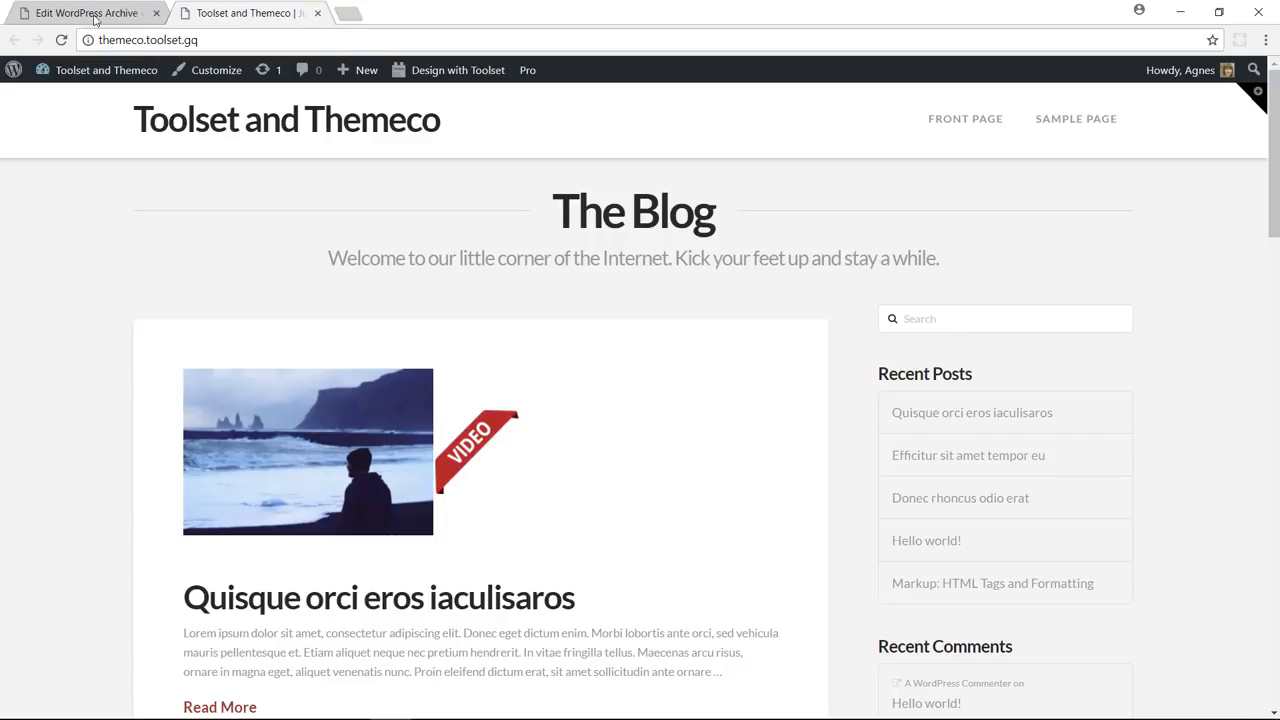
Wrap the badge image in a conditional shortcode testing Types field Video included = yes
left_click(85, 13)
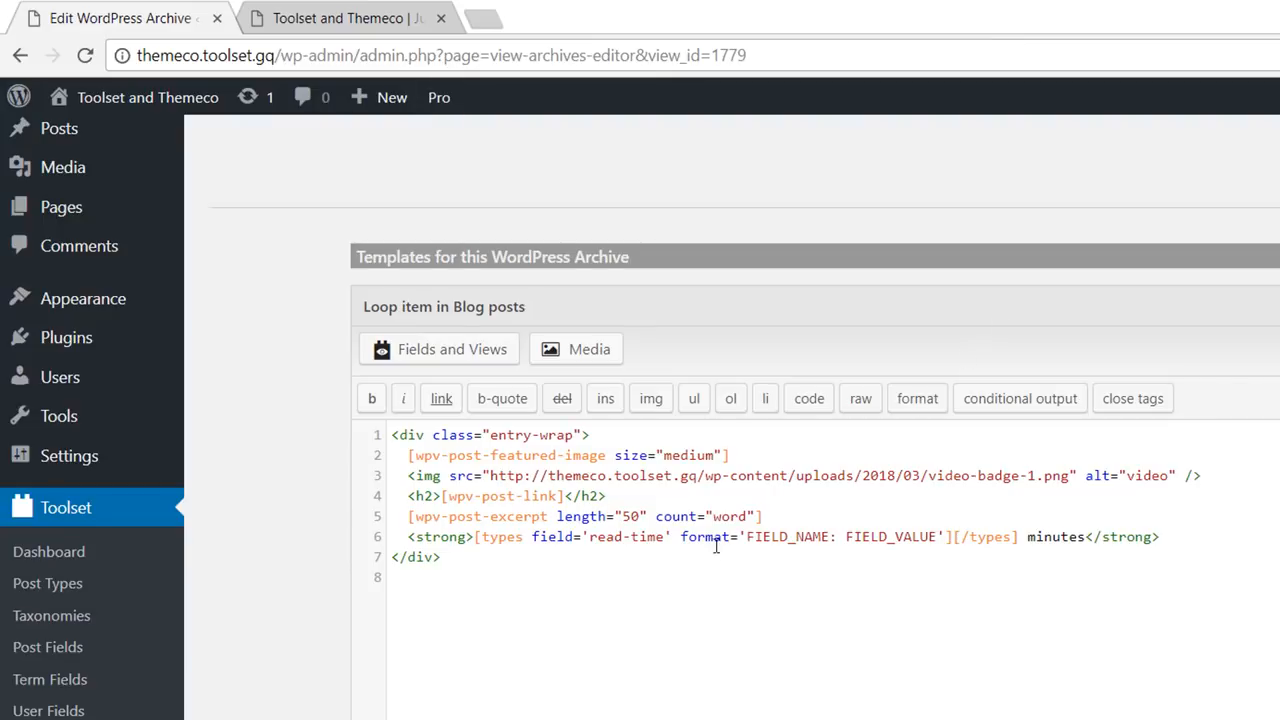
left_click(407, 475)
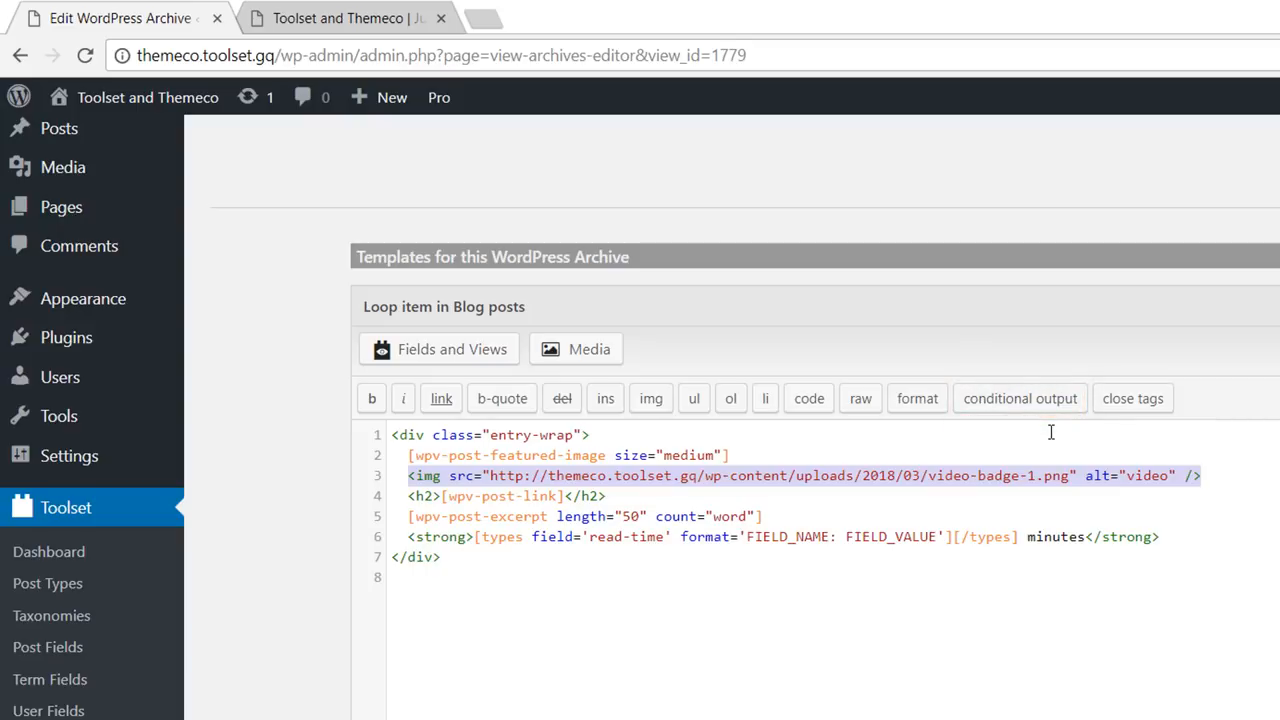
left_click(1020, 398)
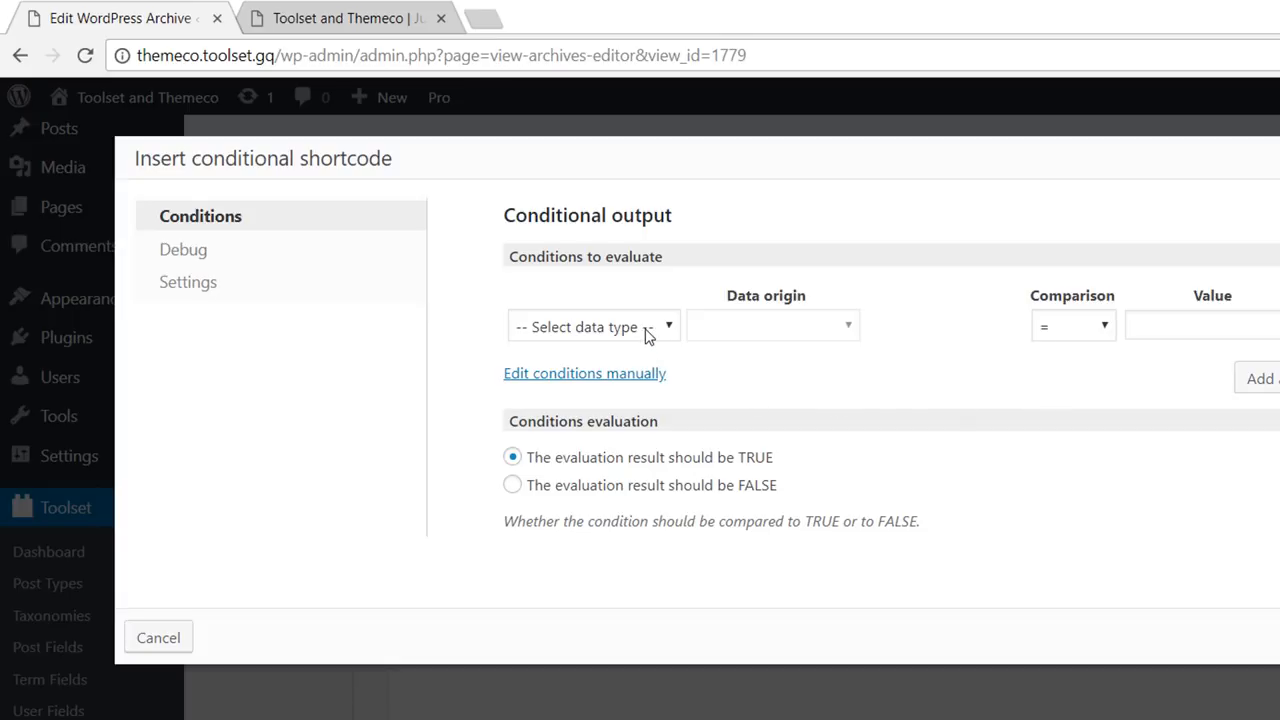
left_click(593, 326)
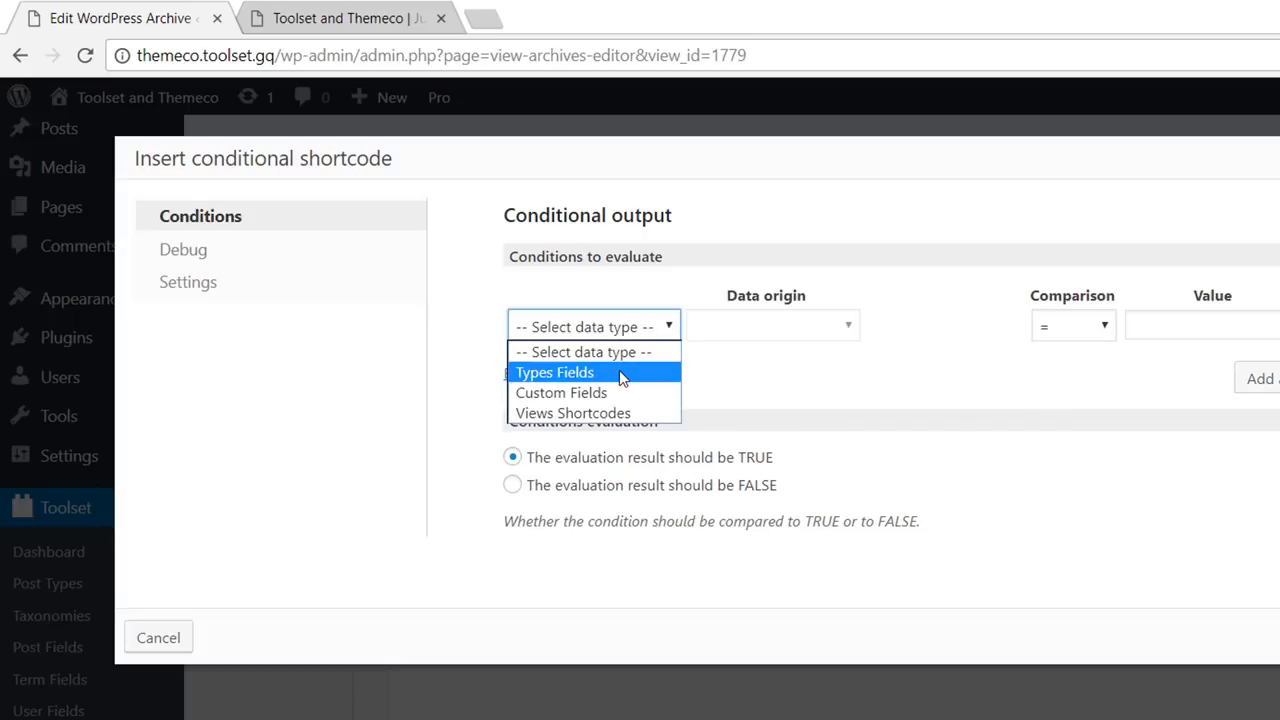
left_click(554, 372)
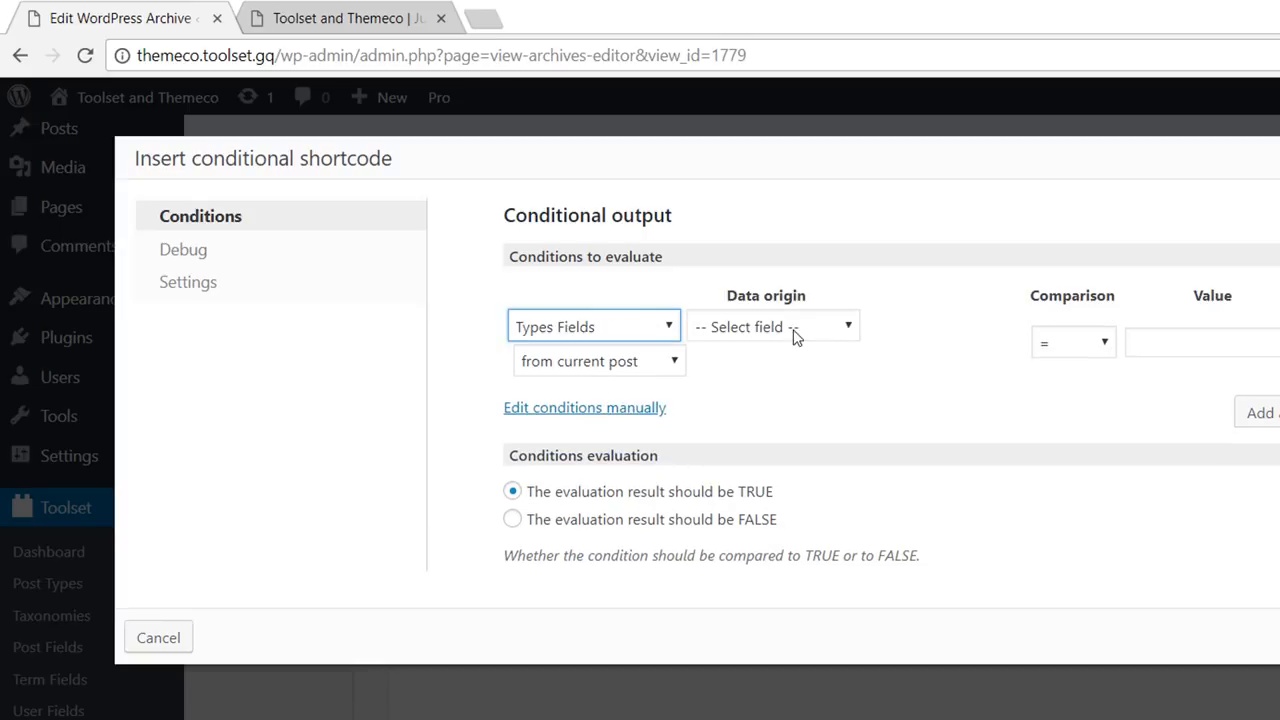
left_click(770, 326)
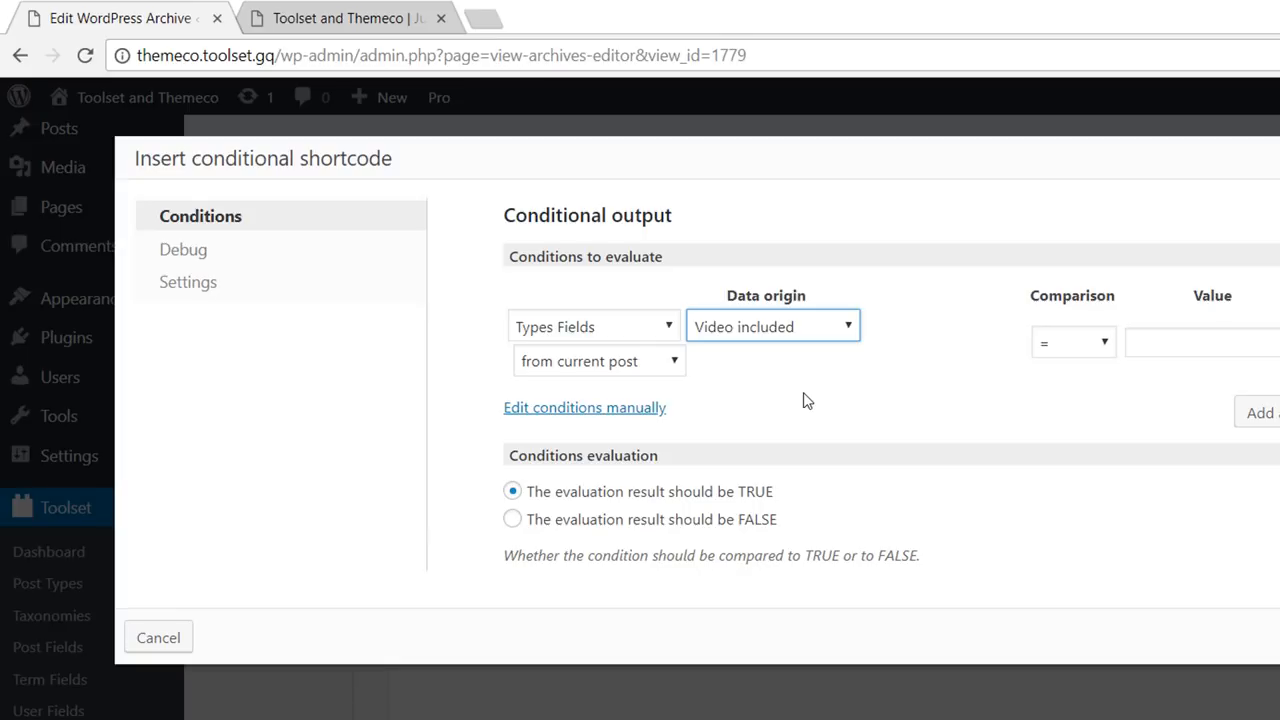
mouse_move(1130, 422)
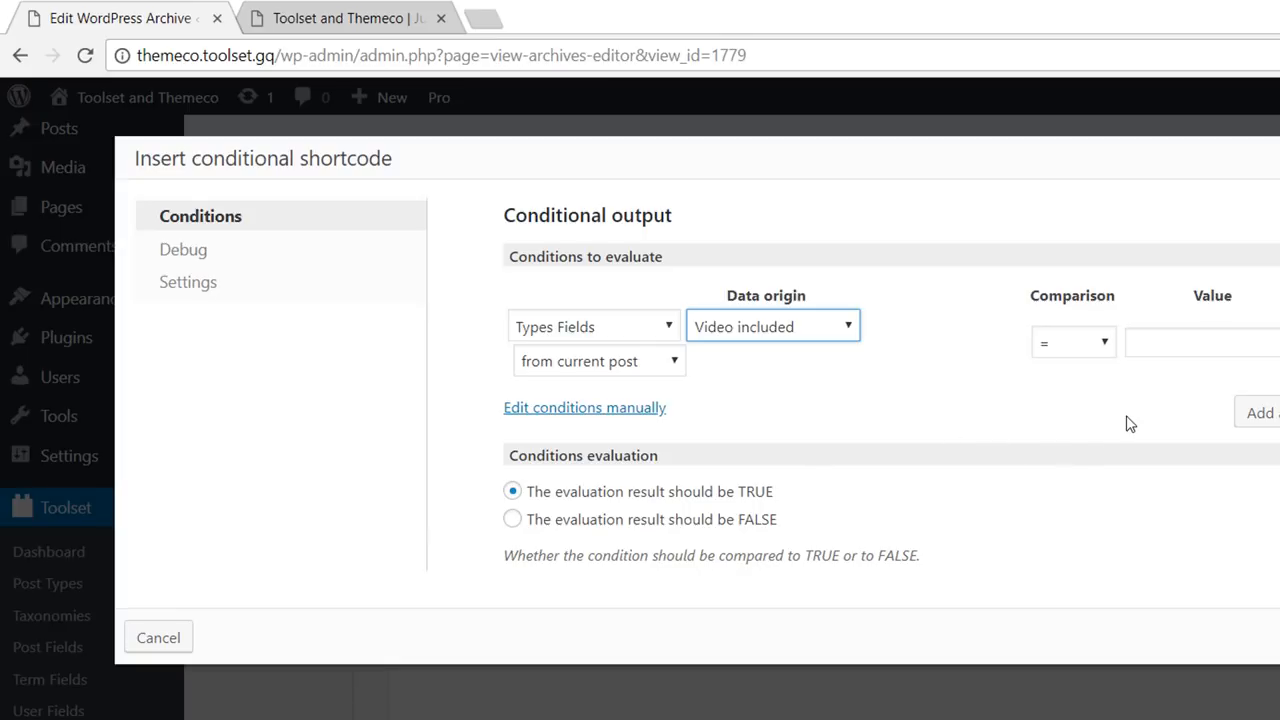
type("yes")
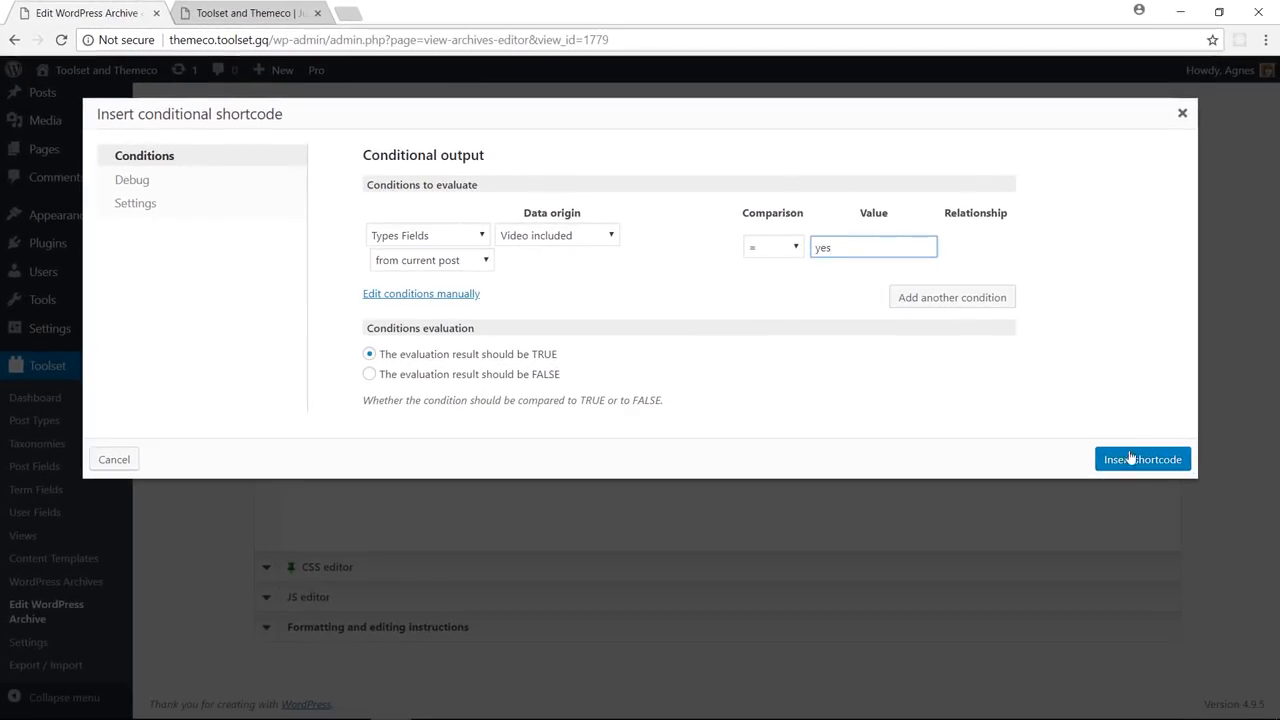
left_click(1142, 459)
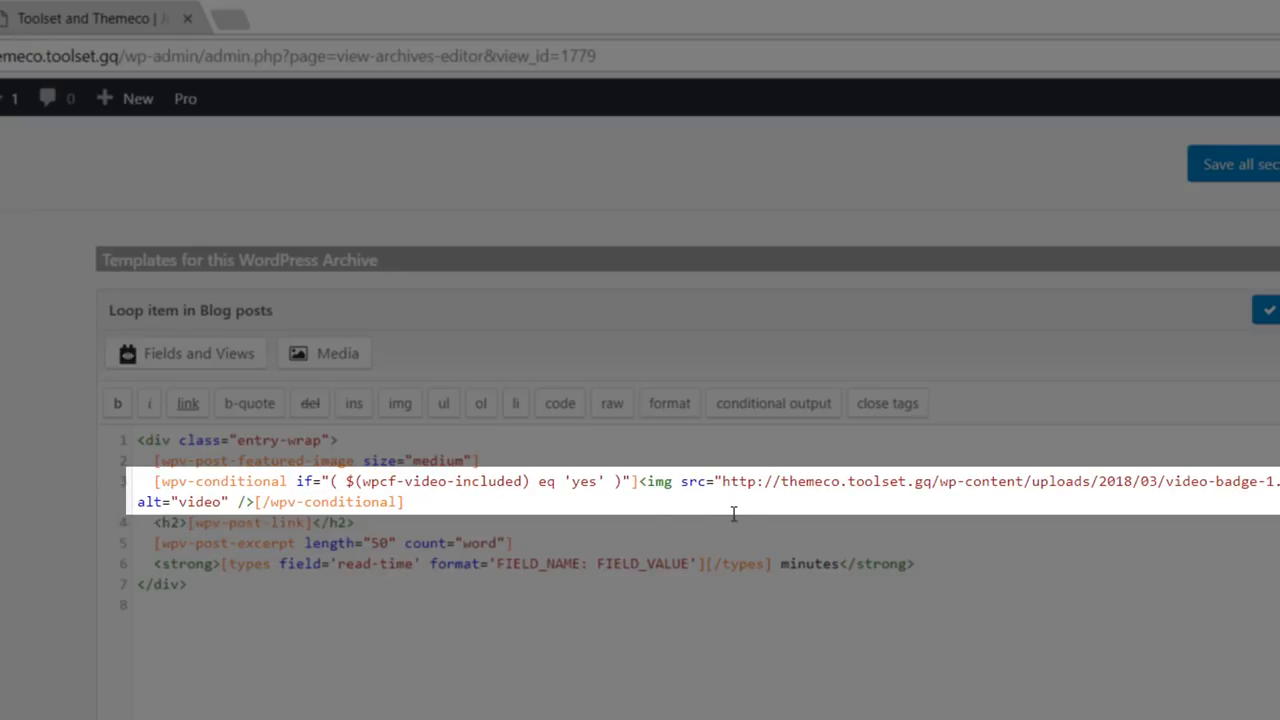
mouse_move(673, 497)
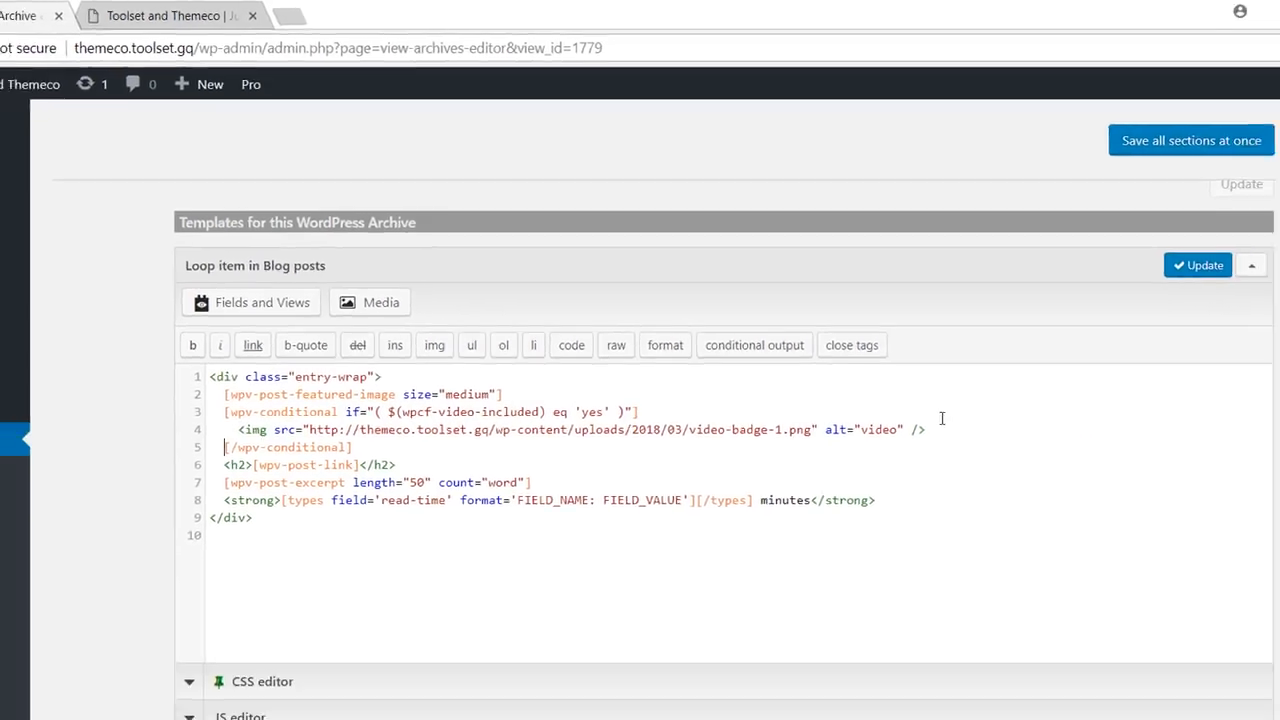
View the updated blog page and scroll to the VIDEO ribbon on the first post
left_click(245, 13)
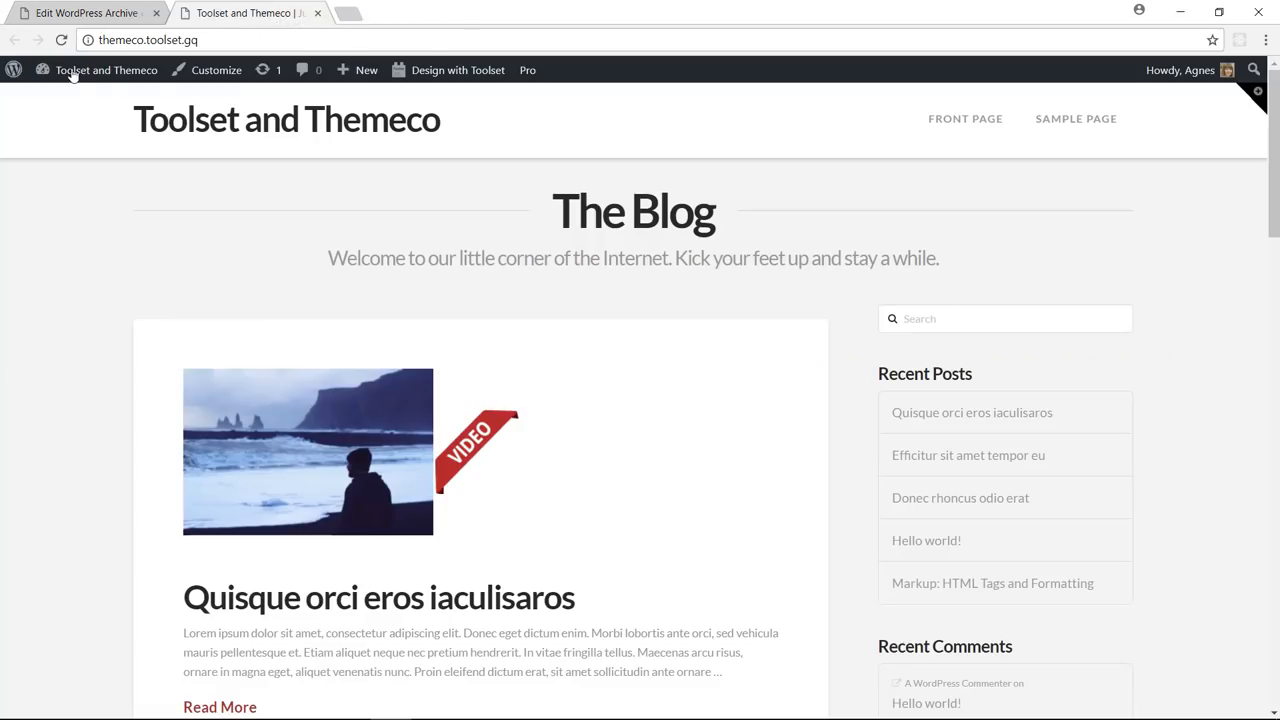
mouse_move(1164, 192)
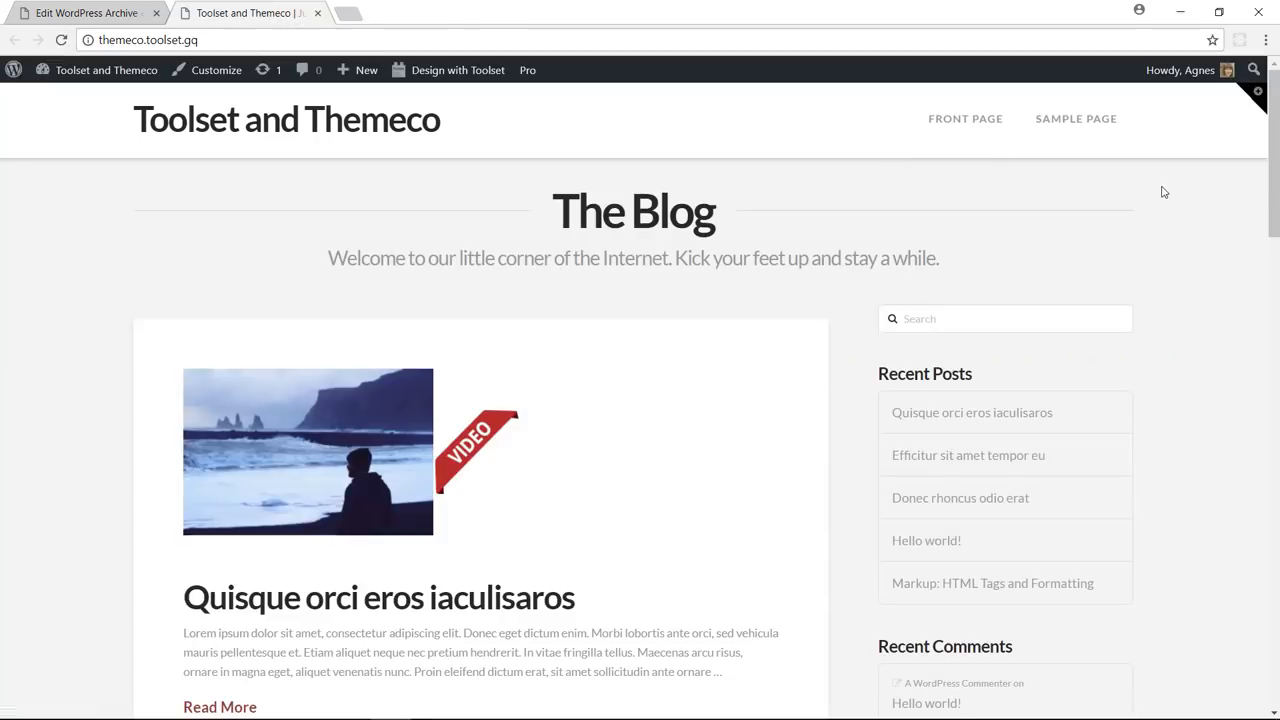
scroll("down", 3)
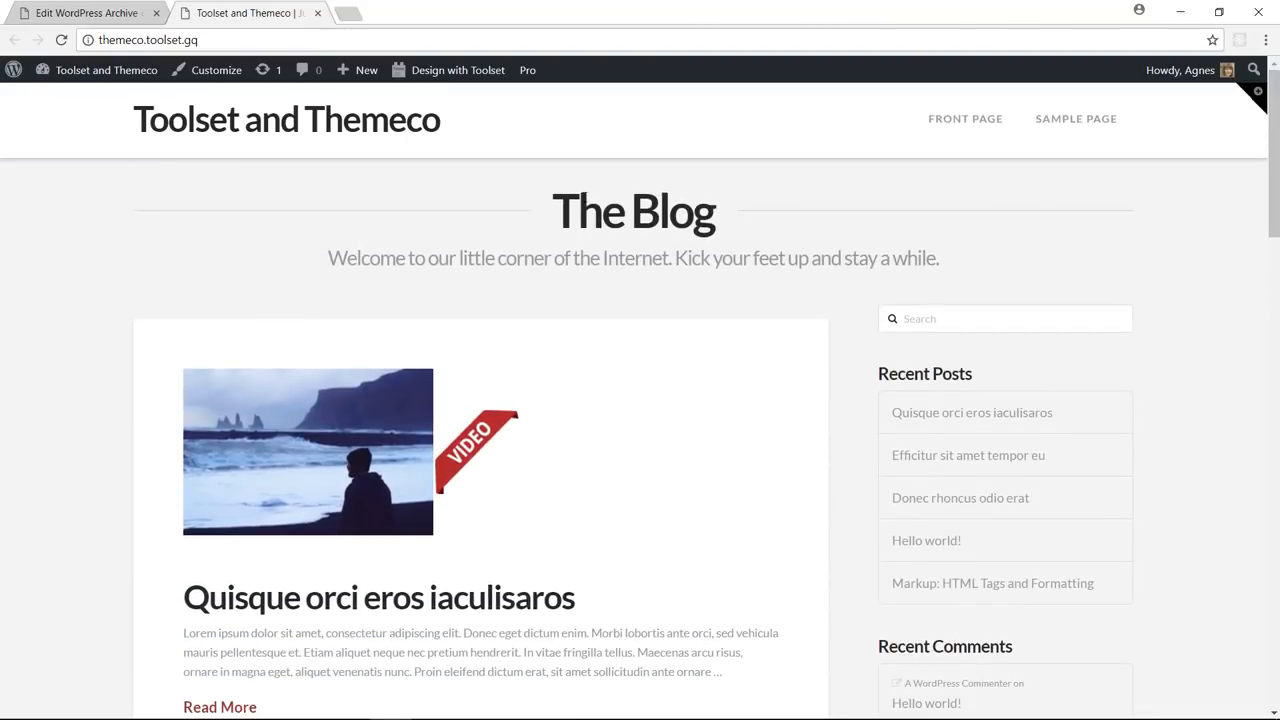
mouse_move(85, 12)
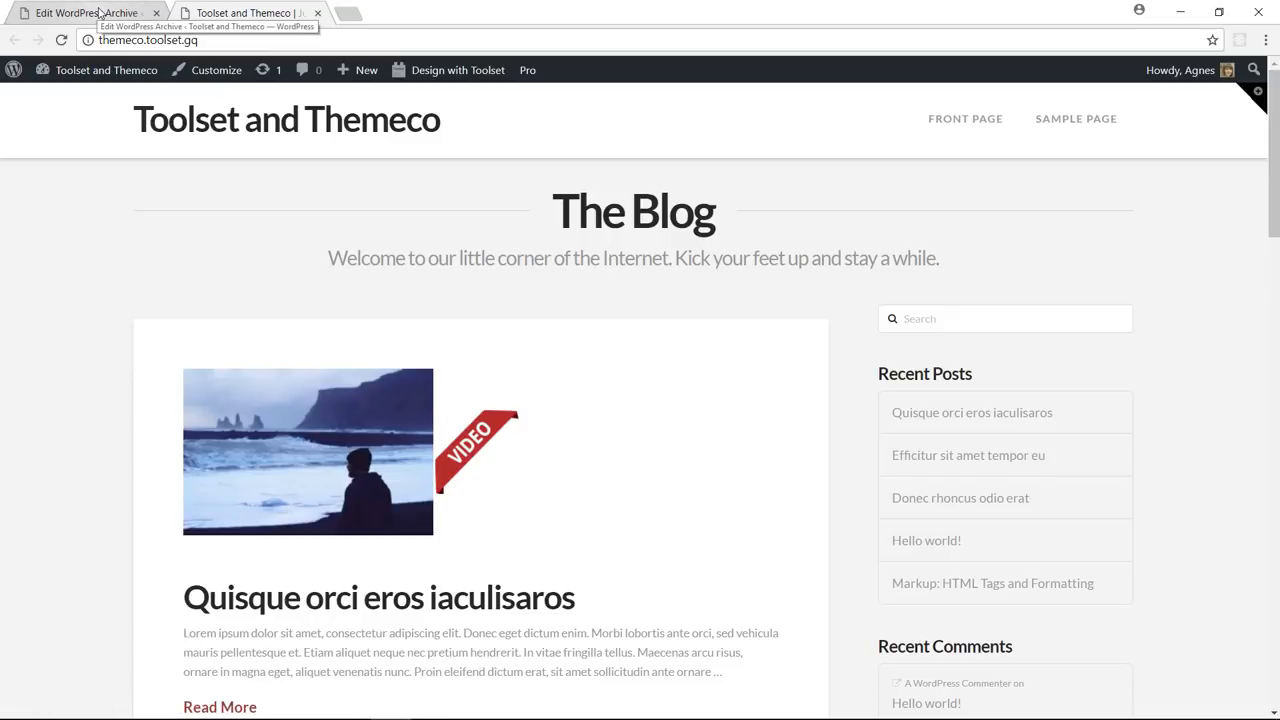
Wrap the image, badge conditional and title in a div with class 'img-container'
left_click(85, 12)
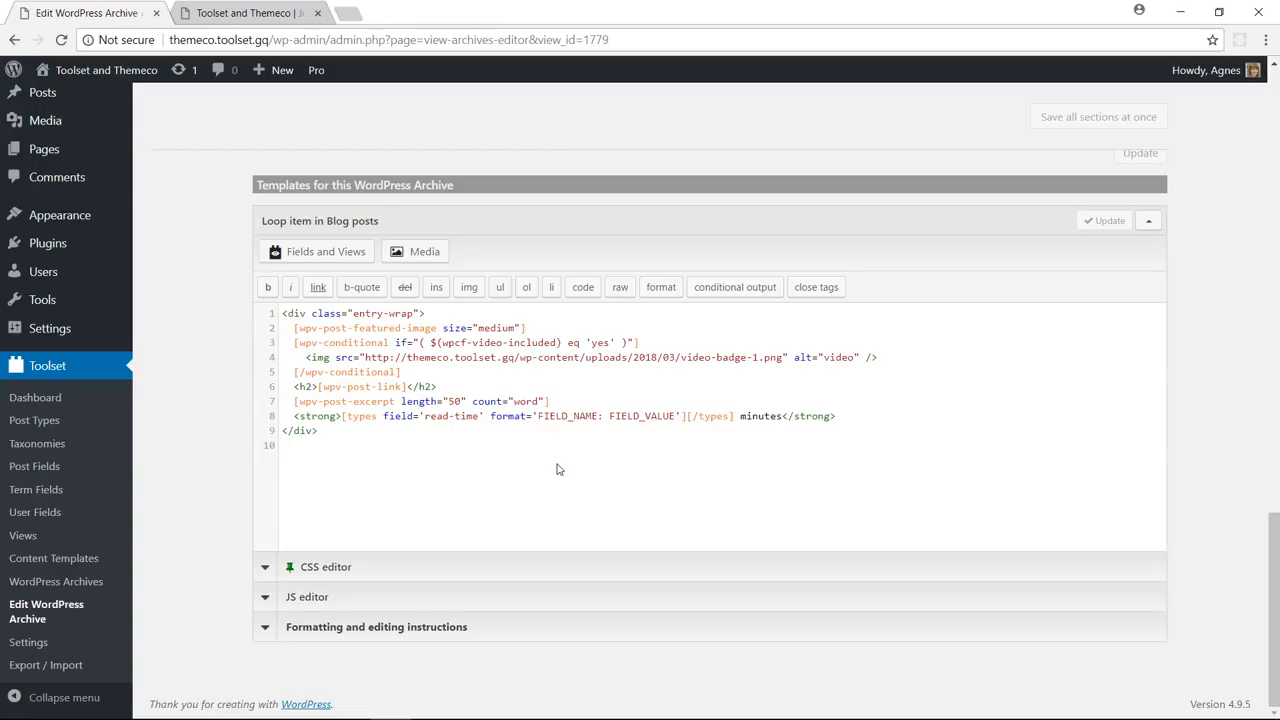
mouse_move(563, 469)
type("<div")
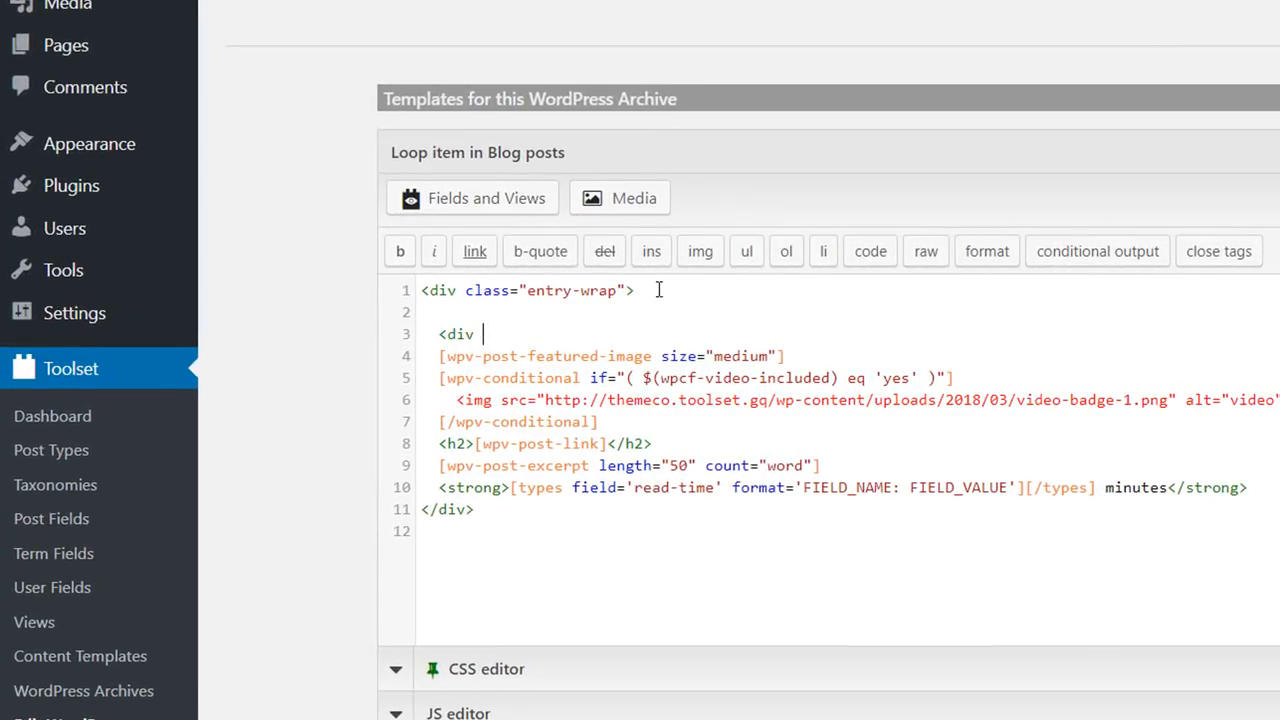
type("clas")
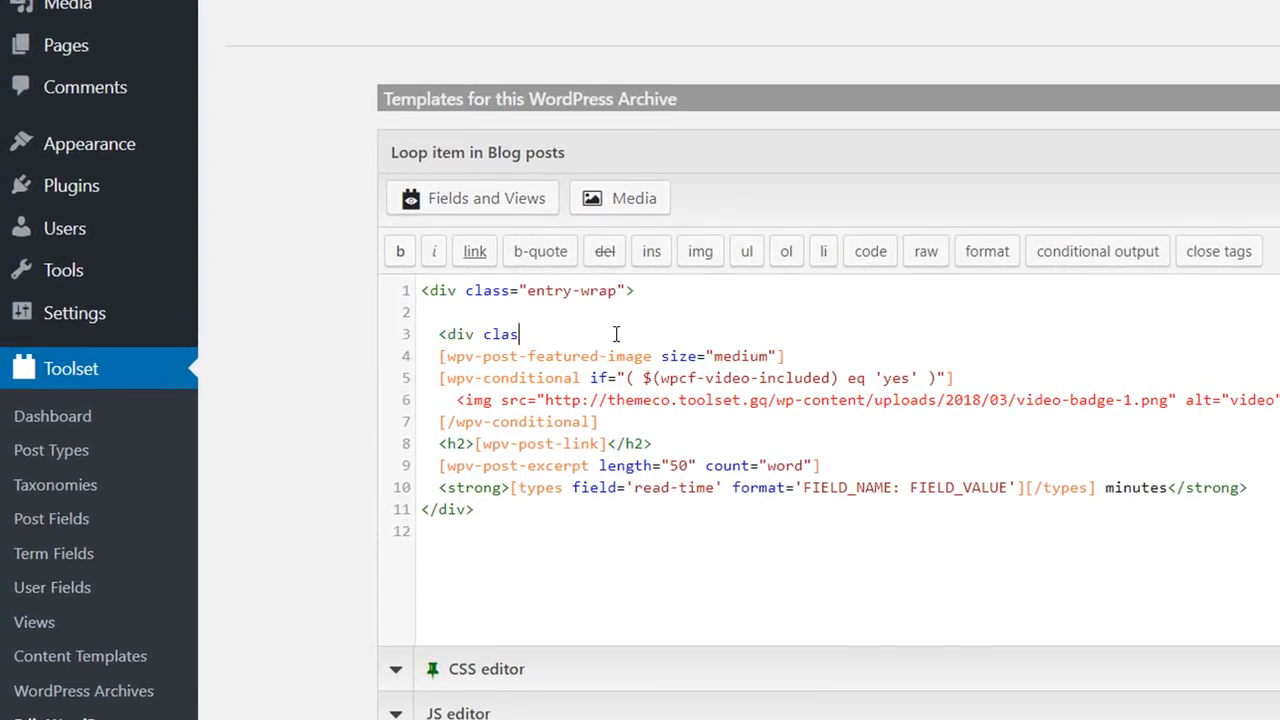
type("s=\"img-")
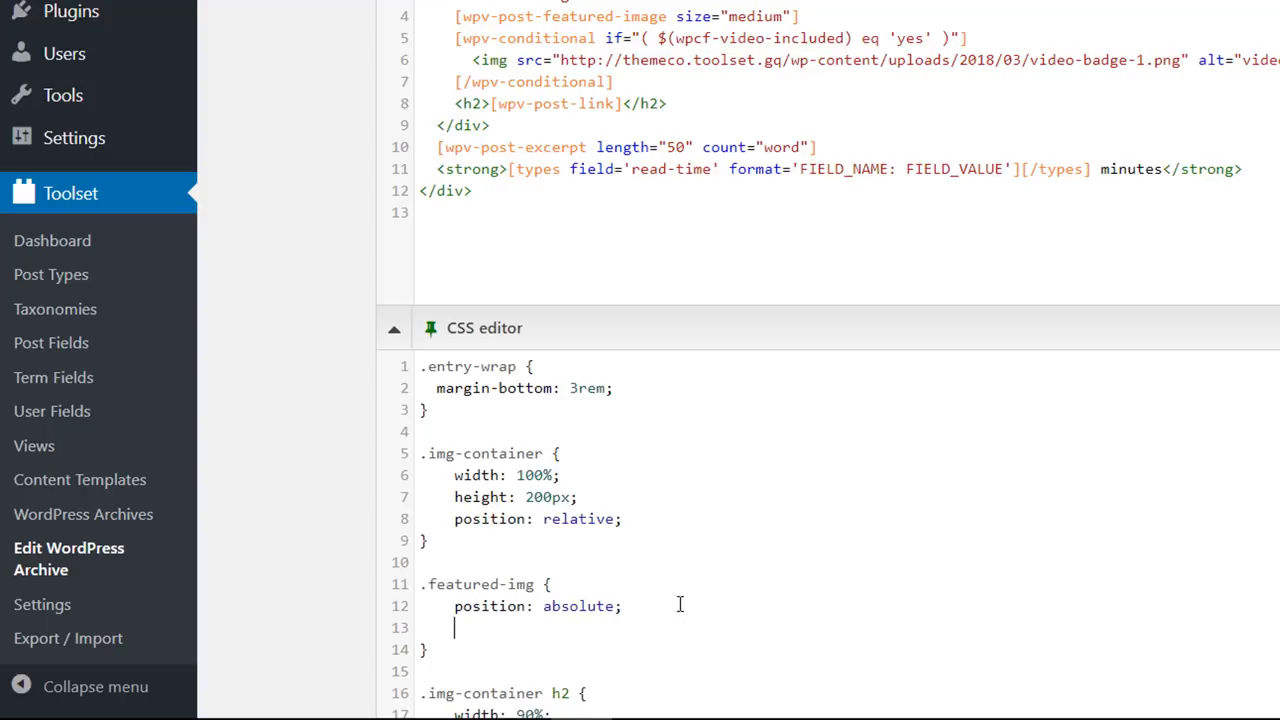
Add top:0; left:0 to .featured-img, a .badge rule, and class 'badge' on the badge image
type("top:")
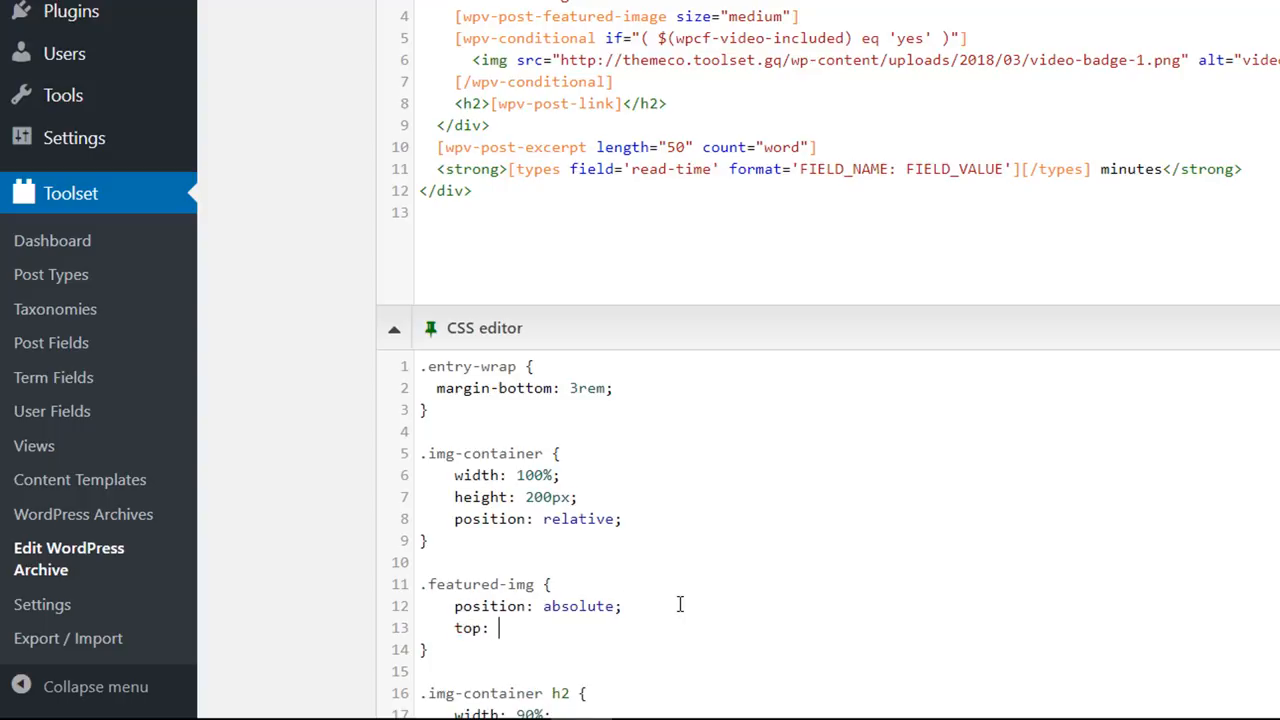
type("0;")
type("left: 0")
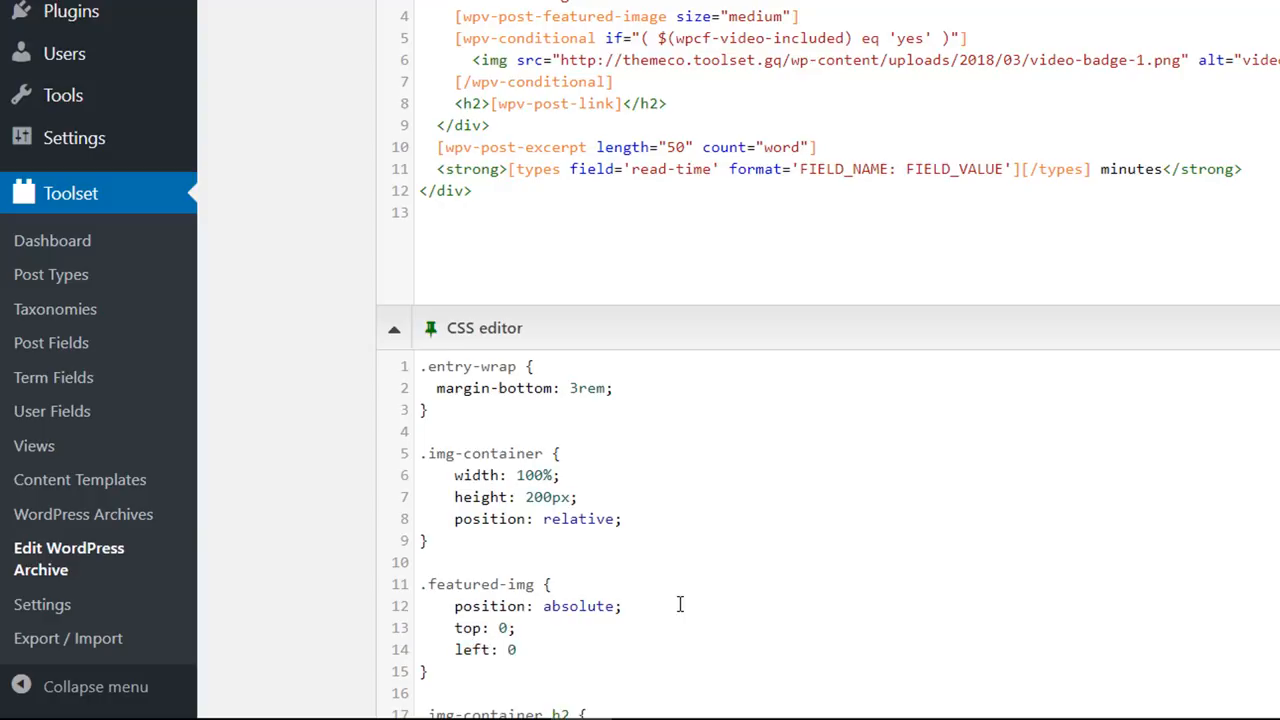
scroll("down", 3)
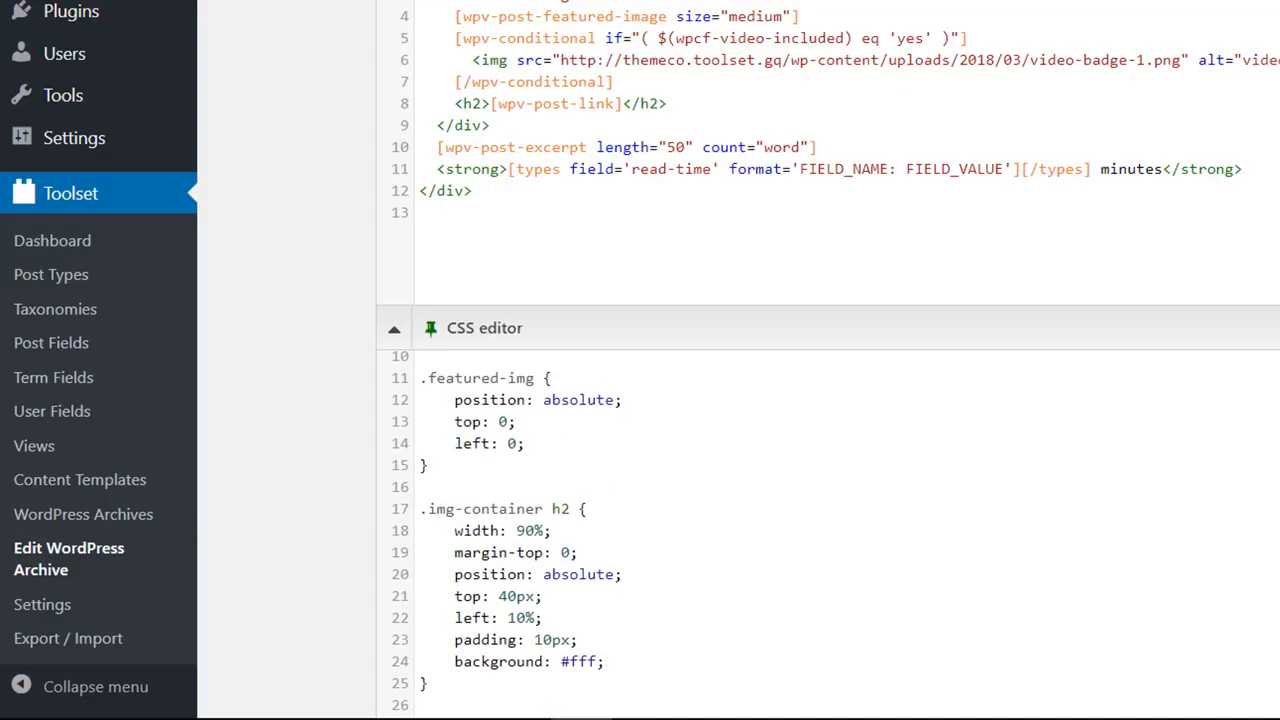
scroll("down", 3)
type(" class=\"\"")
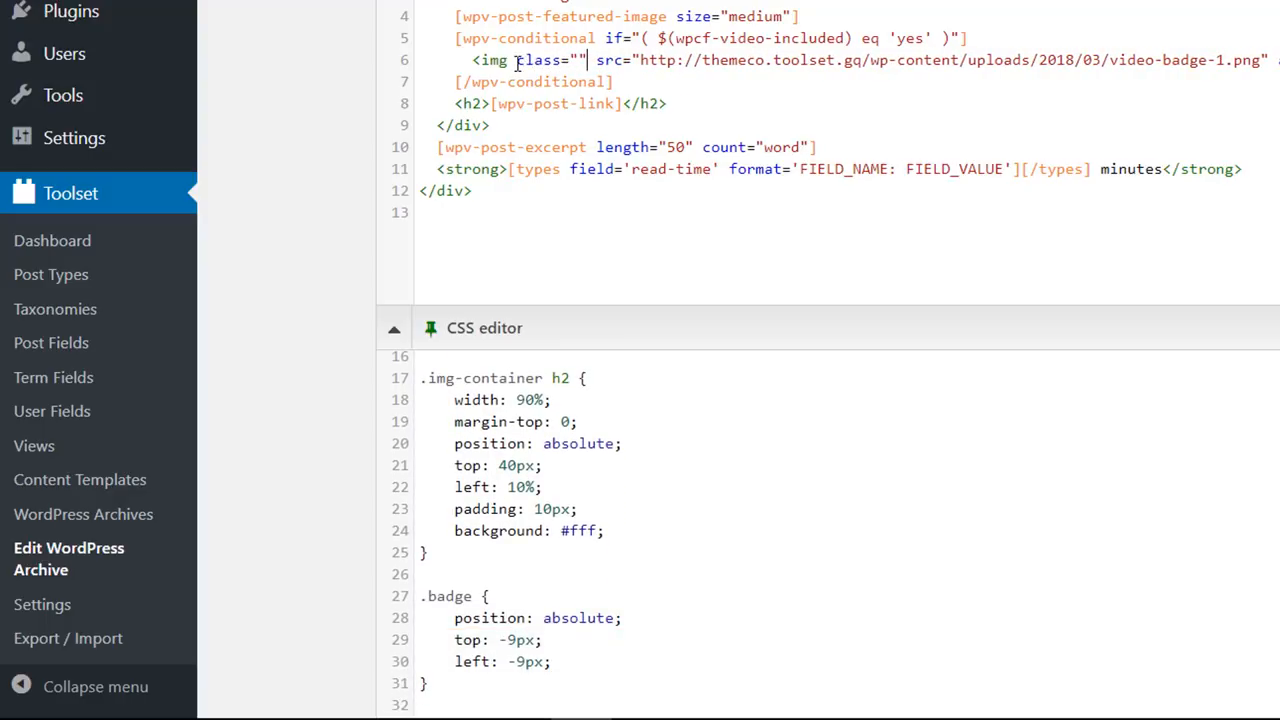
type("badge")
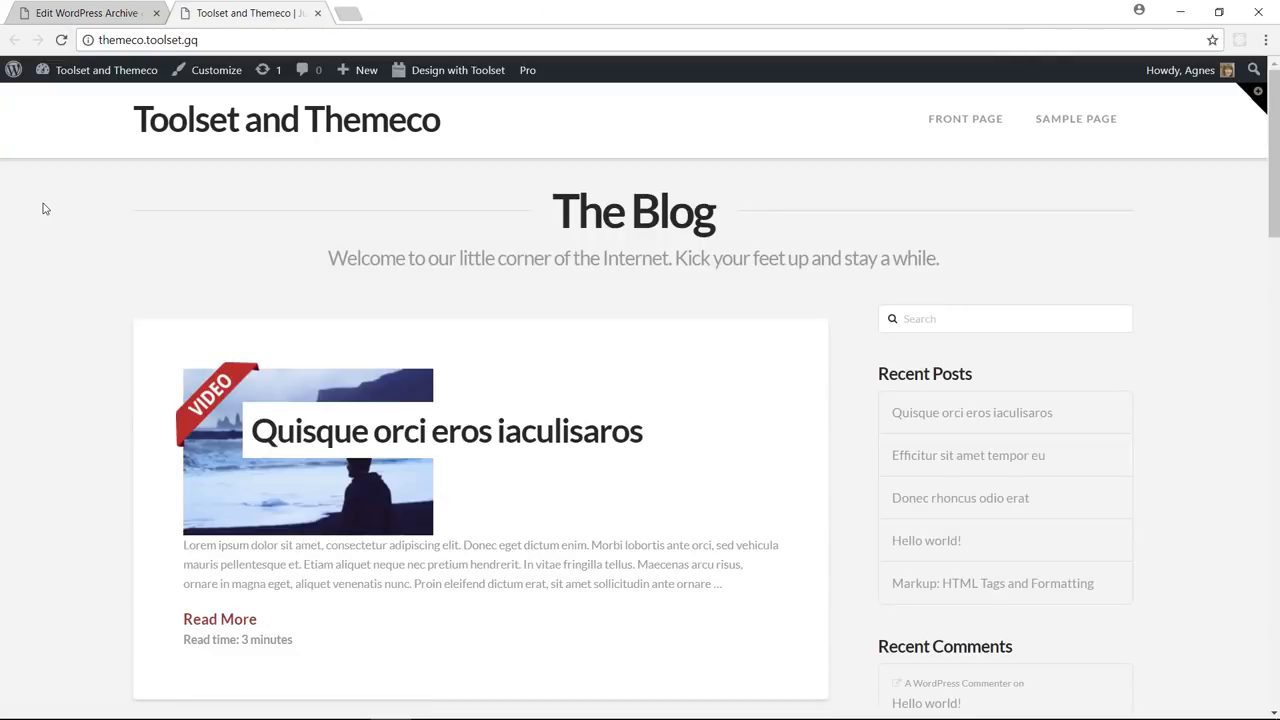
scroll("down", 3)
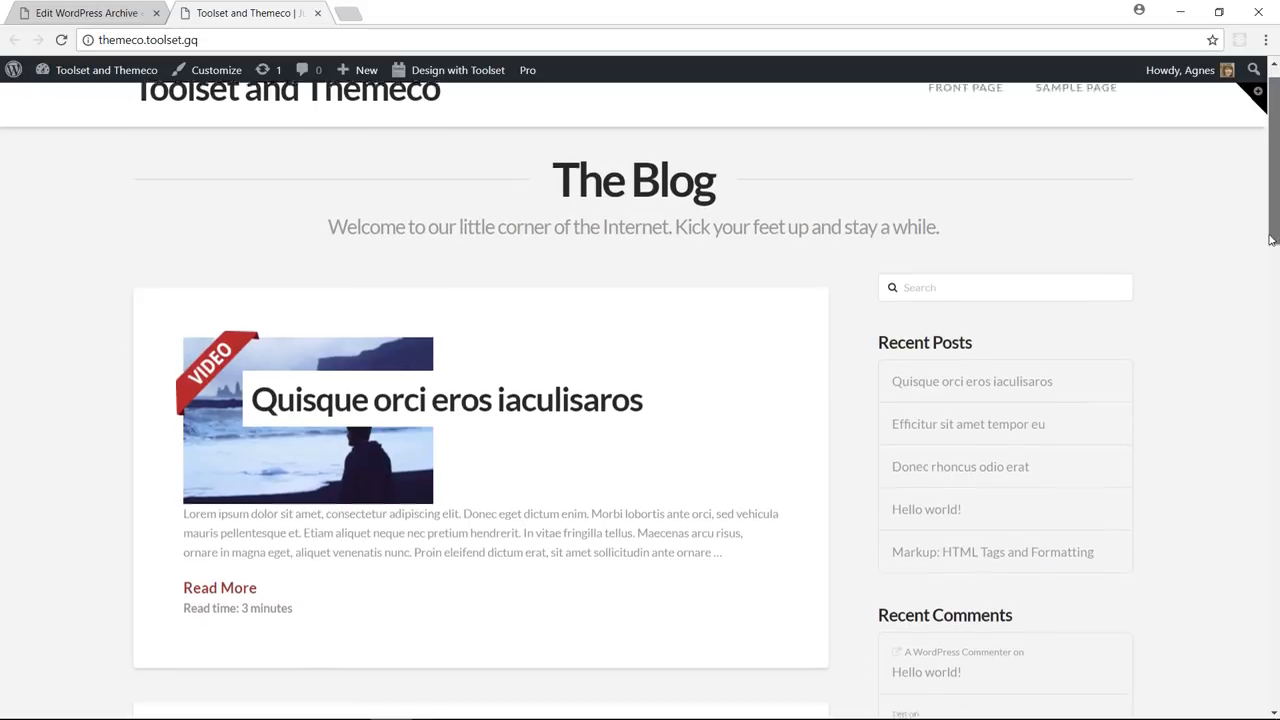
scroll("down", 3)
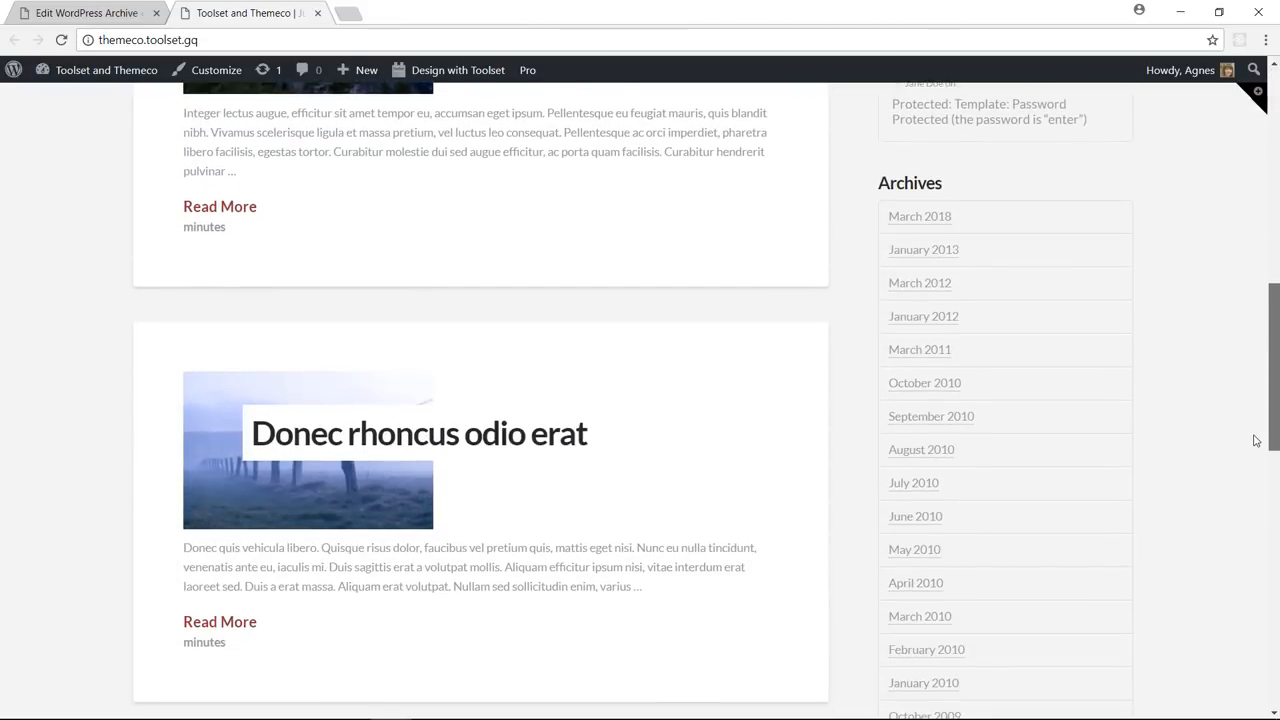
scroll("up", 3)
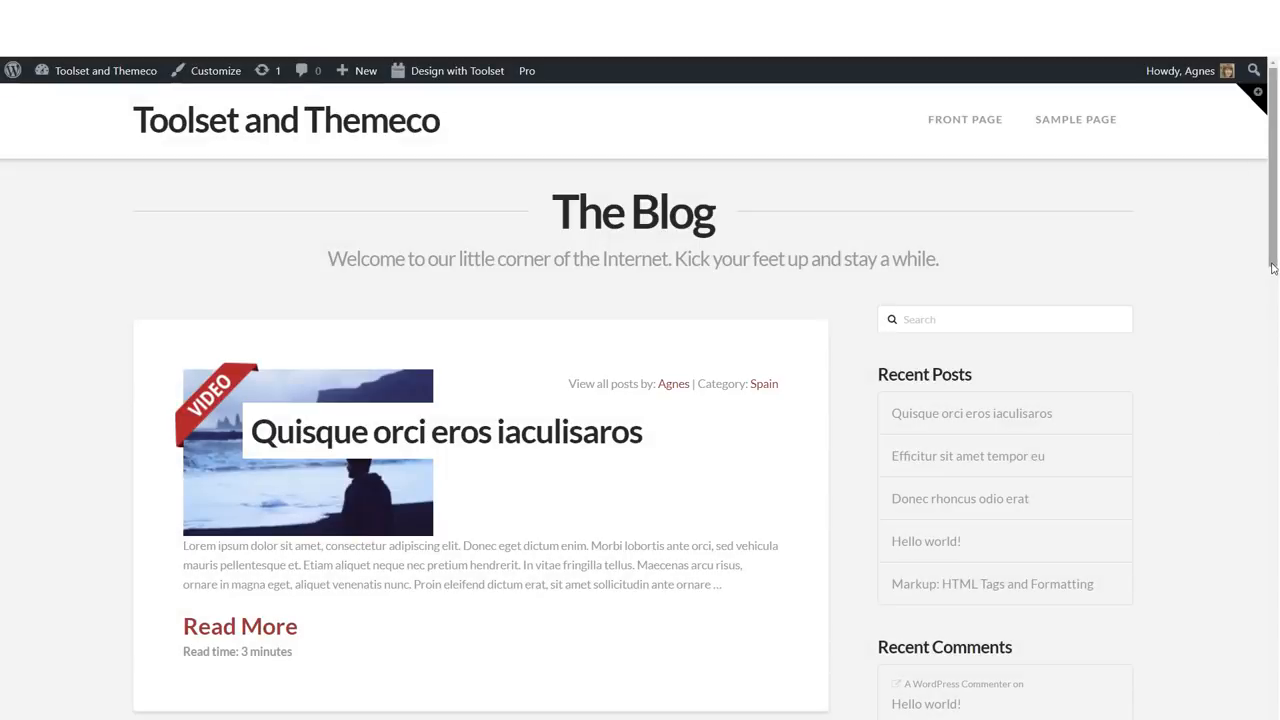
scroll("down", 3)
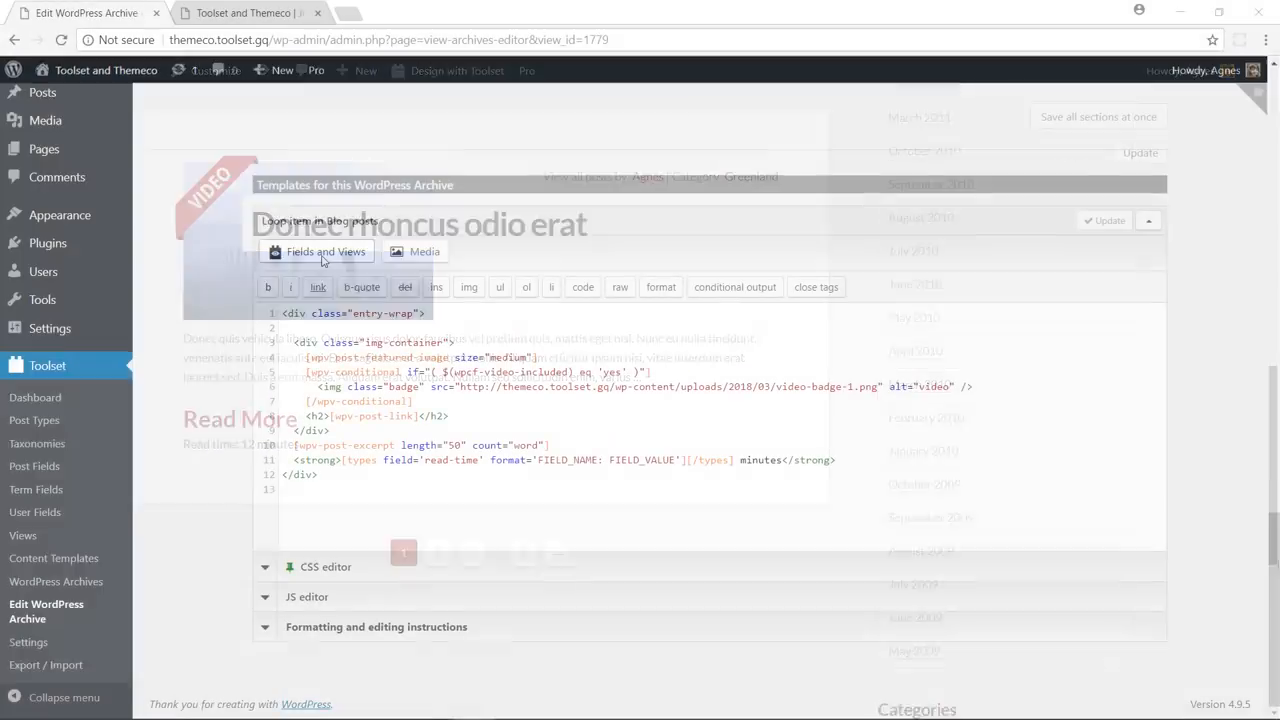
Insert the Post author shortcode displaying the author name into the loop template
left_click(316, 251)
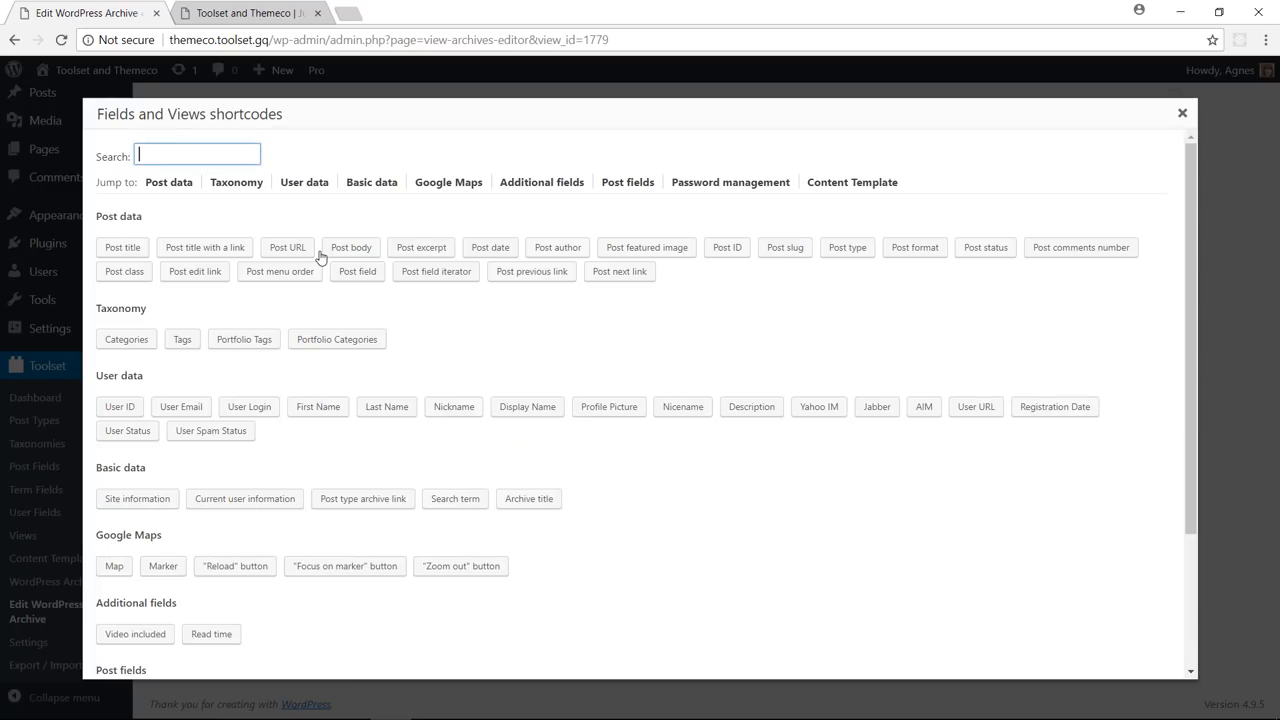
mouse_move(557, 247)
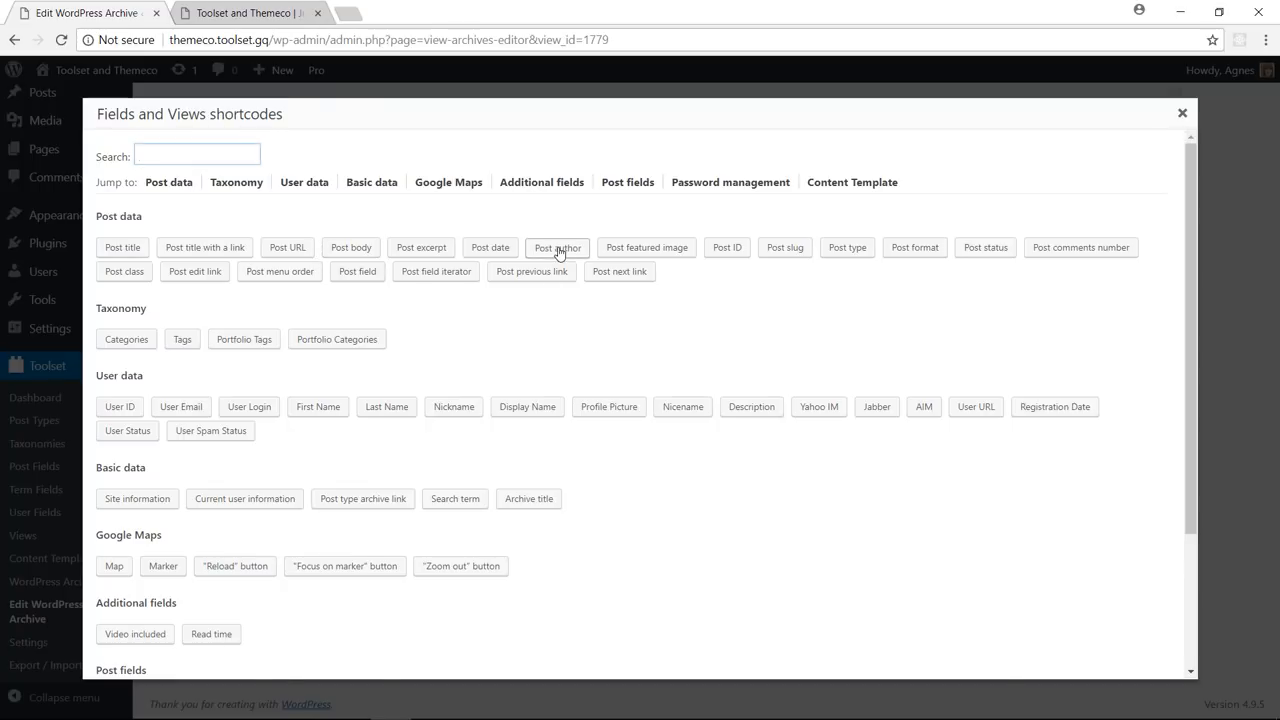
left_click(557, 247)
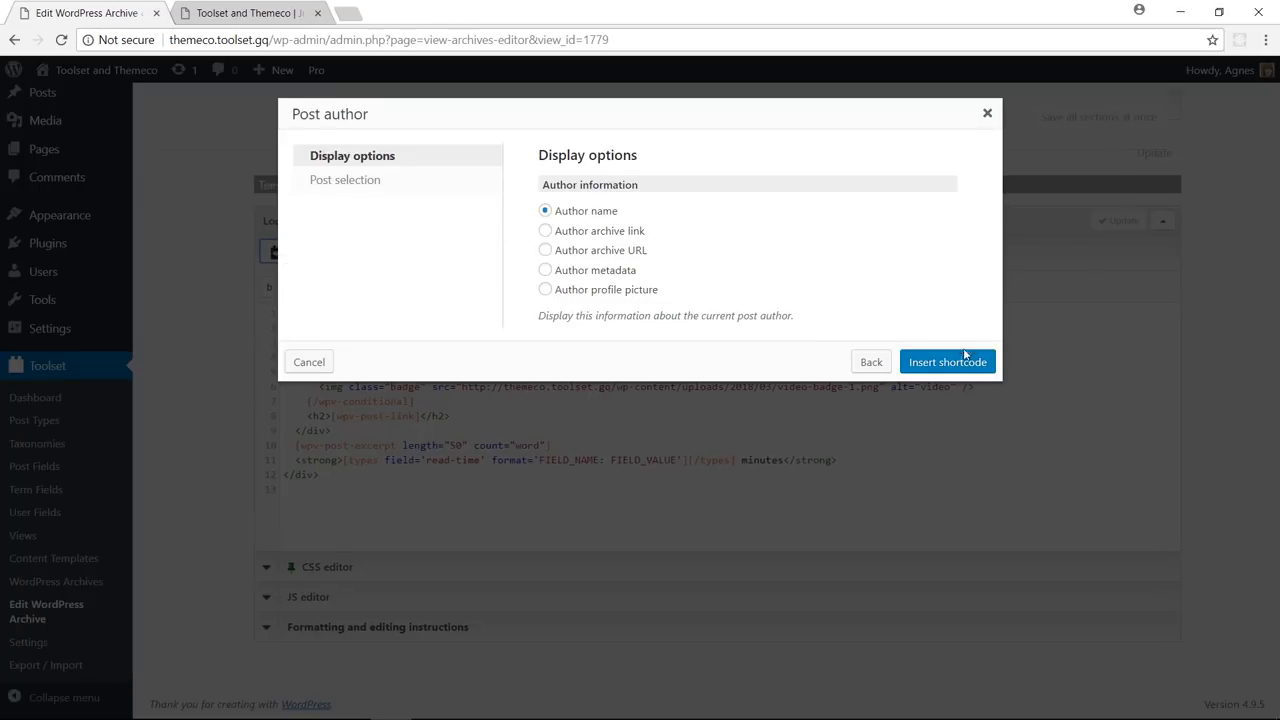
left_click(248, 13)
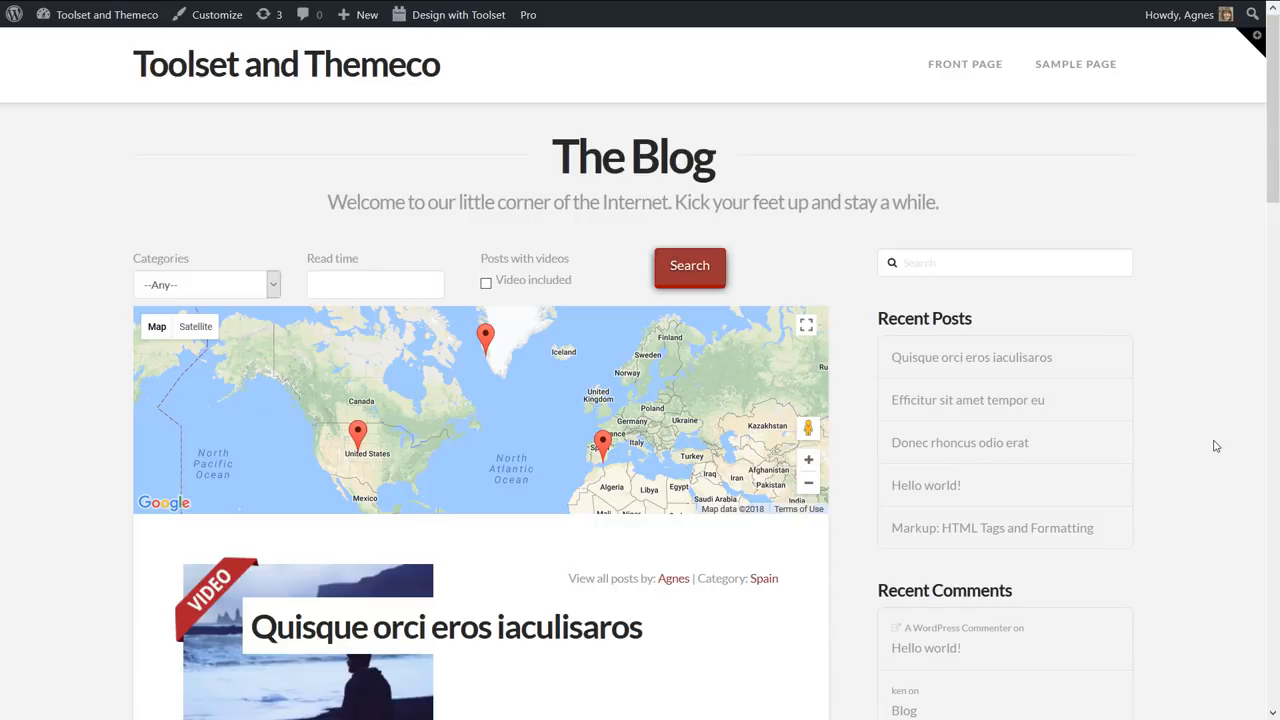
mouse_move(1212, 445)
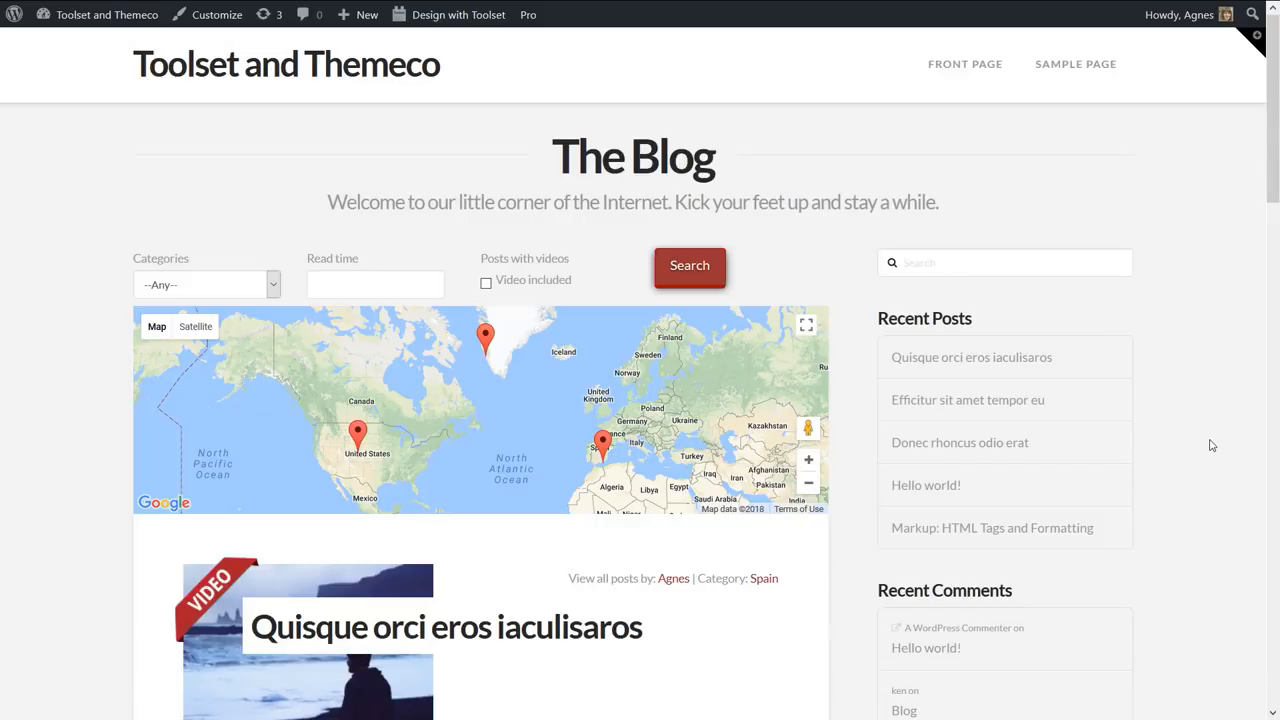
Tick the Video included checkbox under Posts with videos
left_click(486, 282)
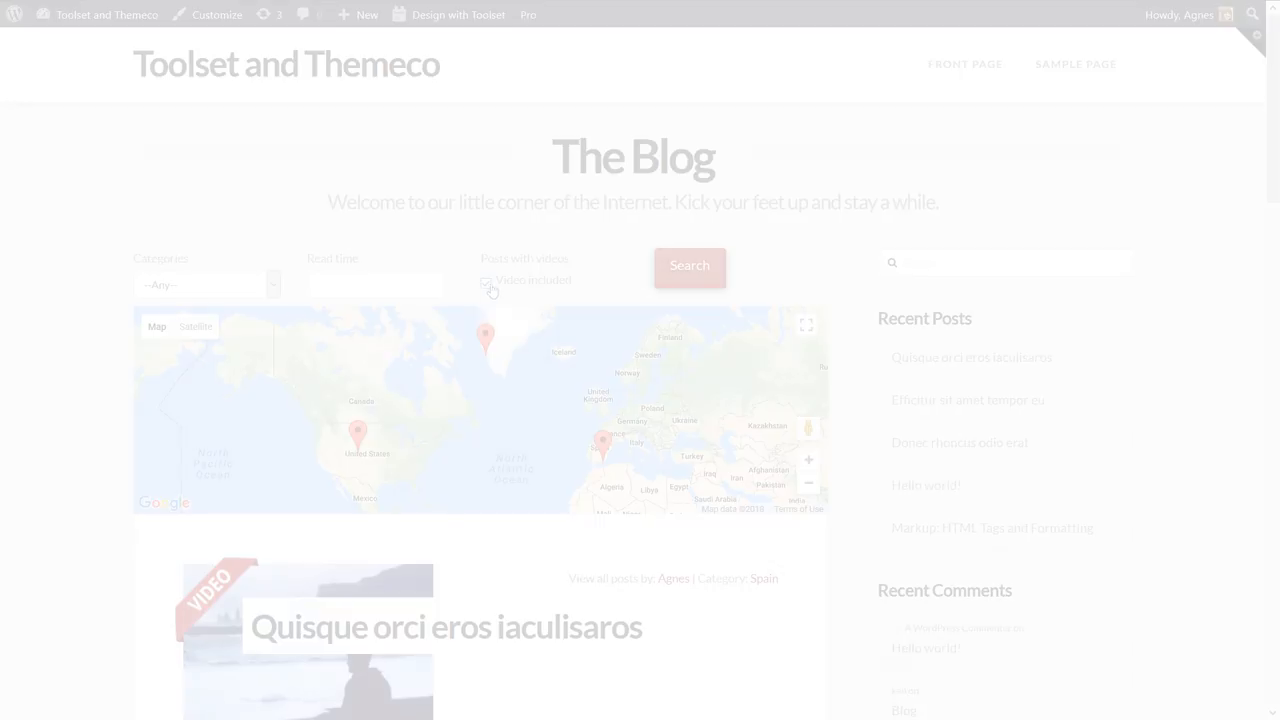